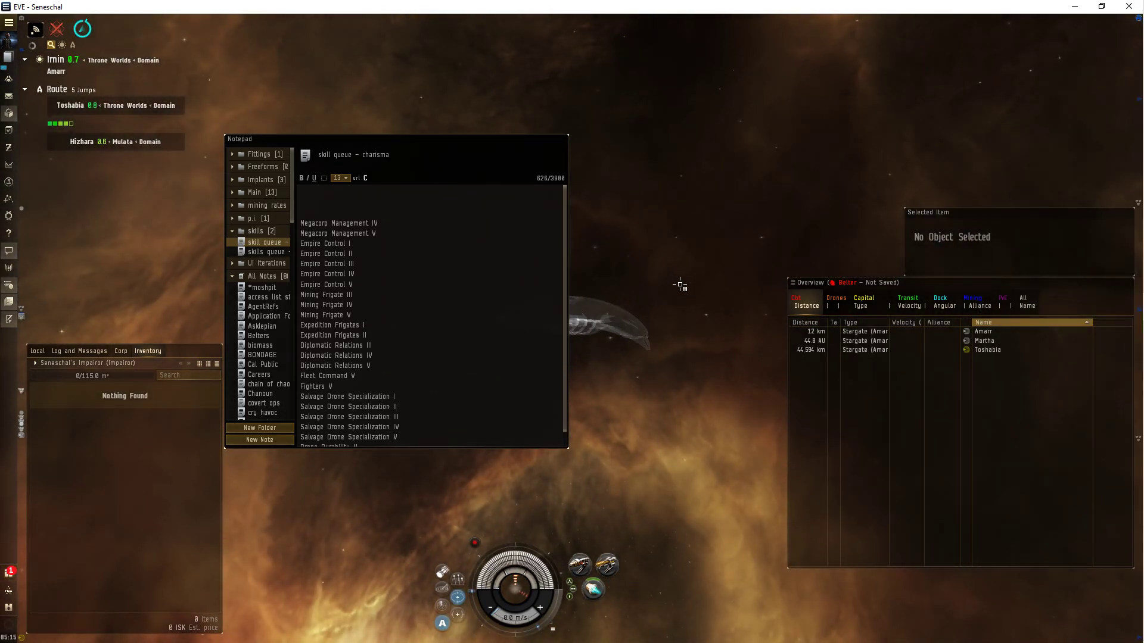
Select the Toshabia stargate in the Overview and order a warp to it.
click(988, 350)
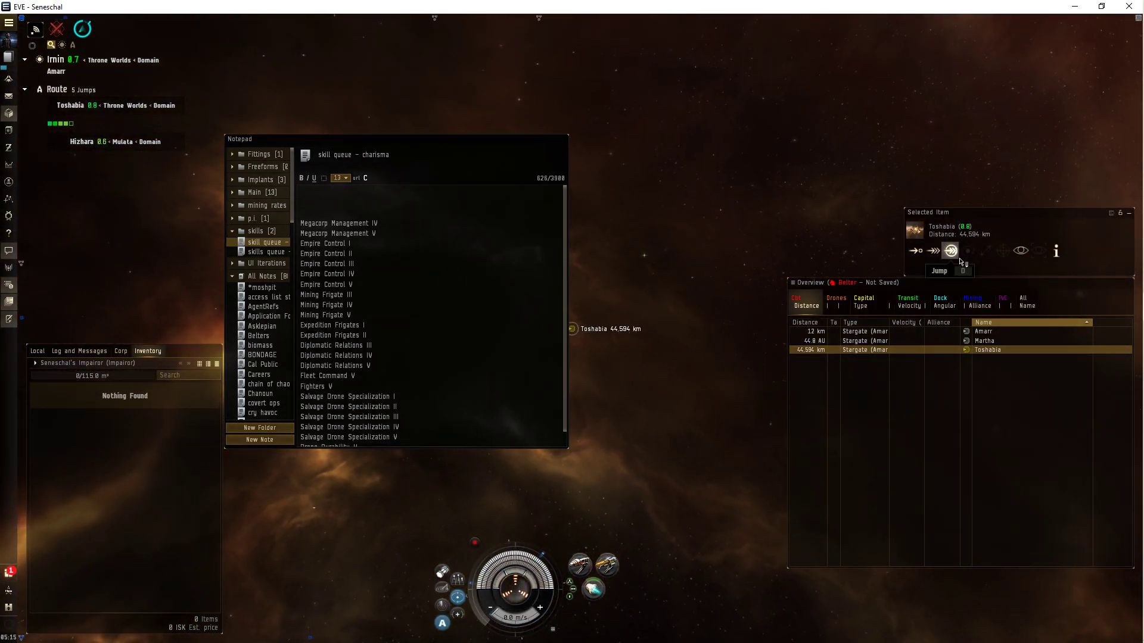
click(951, 251)
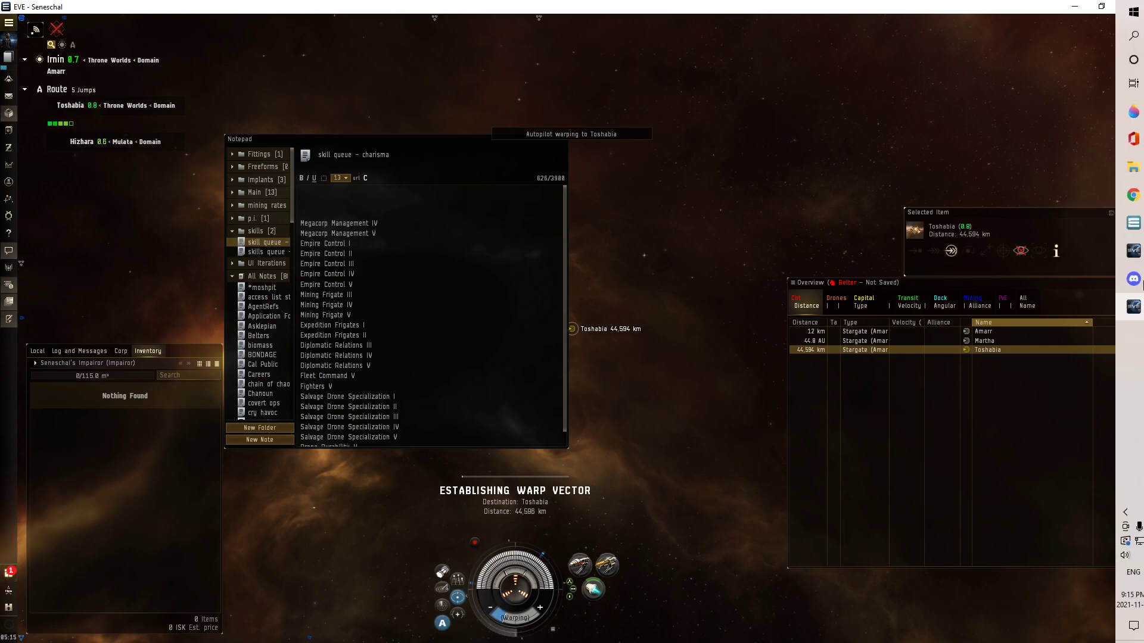
mouse_move(1125, 195)
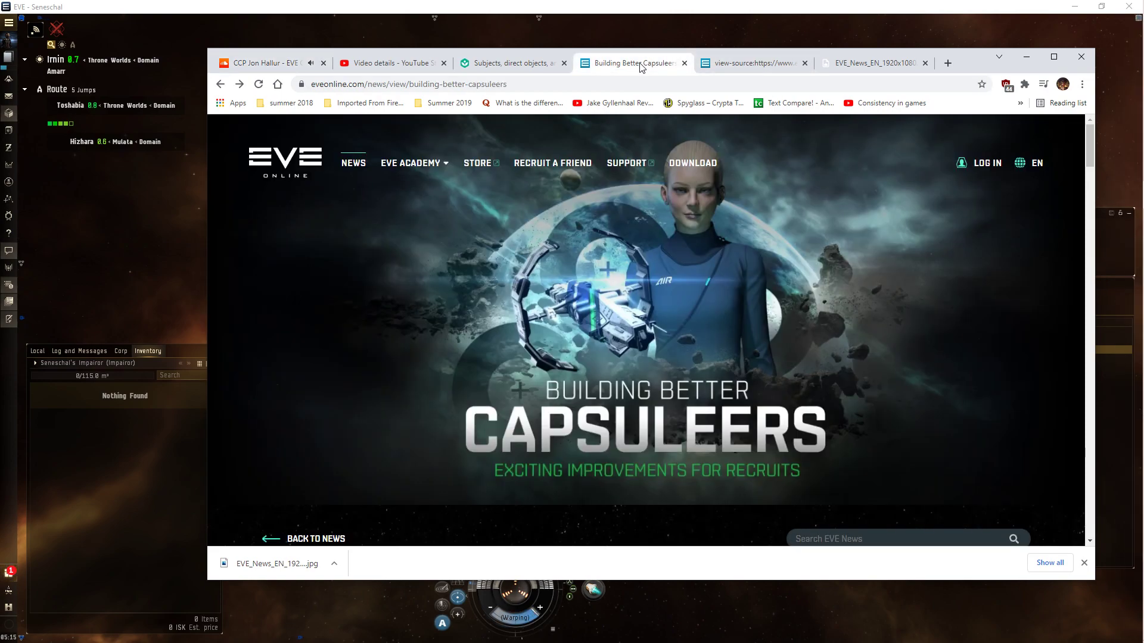
mouse_move(553, 303)
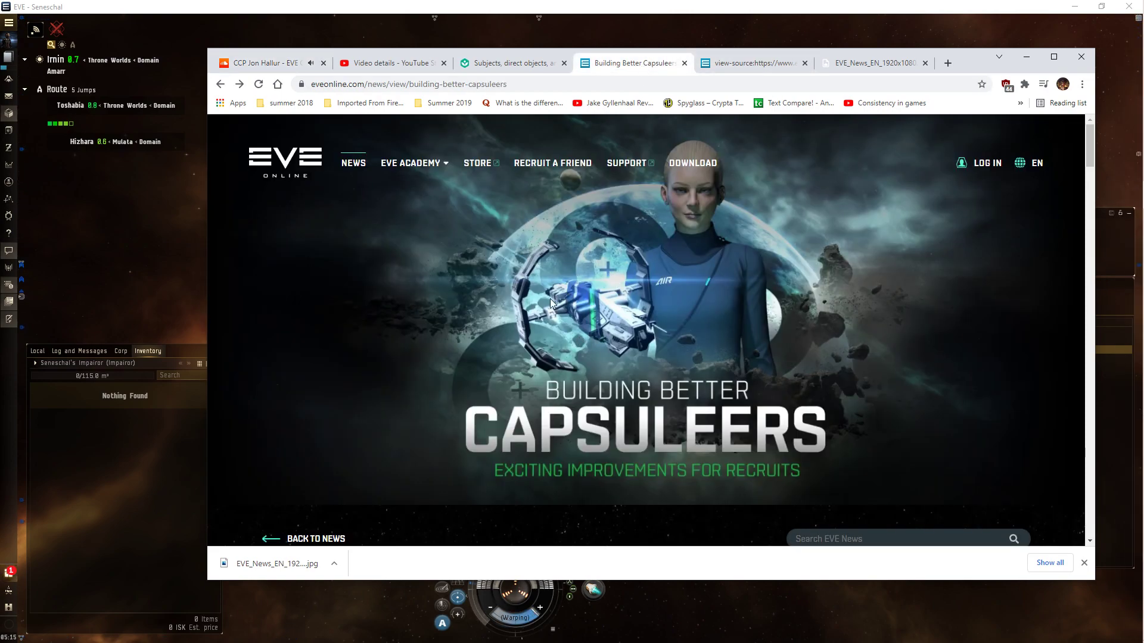
mouse_move(533, 342)
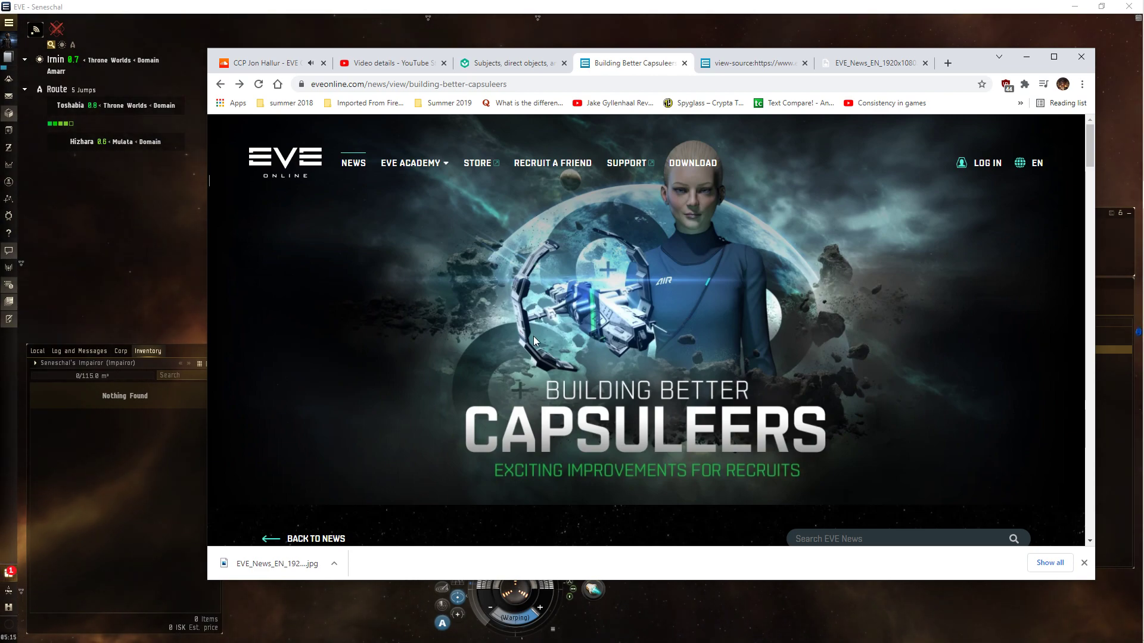
mouse_move(641, 265)
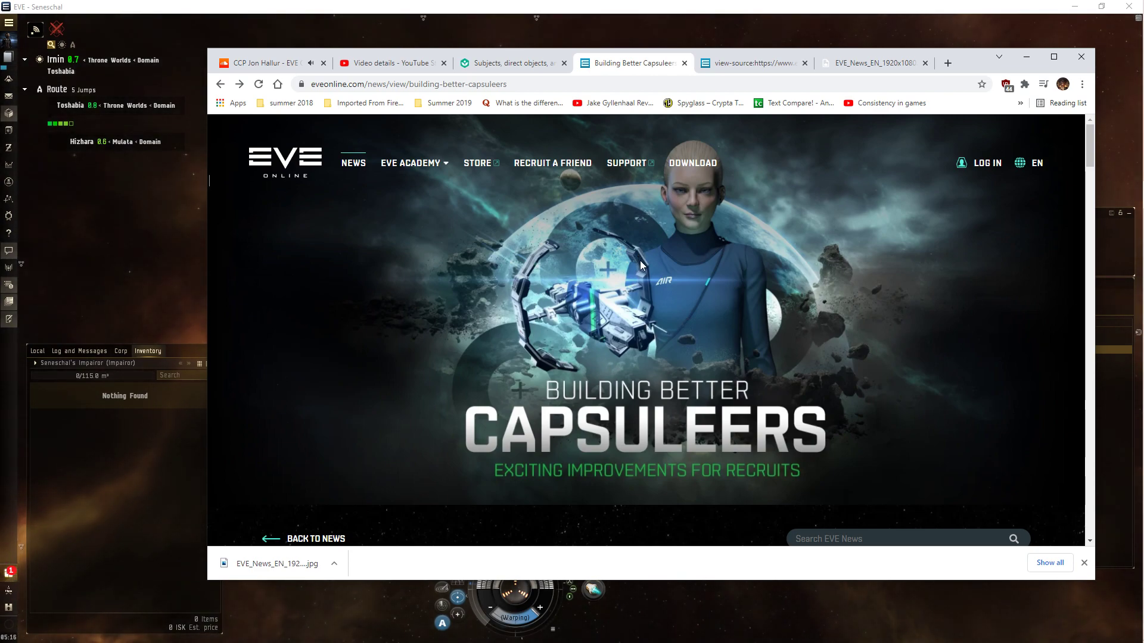
mouse_move(830, 408)
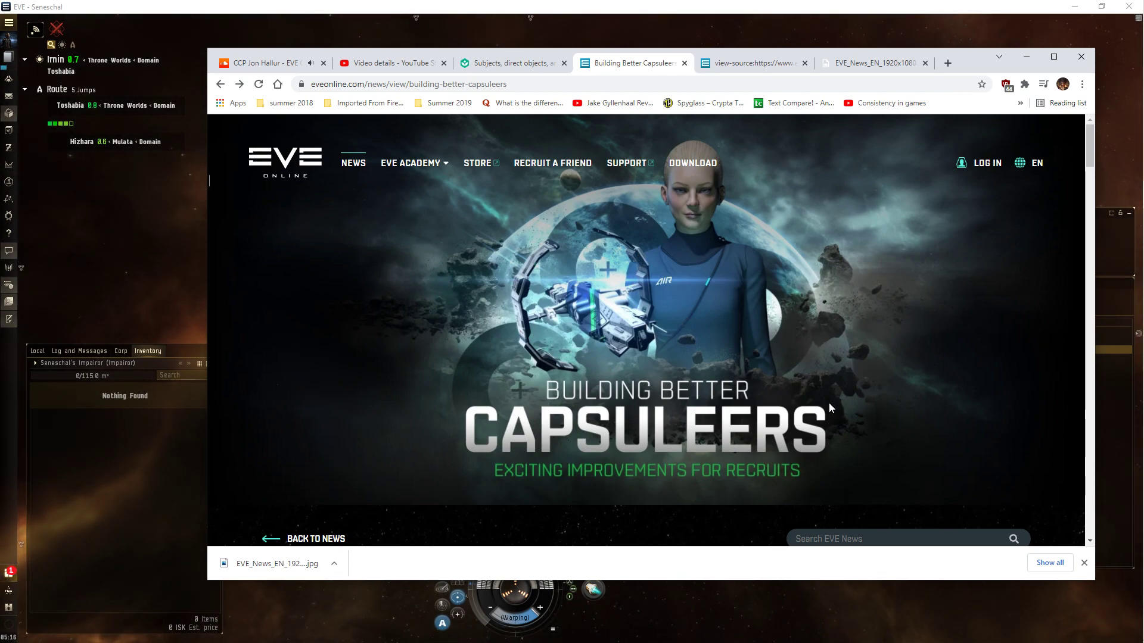
mouse_move(462, 368)
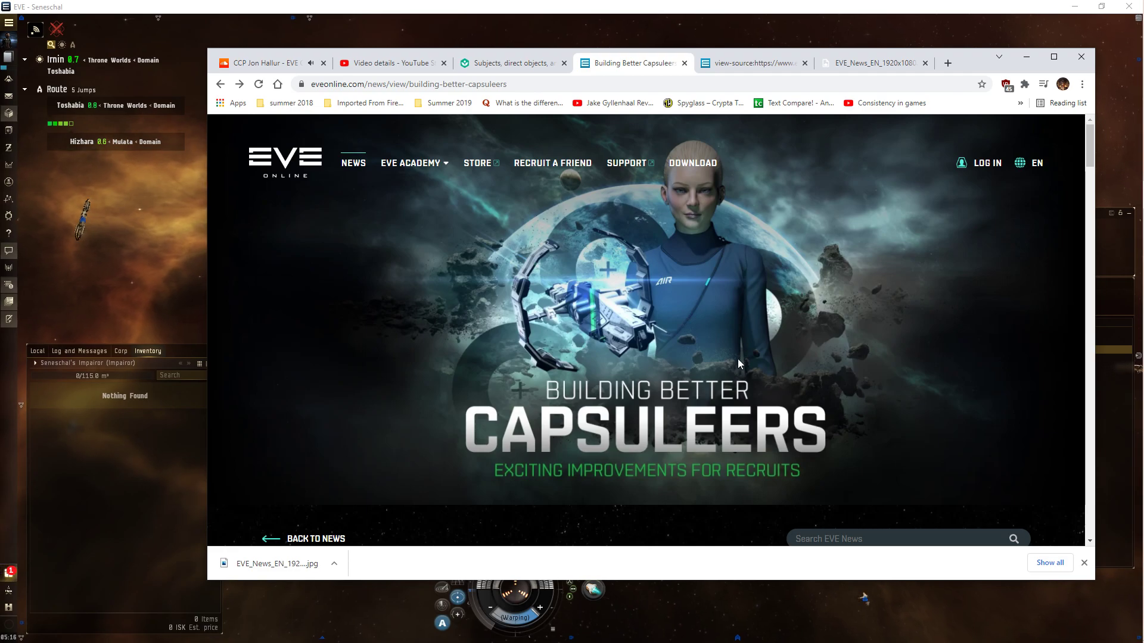
mouse_move(416, 319)
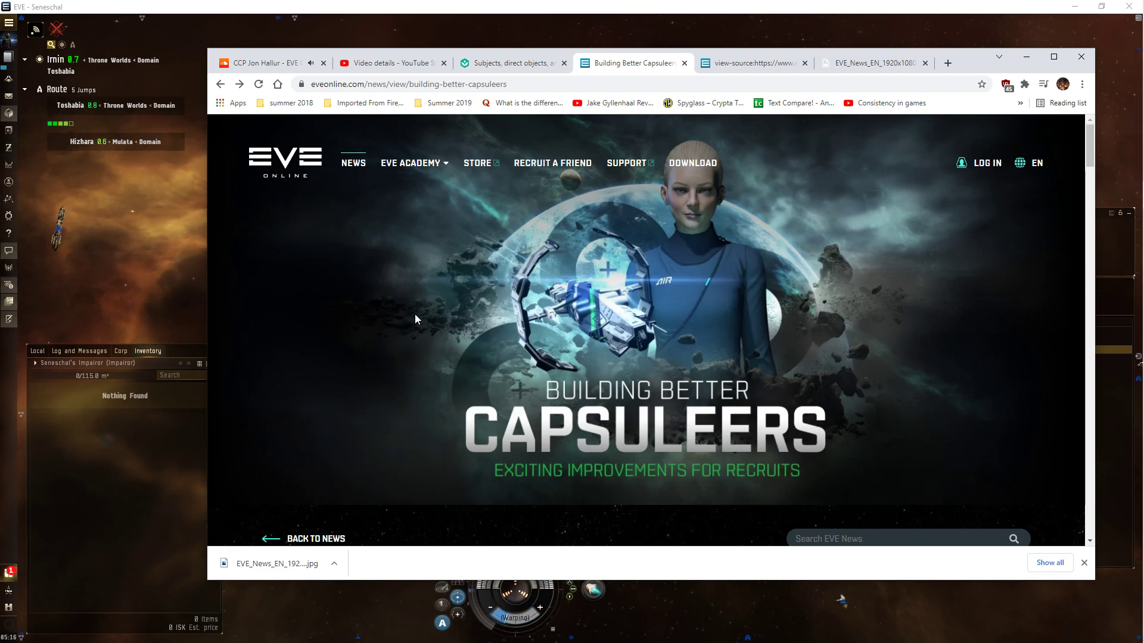
Scroll through the Building Better Capsuleers article toward the Updates to Skill Plans section.
scroll(down, 3)
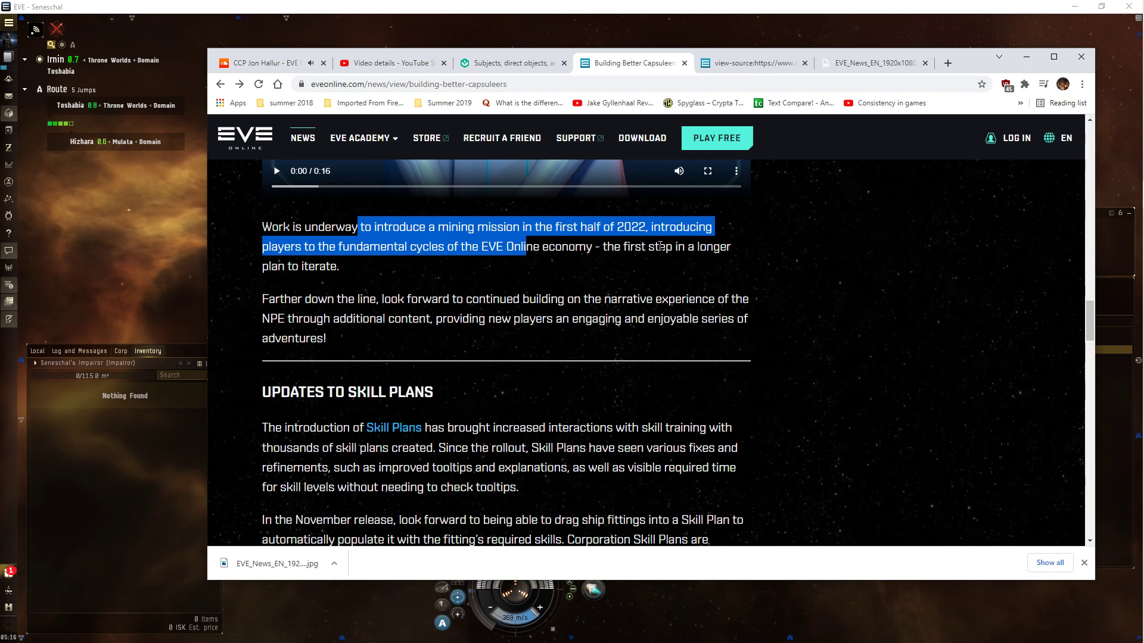
mouse_move(611, 264)
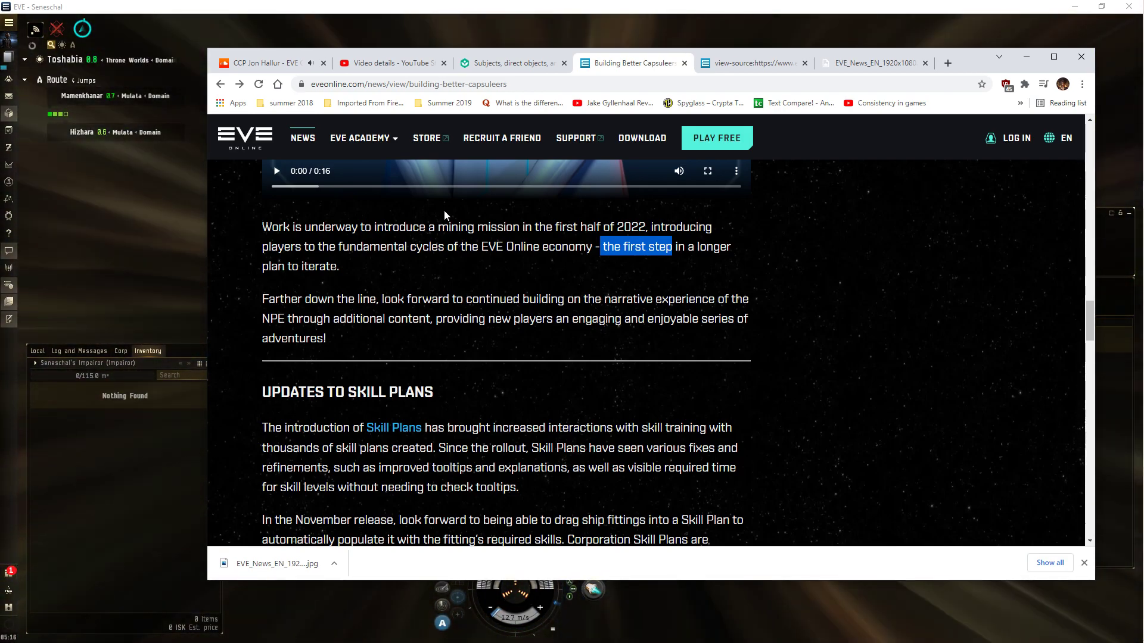
scroll(down, 3)
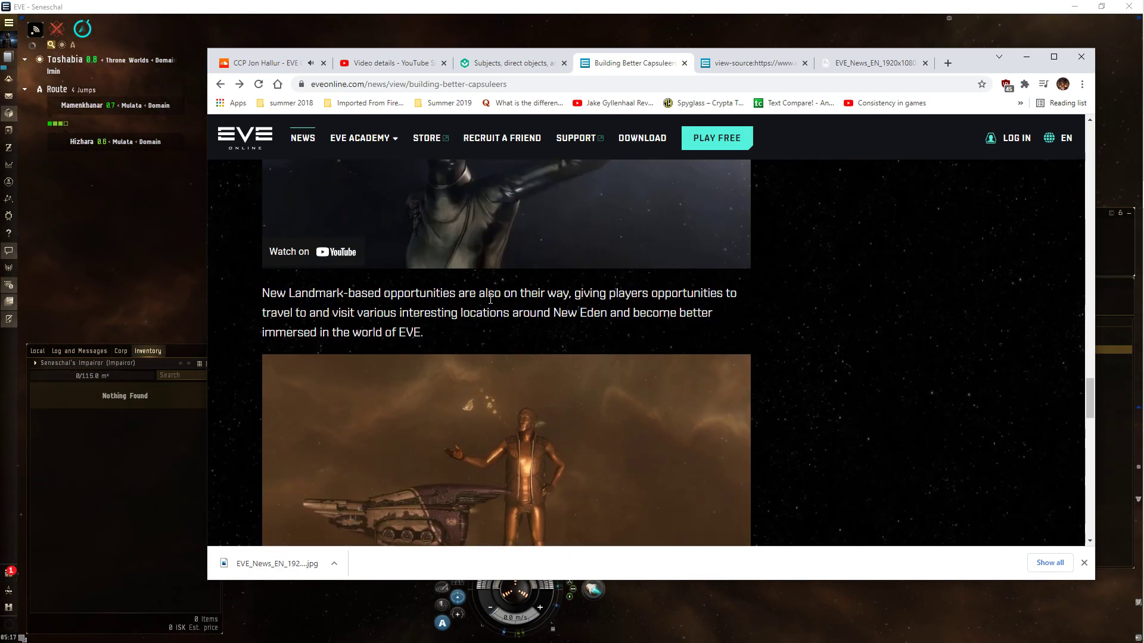
scroll(up, 3)
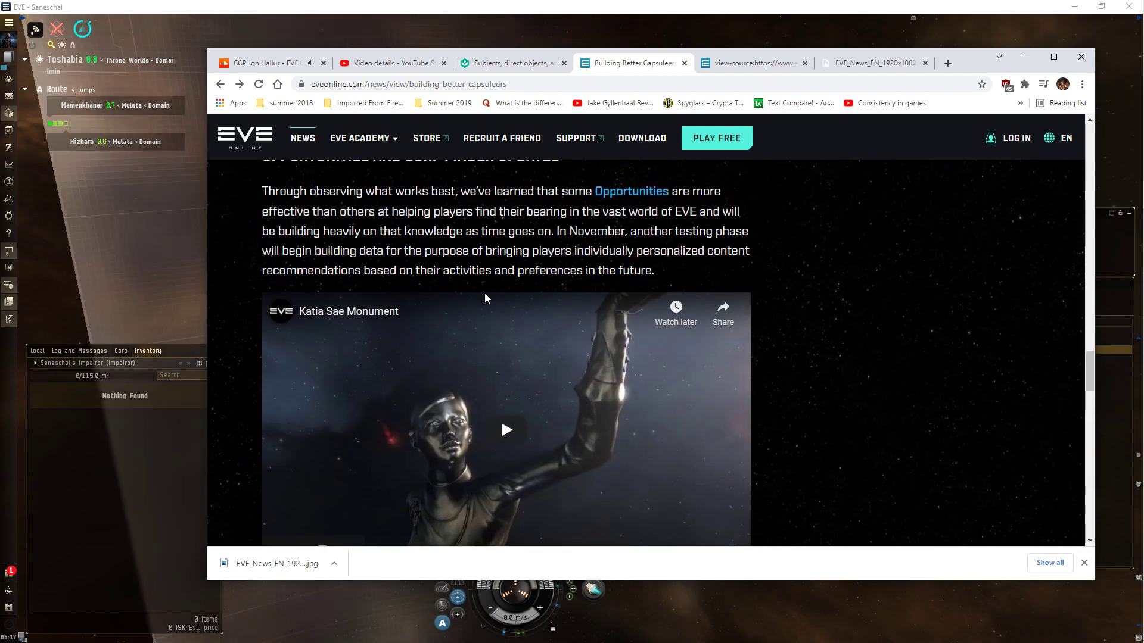
scroll(up, 3)
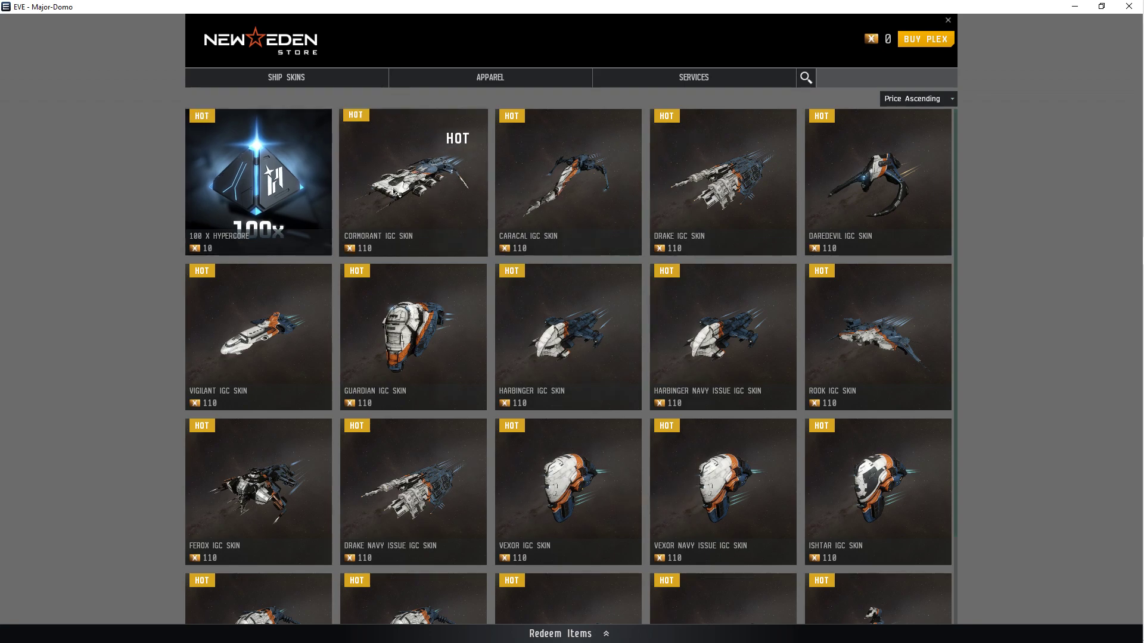
Preview the Harbinger Navy Issue, Guardian and Ishtar IGC SKIN details.
click(413, 182)
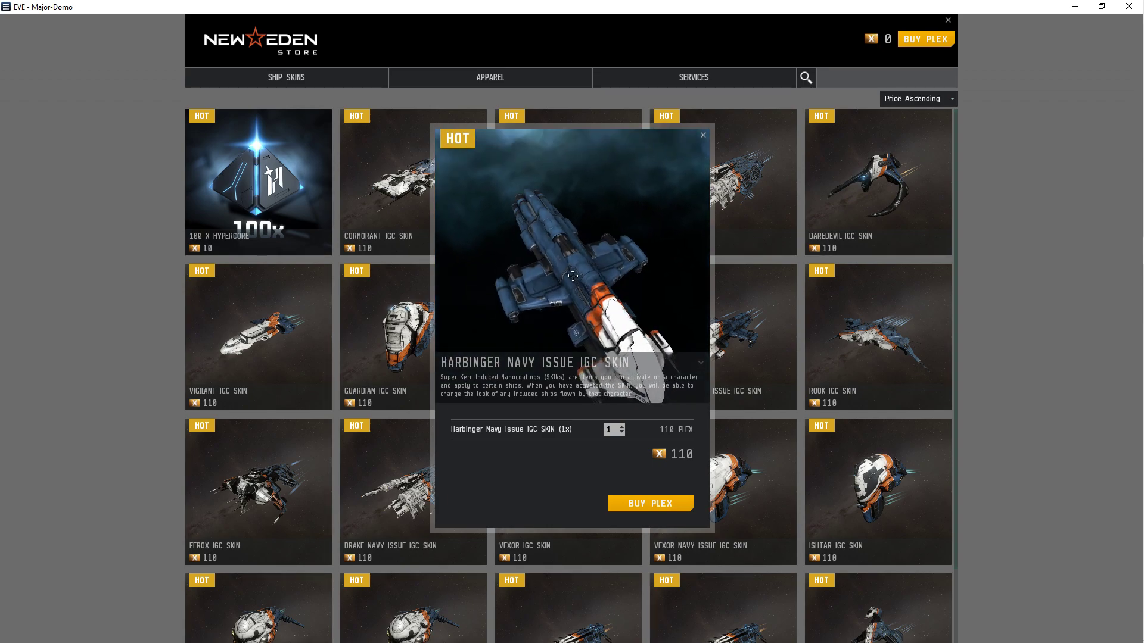
click(385, 335)
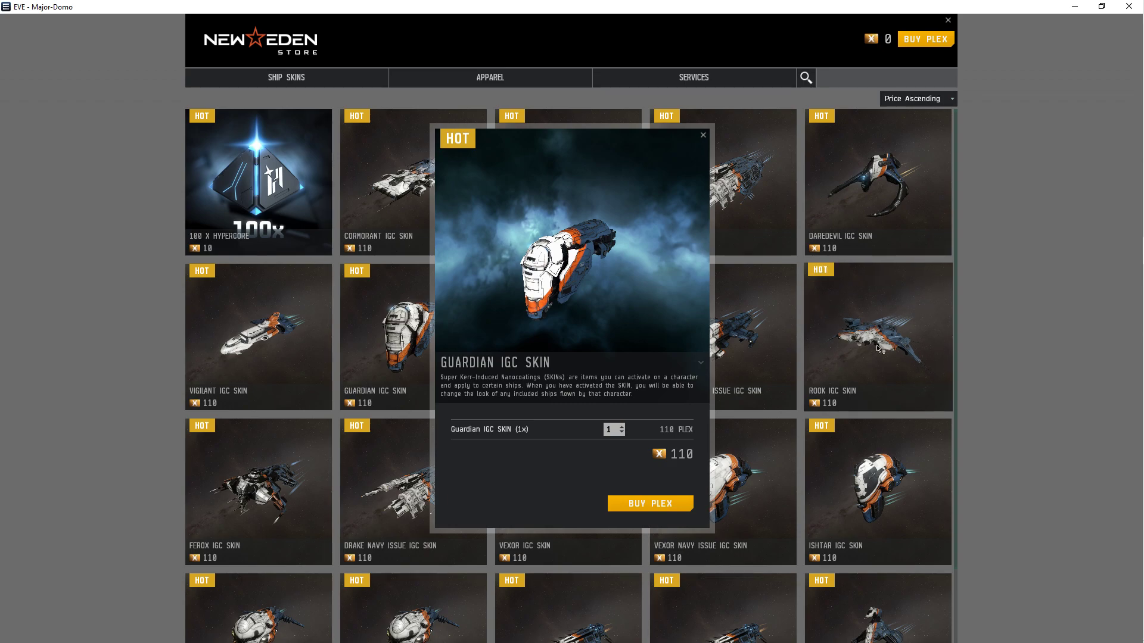
mouse_move(883, 351)
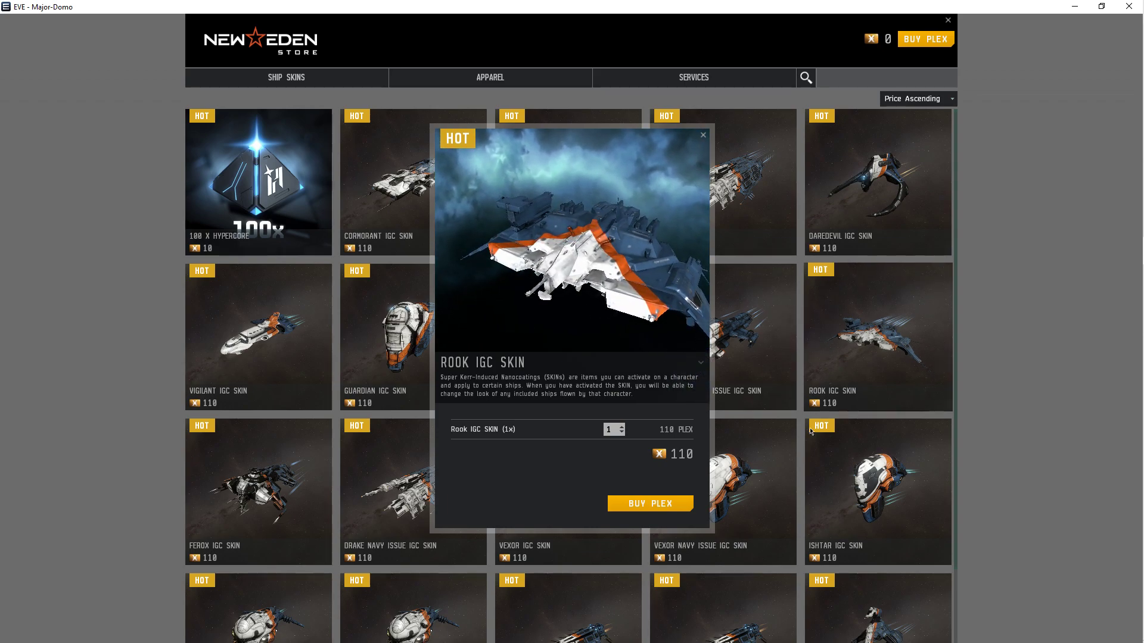
click(877, 492)
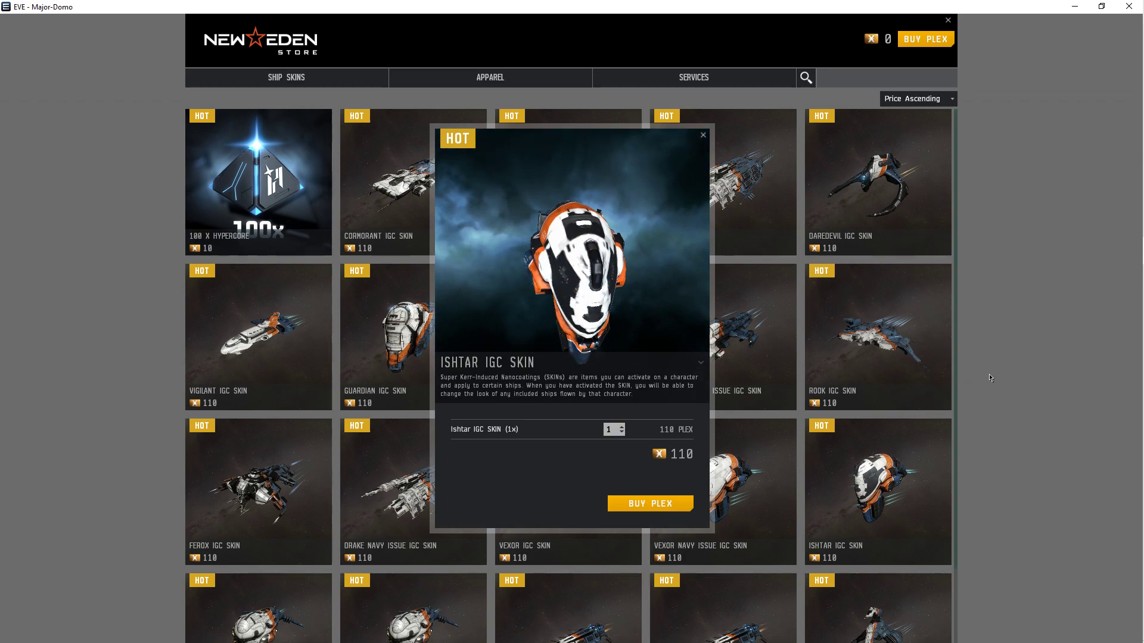
Close the SKIN details and move on to the Display & Graphics settings.
click(701, 135)
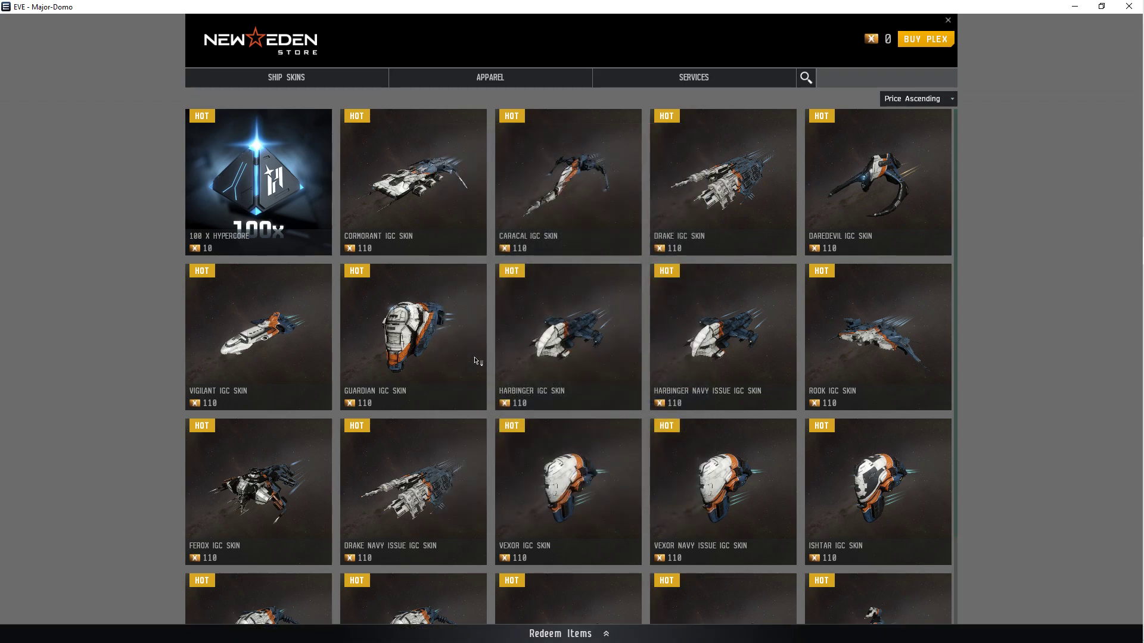
scroll(down, 3)
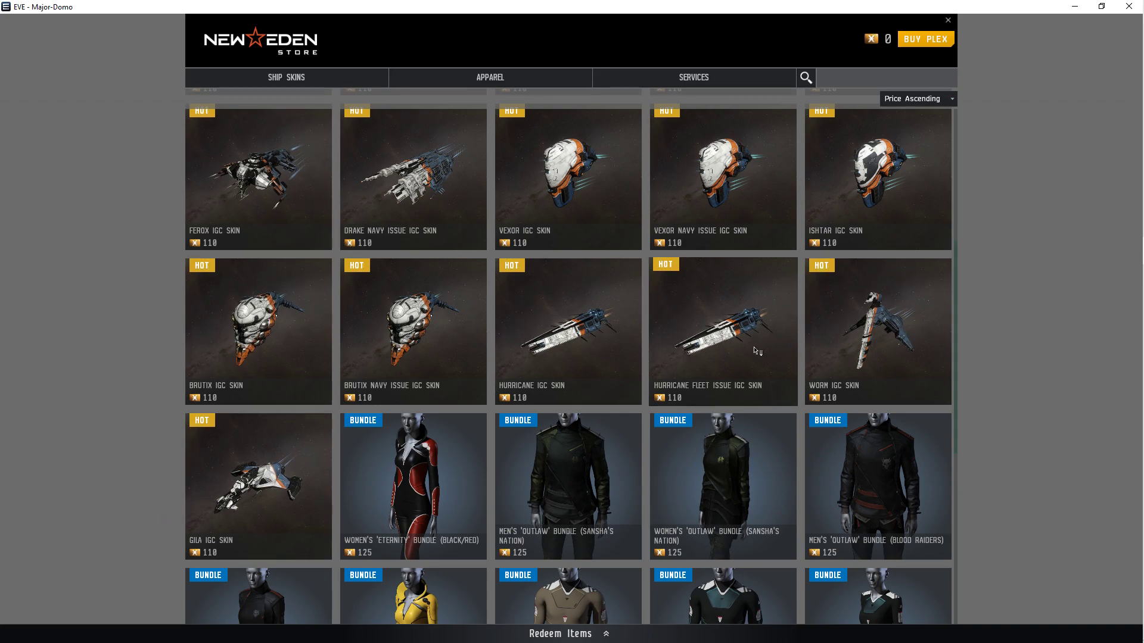
click(947, 20)
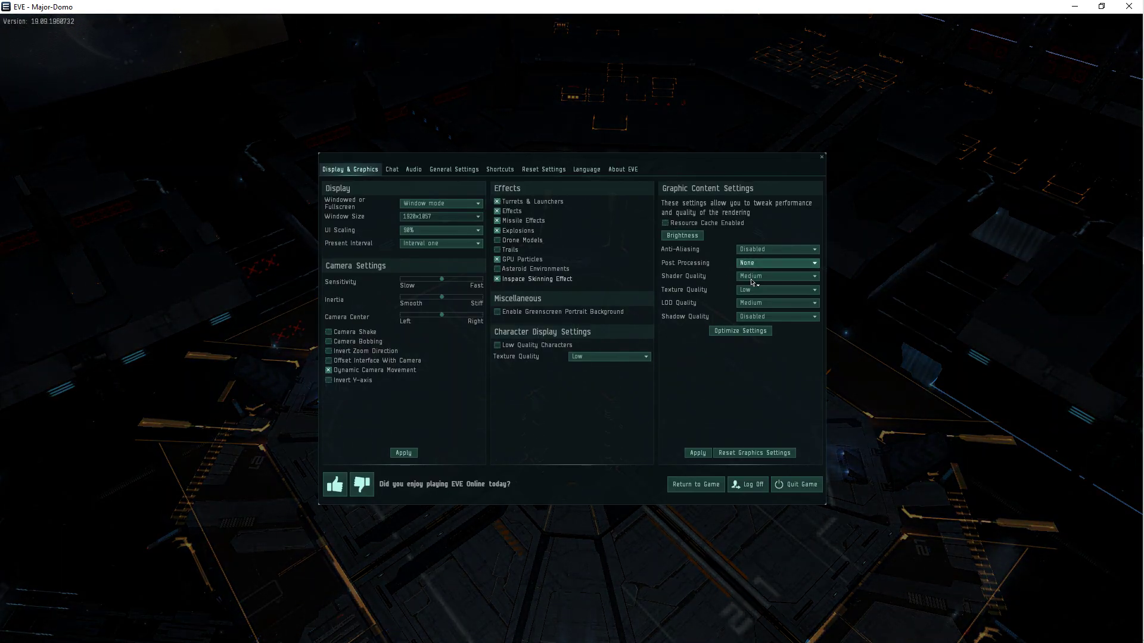
Set Shader Quality to Low, dismiss the preset optimizer, and apply the graphics settings.
click(775, 289)
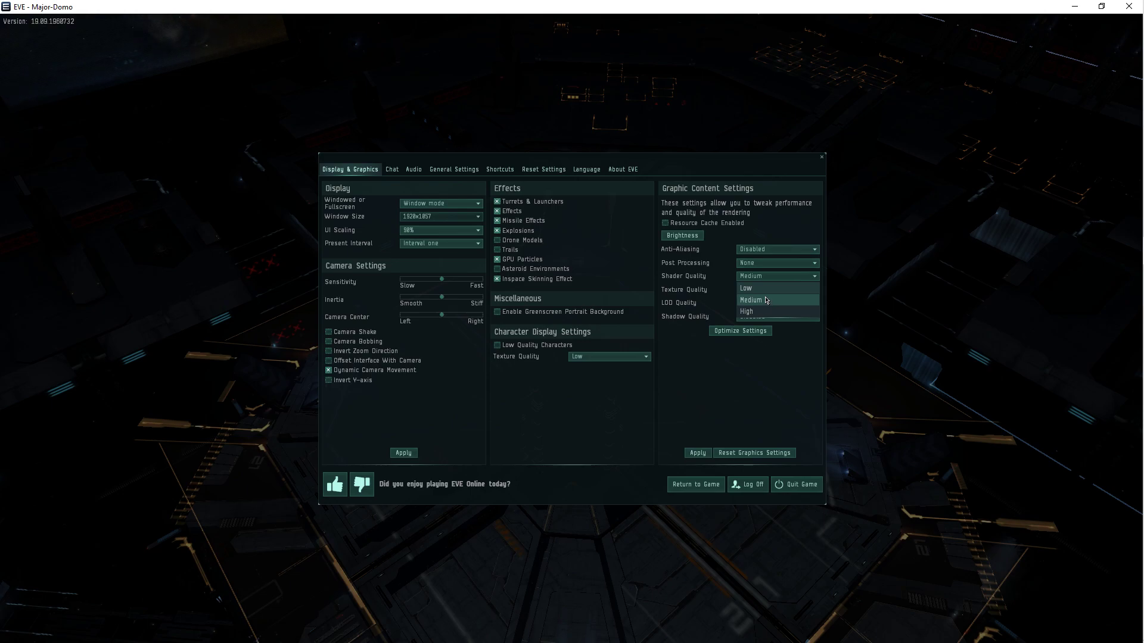
click(745, 287)
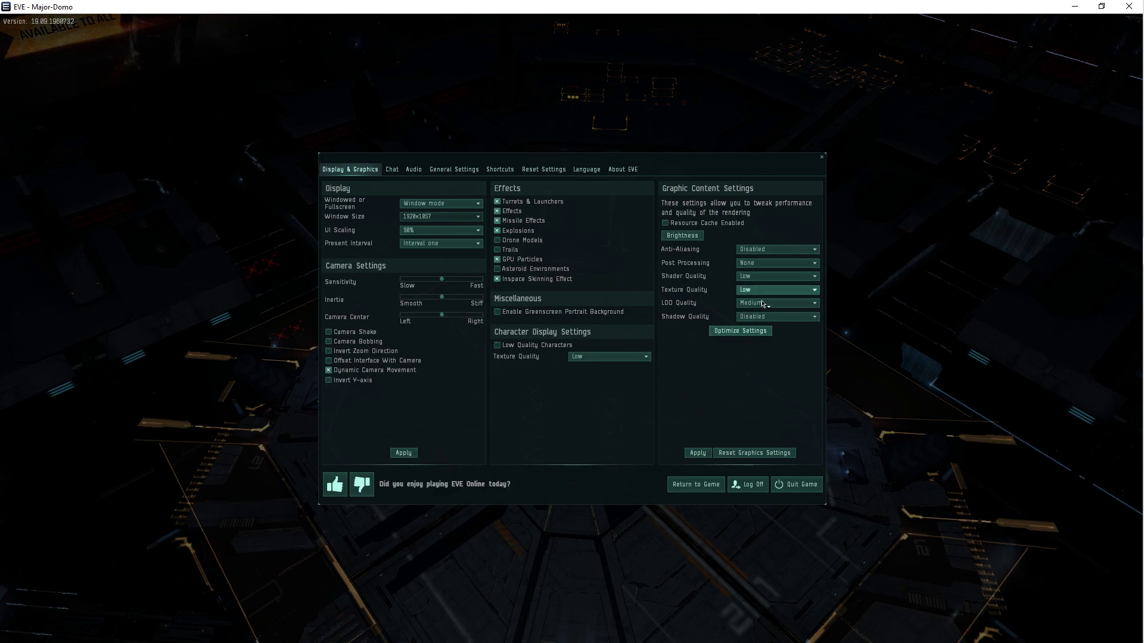
click(739, 330)
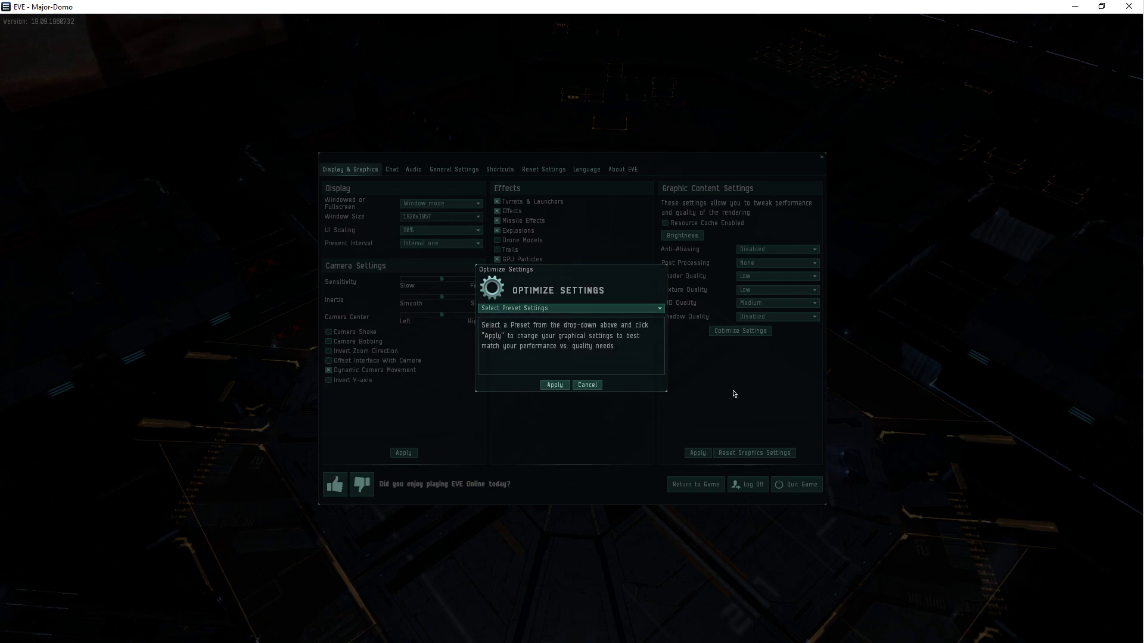
click(586, 384)
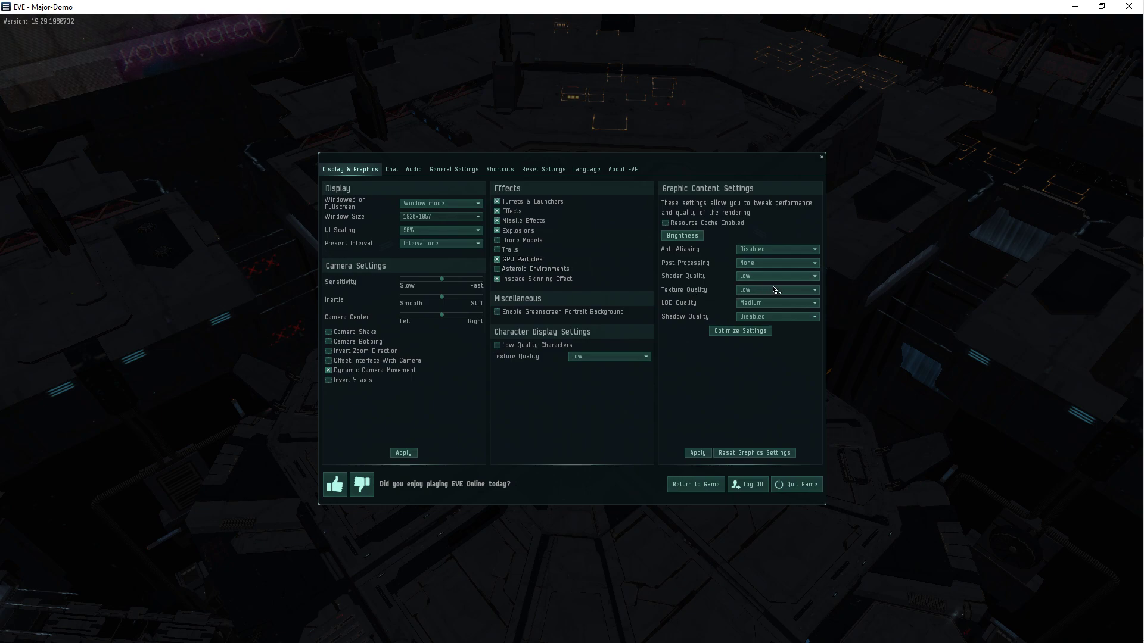
click(776, 276)
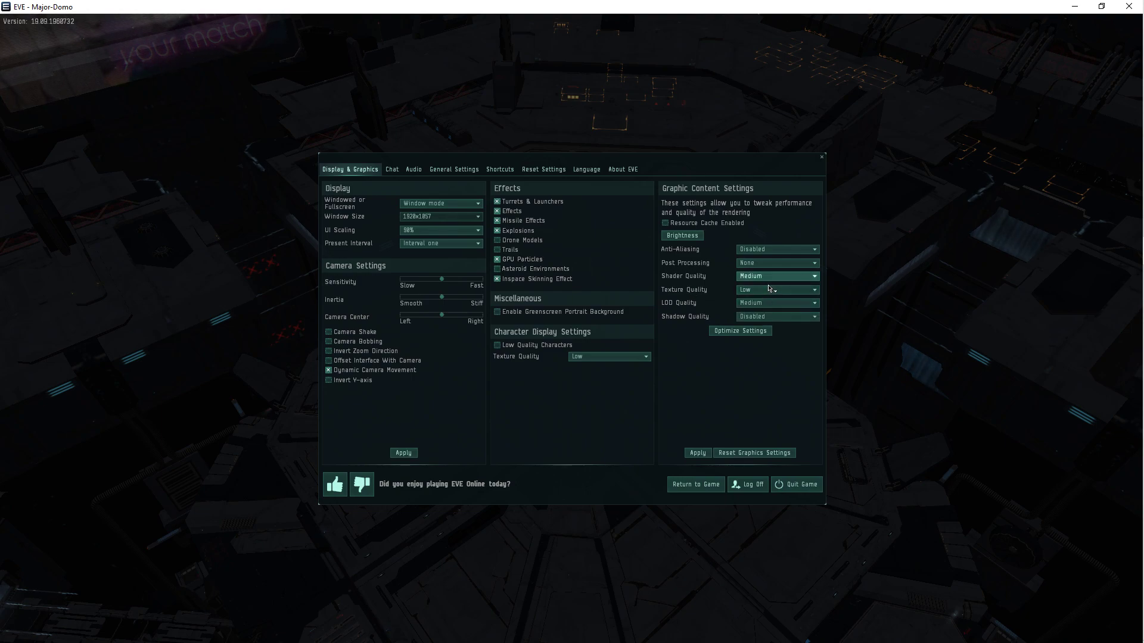
click(775, 275)
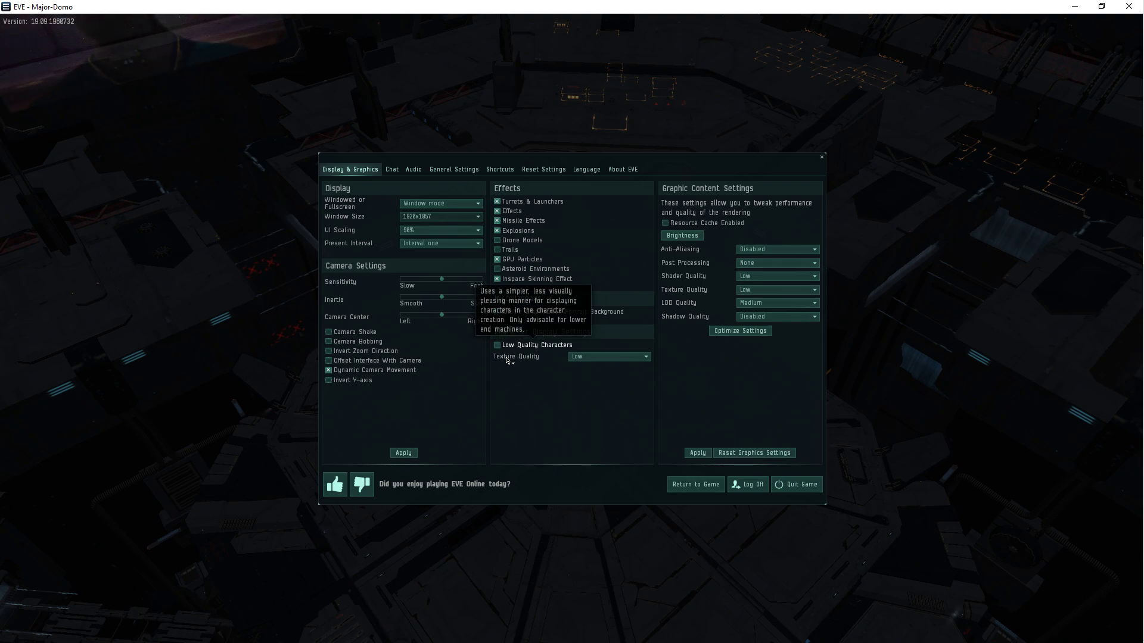
mouse_move(609, 418)
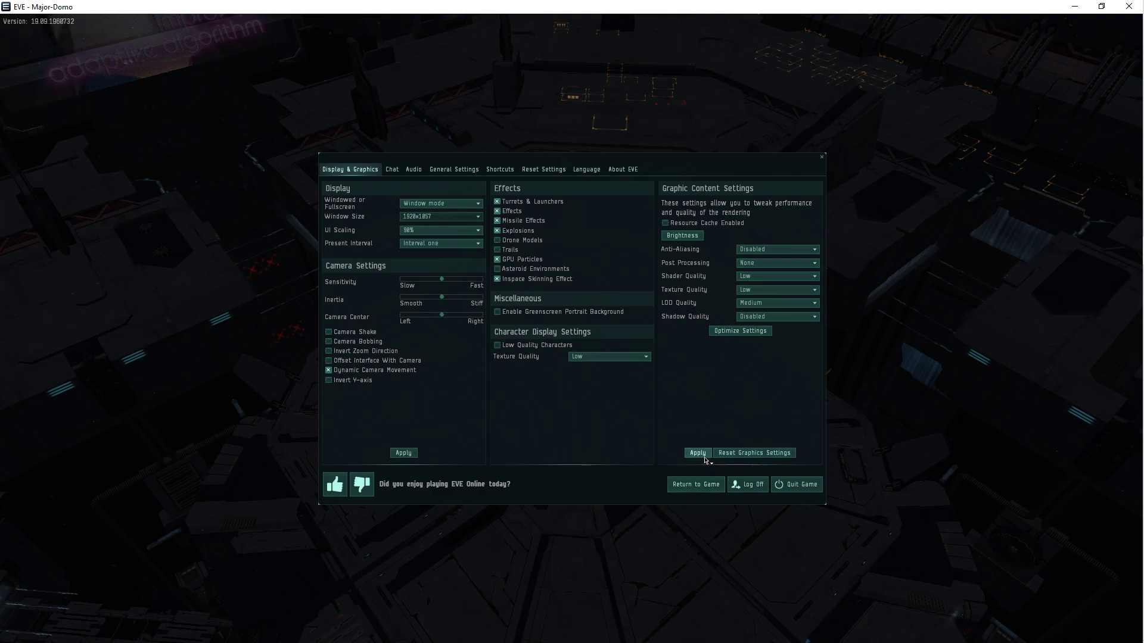
click(694, 484)
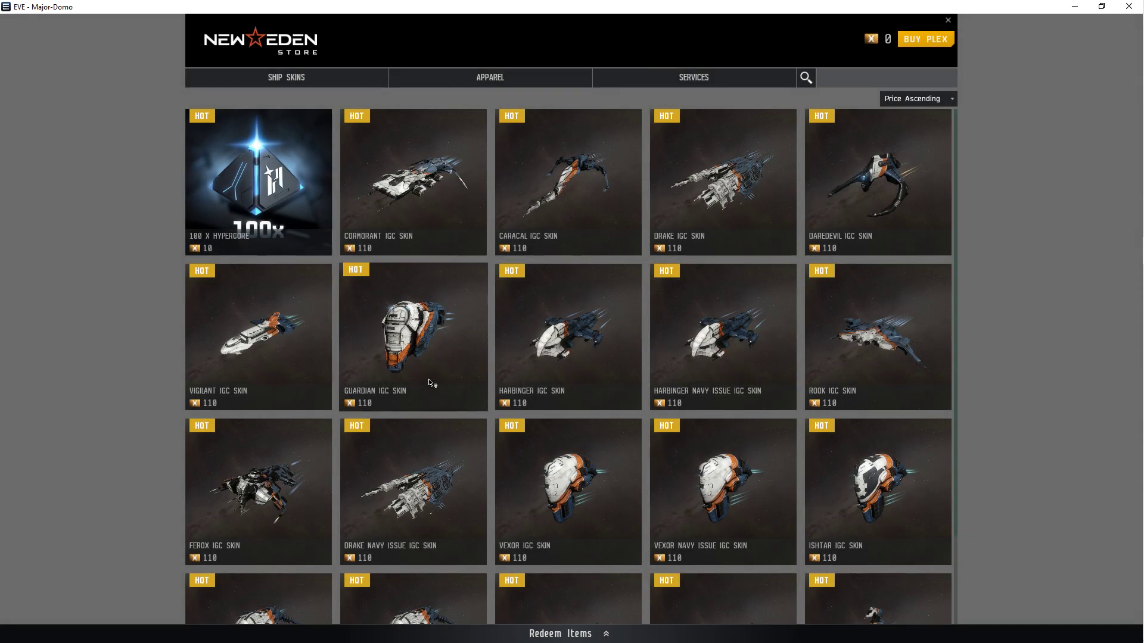
Apply the Optimize Settings for Quality preset so graphics qualities become High.
click(413, 182)
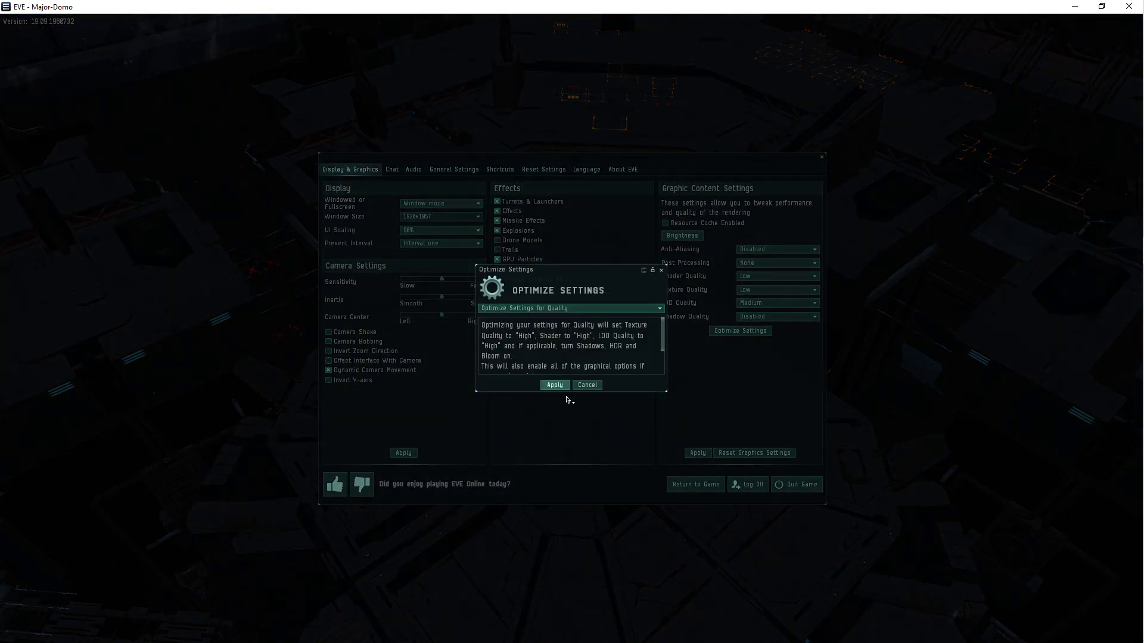
click(553, 384)
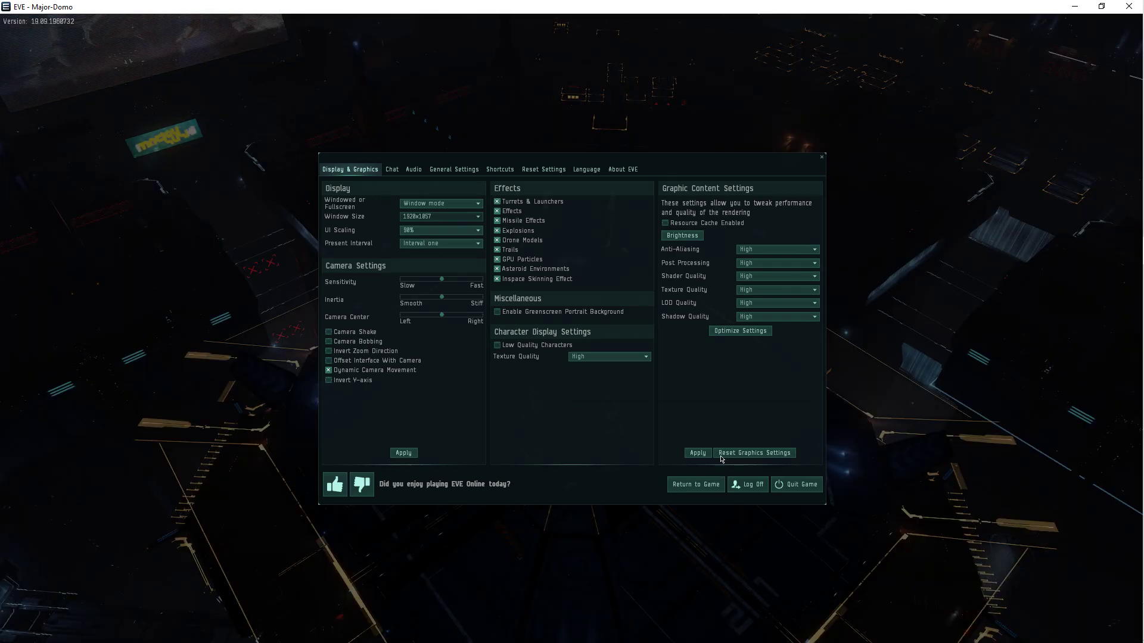
click(776, 249)
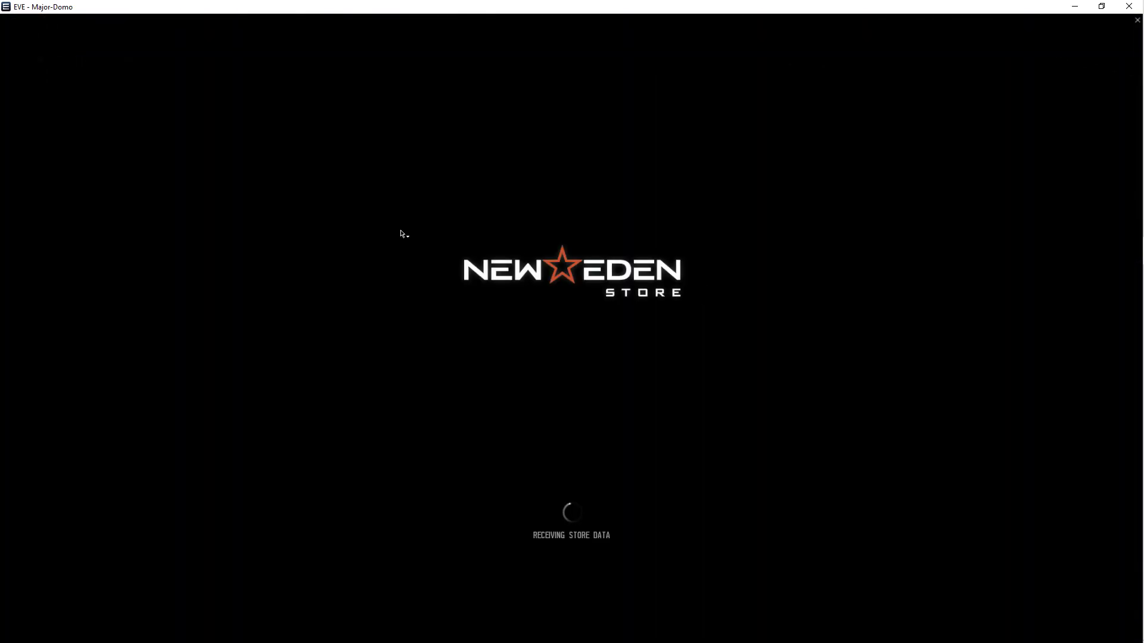
mouse_move(422, 208)
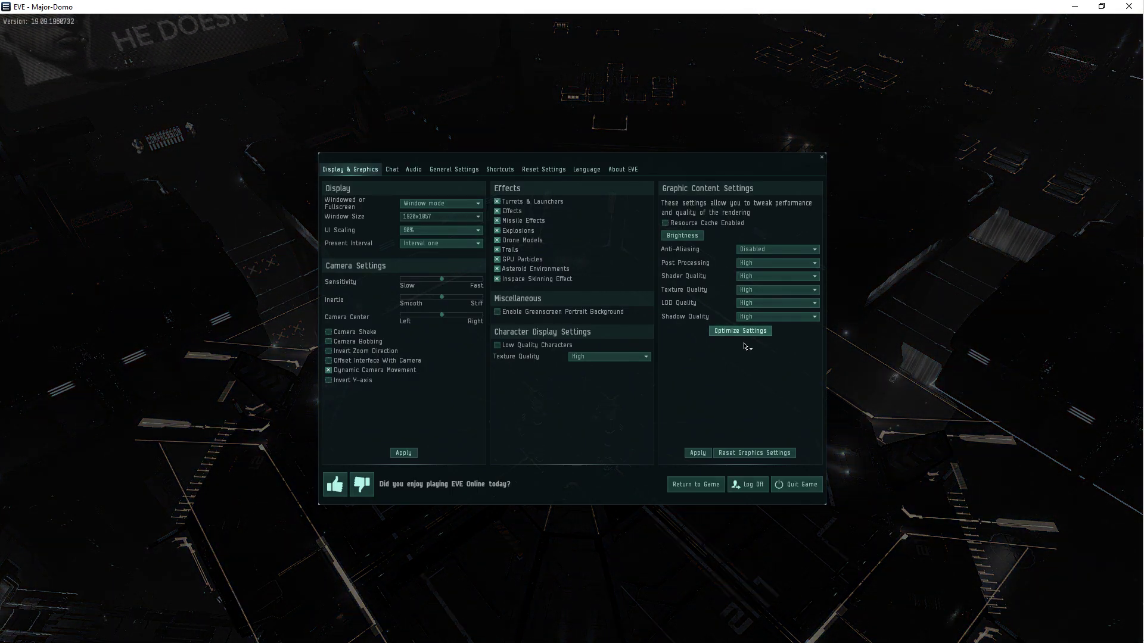
Apply Optimize Settings for Memory, then set Shader Quality to Medium and apply.
click(739, 330)
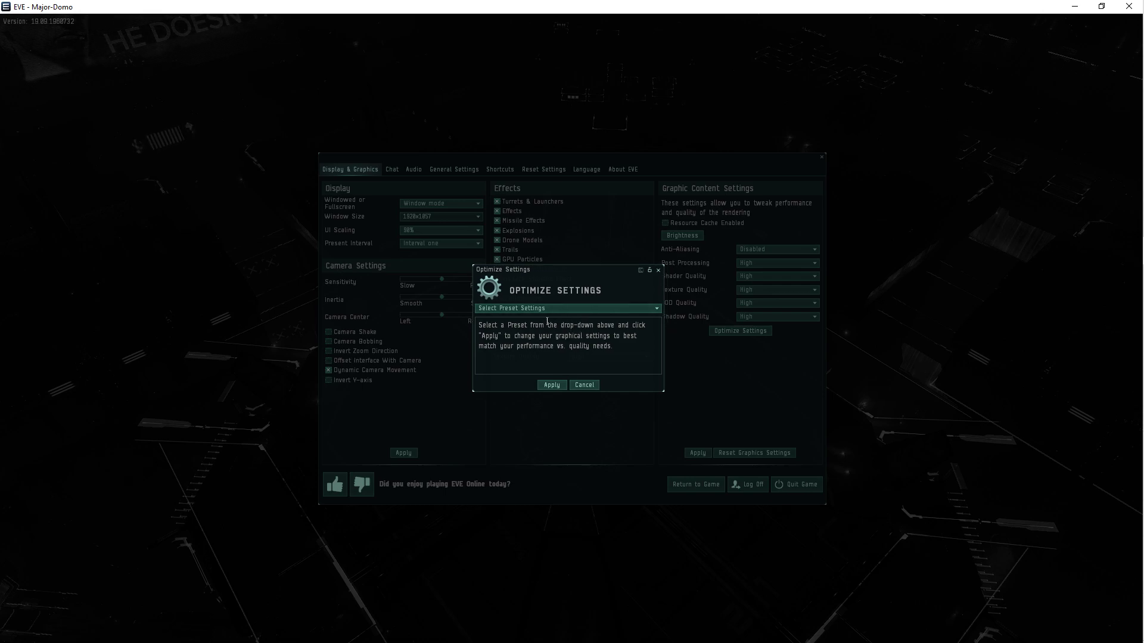
click(566, 308)
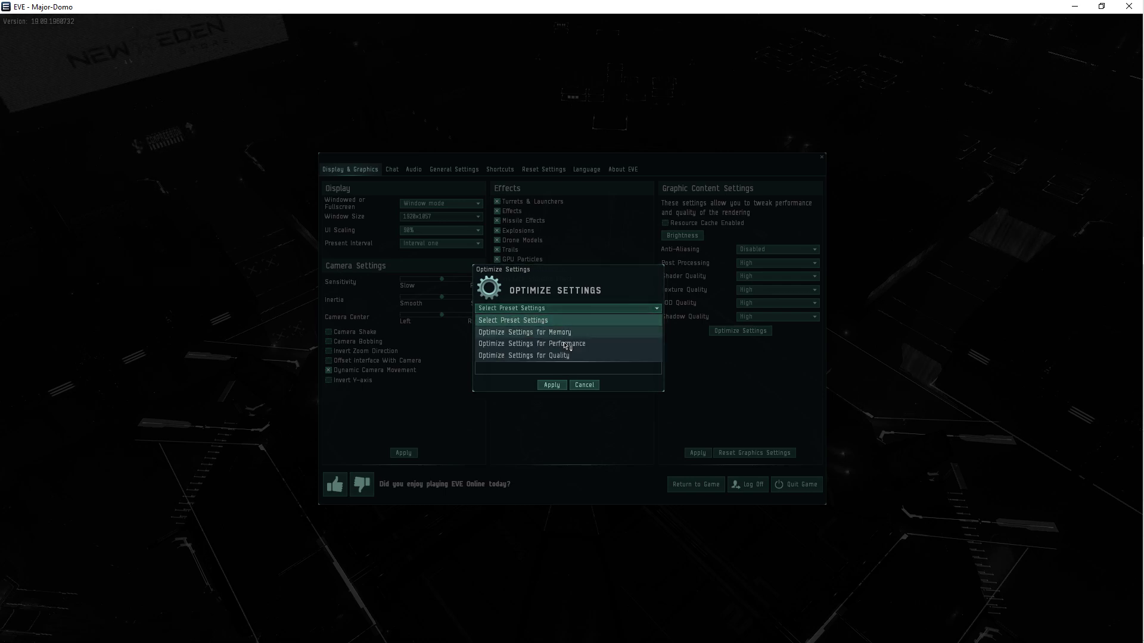
click(523, 332)
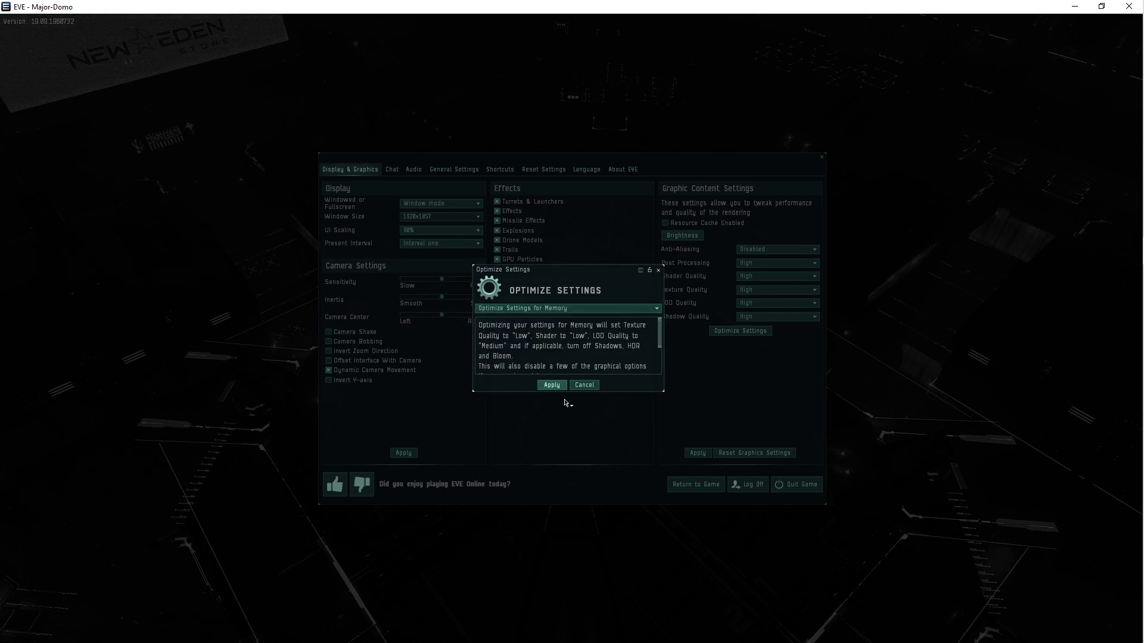
click(550, 384)
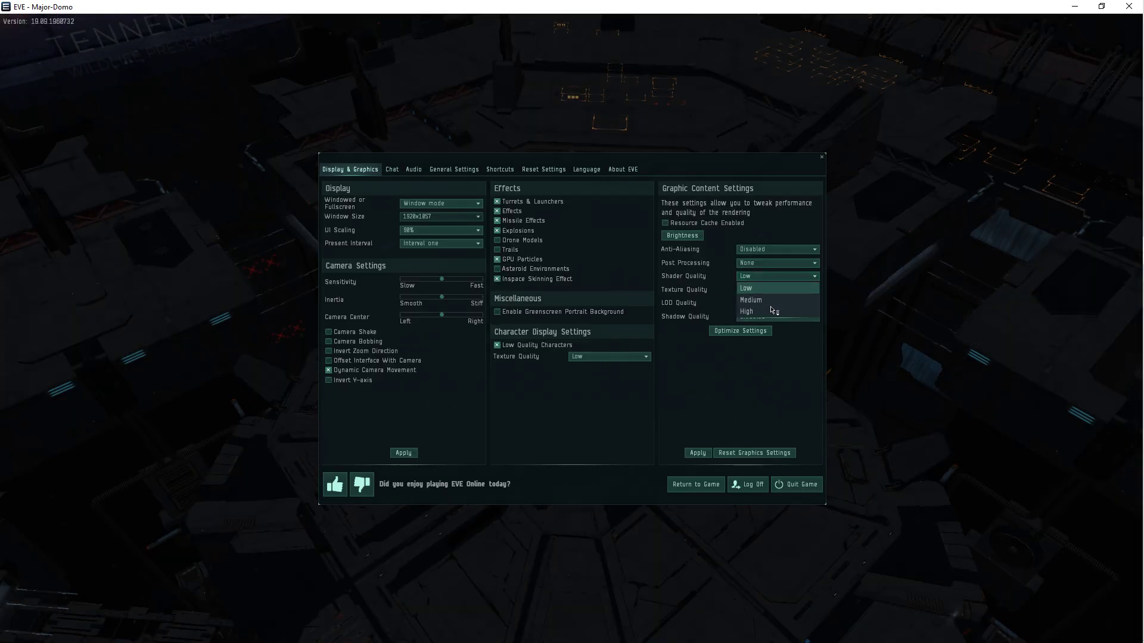
click(750, 300)
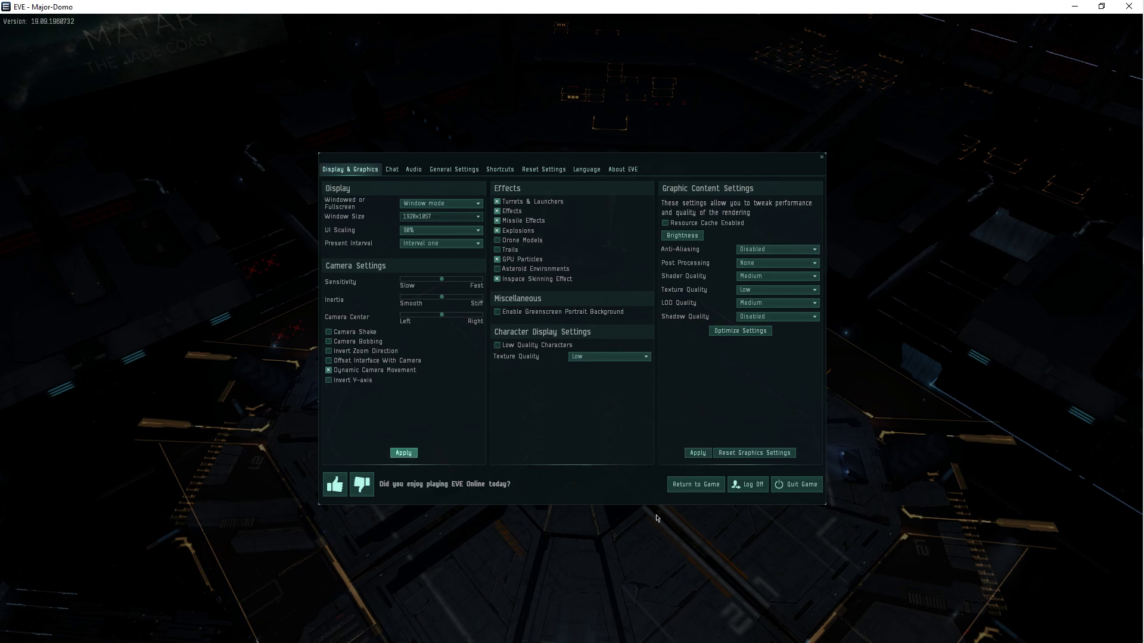
click(695, 484)
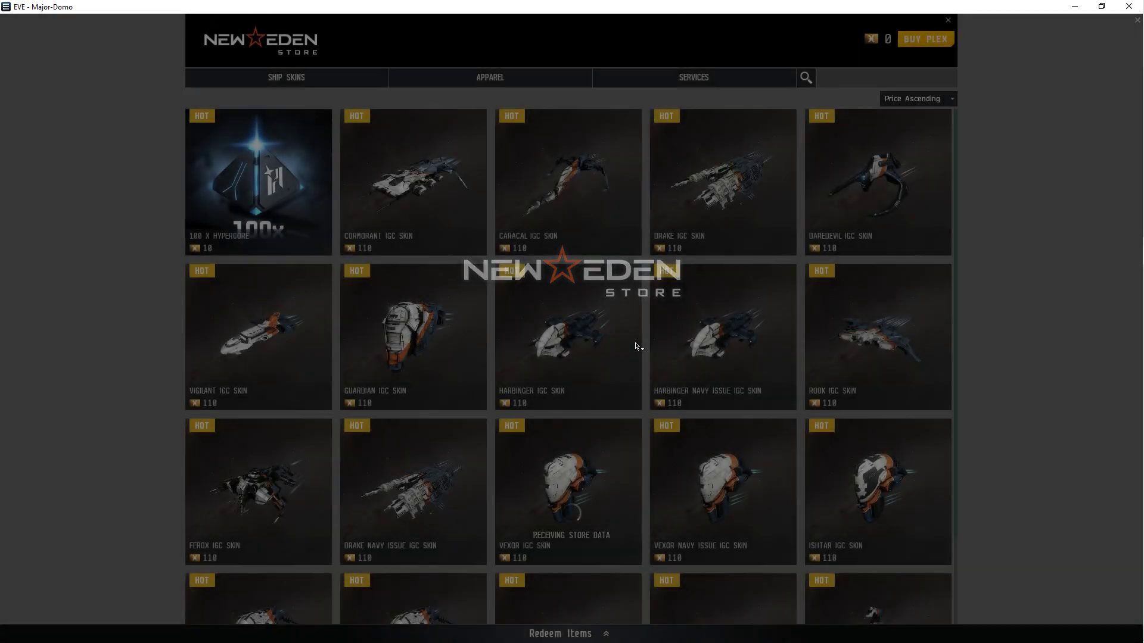
Scroll down through the New Eden Store items sorted by Price Ascending.
scroll(down, 3)
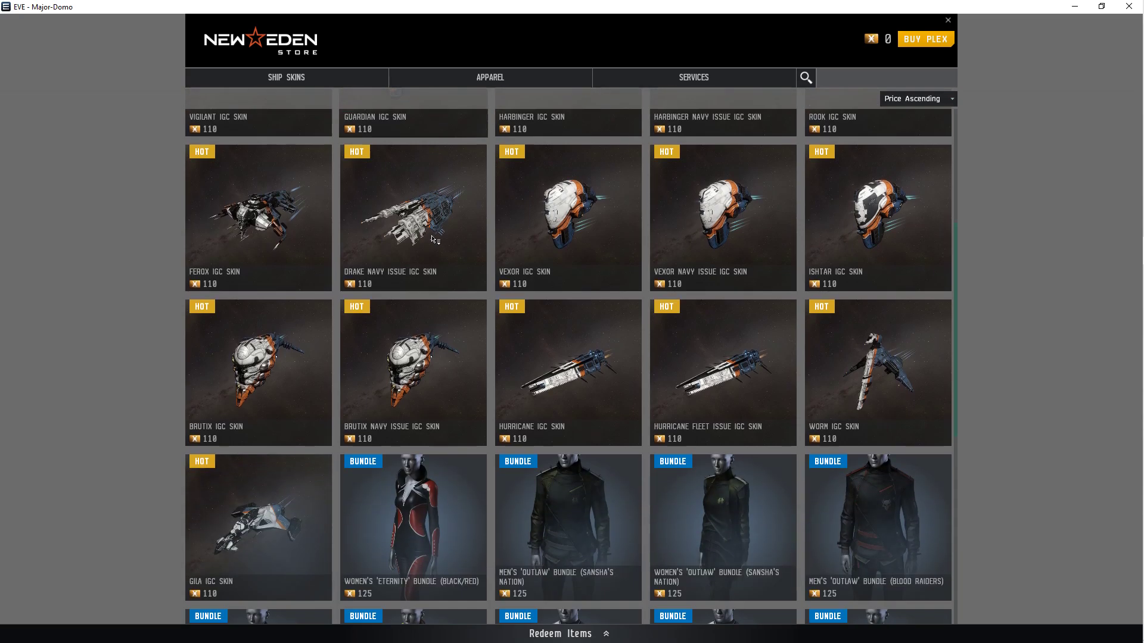
scroll(down, 3)
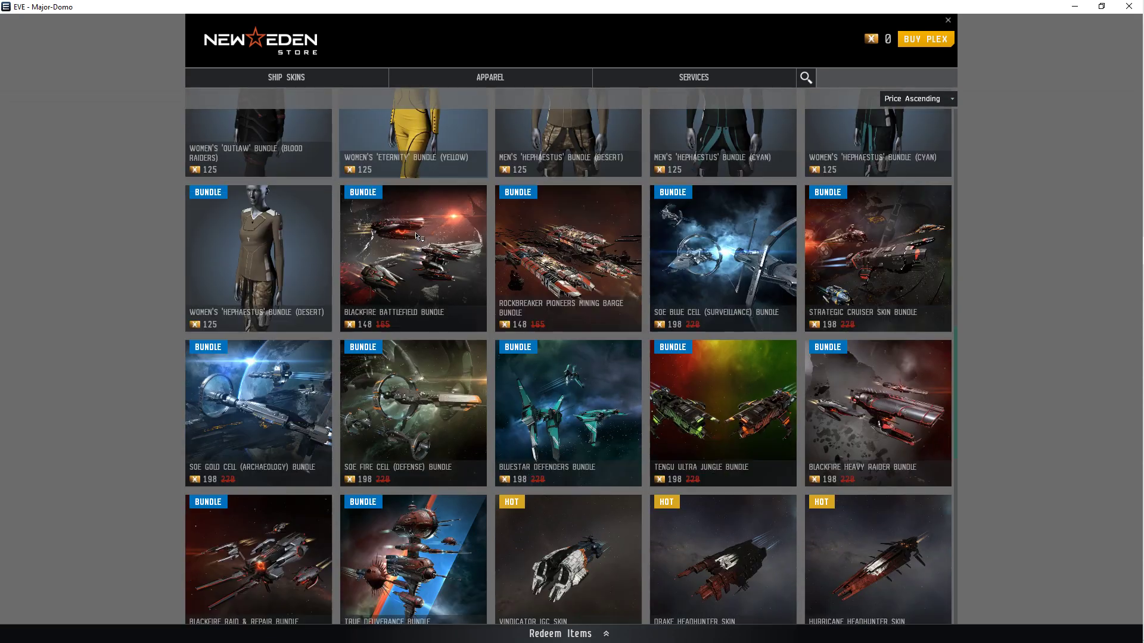
scroll(down, 3)
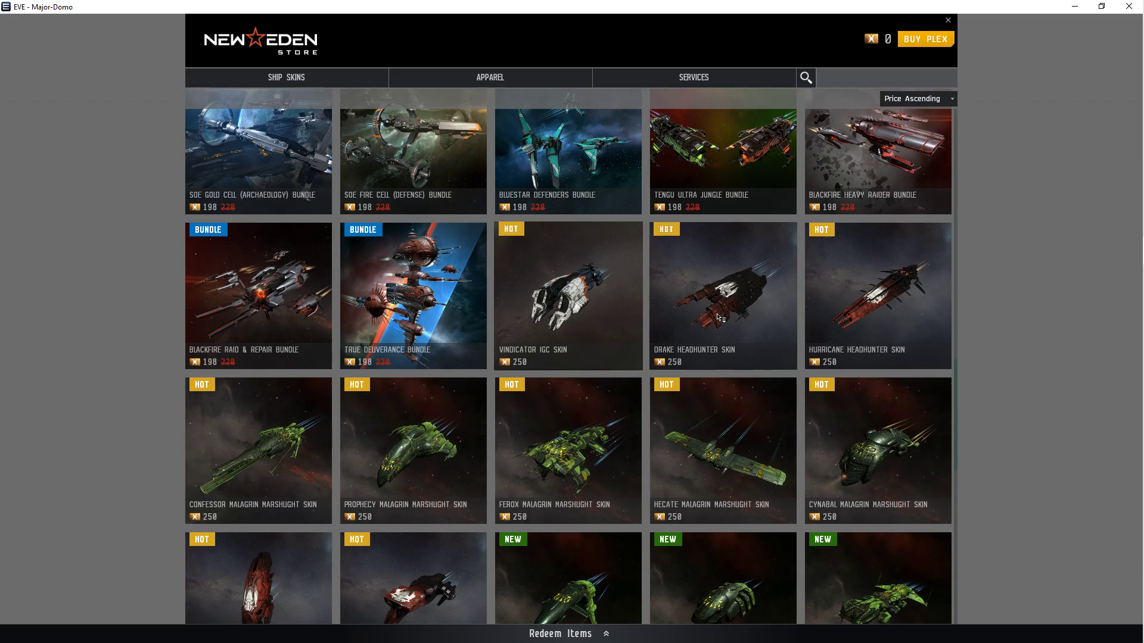
scroll(down, 3)
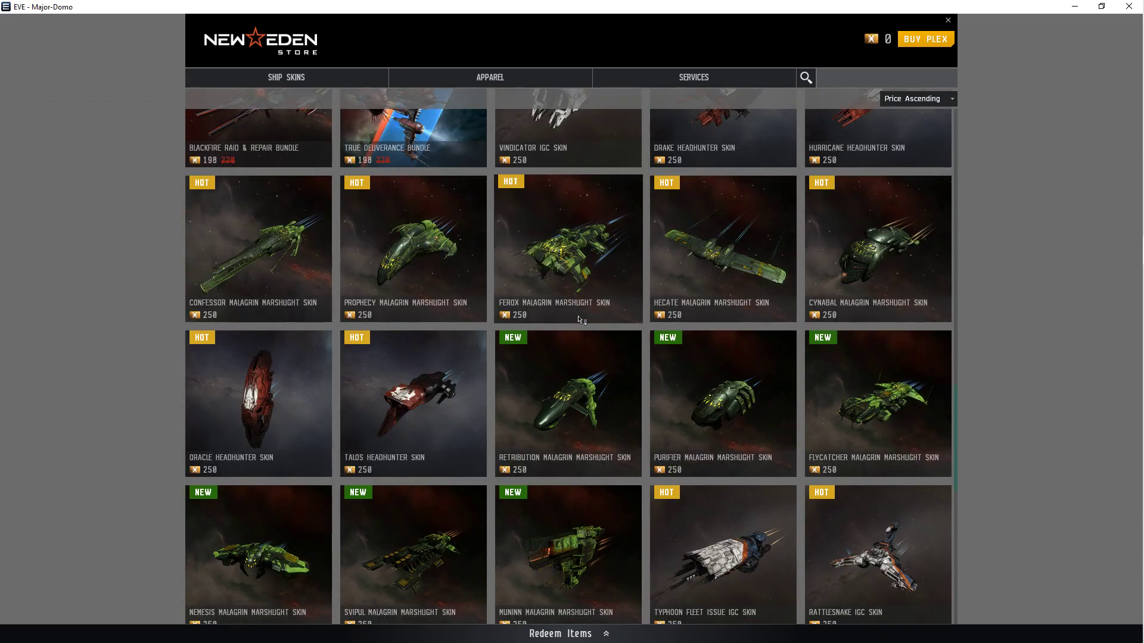
scroll(down, 3)
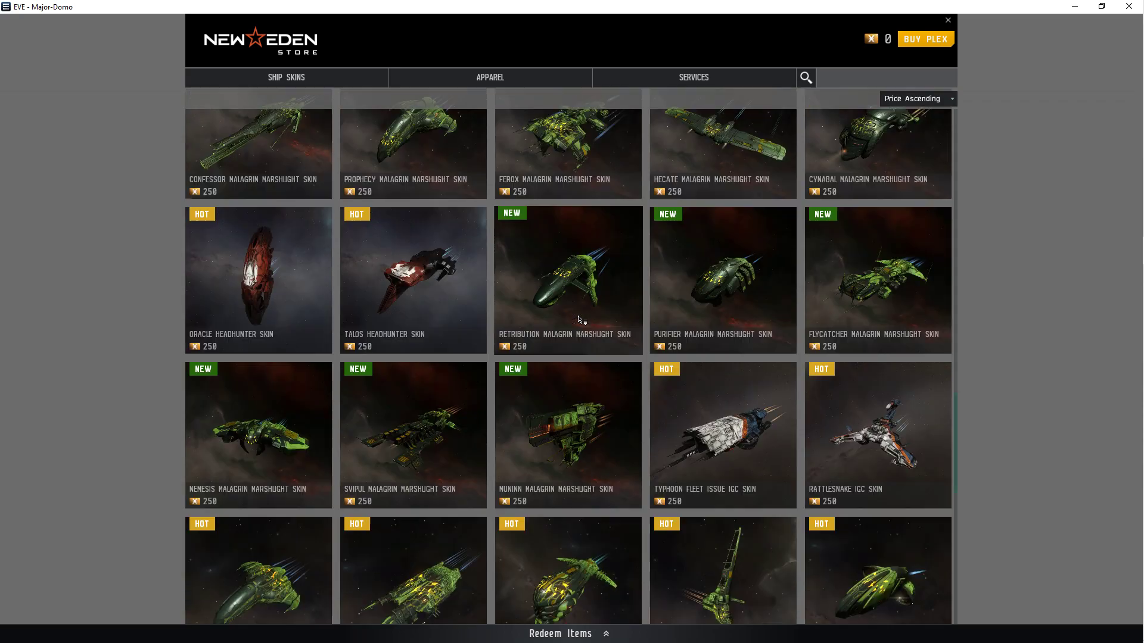
scroll(down, 3)
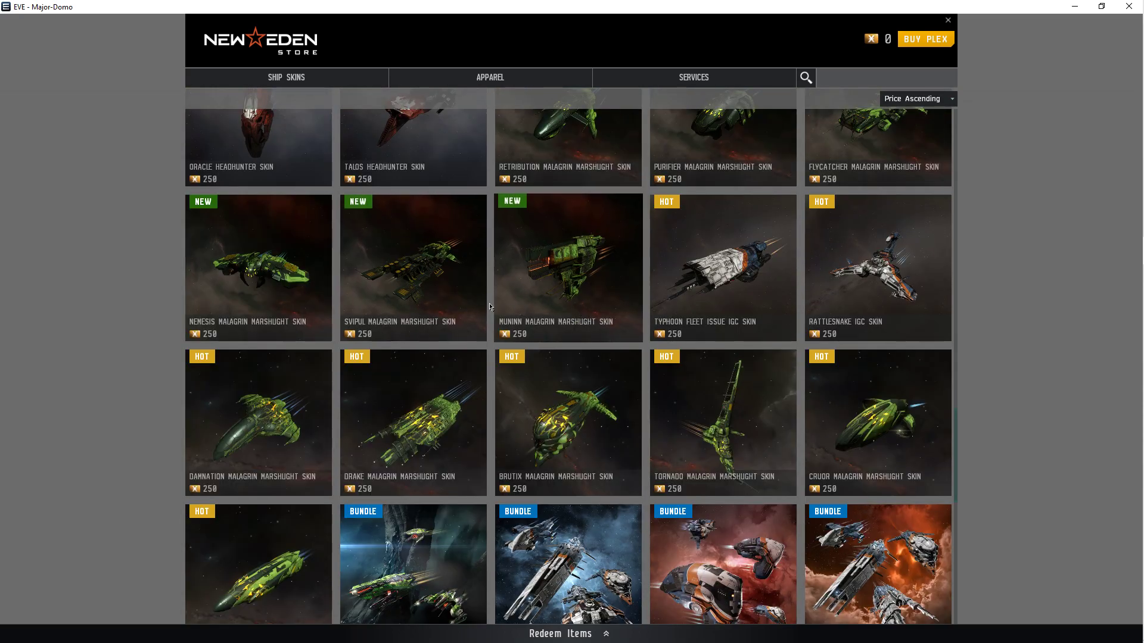
scroll(down, 3)
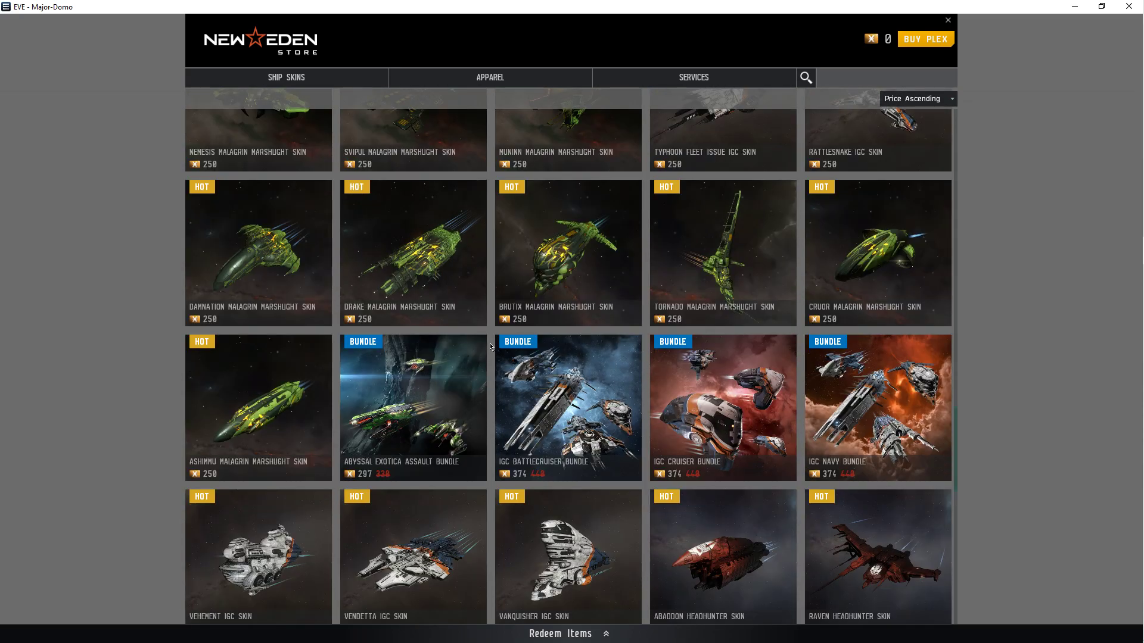
scroll(down, 3)
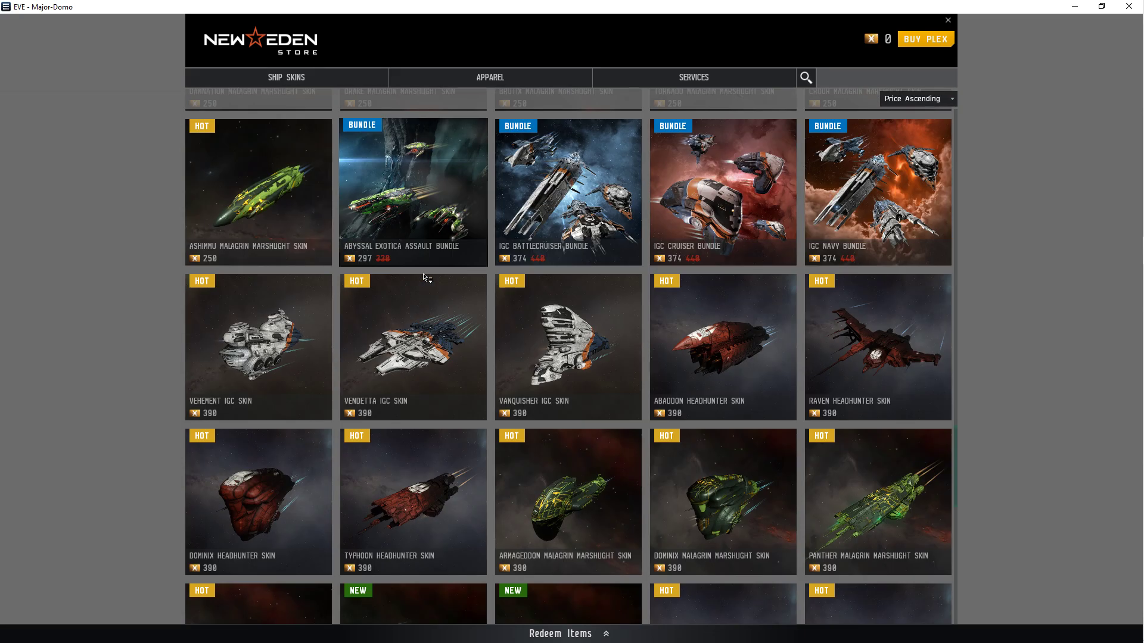
scroll(down, 3)
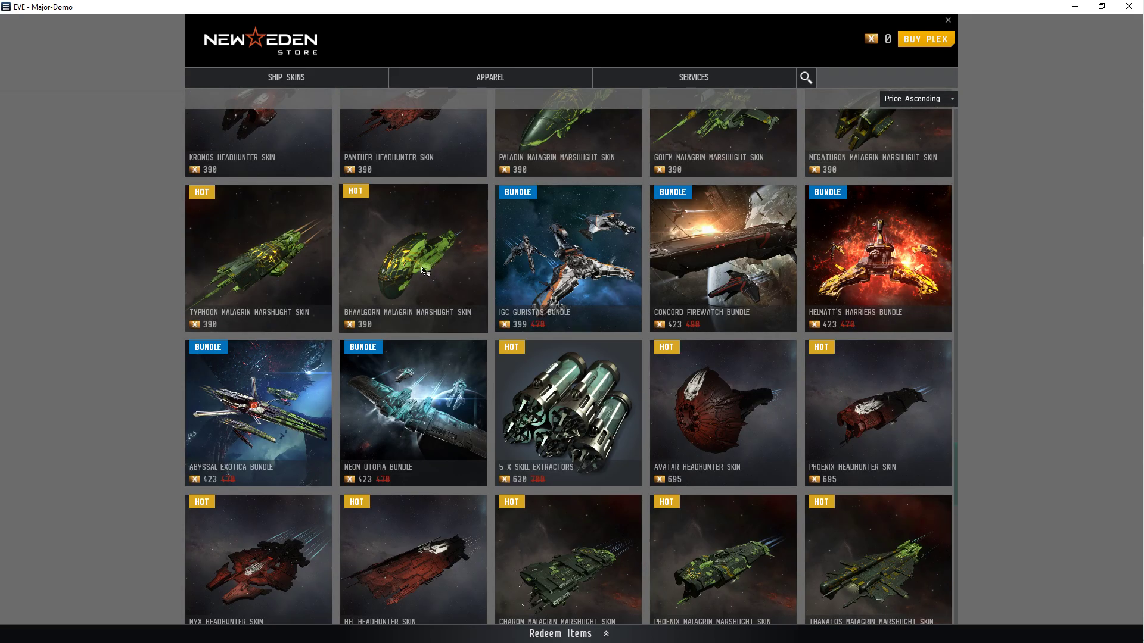
click(948, 19)
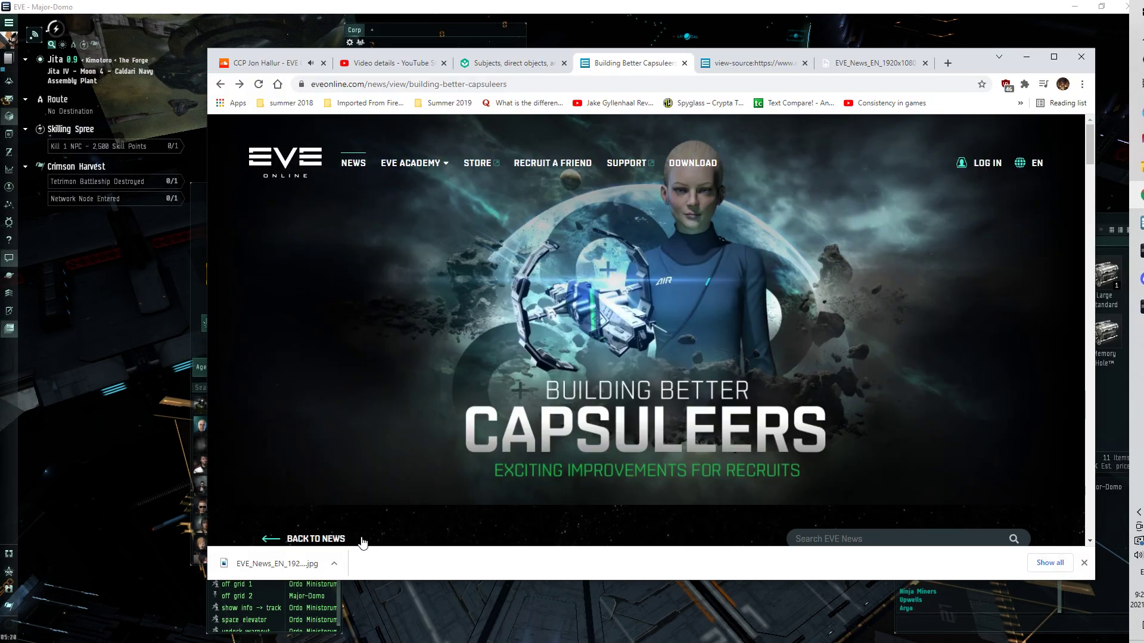
Show the dev blog full screen and read the AIR NPE section, pausing its video.
key(f11)
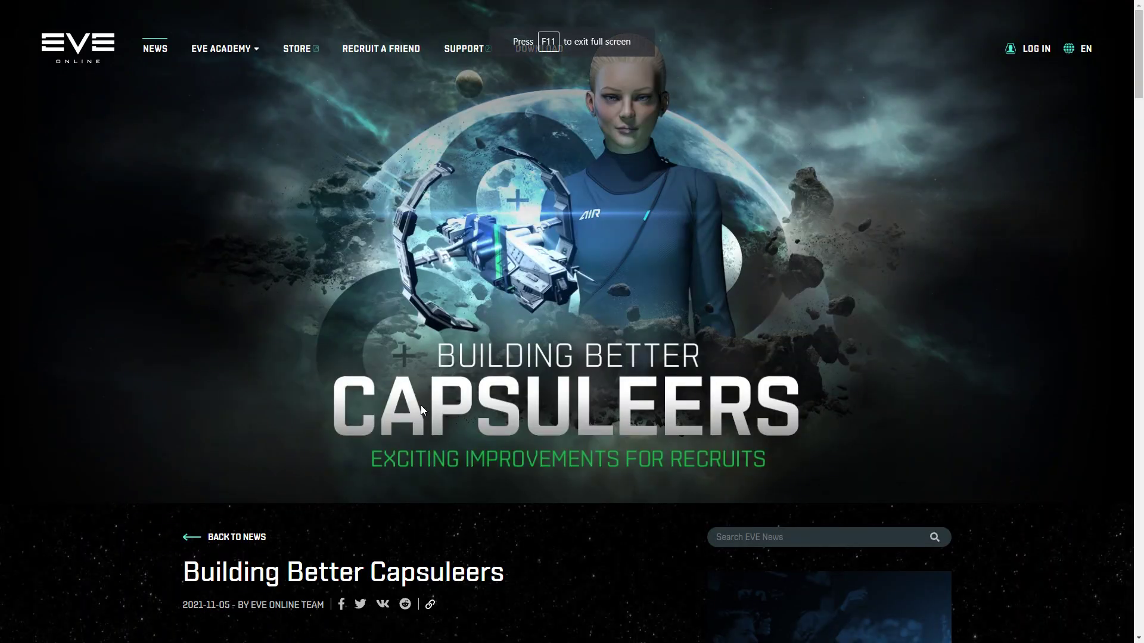
scroll(down, 3)
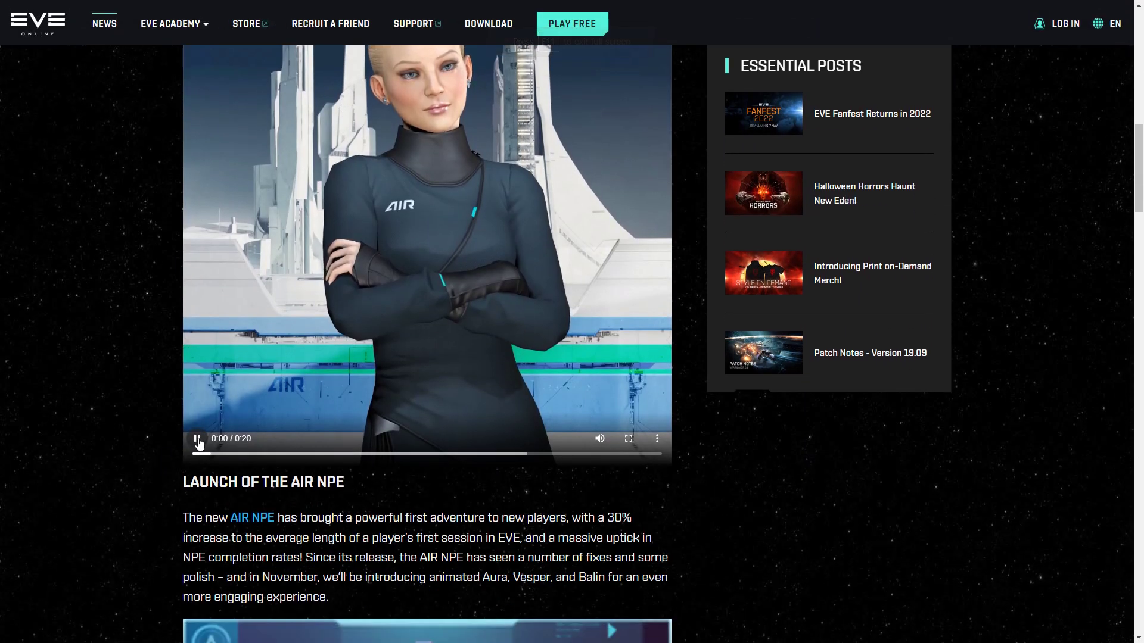
click(199, 439)
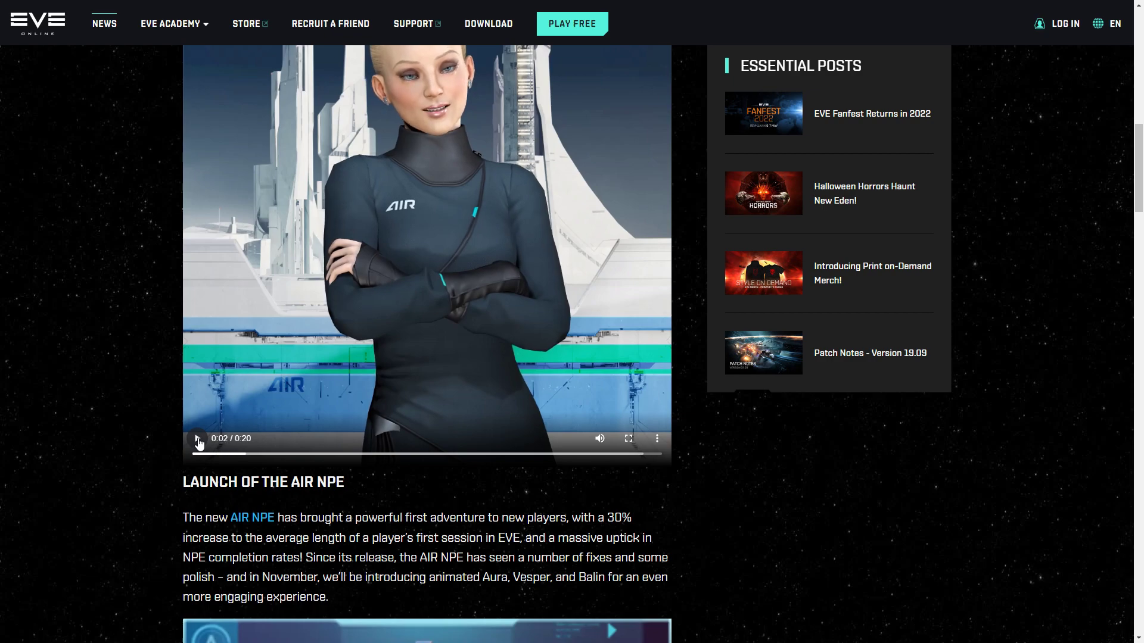
scroll(up, 3)
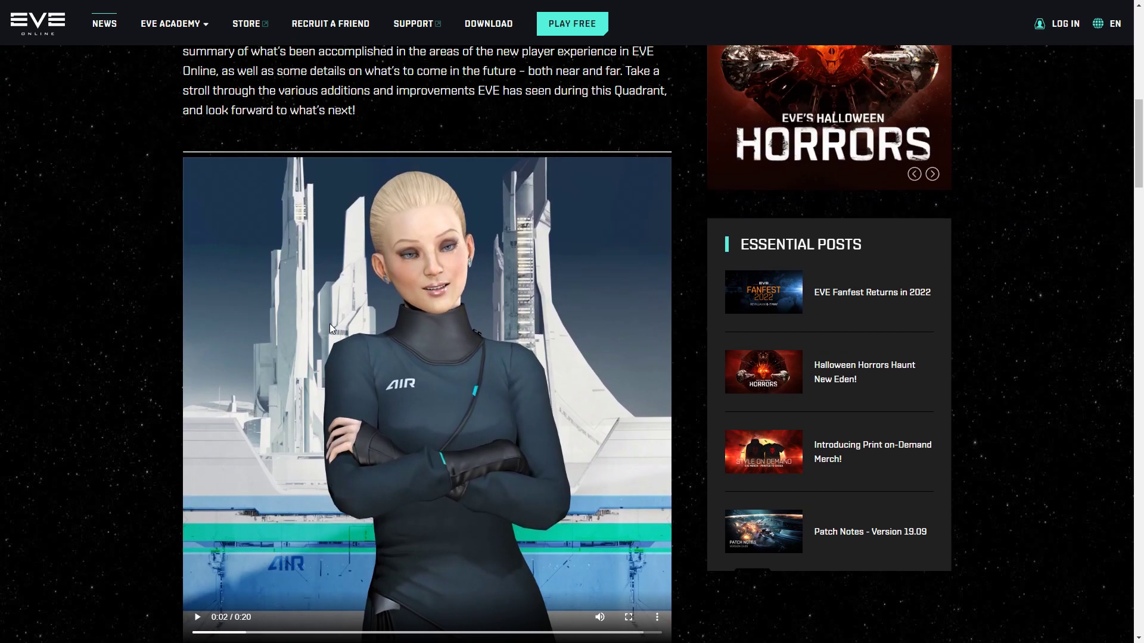
scroll(down, 3)
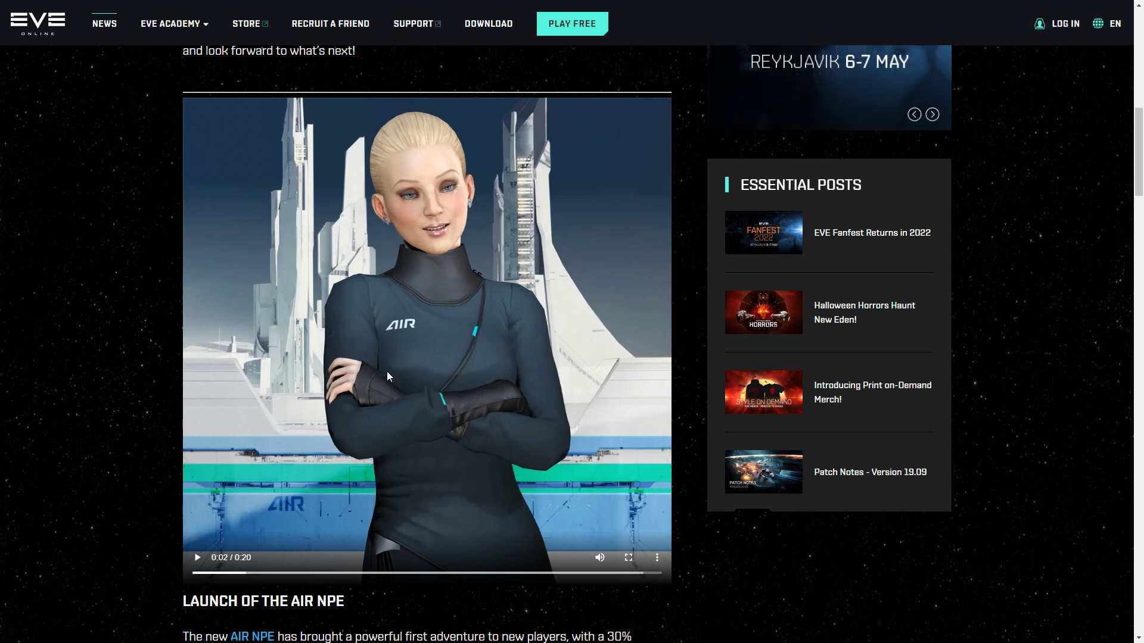
mouse_move(139, 387)
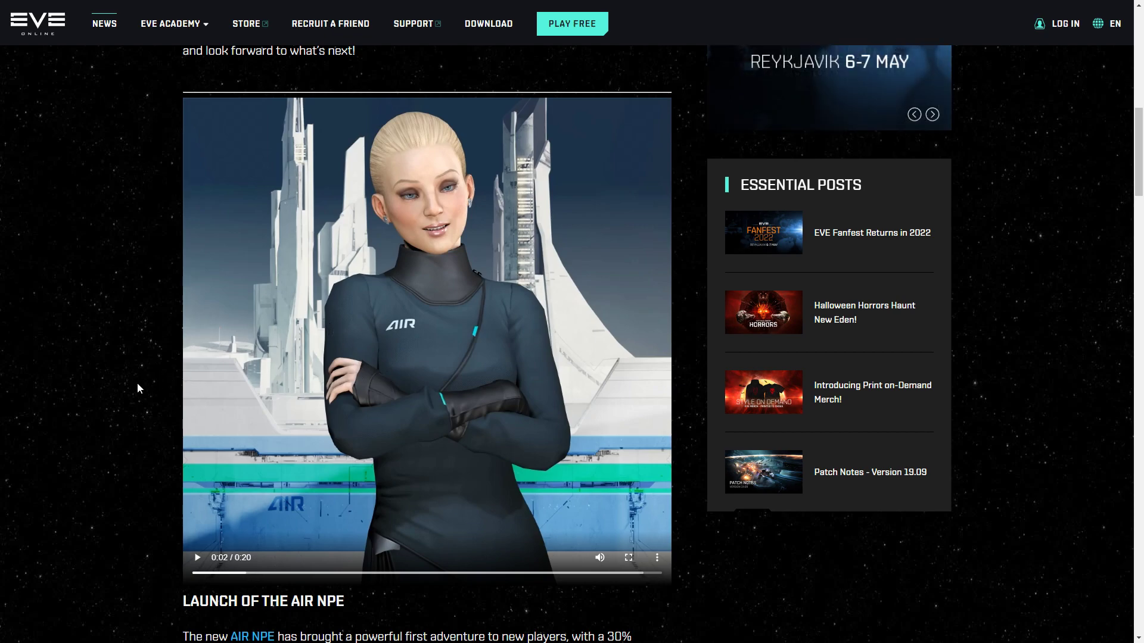
Scroll further, briefly play the second video, and reach the Skill Plans updates.
scroll(down, 3)
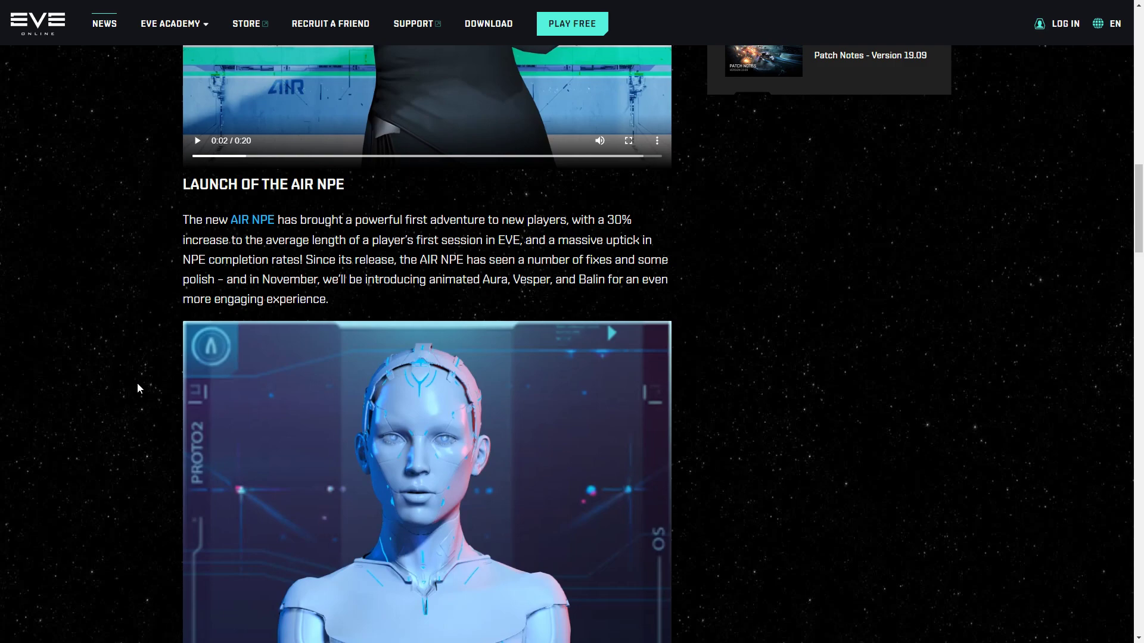
mouse_move(144, 347)
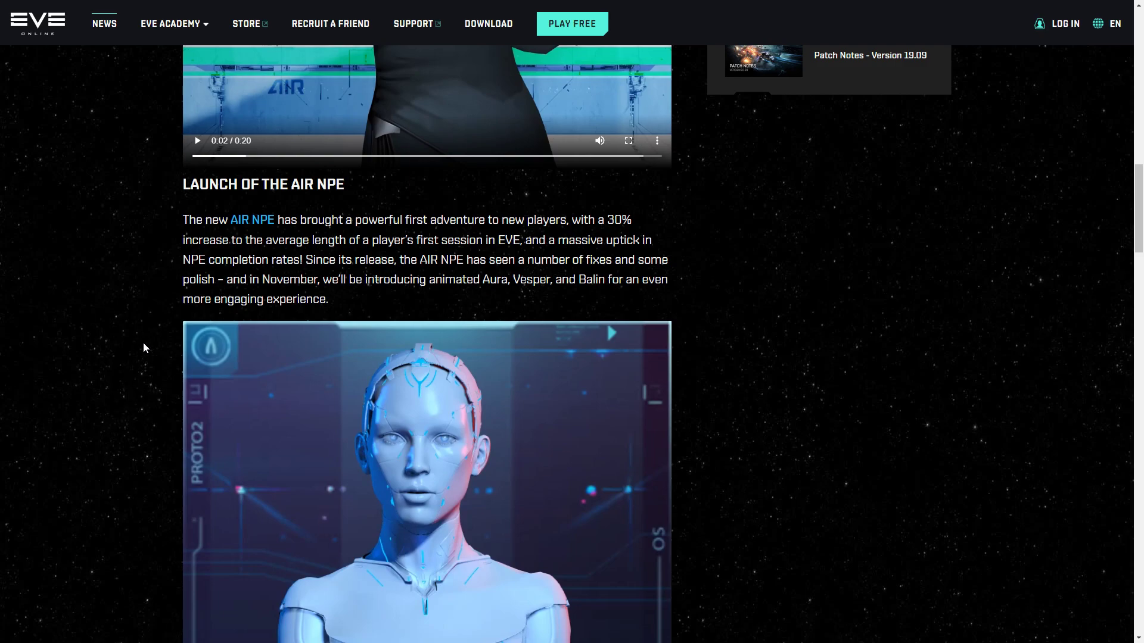
scroll(down, 3)
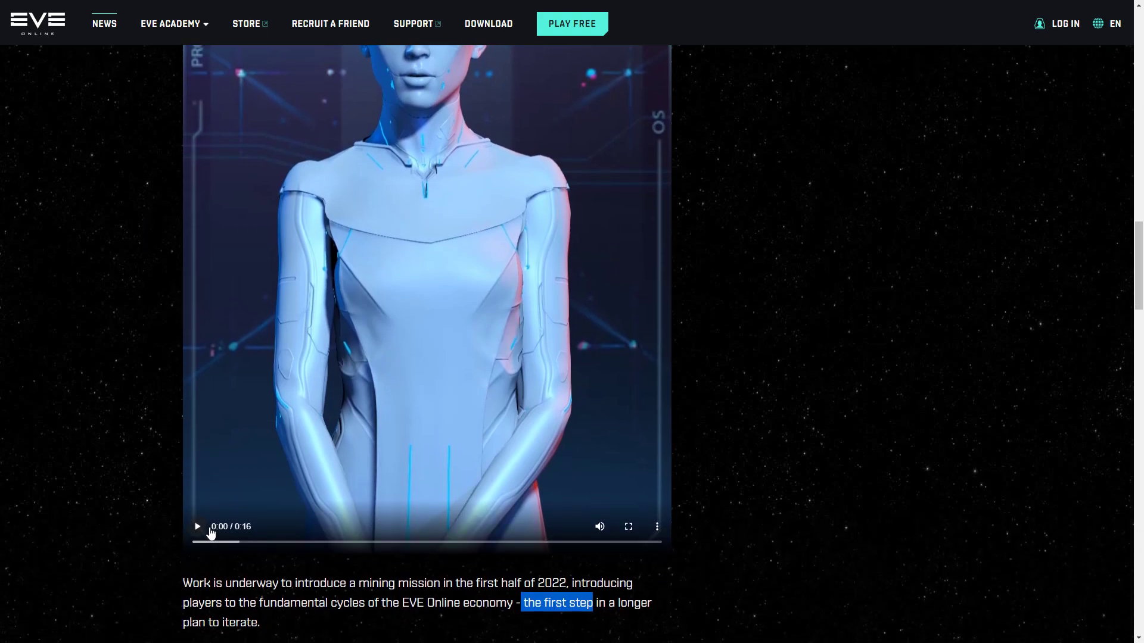
click(197, 526)
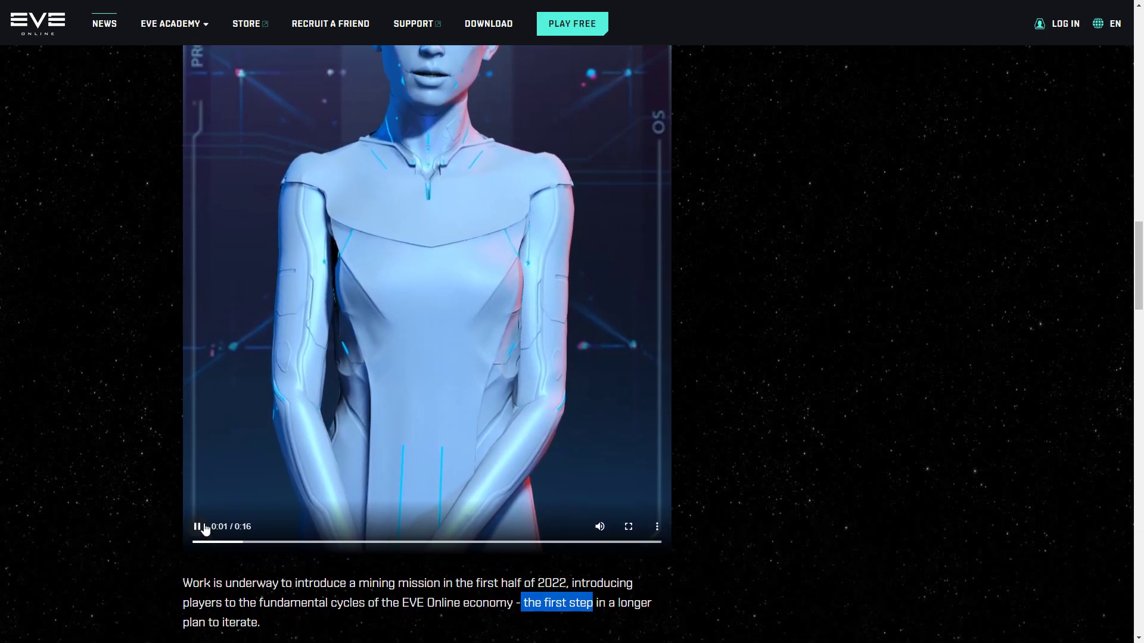
click(197, 526)
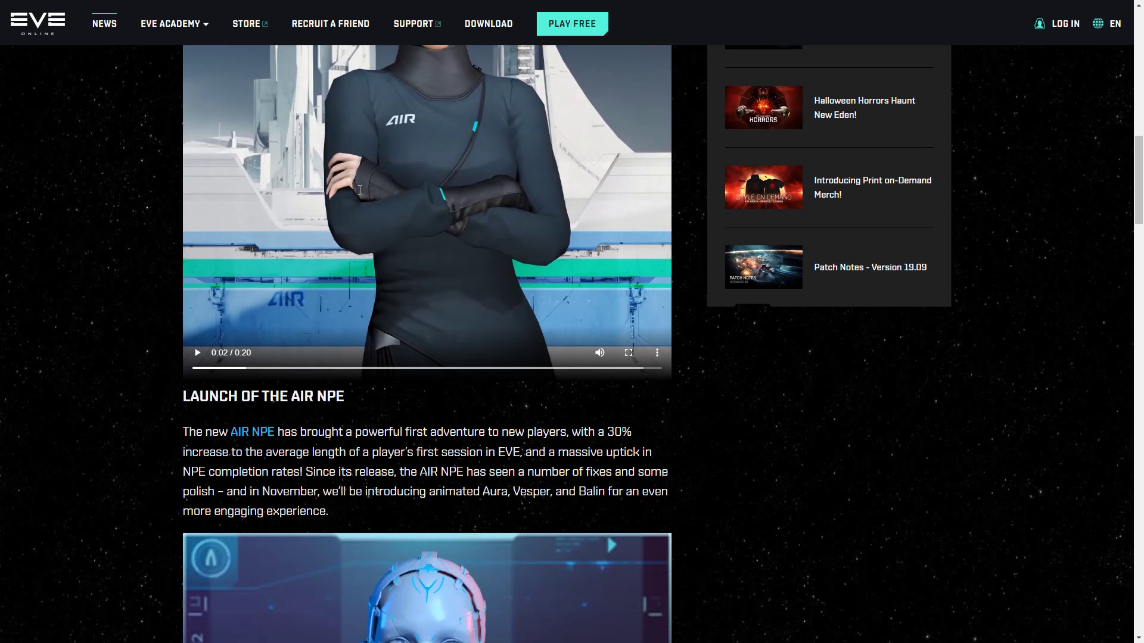
scroll(up, 3)
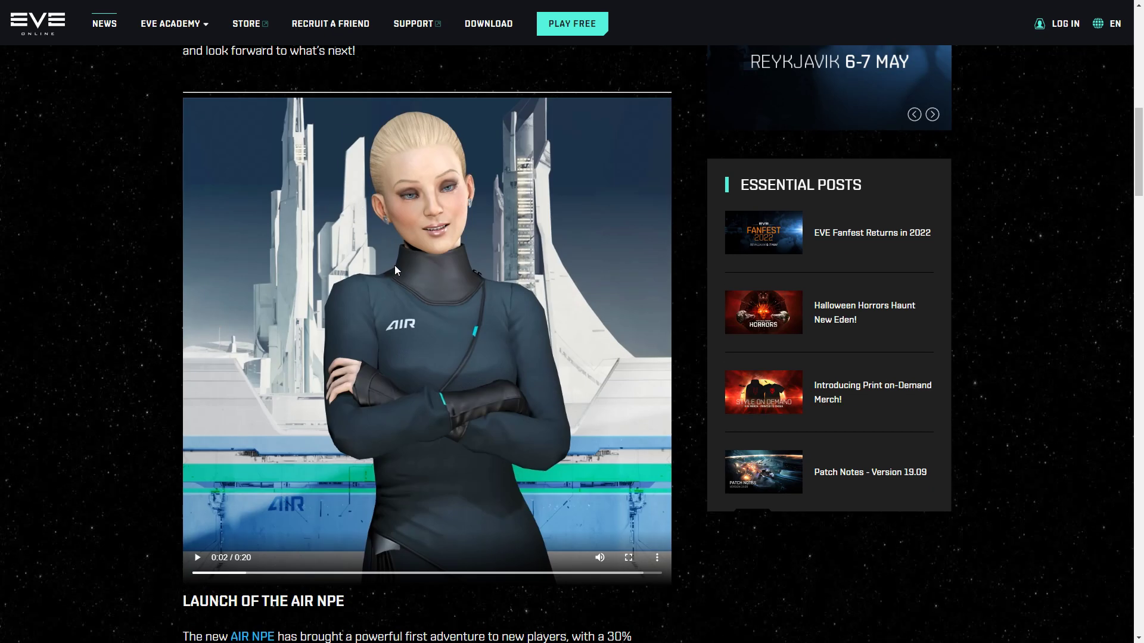
scroll(down, 3)
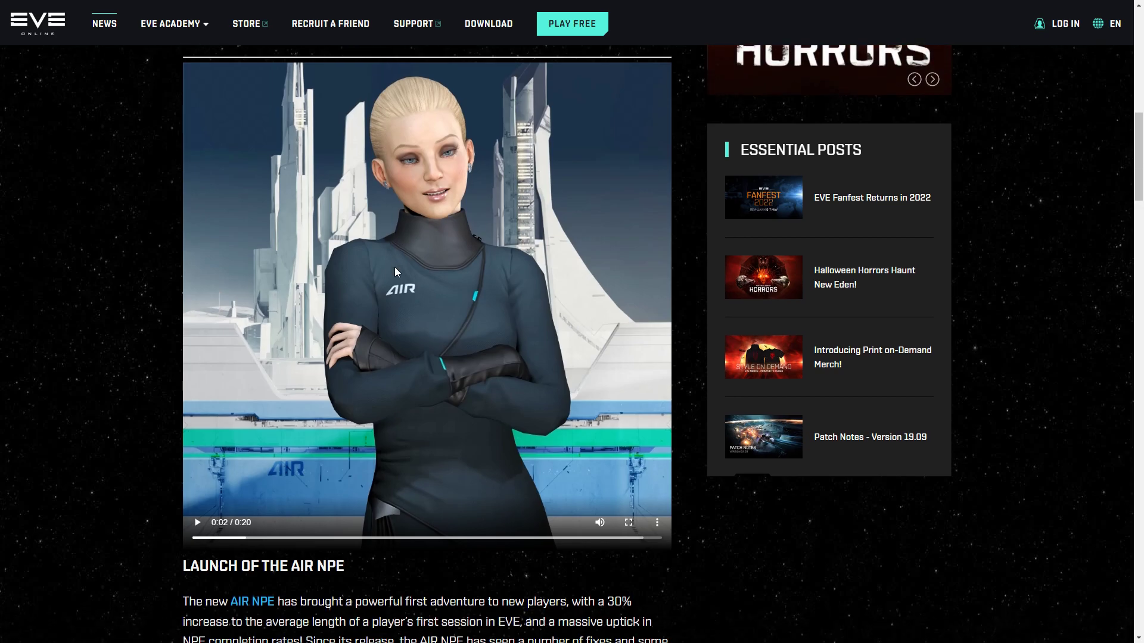
scroll(down, 3)
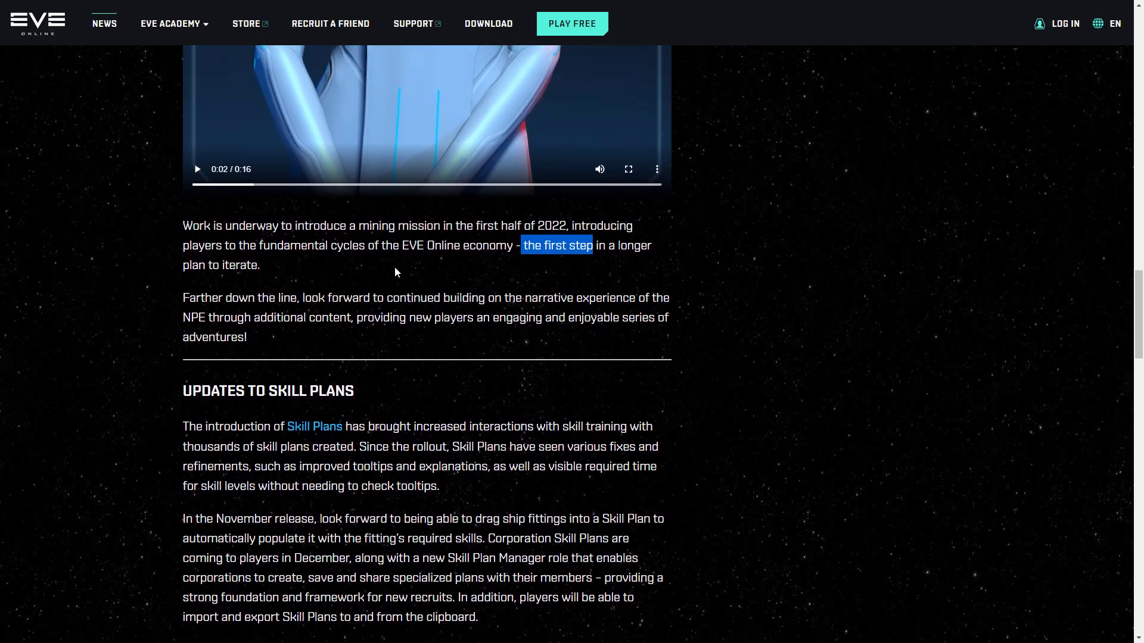
Highlight the sentence about importing and exporting Skill Plans via the clipboard.
scroll(down, 3)
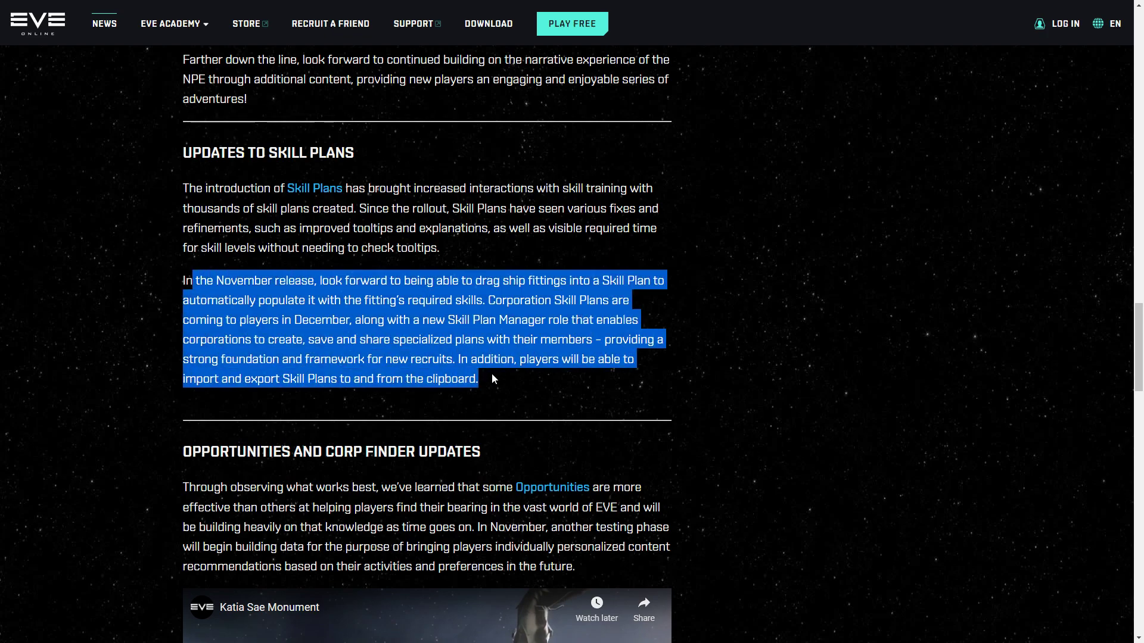
click(465, 367)
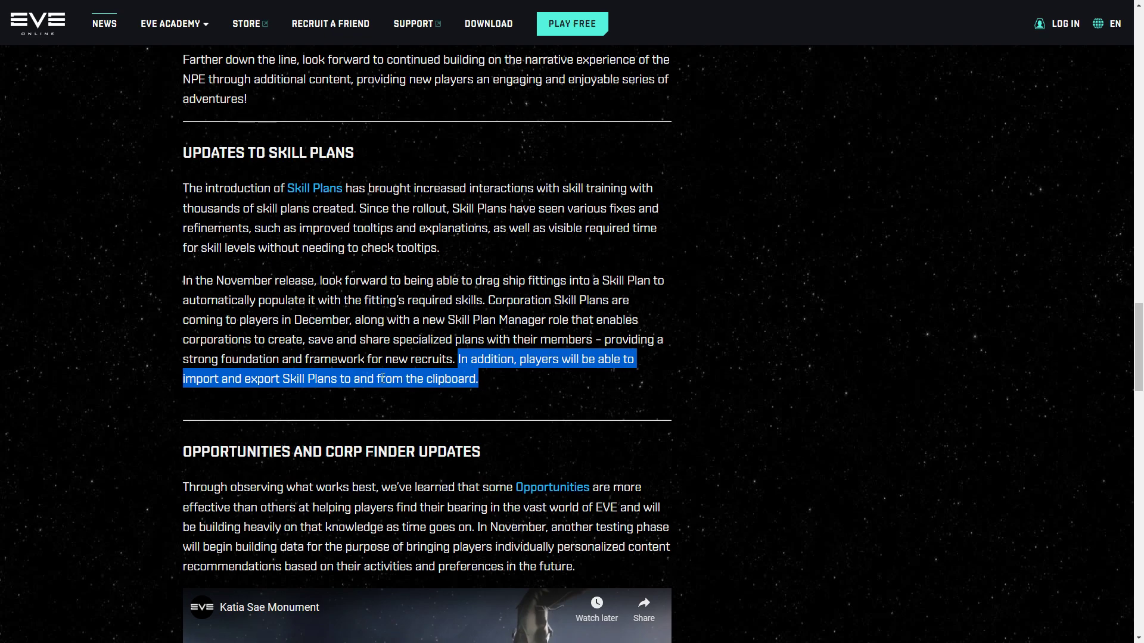
double_click(384, 300)
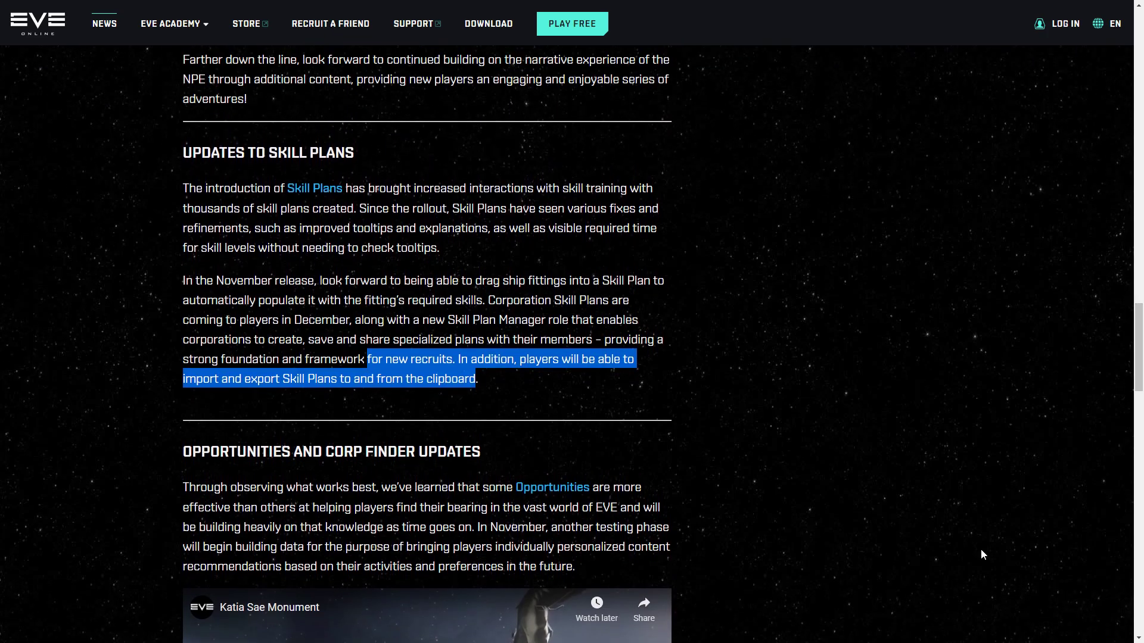
mouse_move(959, 157)
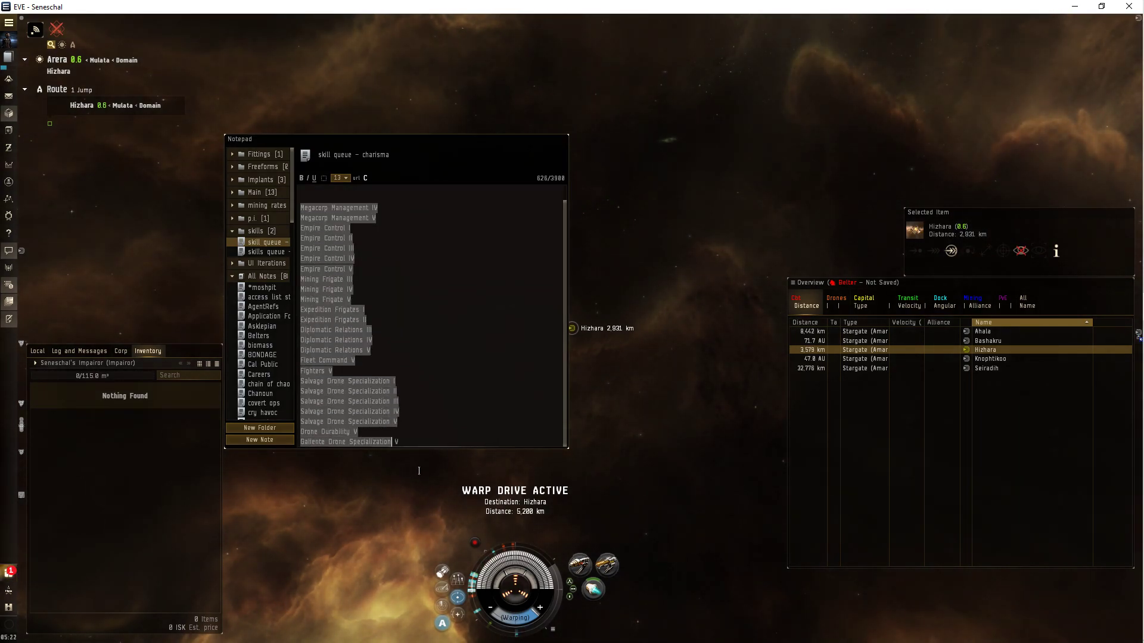
Open the 'skills queue - current' note from the Notepad's skills folder.
right_click(365, 322)
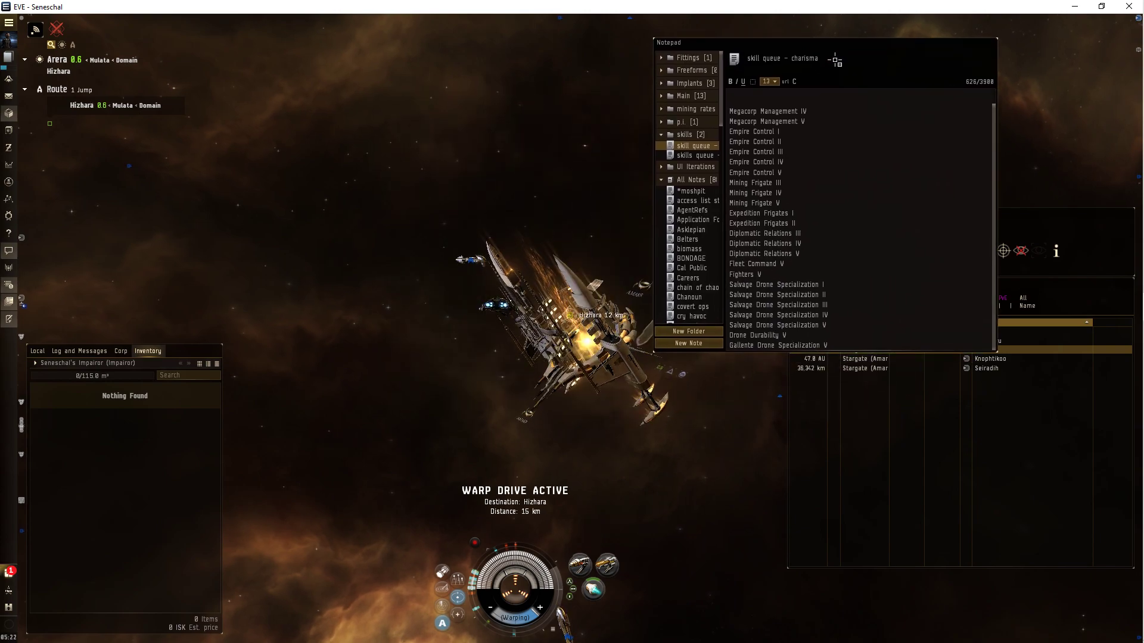
click(697, 155)
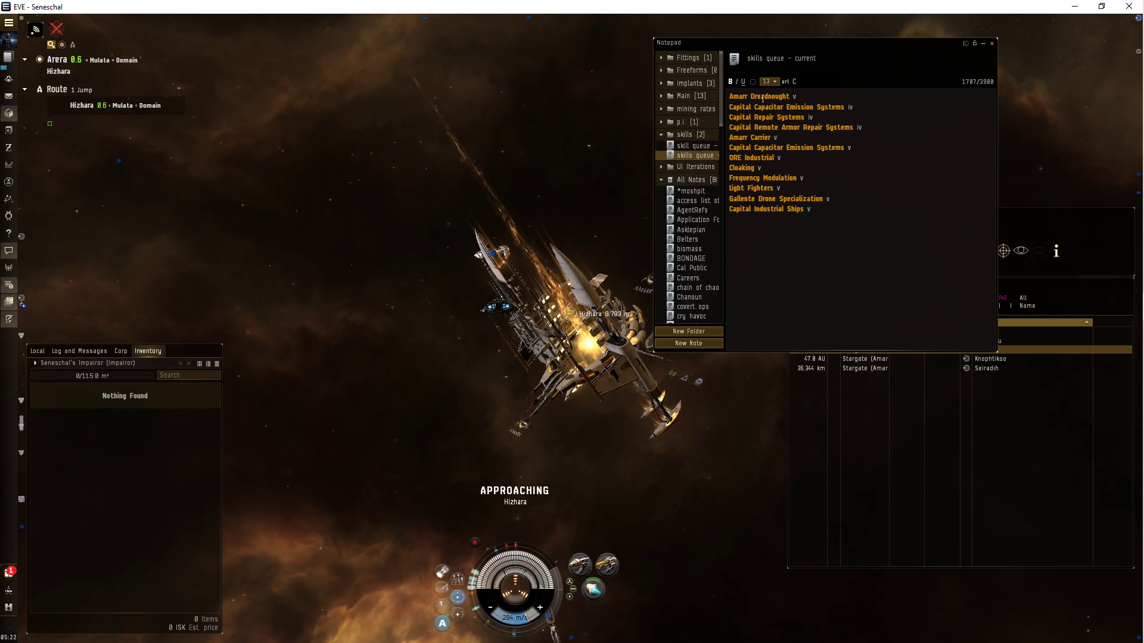
mouse_move(10, 148)
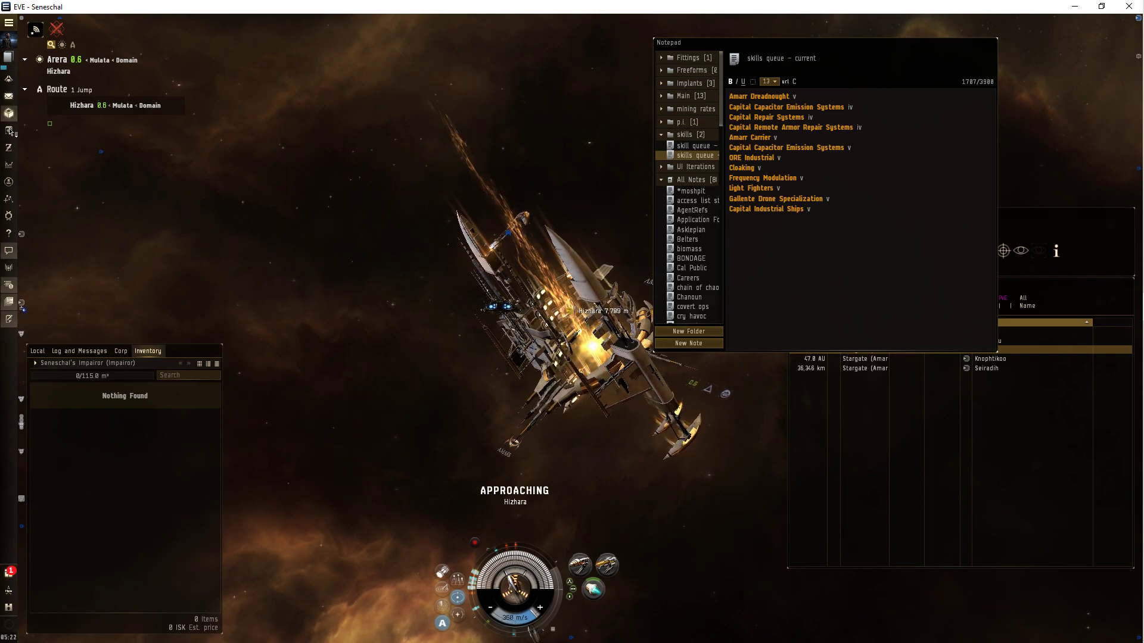
mouse_move(9, 22)
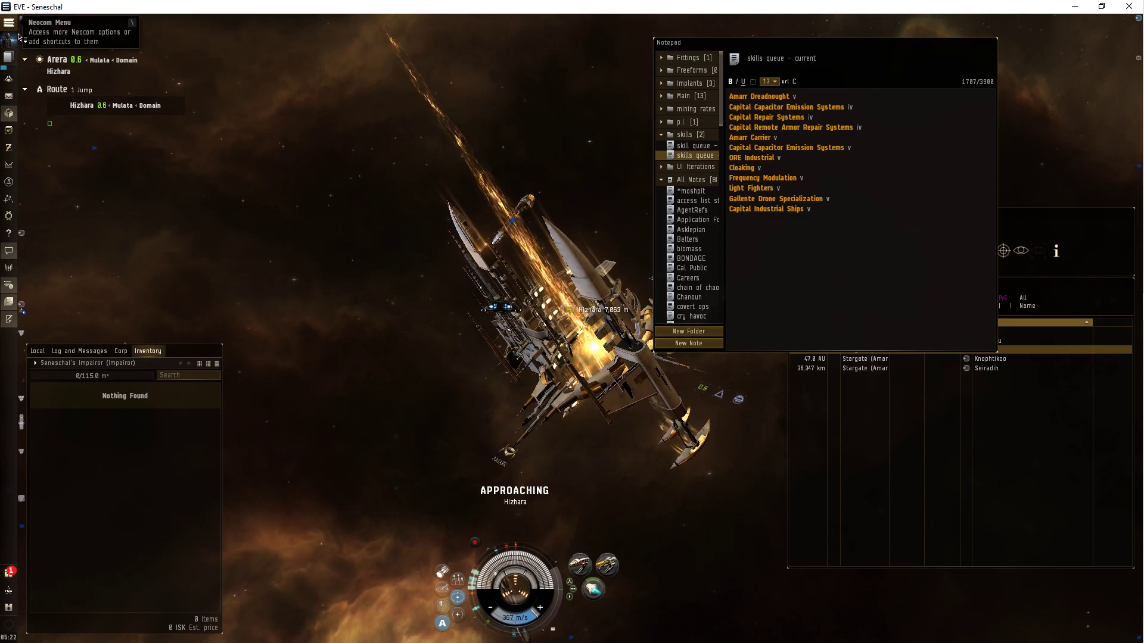
Open the Skills window's Skill Plans list and start a new personal plan.
click(9, 71)
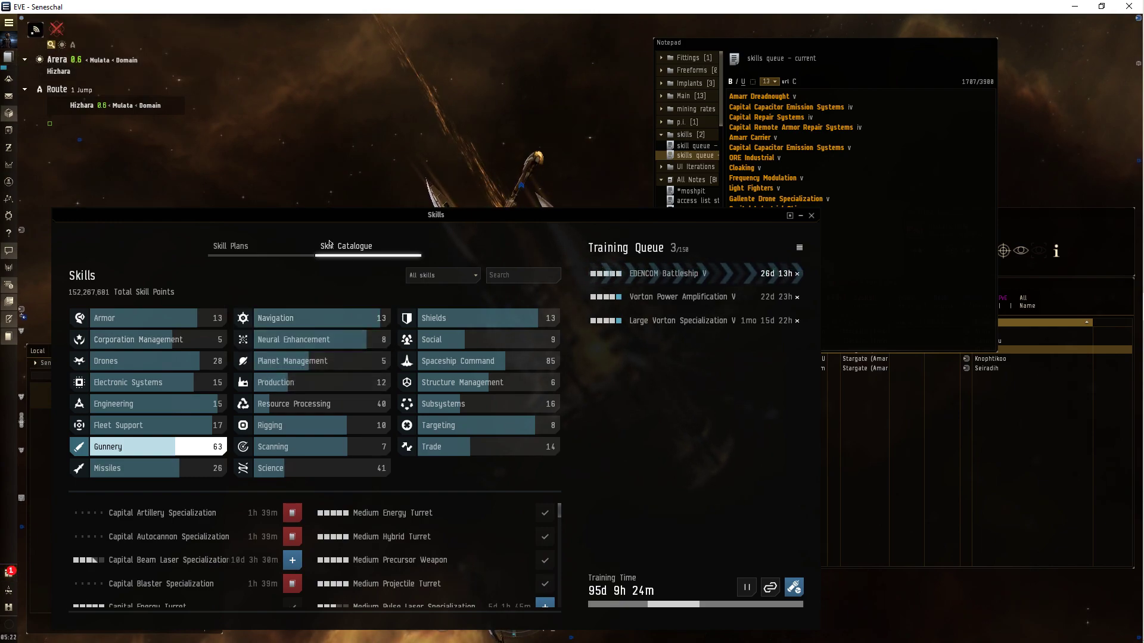
drag(436, 215, 441, 123)
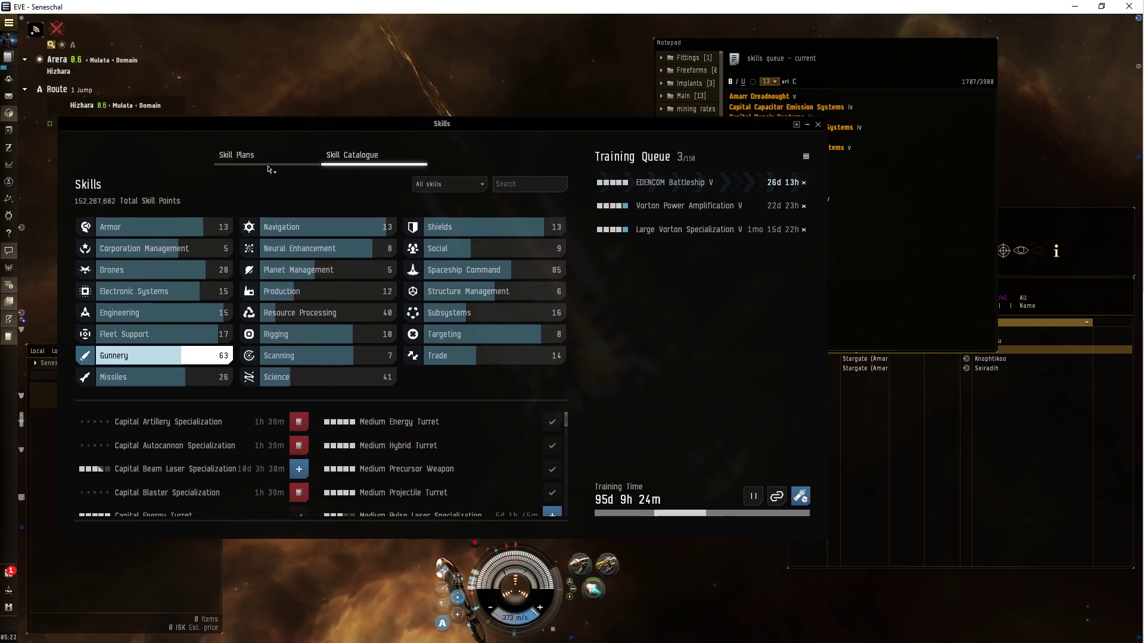
click(236, 153)
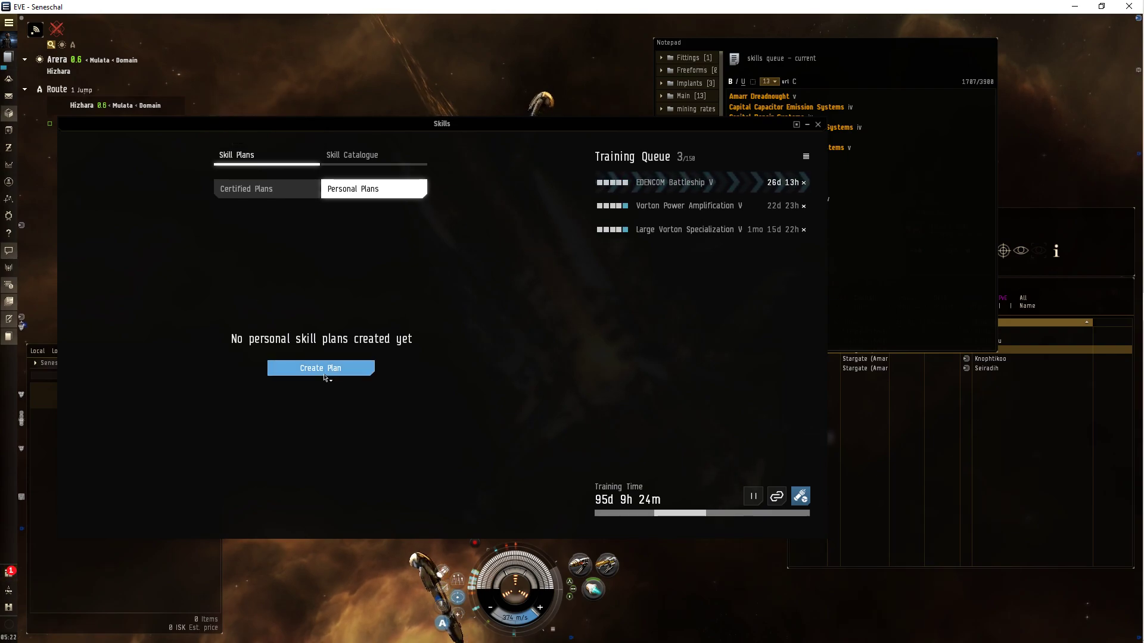
click(321, 367)
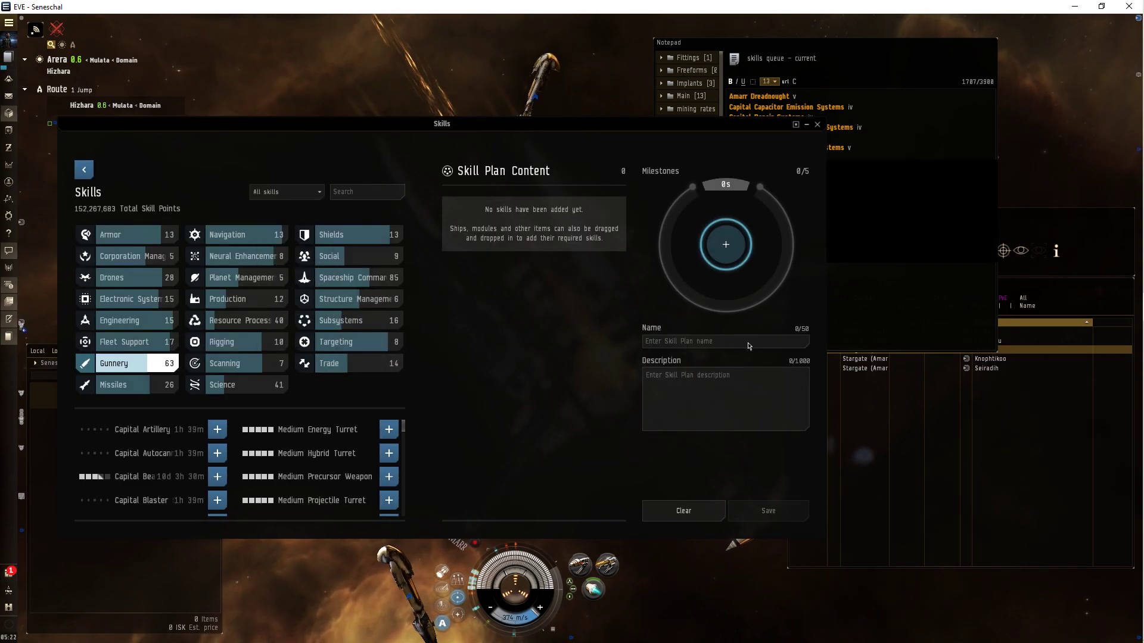
Name the plan 'clipboard test' with description 'my old tranquility queue'.
text(cli)
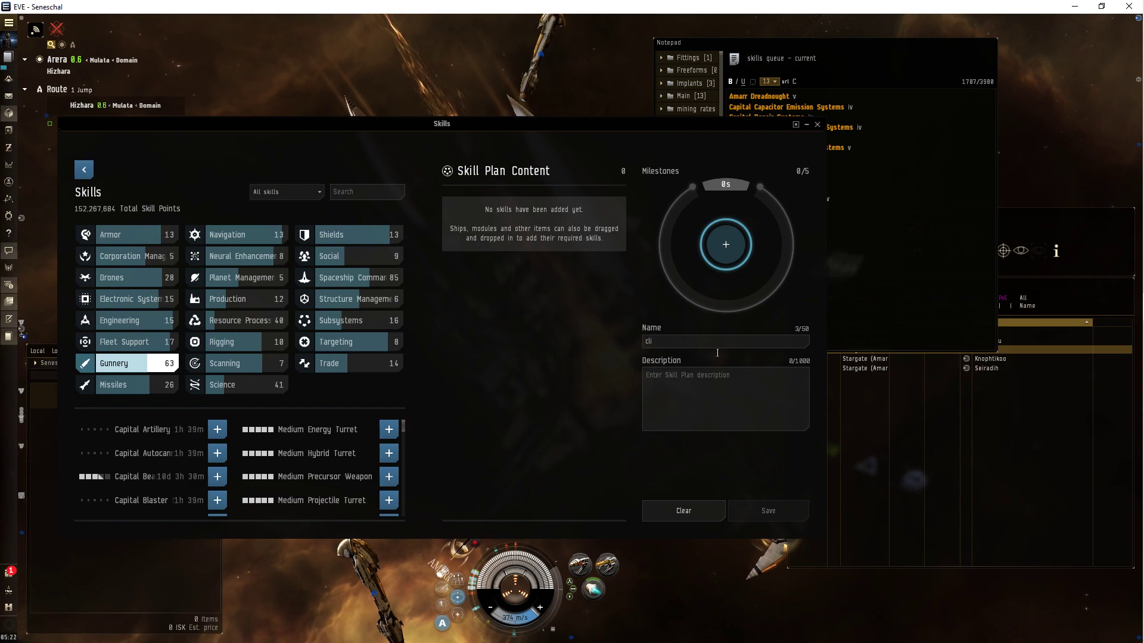
text(clipboard)
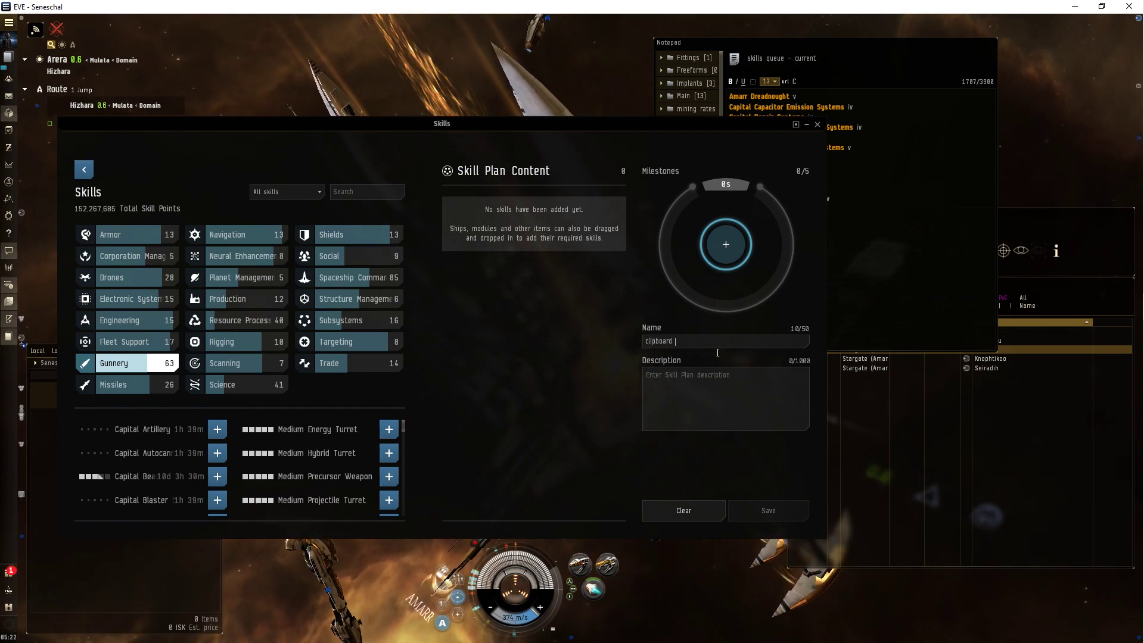
text(test)
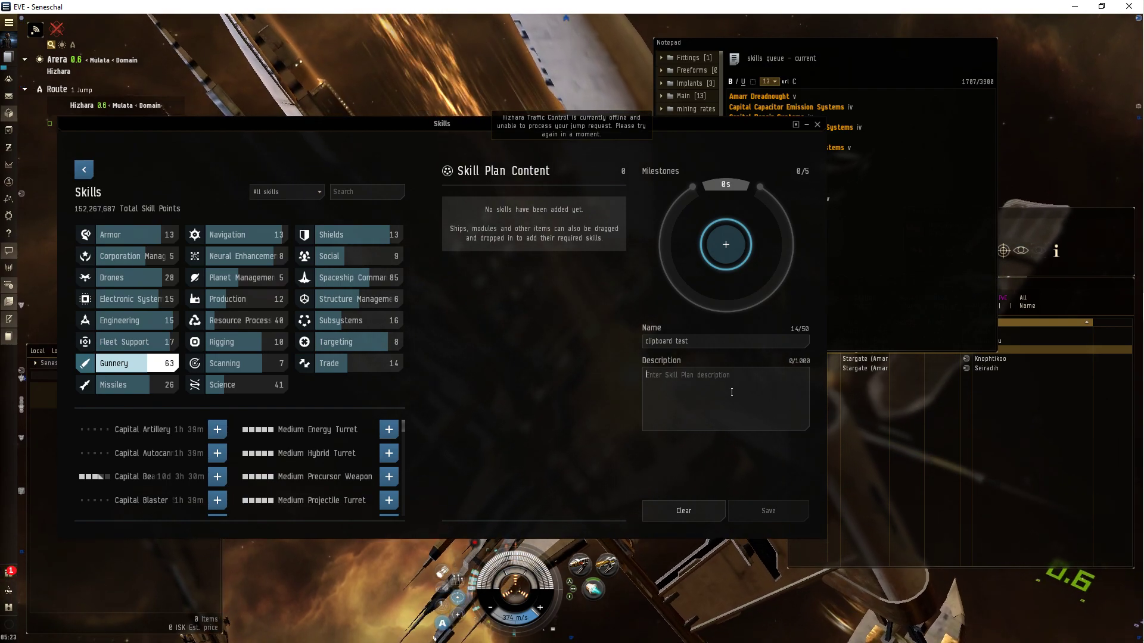
text(my old tra)
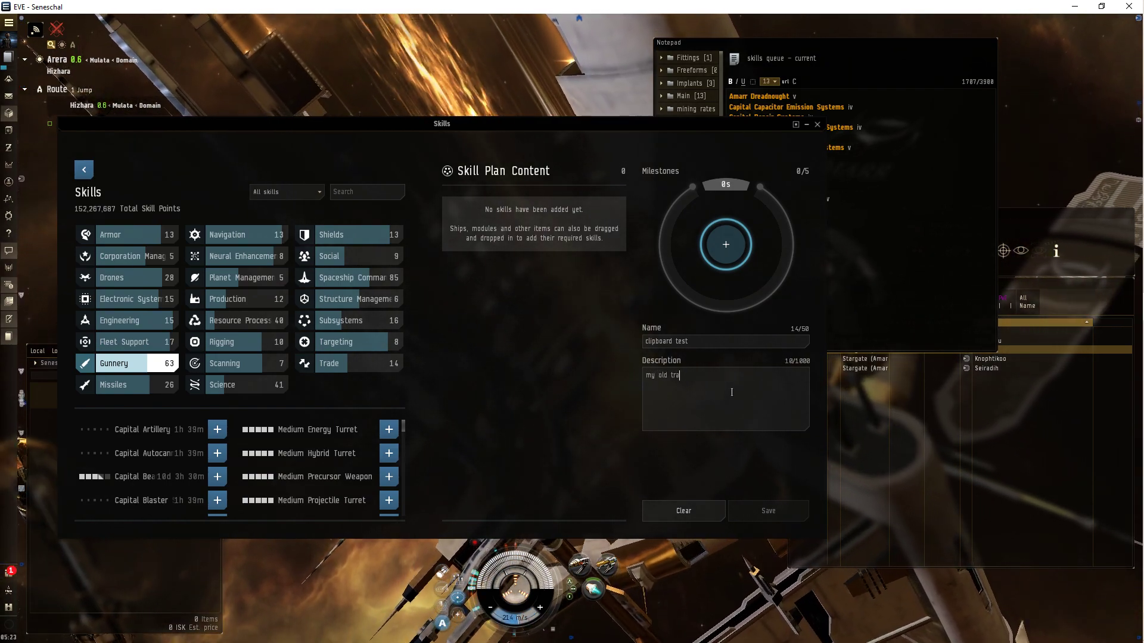
text(nquility queue)
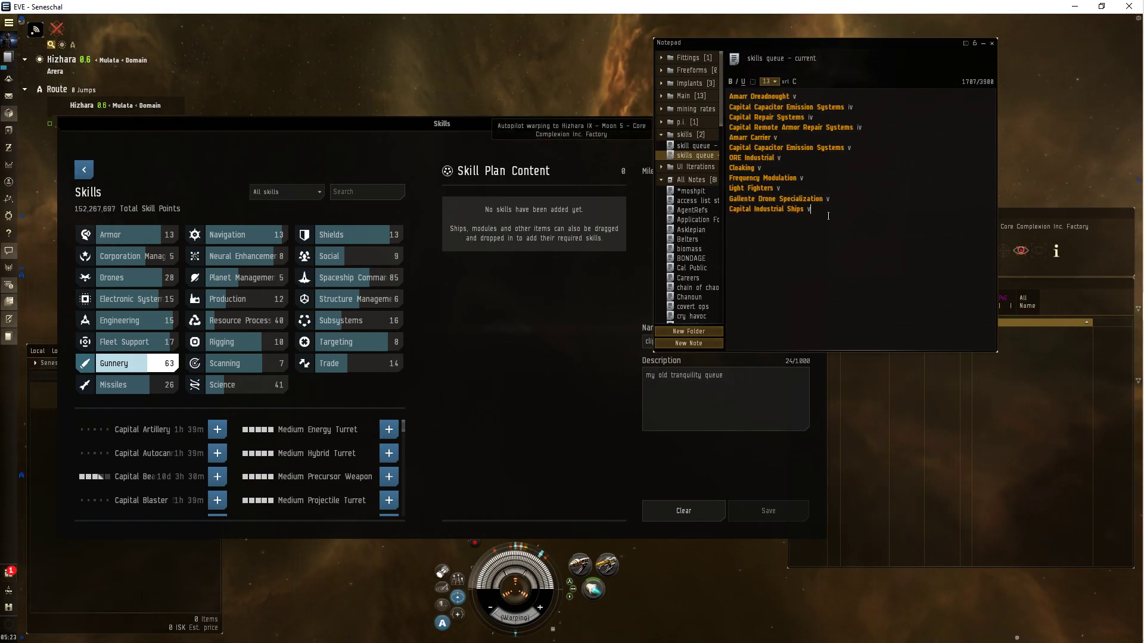
Select text inside the 'skills queue - current' Notepad note.
double_click(766, 208)
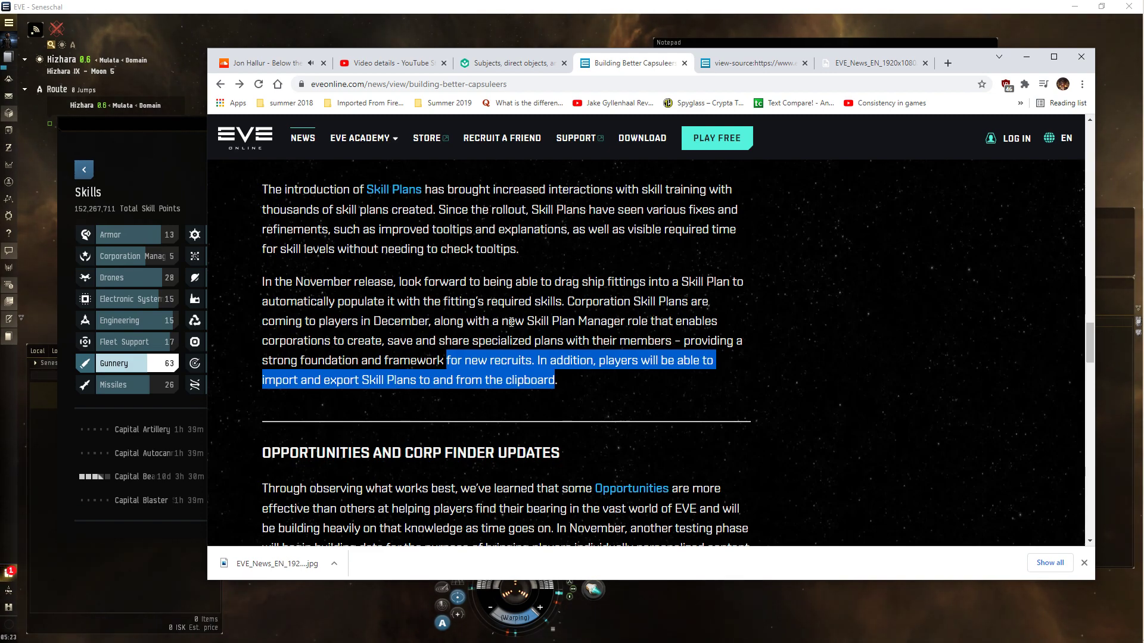
mouse_move(566, 315)
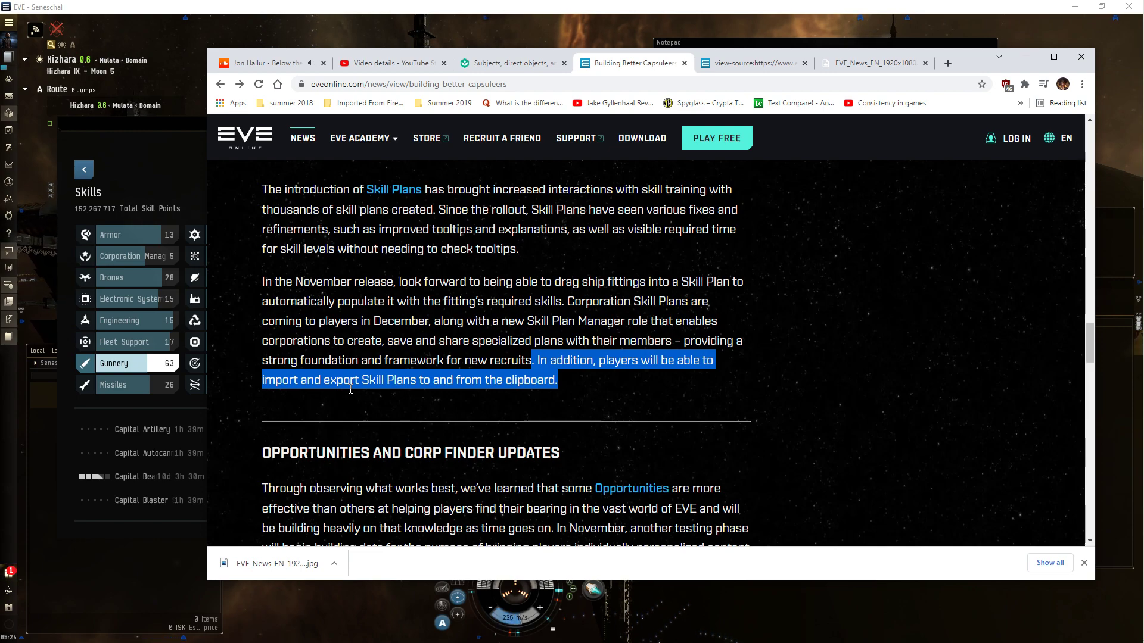
mouse_move(164, 144)
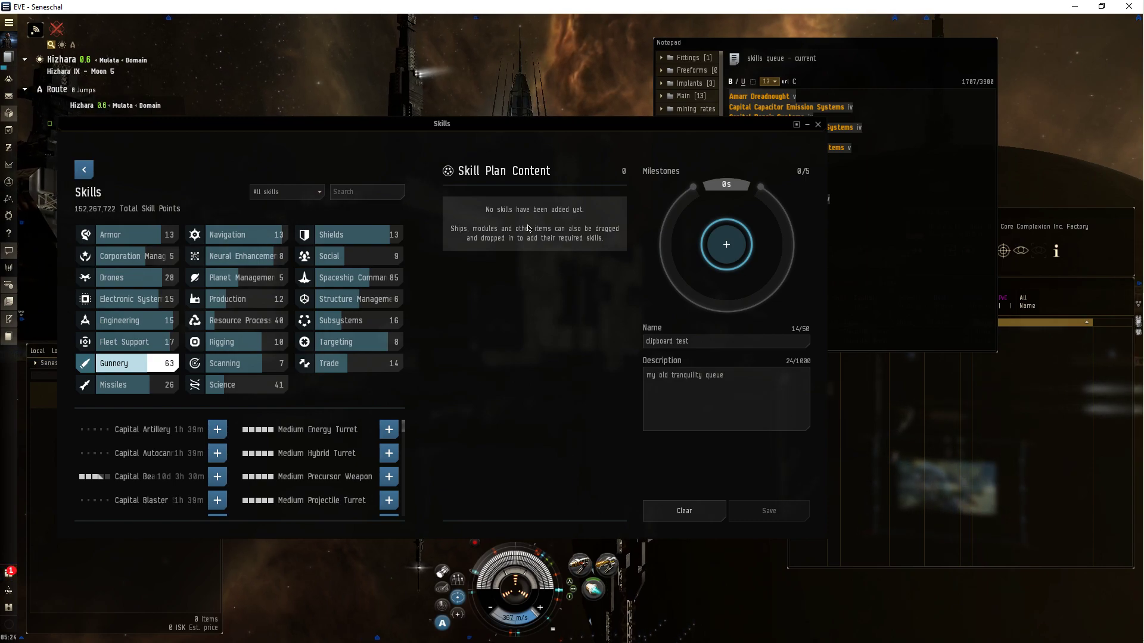
Leave the plan editor without discarding changes, then select the skill queue note's text.
click(683, 510)
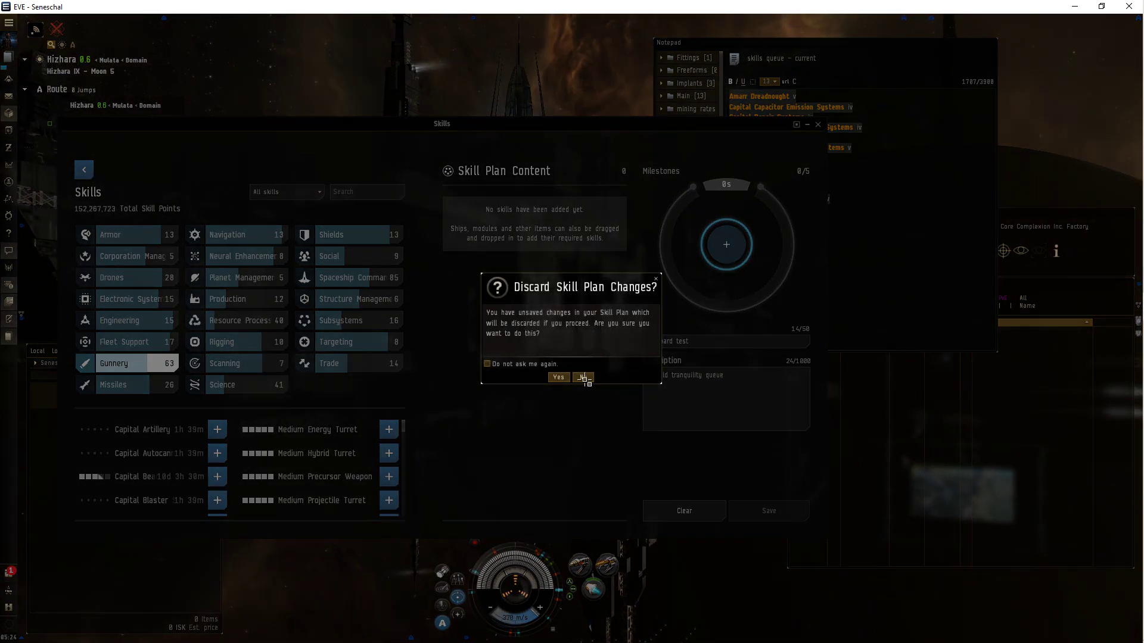
click(558, 377)
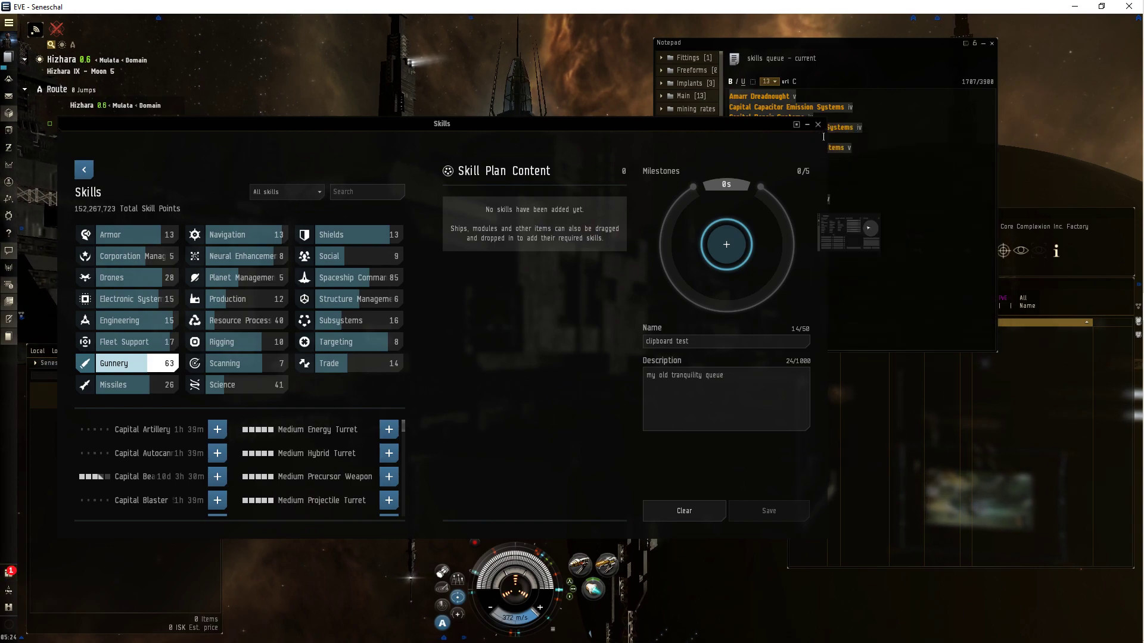
click(684, 134)
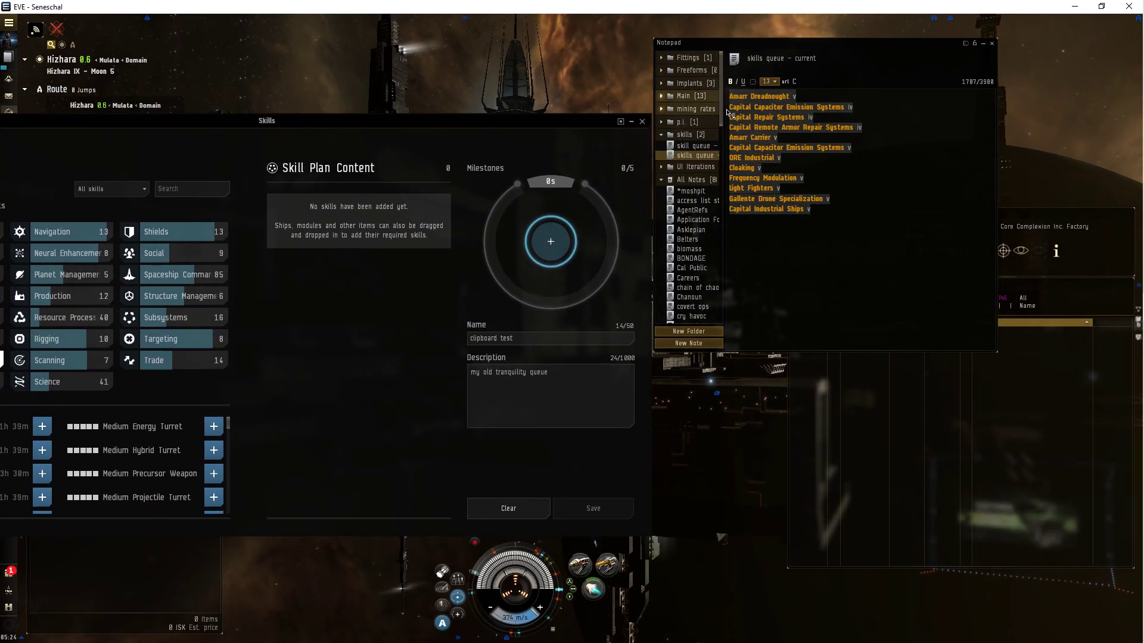
click(757, 95)
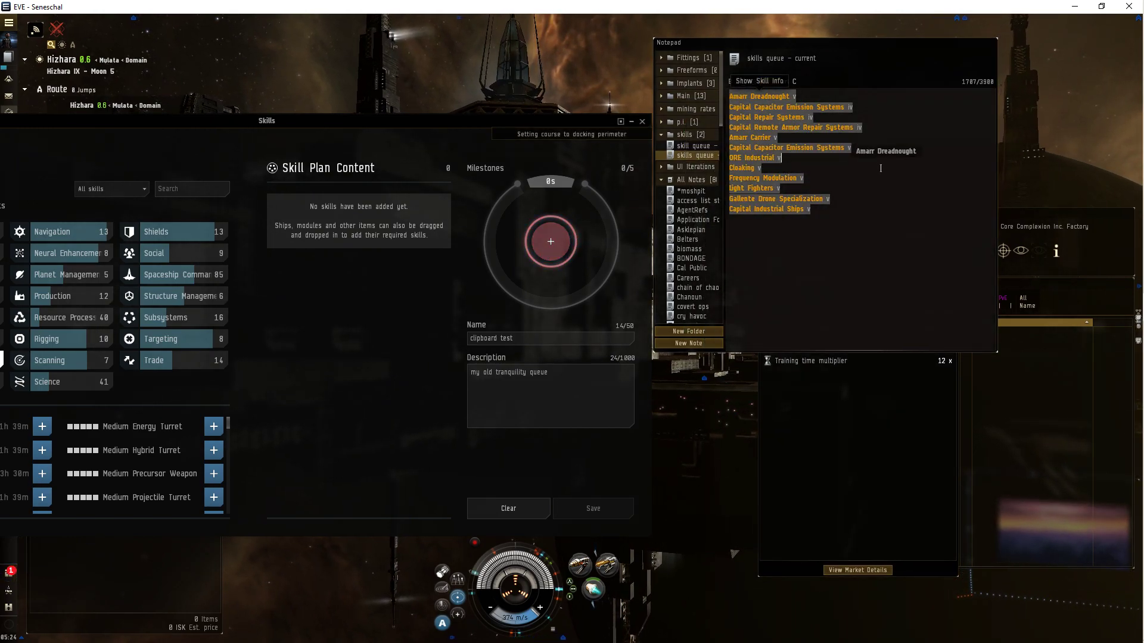
click(550, 241)
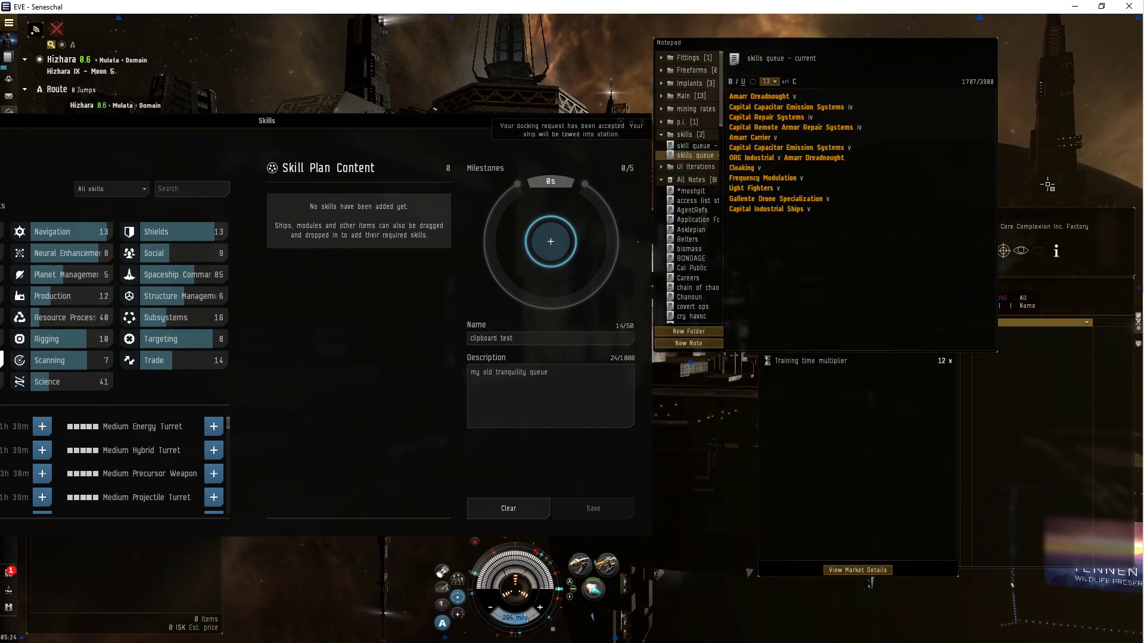
click(757, 96)
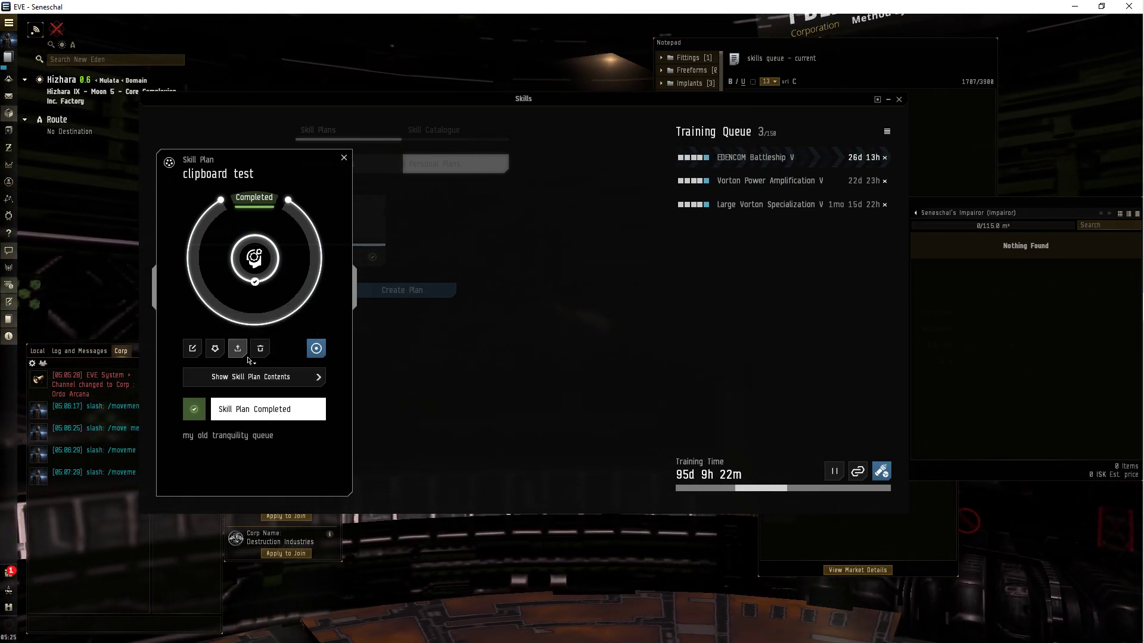
mouse_move(214, 348)
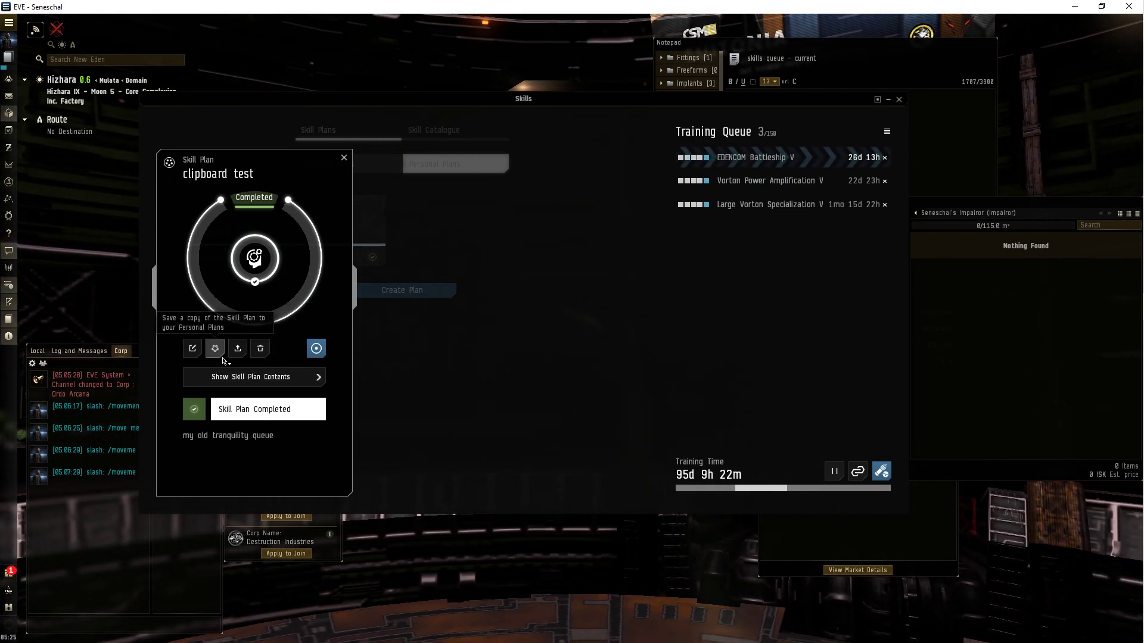
mouse_move(192, 348)
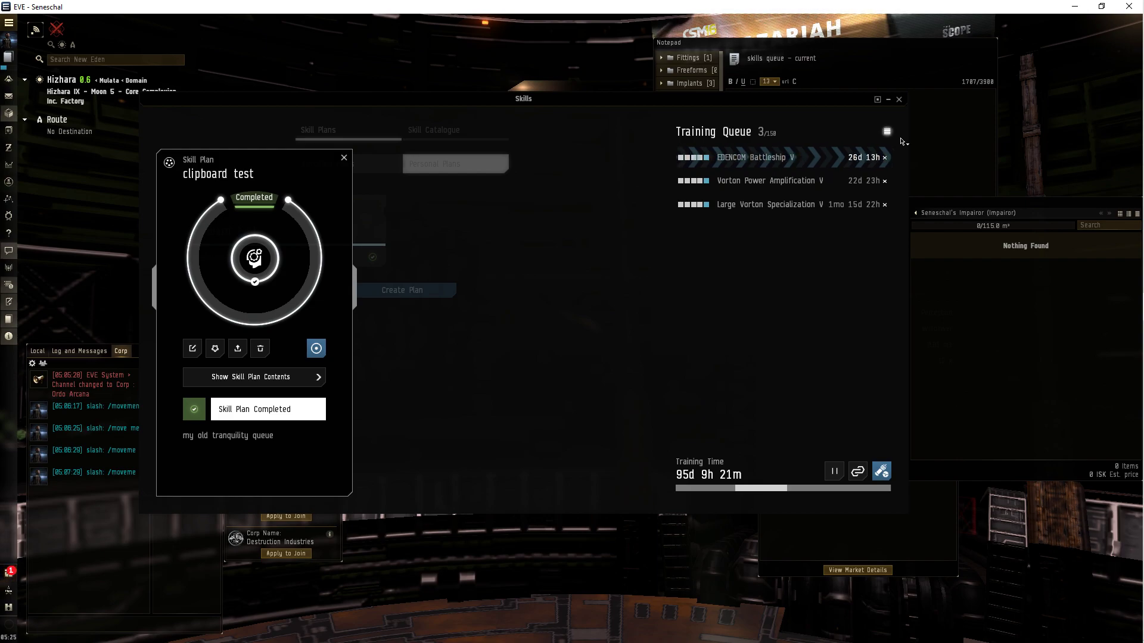
click(887, 132)
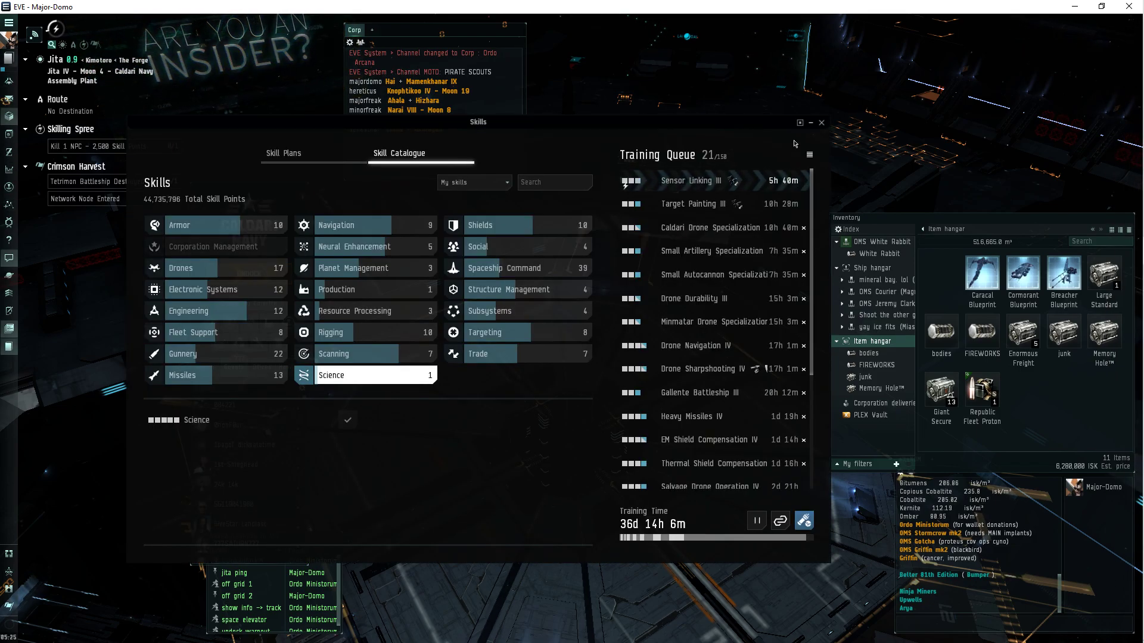
click(809, 155)
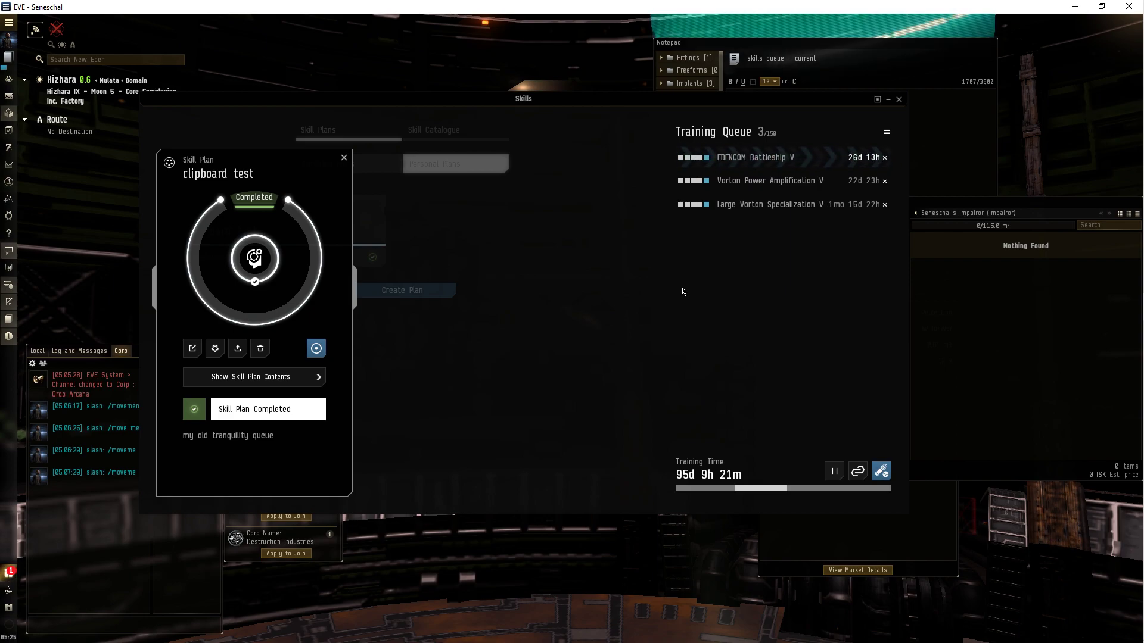
Confirm the clipboard test plan's skills are all trained, then close its Skill Plan panel.
click(886, 132)
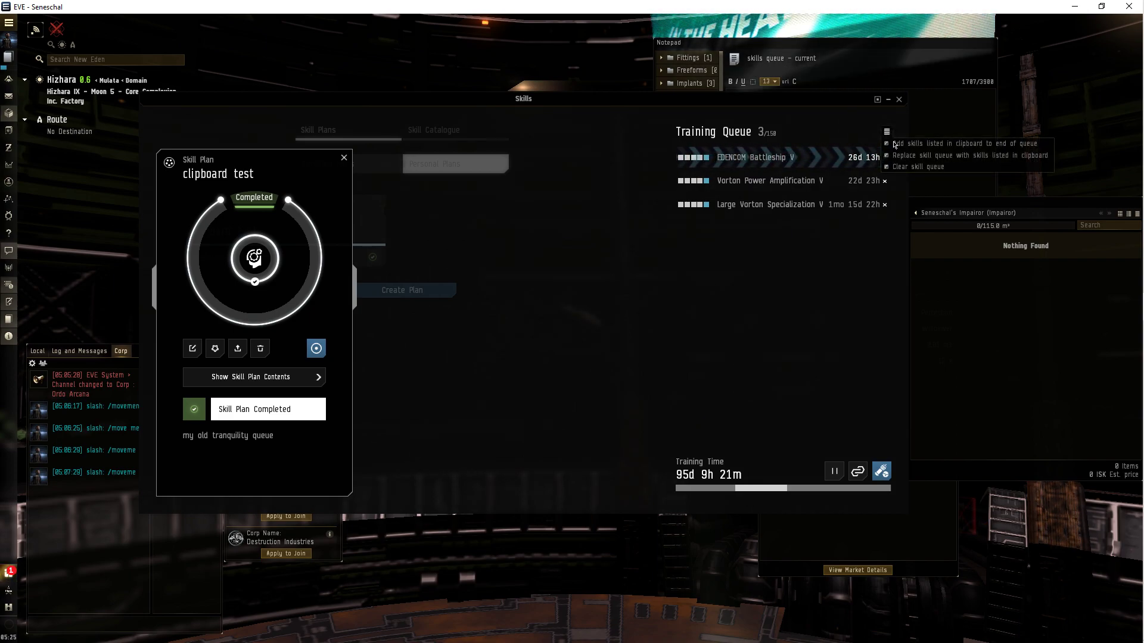
mouse_move(801, 290)
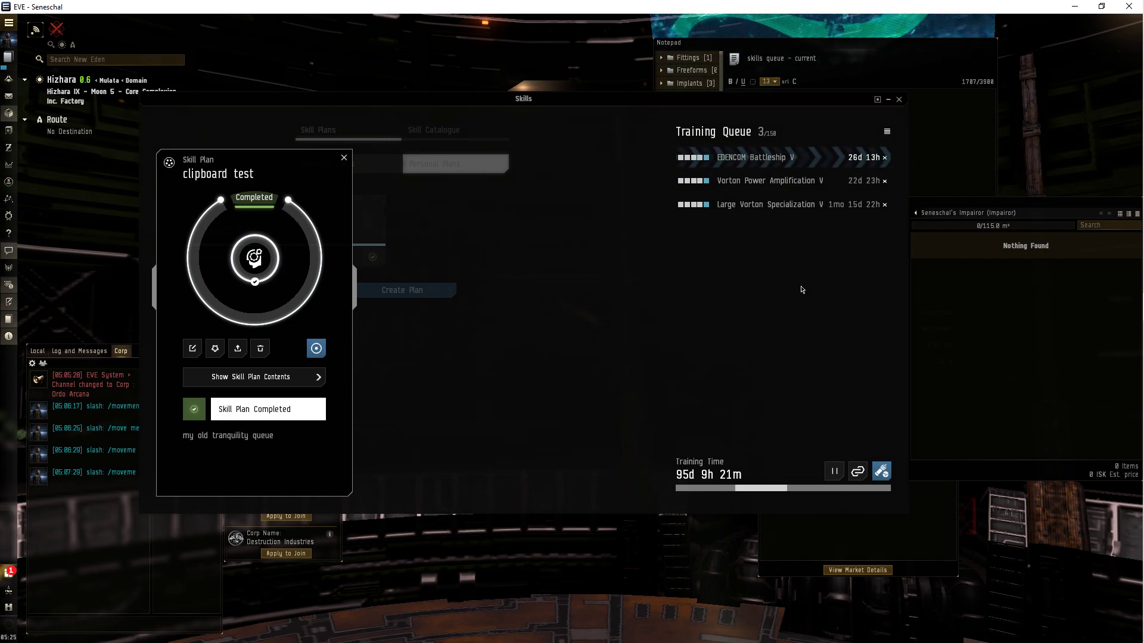
mouse_move(254, 377)
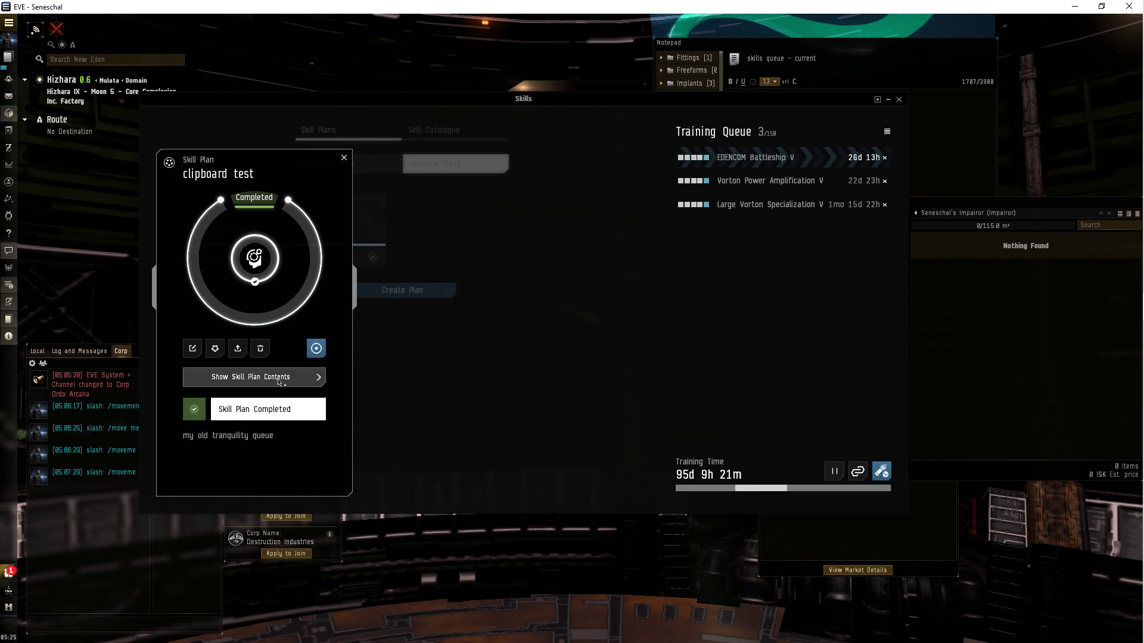
click(253, 376)
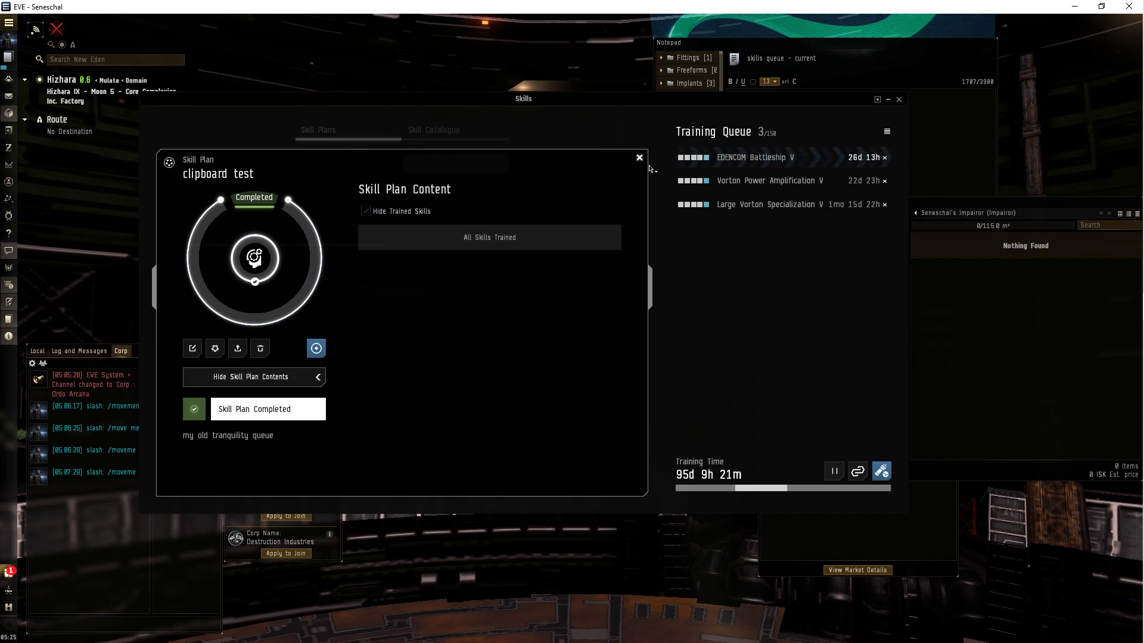
click(639, 157)
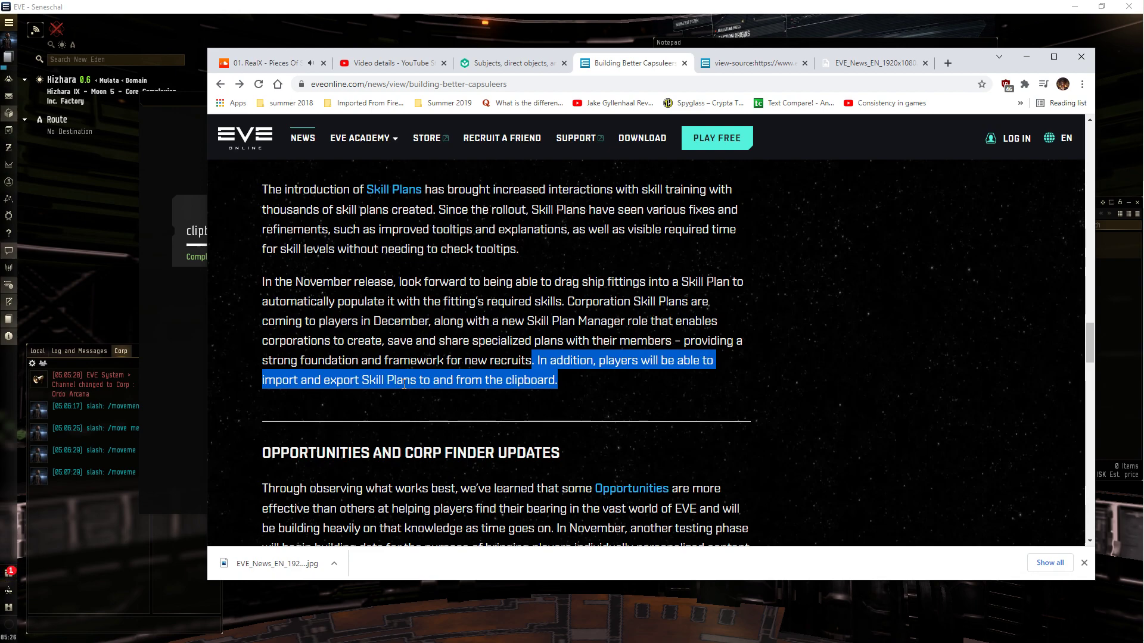
mouse_move(370, 283)
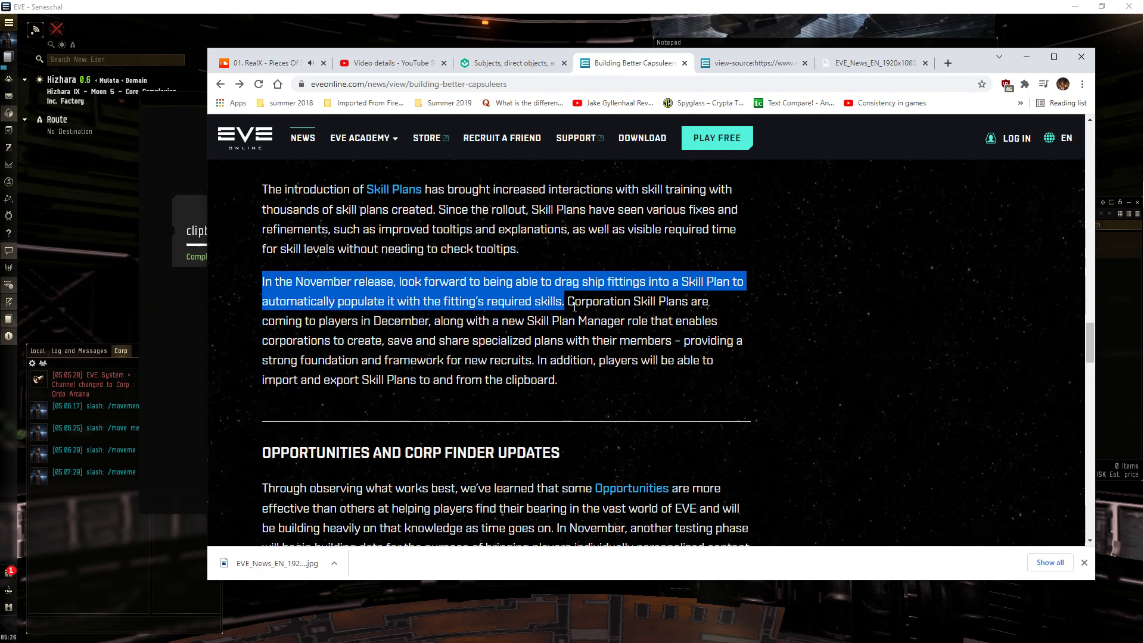
Return from the Building Better Capsuleers article to the EVE client.
click(572, 306)
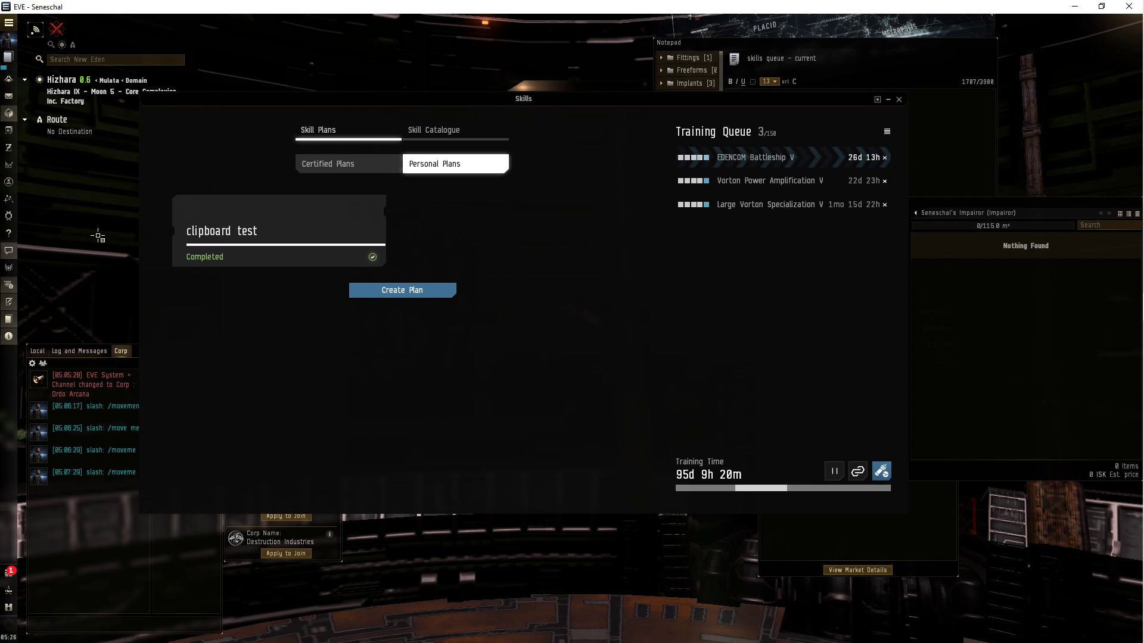
mouse_move(653, 254)
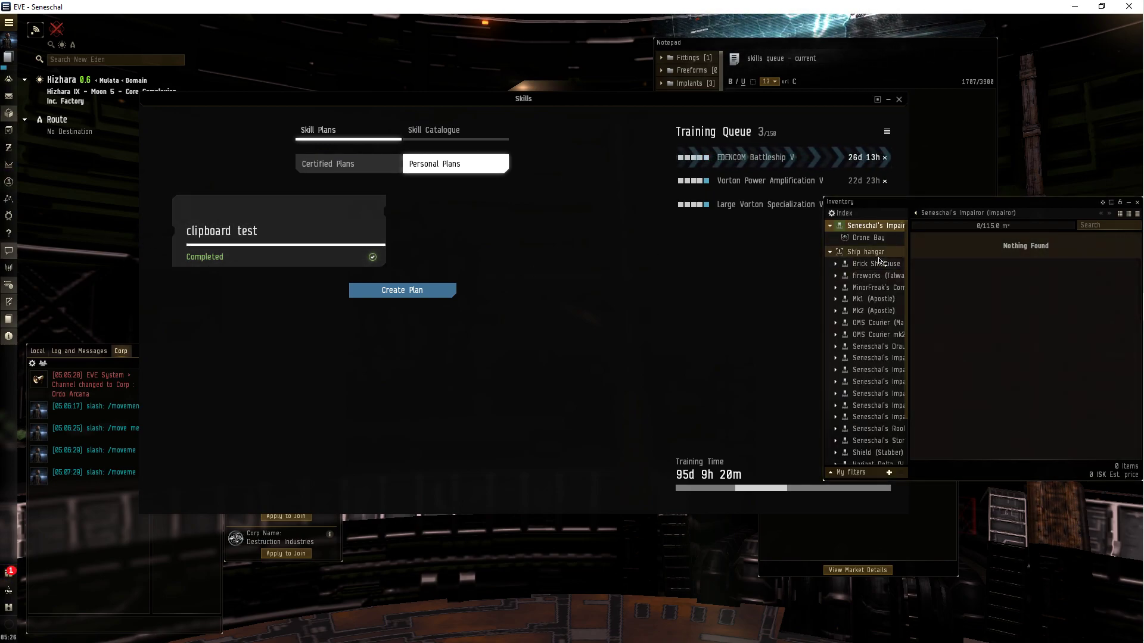
Show the Ship hangar in Inventory, select the Mk2 ship, and view its fitting.
click(868, 251)
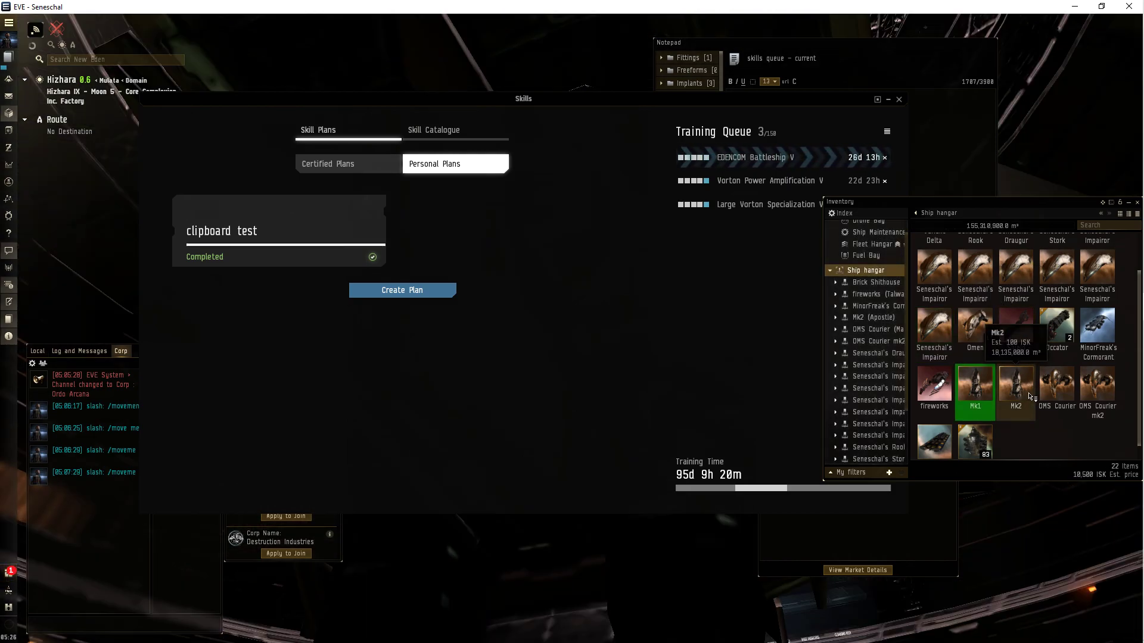
click(1014, 336)
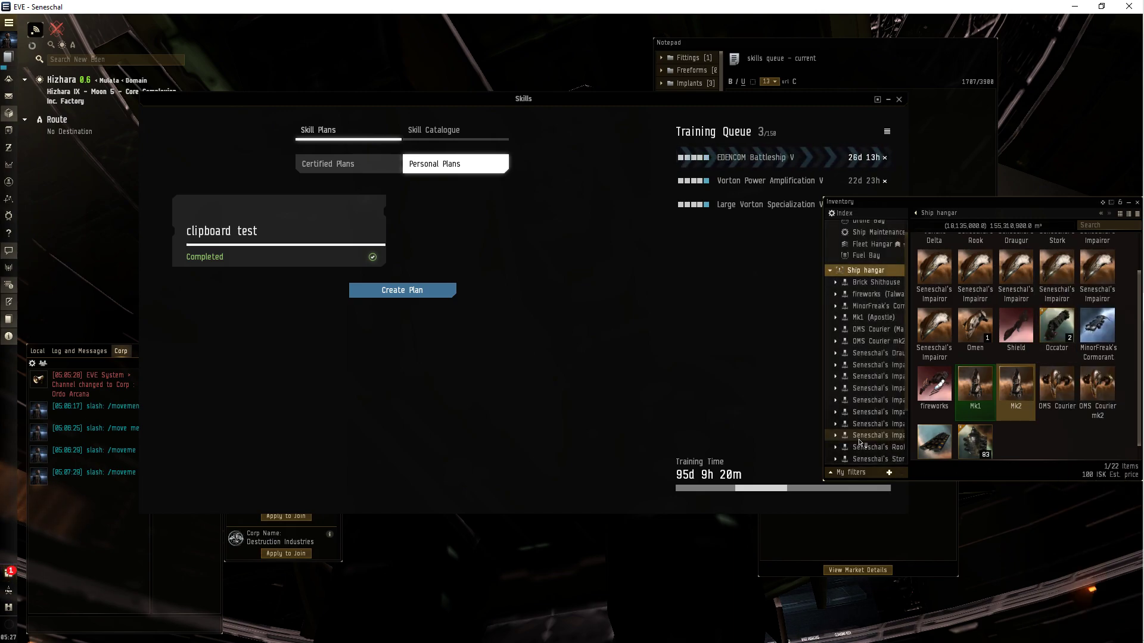
click(1014, 392)
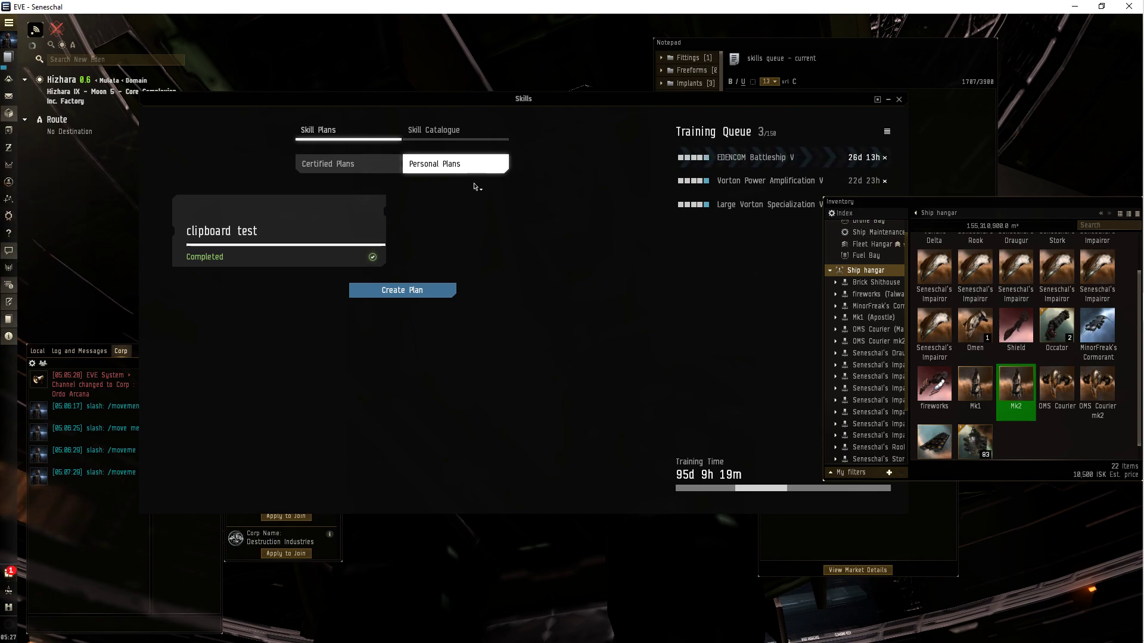
mouse_move(1137, 234)
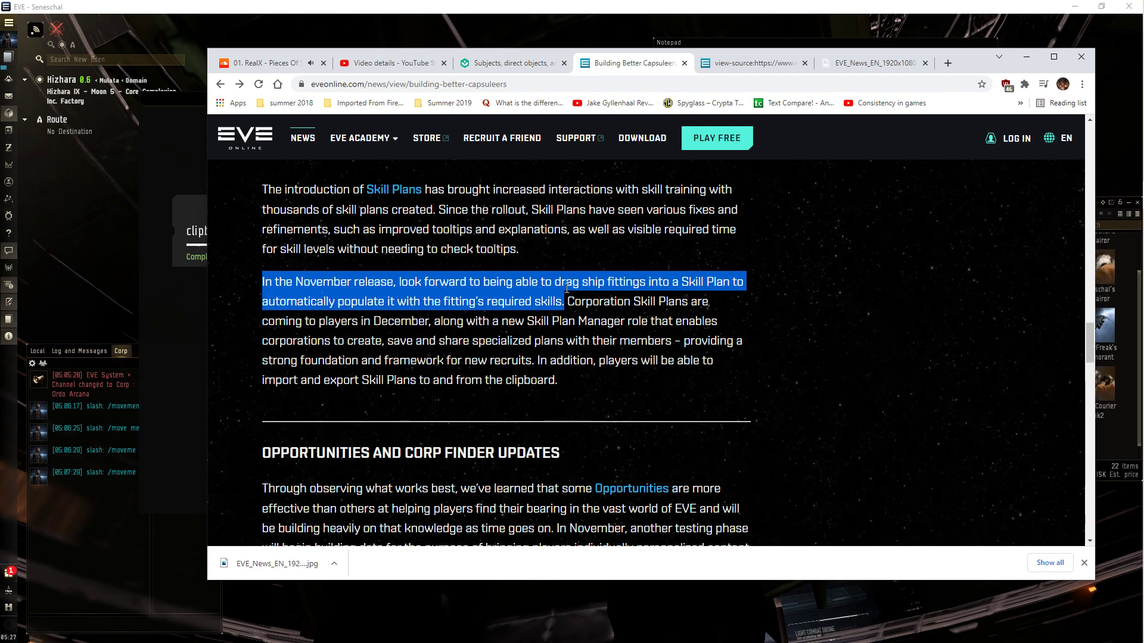
mouse_move(354, 312)
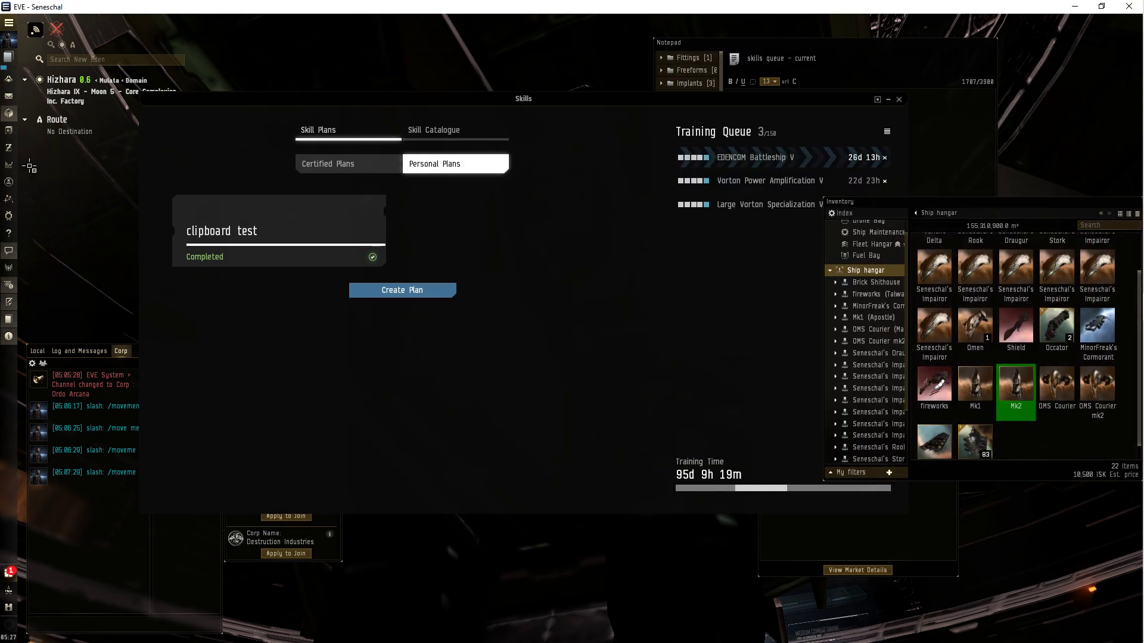
click(401, 290)
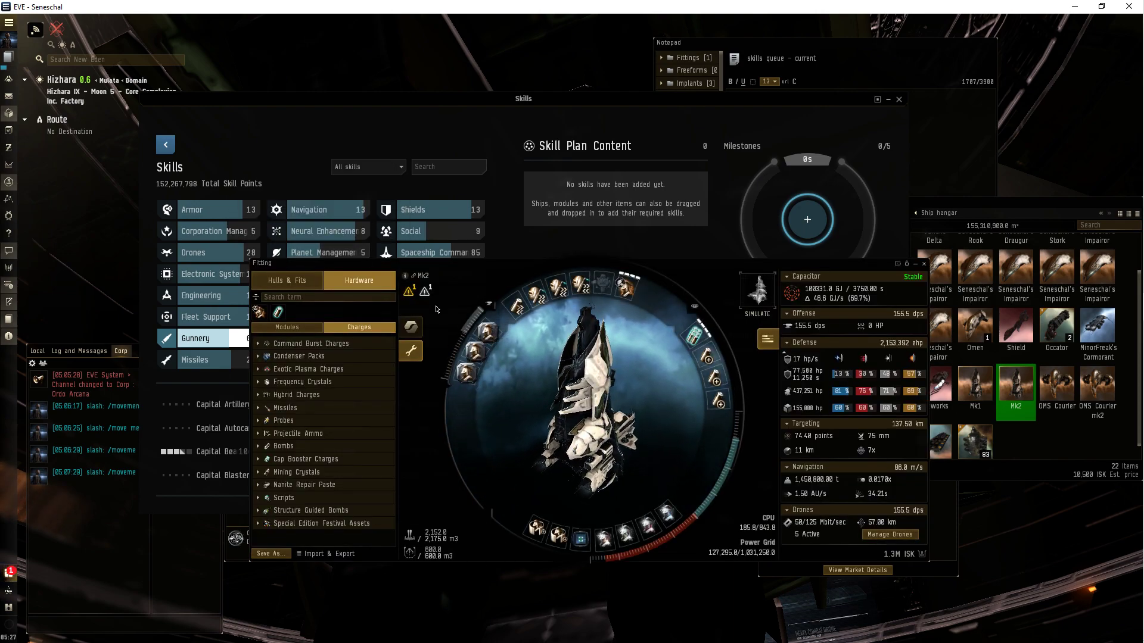
mouse_move(423, 275)
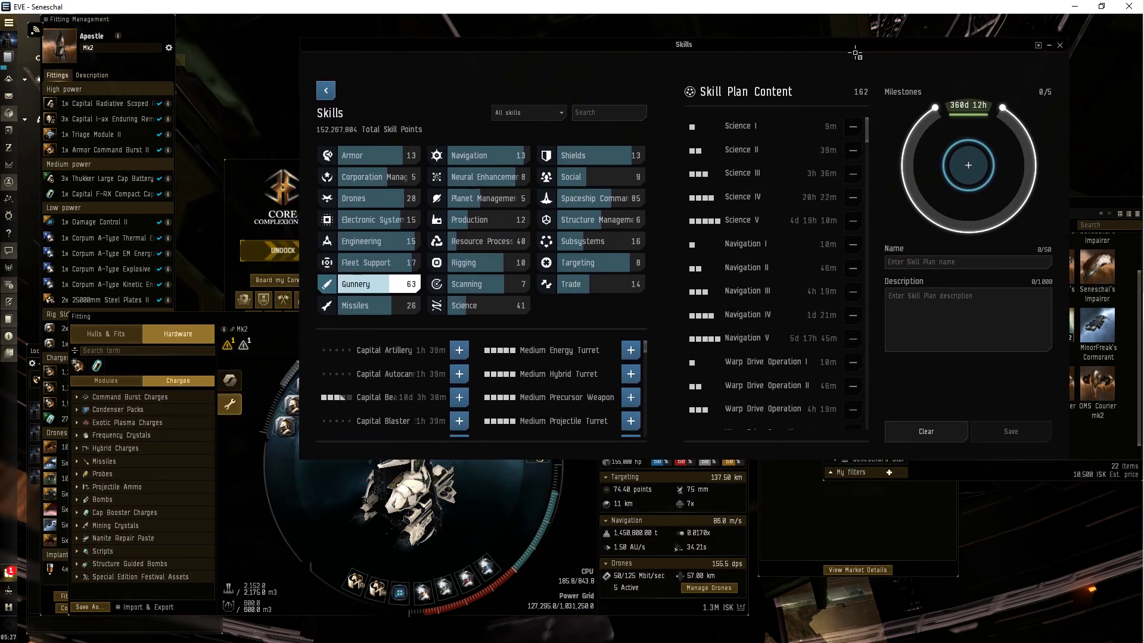
mouse_move(875, 137)
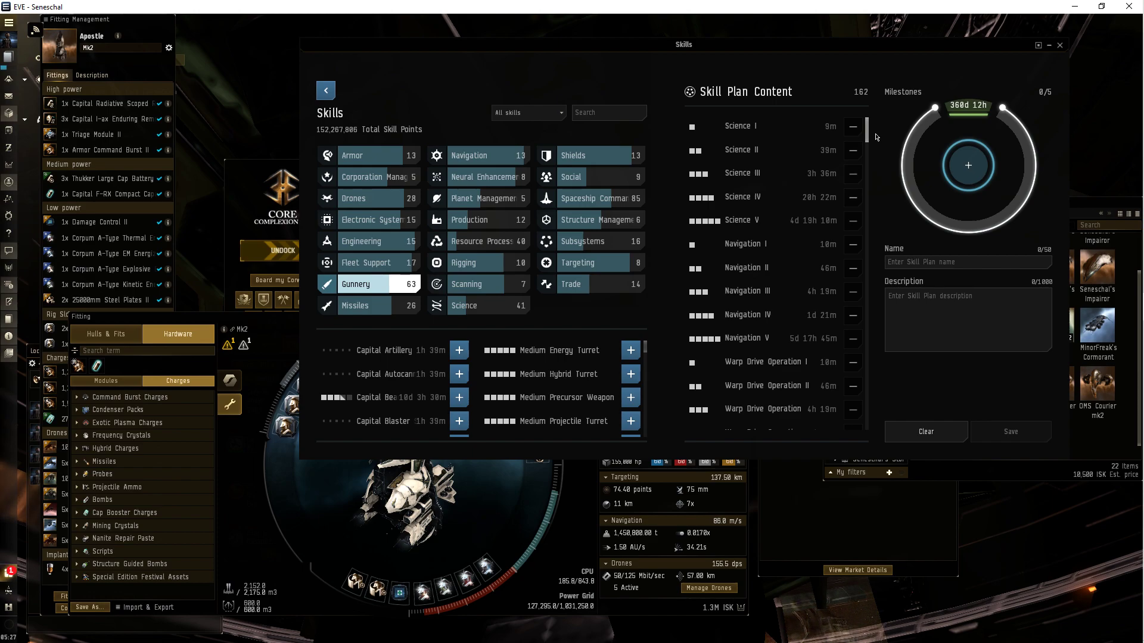
Scroll down through the 162-skill plan content and back up again.
scroll(down, 3)
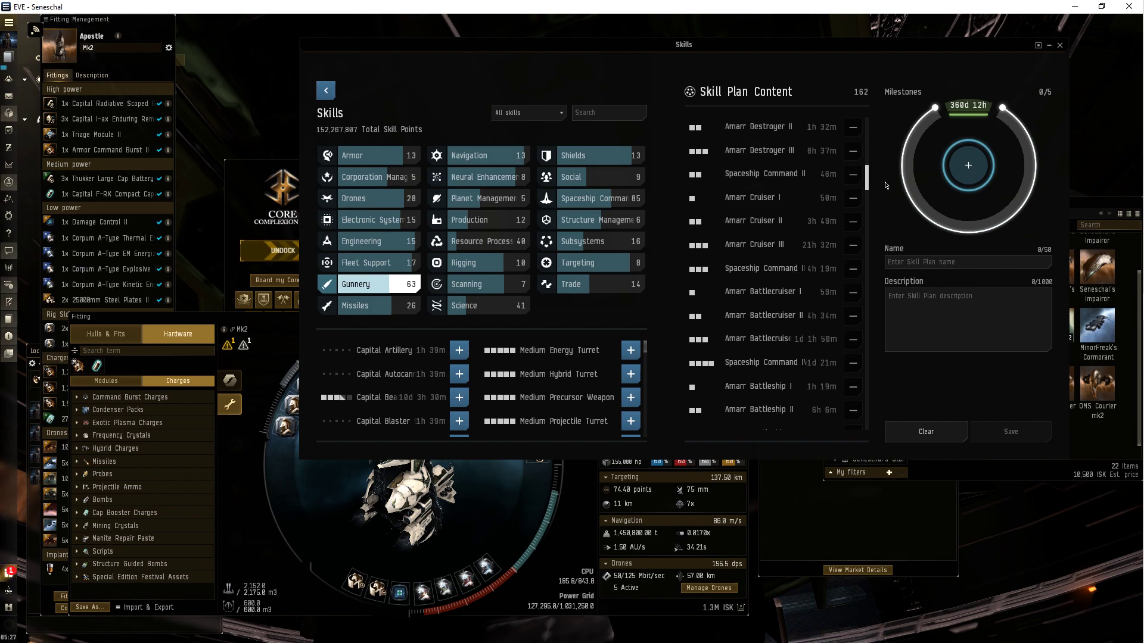
scroll(down, 3)
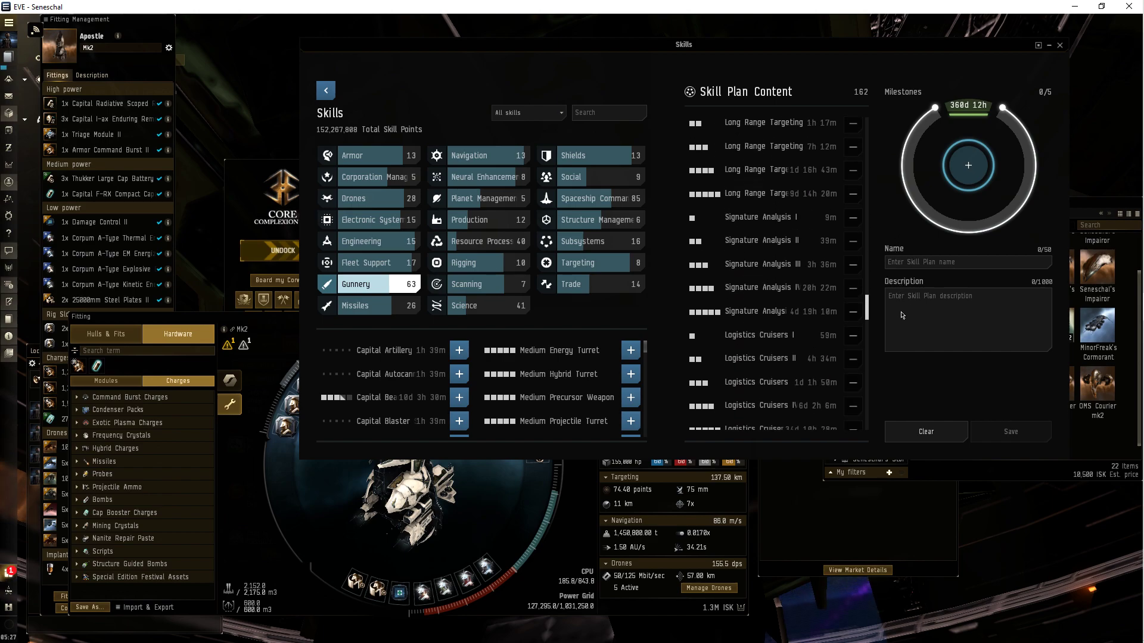
scroll(down, 3)
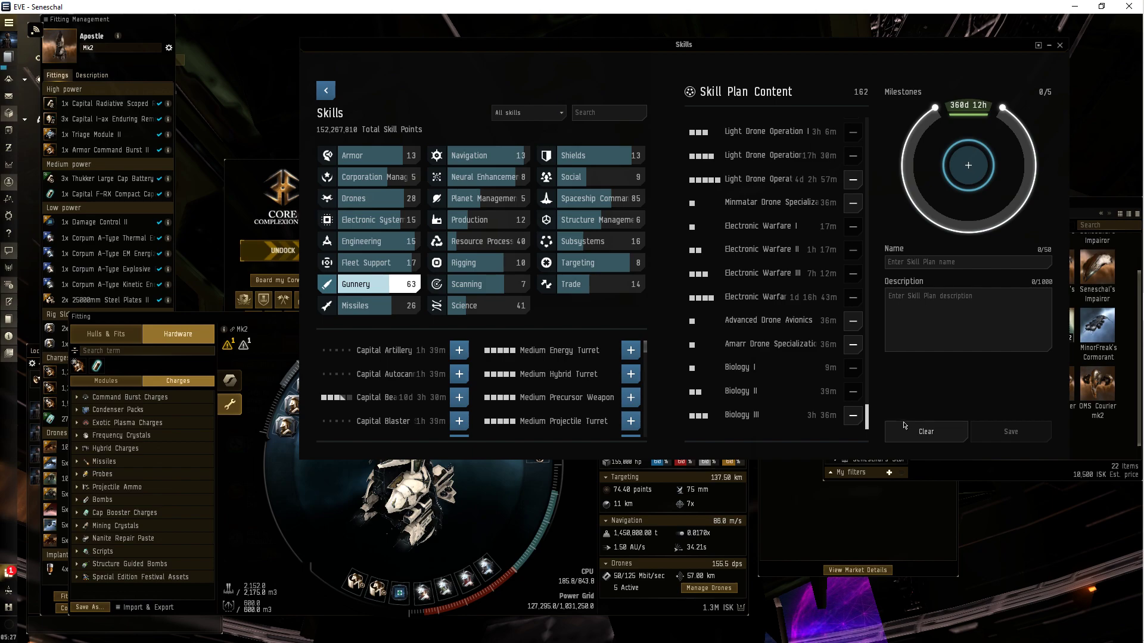
scroll(down, 3)
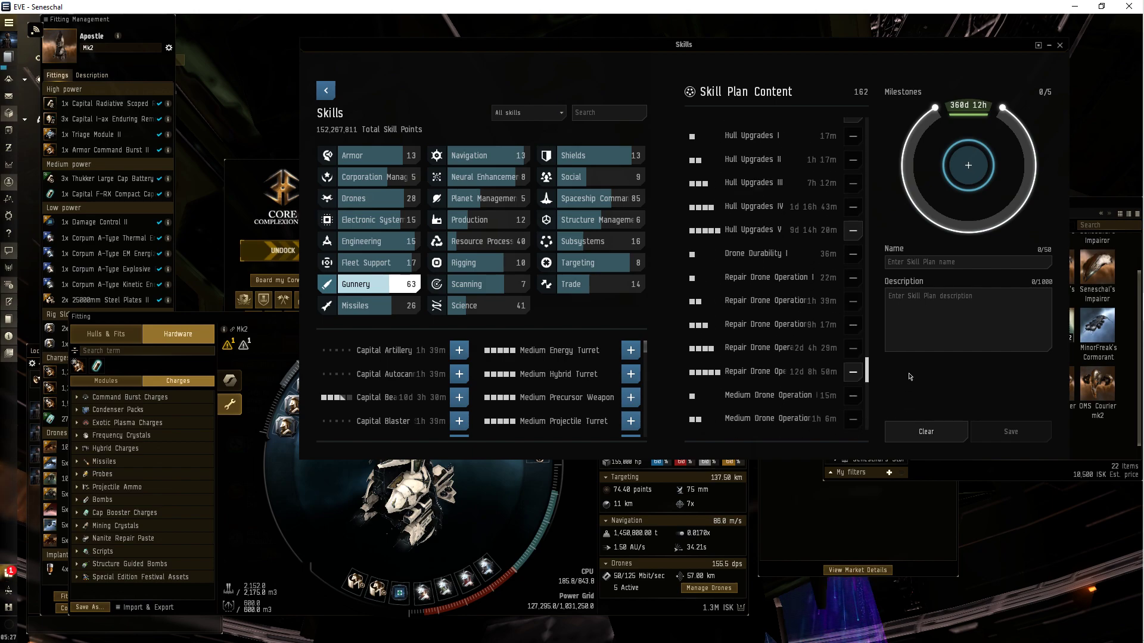
scroll(down, 3)
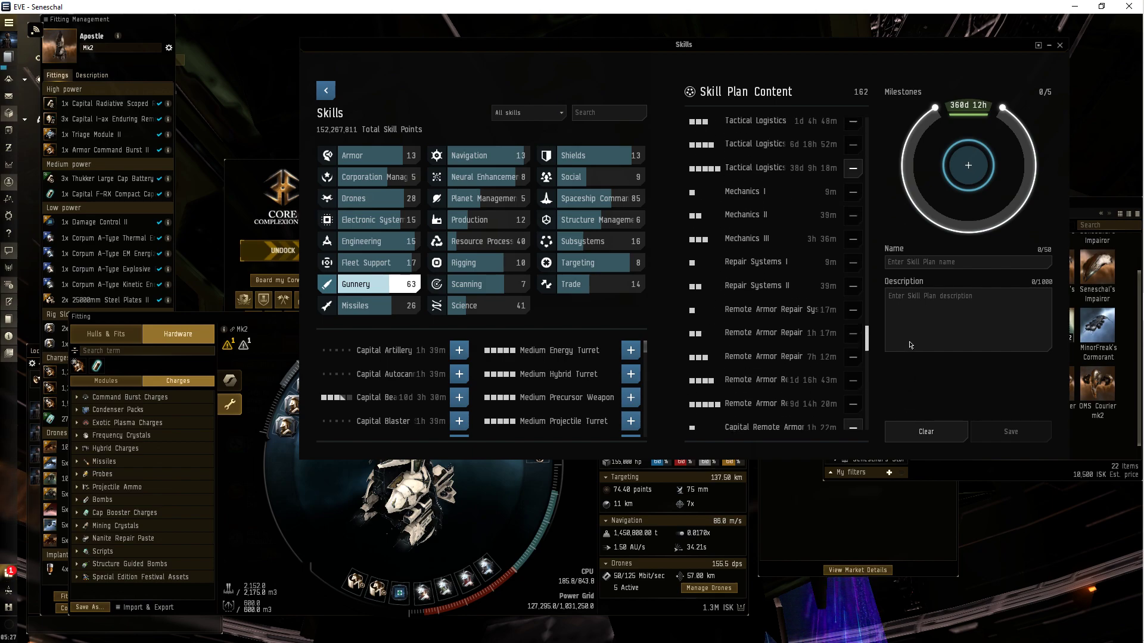
scroll(up, 3)
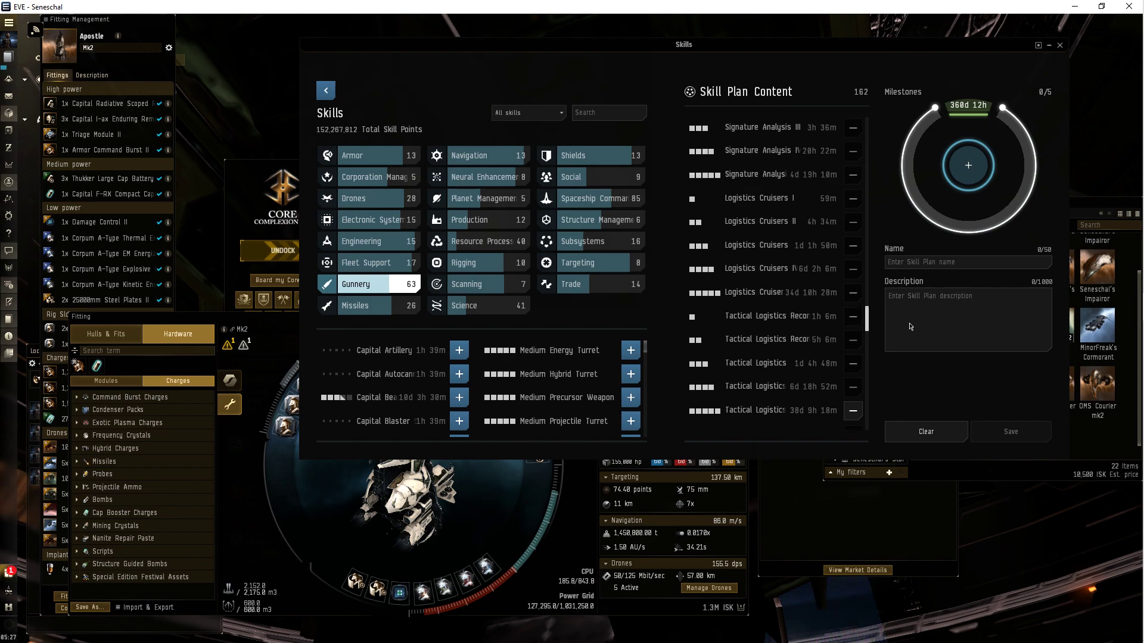
scroll(up, 3)
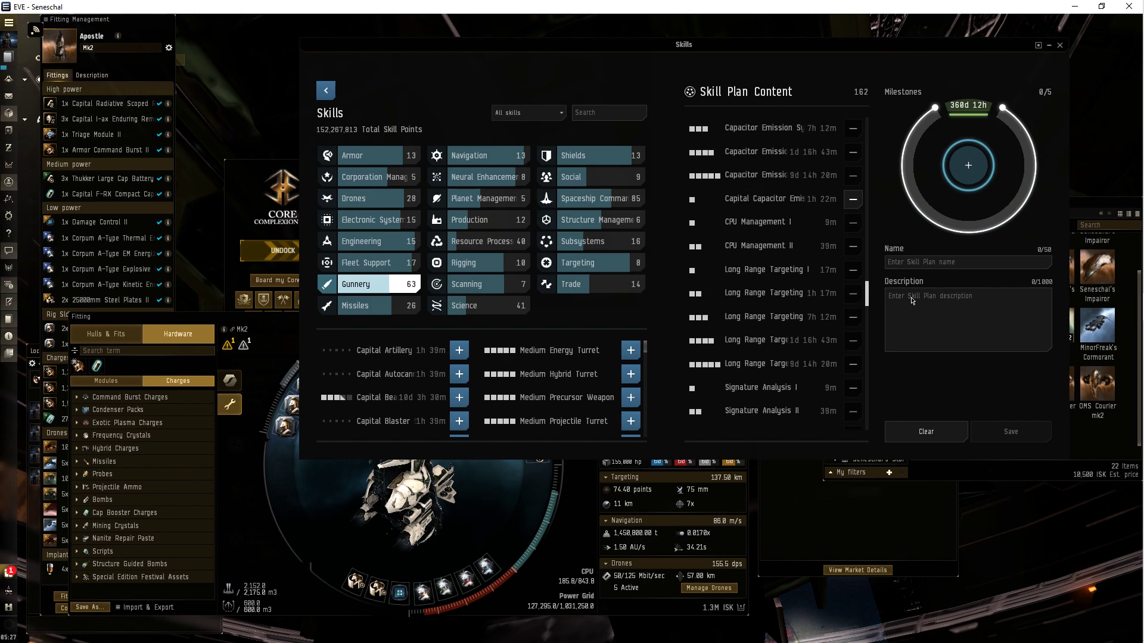
scroll(up, 3)
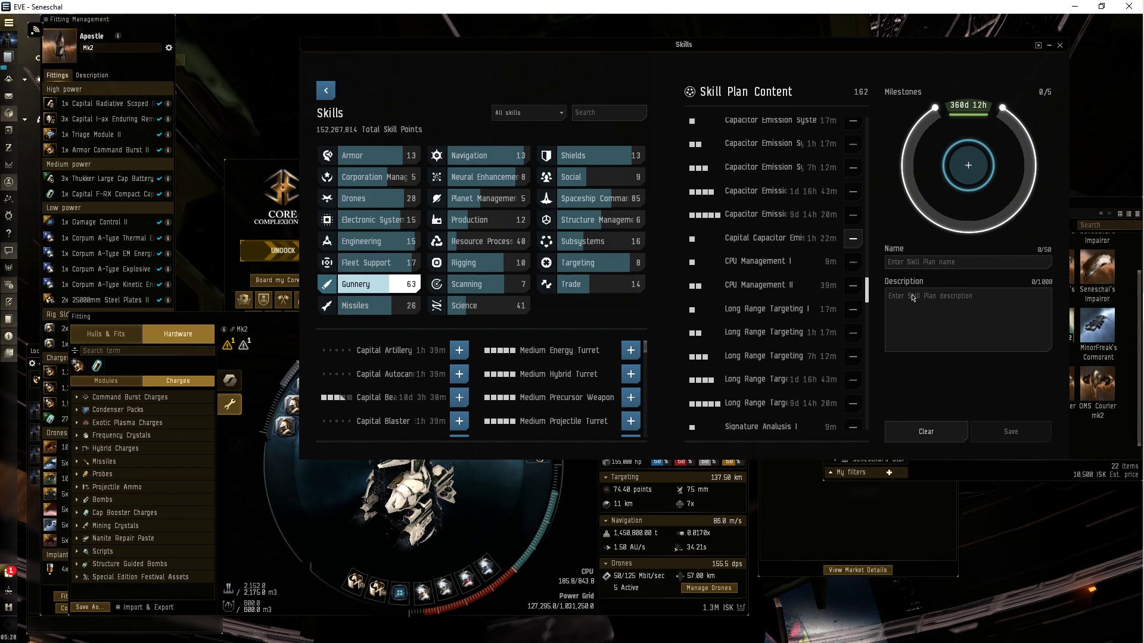
scroll(up, 3)
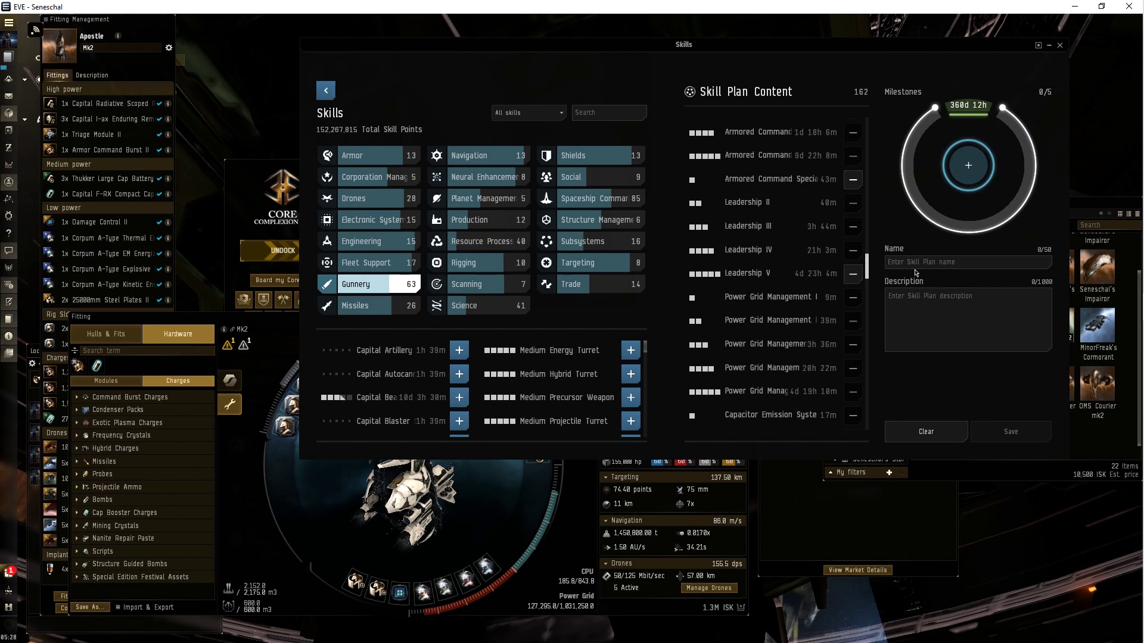
scroll(up, 3)
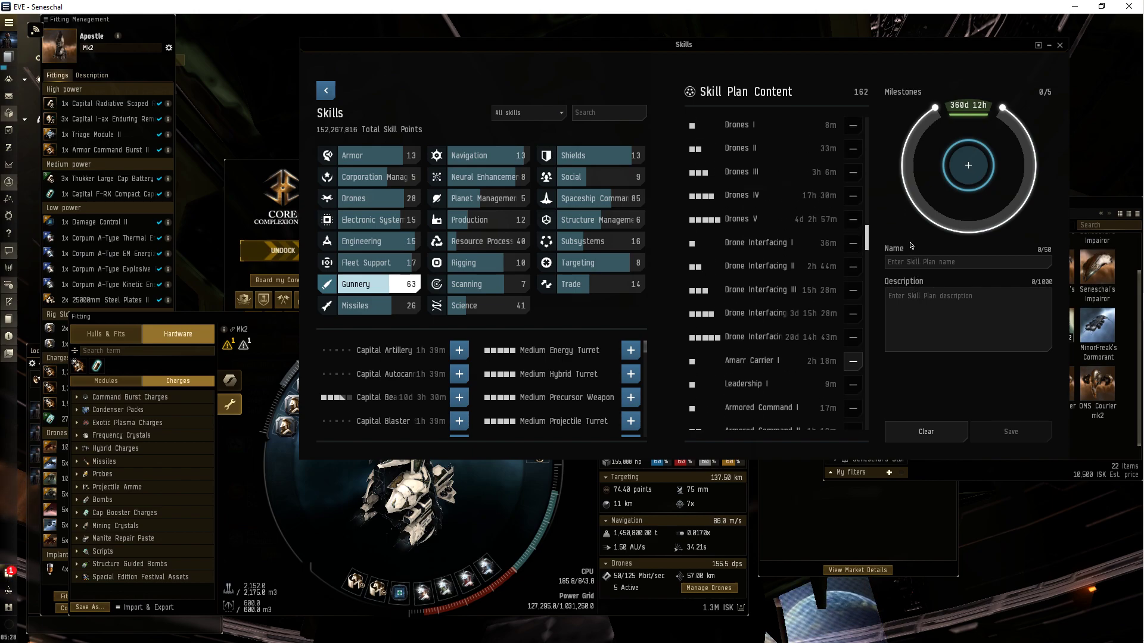
scroll(up, 3)
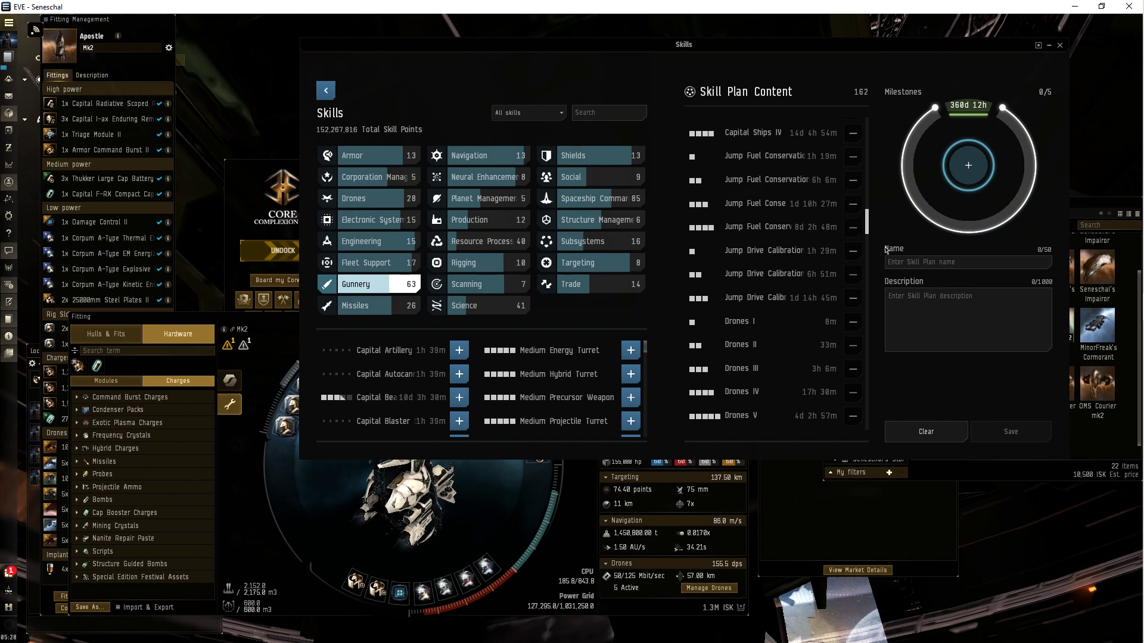
mouse_move(768, 250)
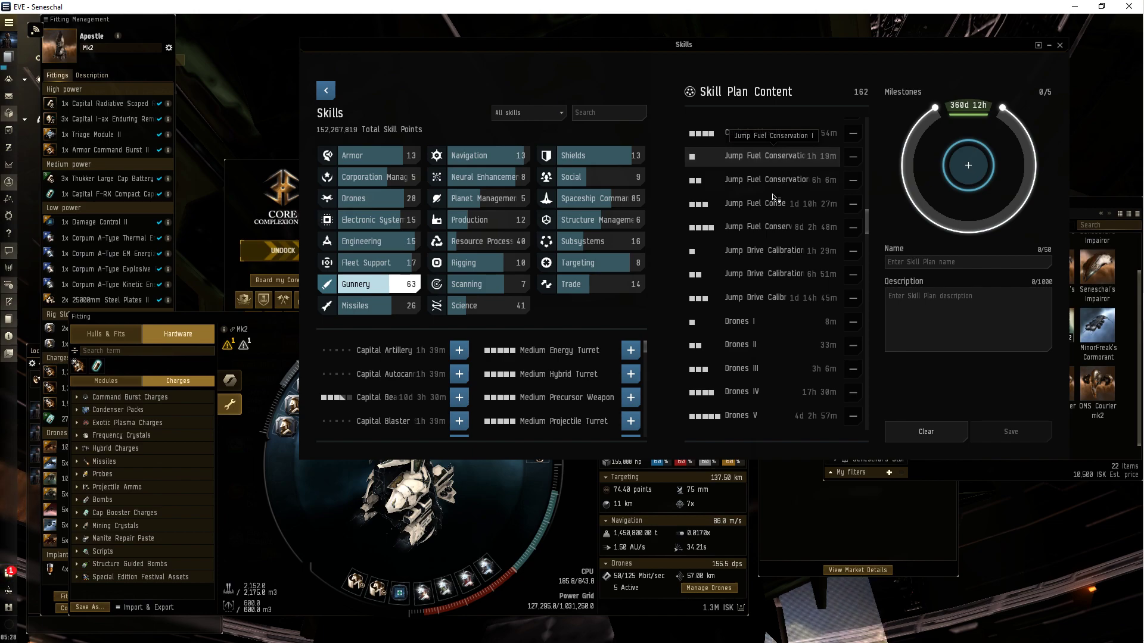
mouse_move(488, 176)
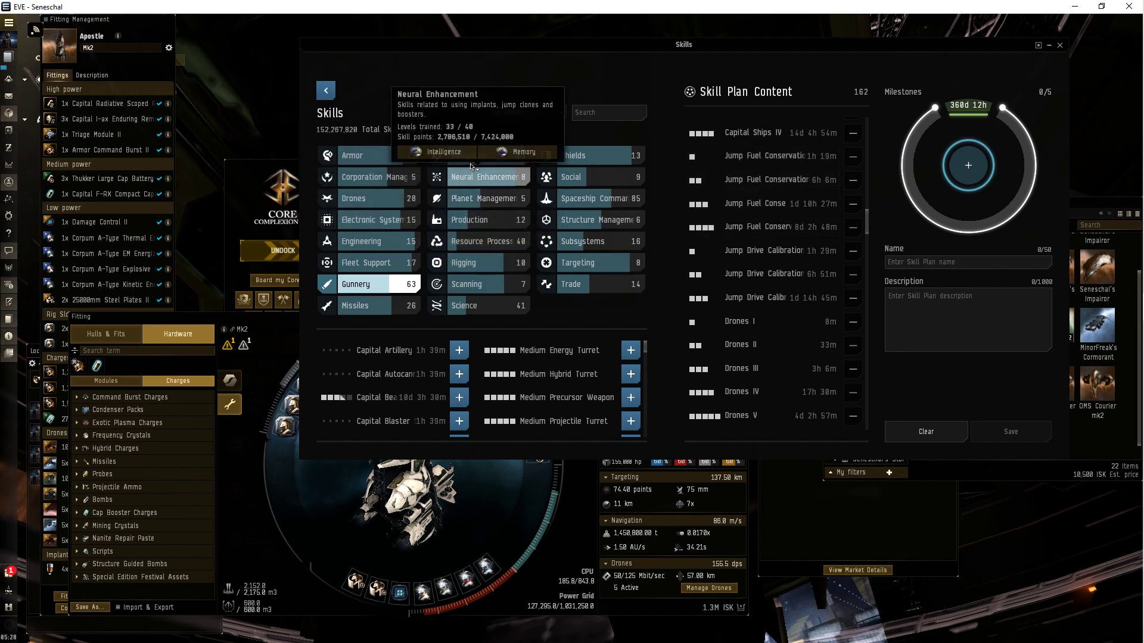
List the Navigation skill group's skills.
click(469, 156)
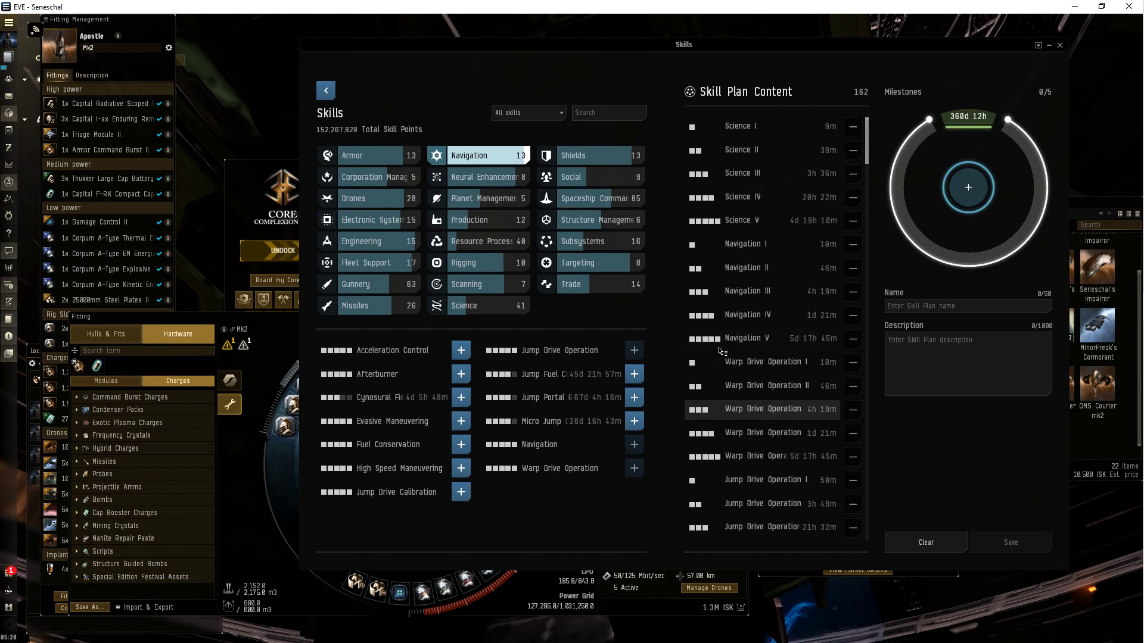
mouse_move(875, 145)
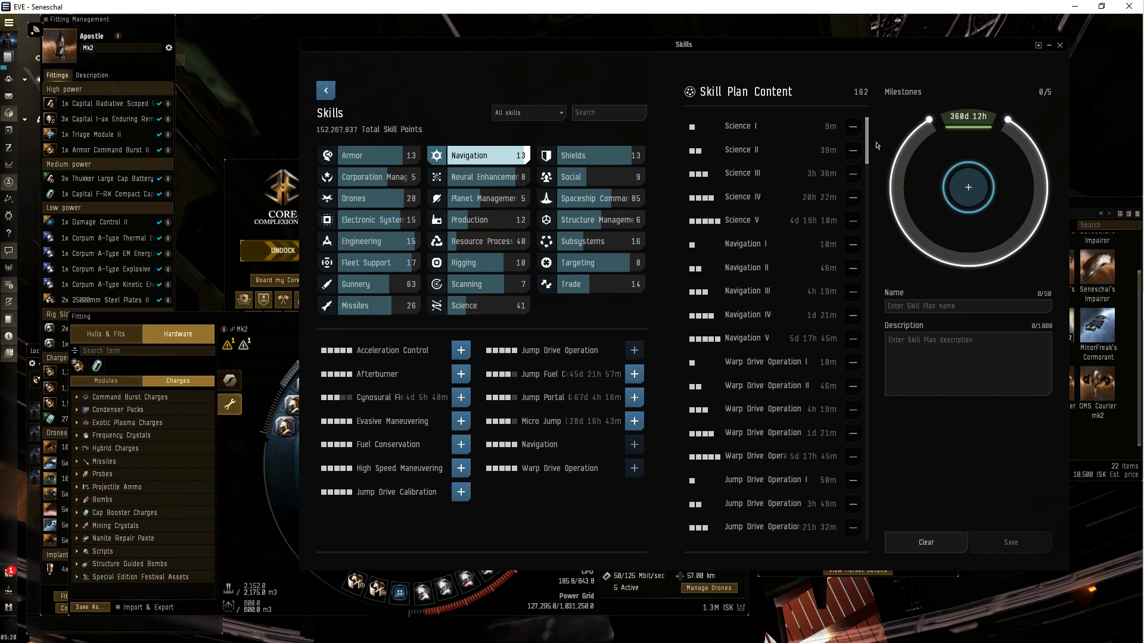
scroll(down, 3)
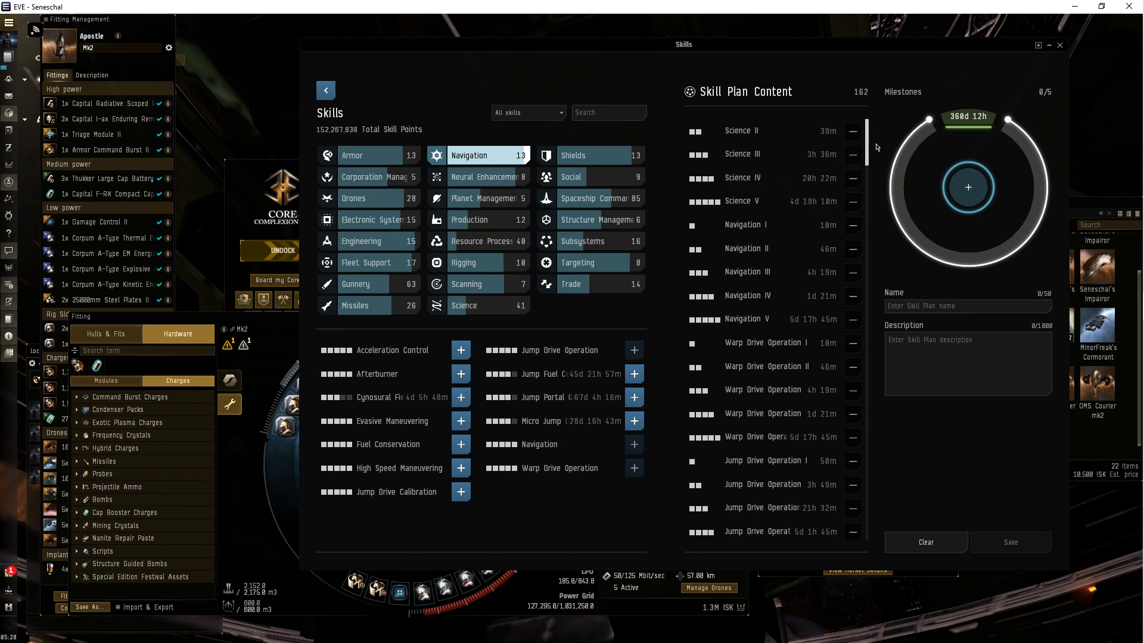
scroll(up, 3)
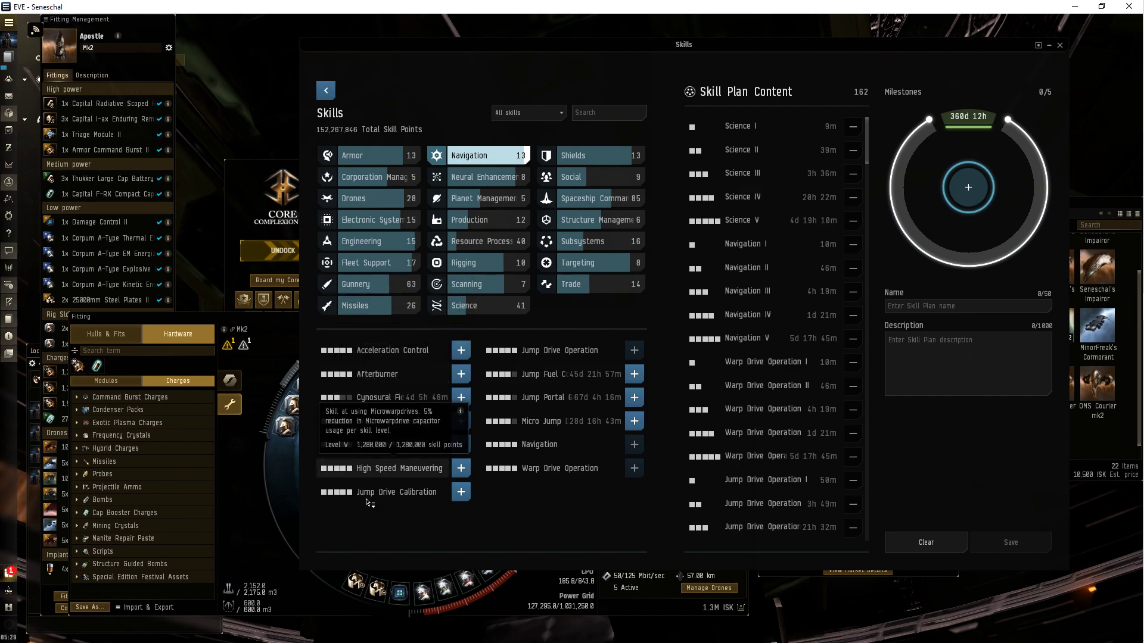
mouse_move(465, 284)
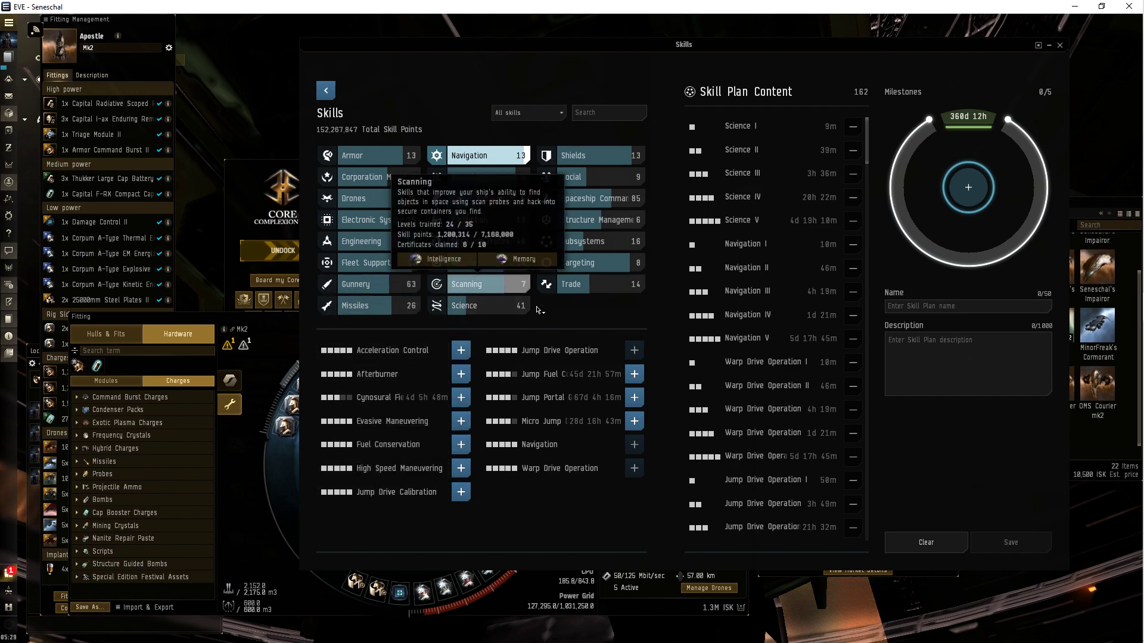
mouse_move(375, 350)
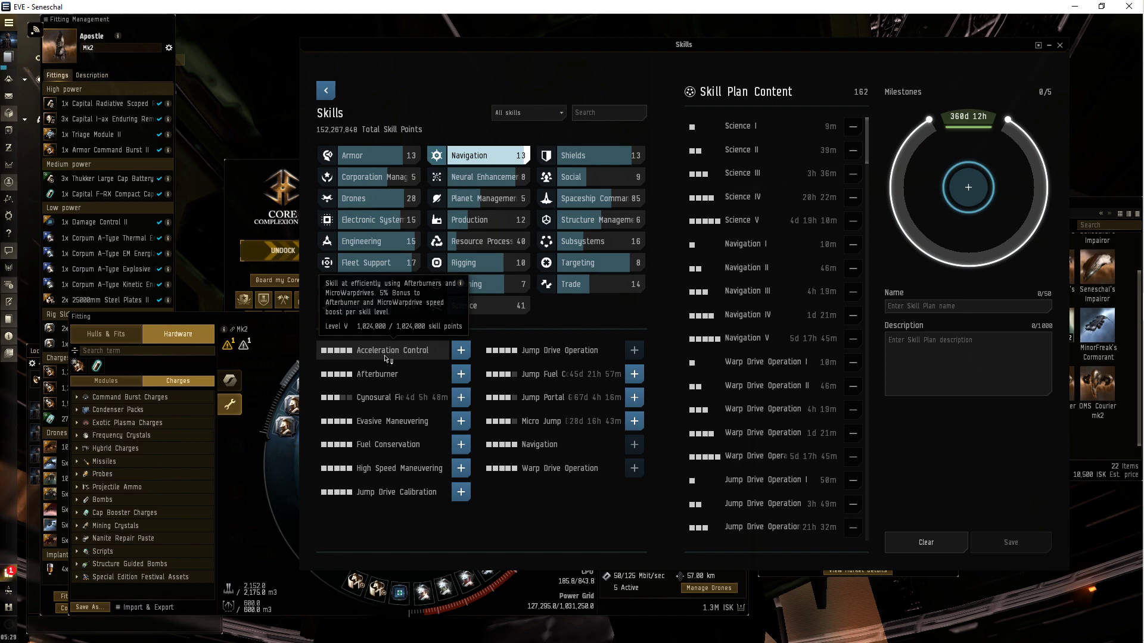
mouse_move(377, 375)
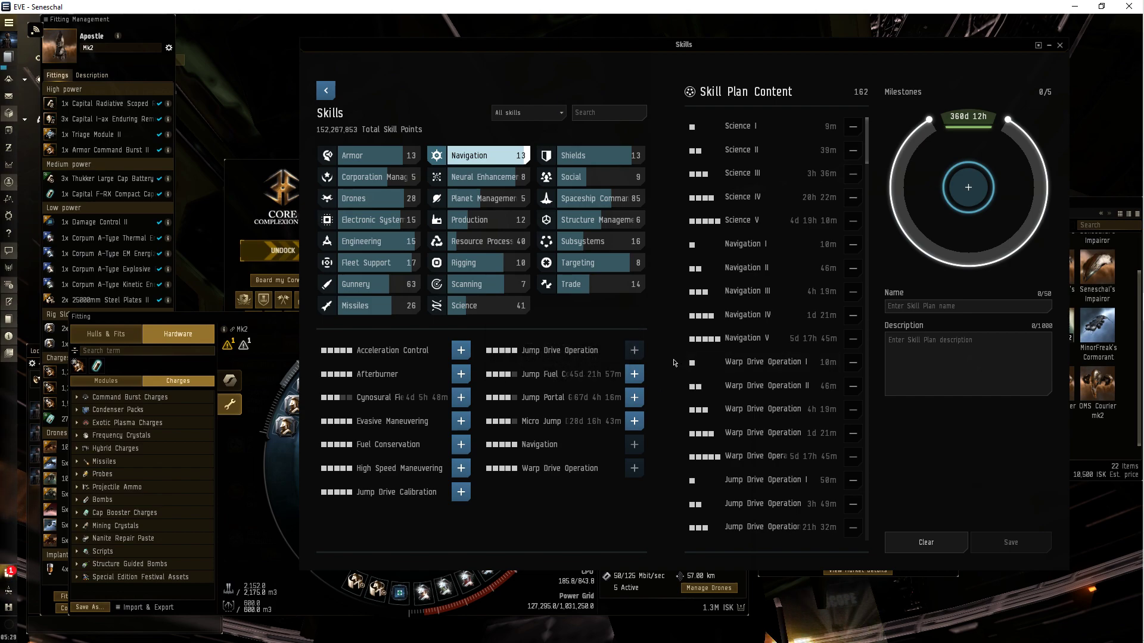
Scroll the 162-skill plan content down to the Biology skills at the end.
scroll(down, 3)
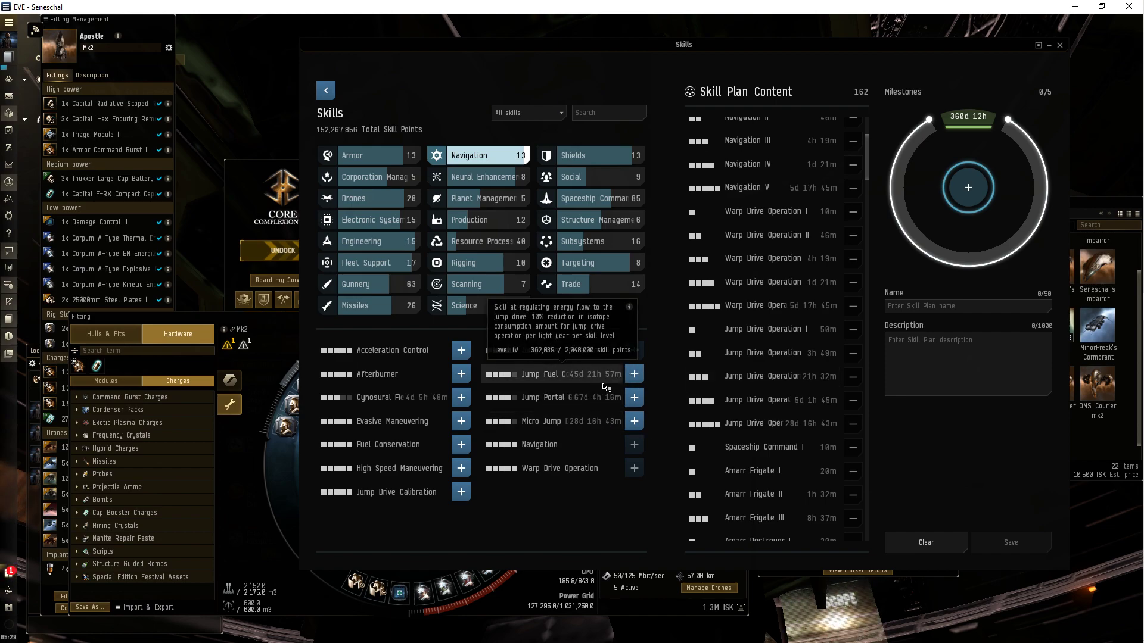
scroll(down, 3)
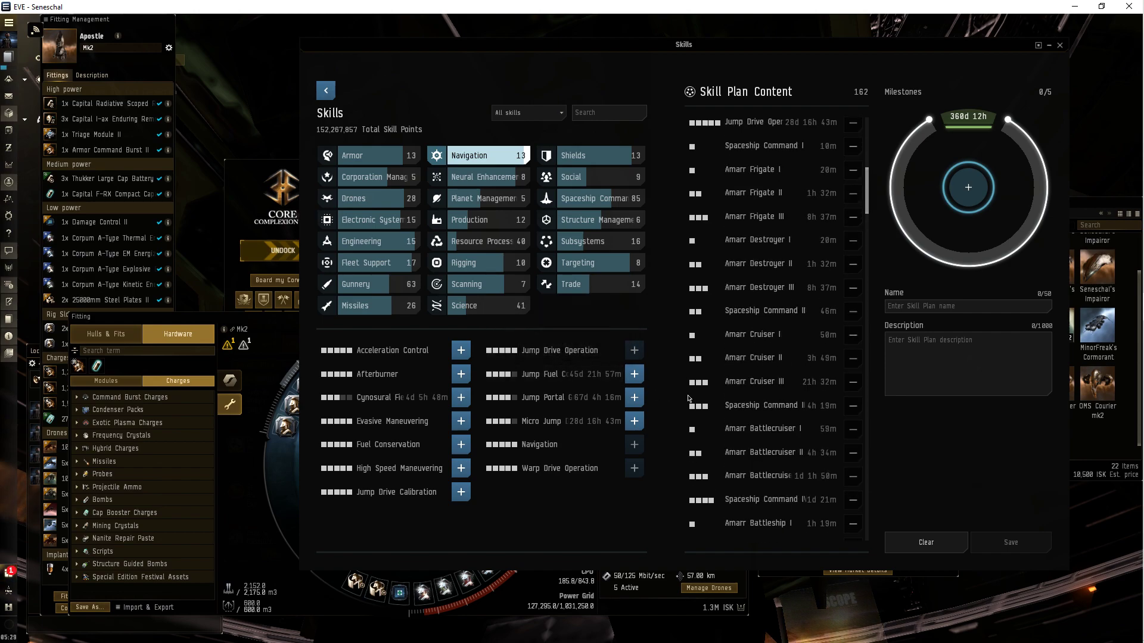
scroll(down, 3)
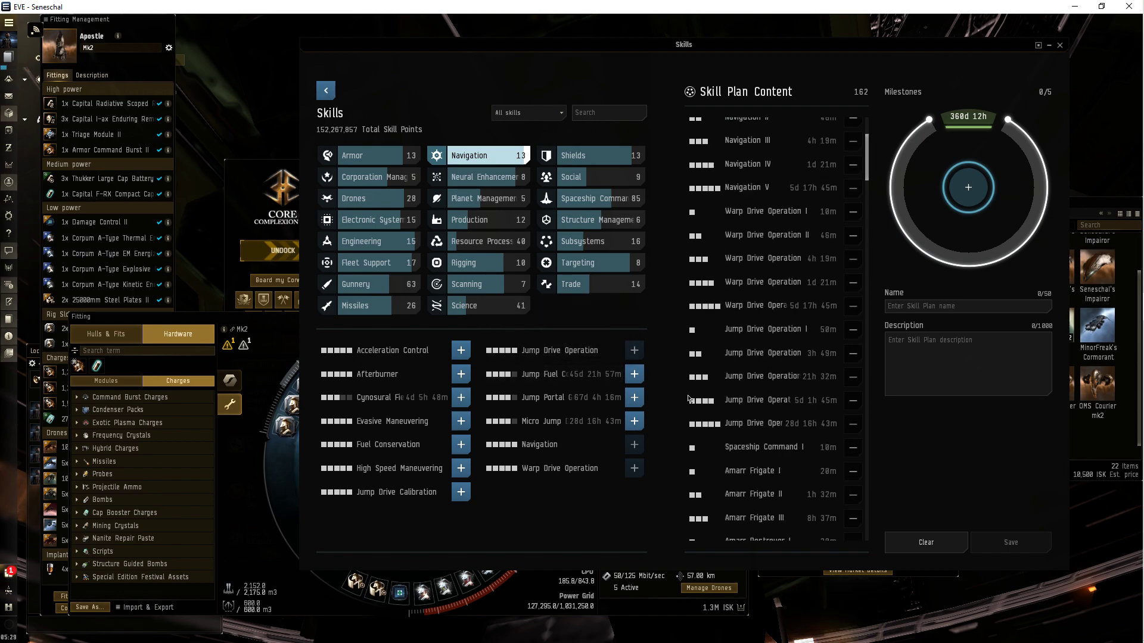
mouse_move(758, 353)
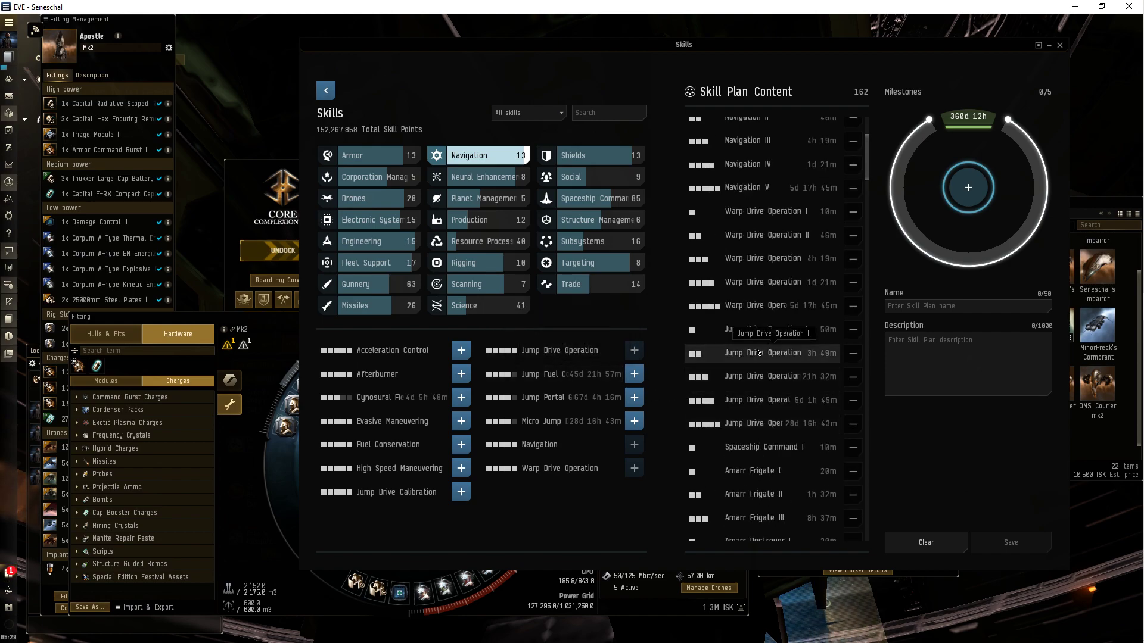
mouse_move(662, 441)
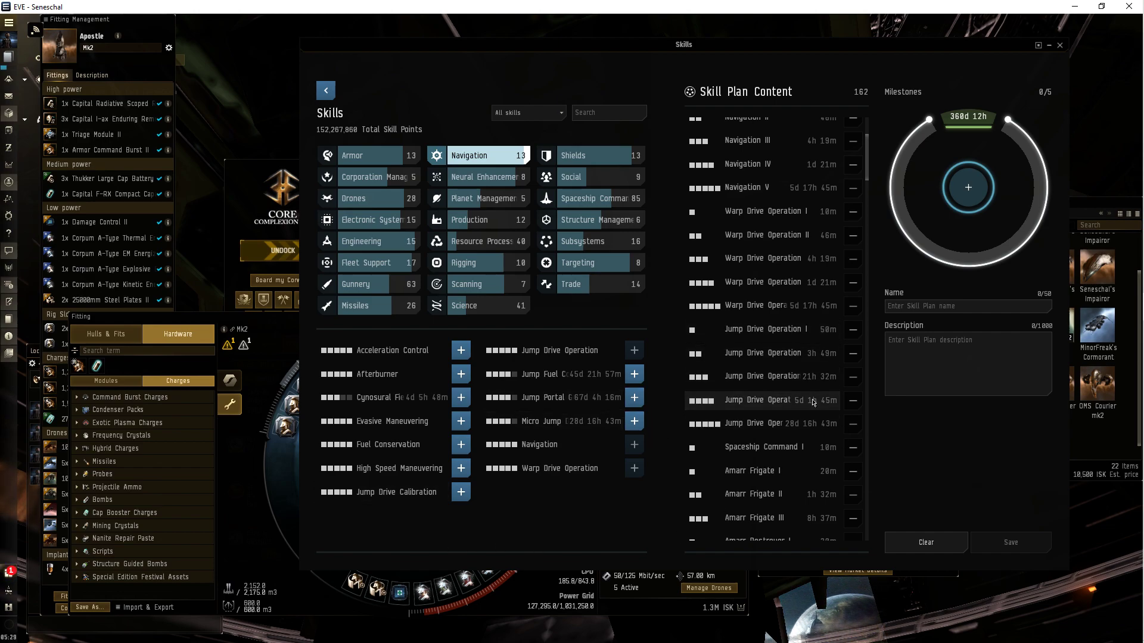
scroll(down, 3)
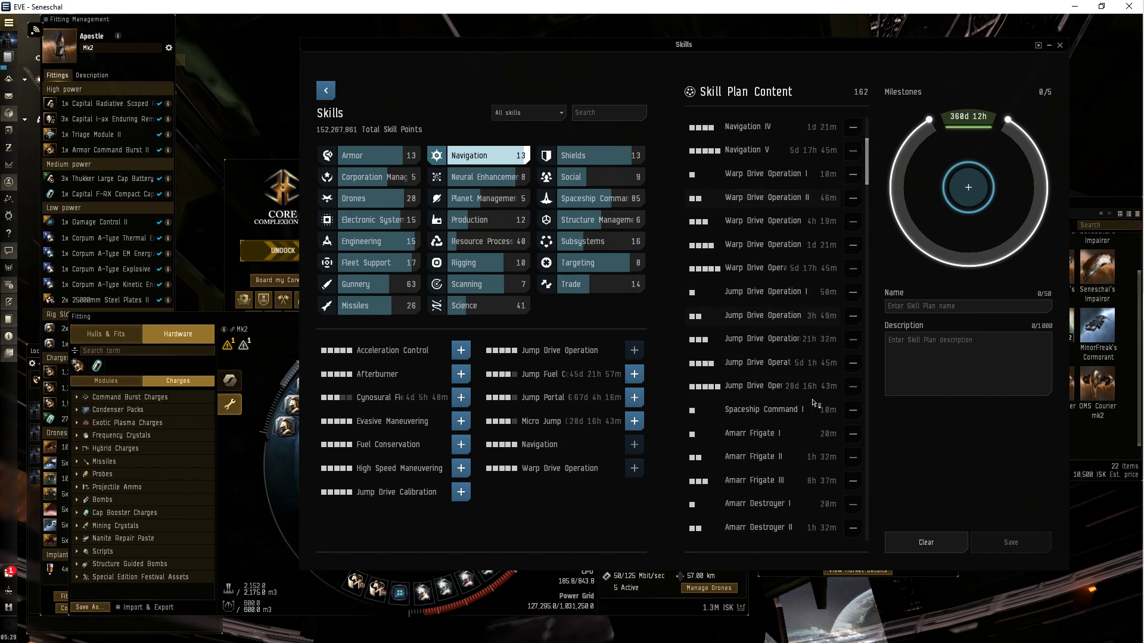
scroll(down, 3)
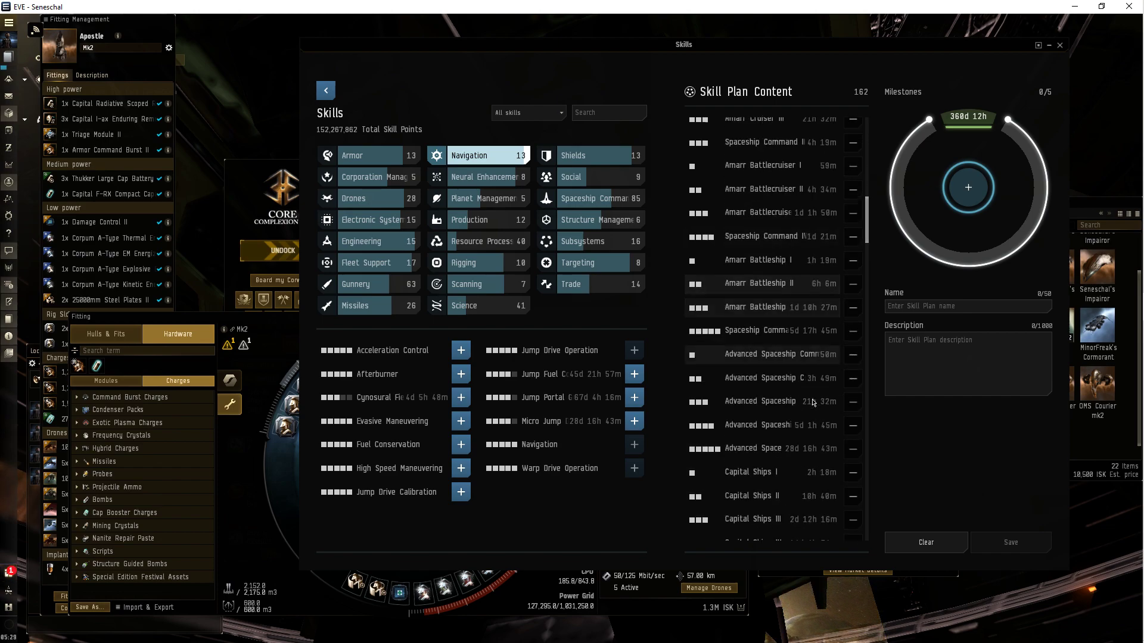
scroll(down, 3)
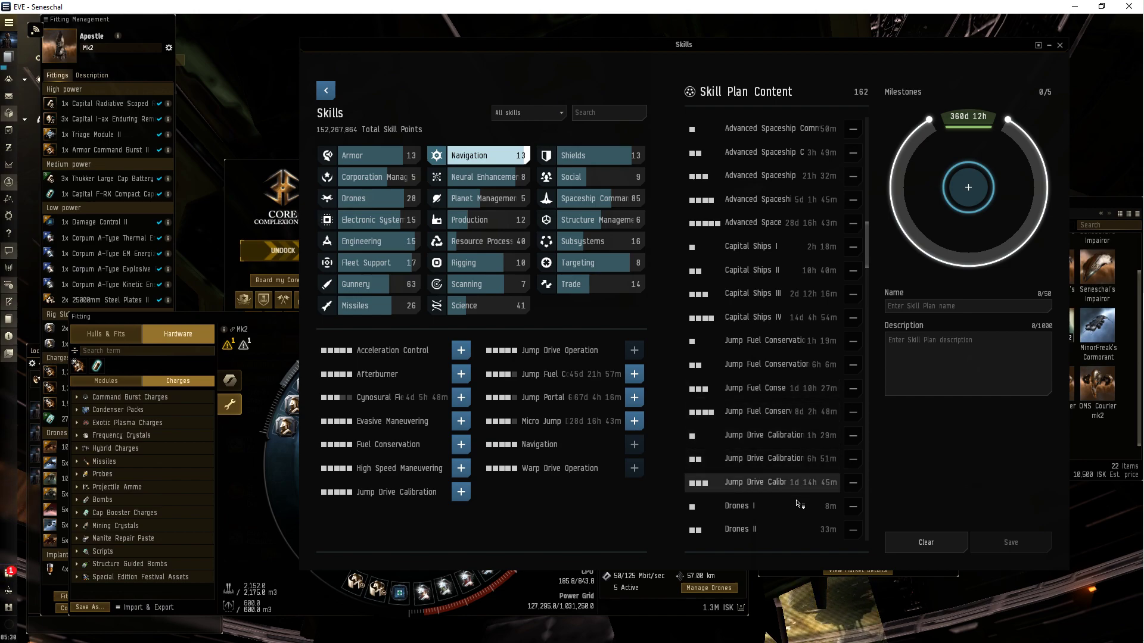
scroll(down, 3)
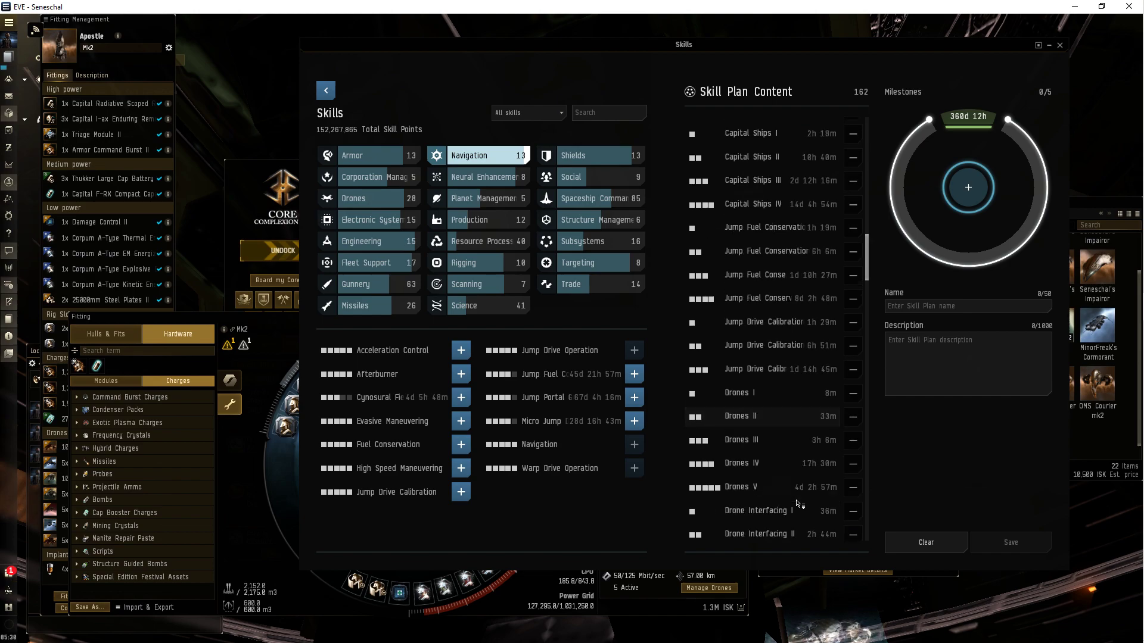
scroll(down, 3)
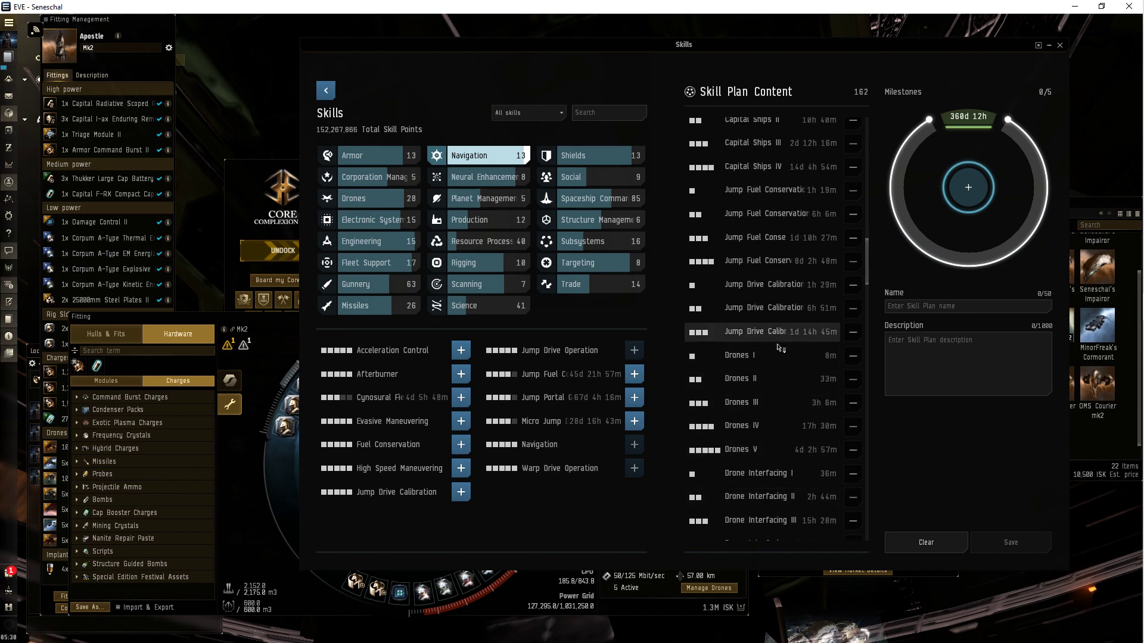
mouse_move(772, 307)
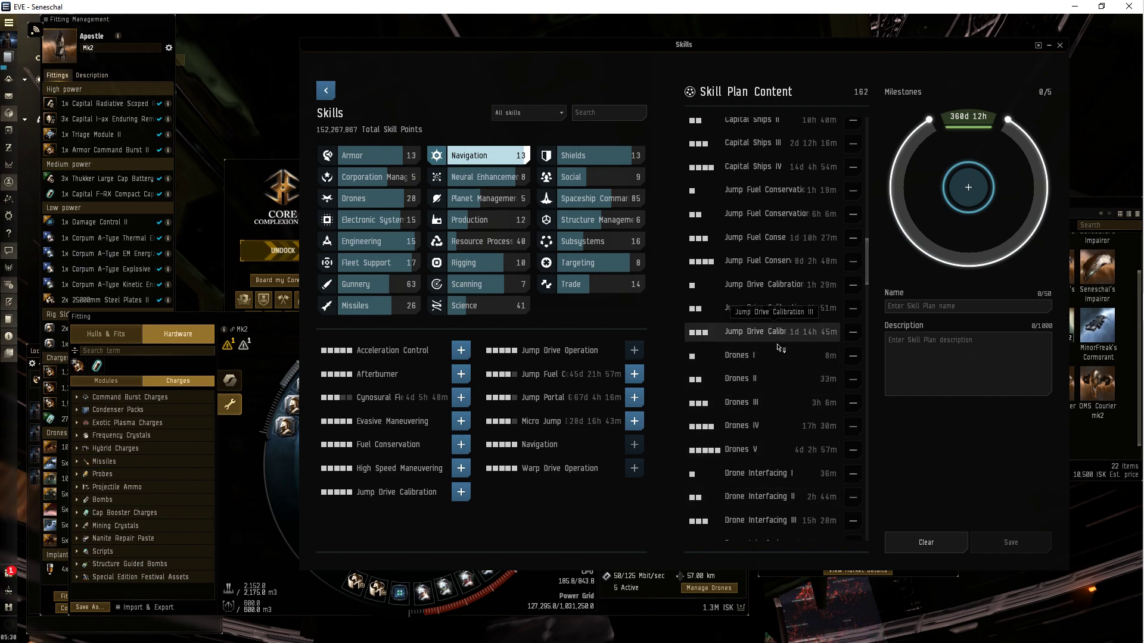
mouse_move(874, 272)
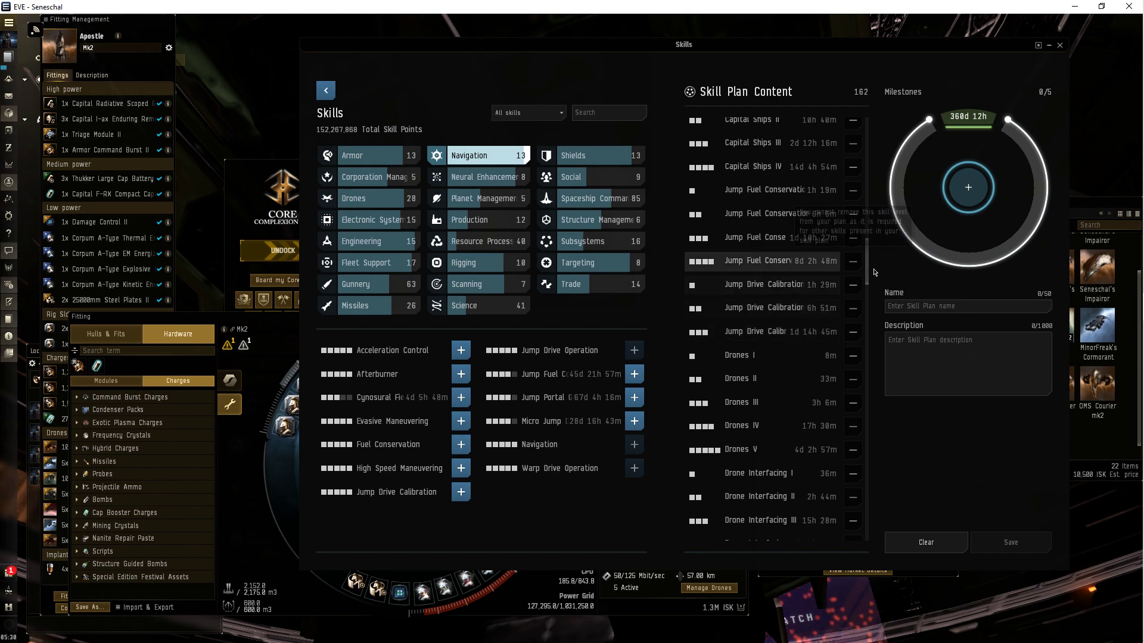
scroll(down, 3)
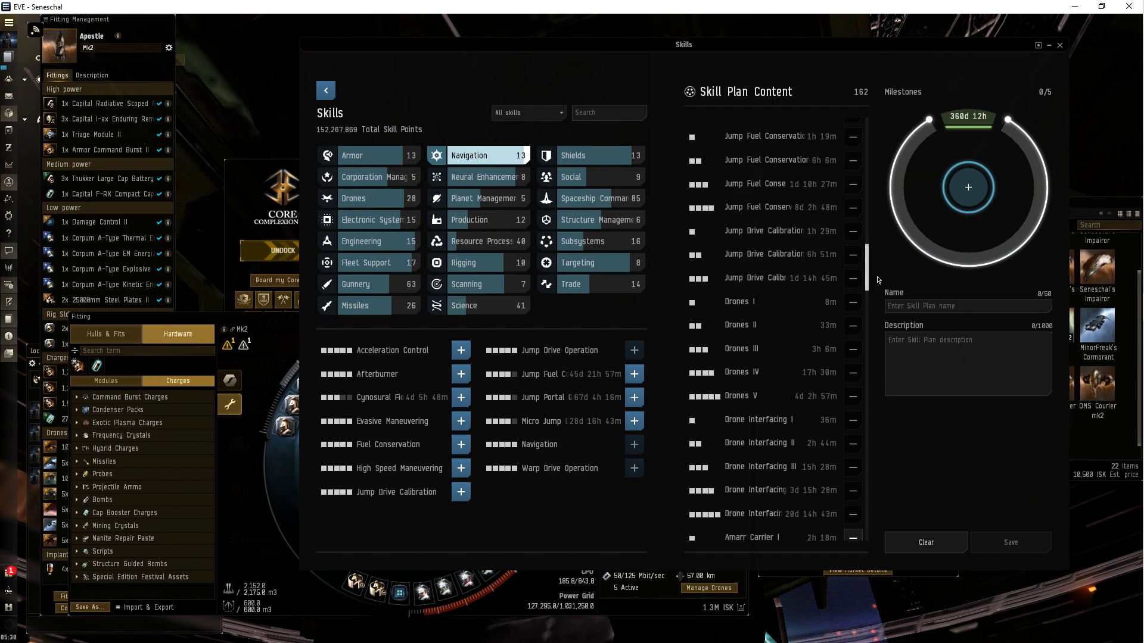
scroll(down, 3)
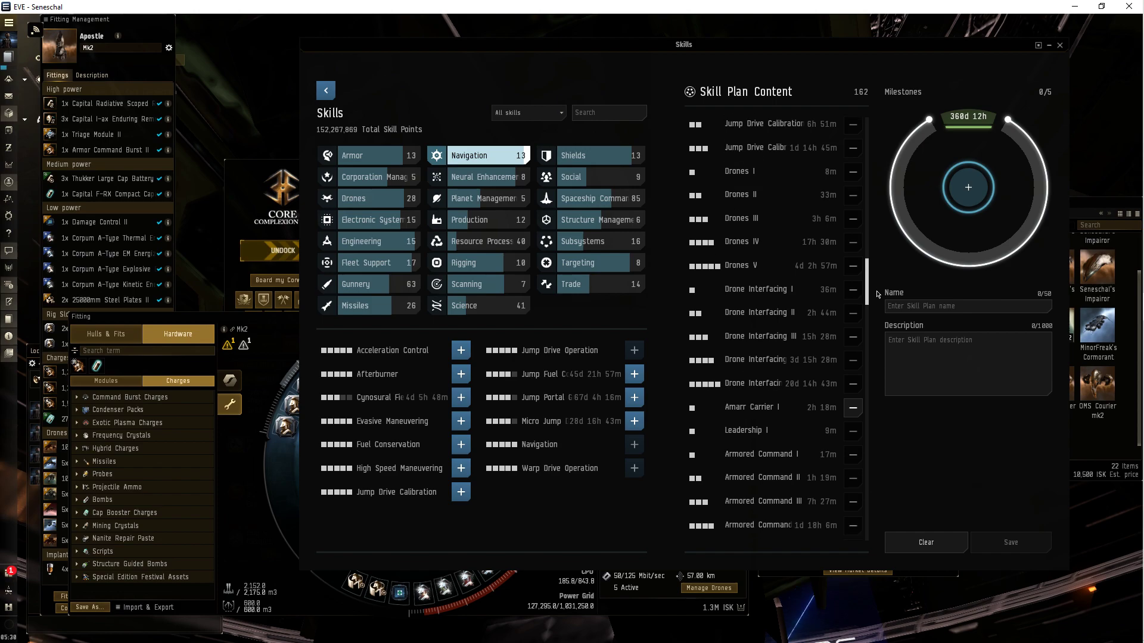
scroll(down, 3)
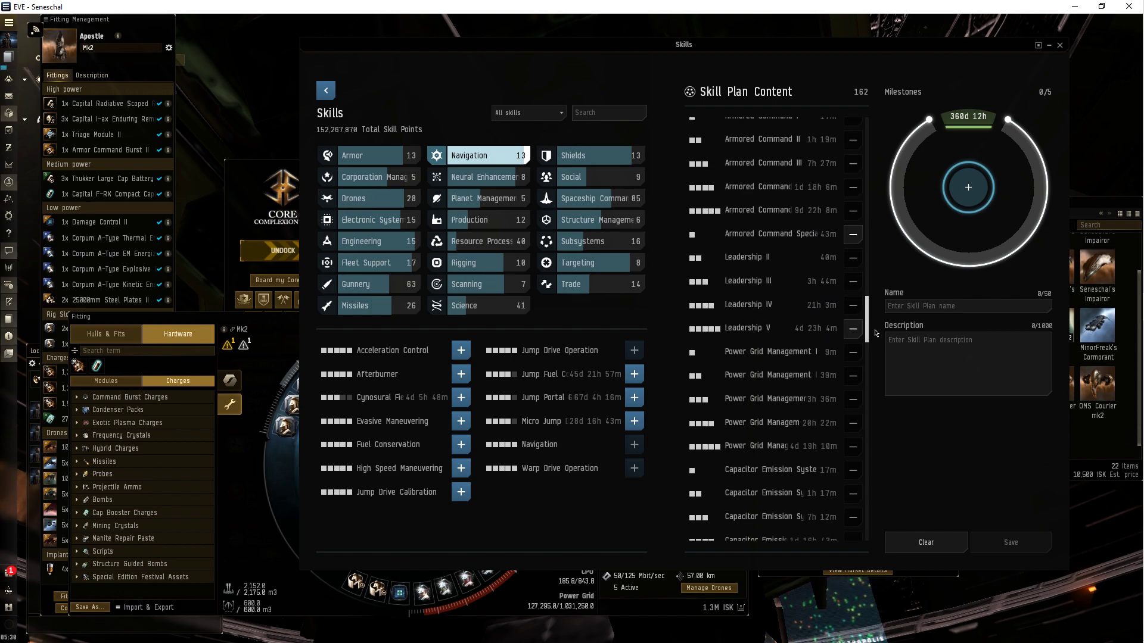
scroll(down, 3)
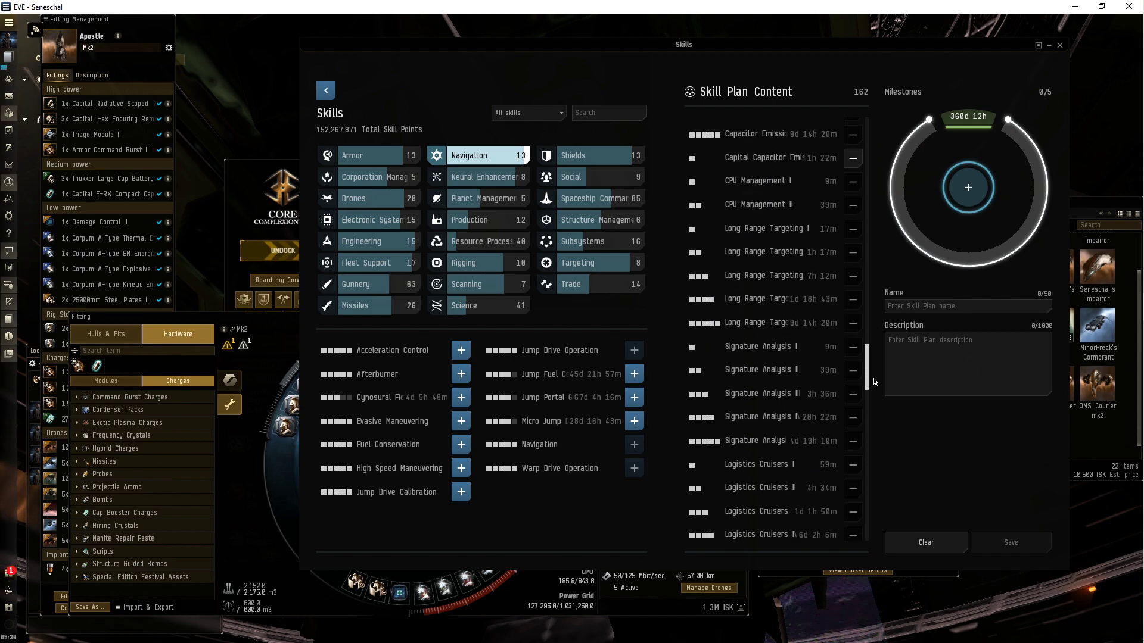
scroll(down, 3)
text(Mk2)
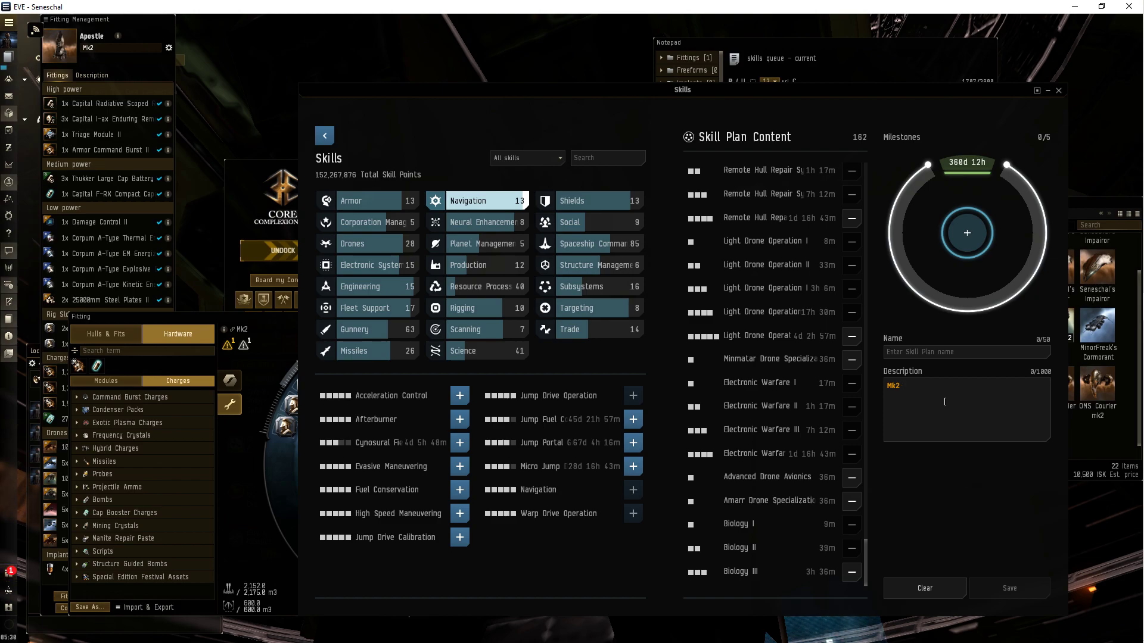
Name the plan 'apostle mk2' and save it to Personal Plans.
text(app)
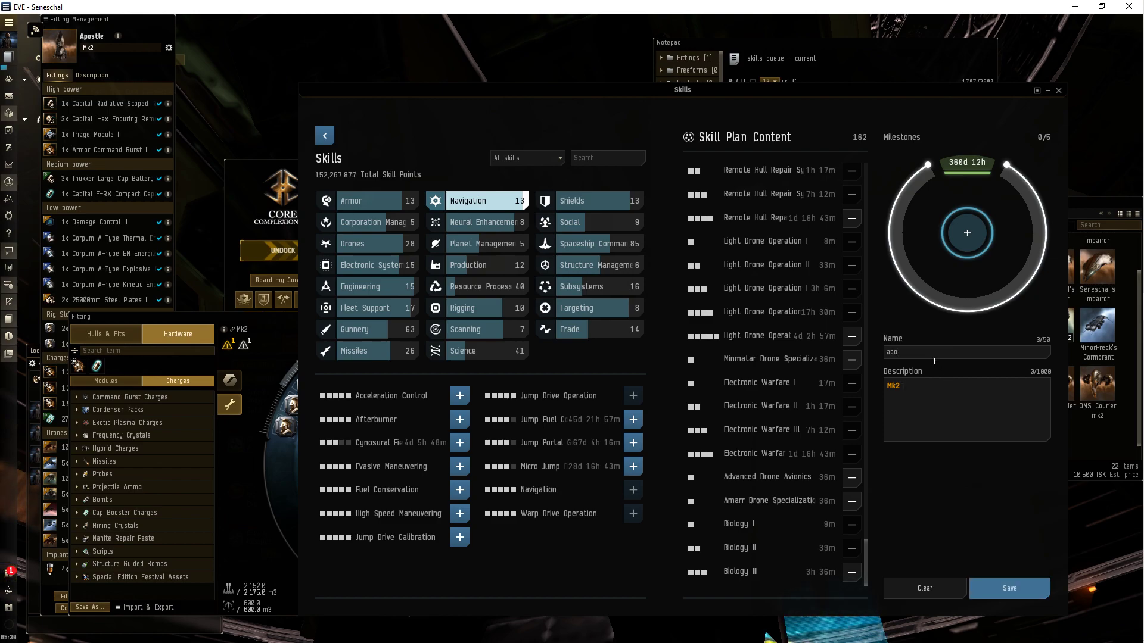
text(apostle mk2)
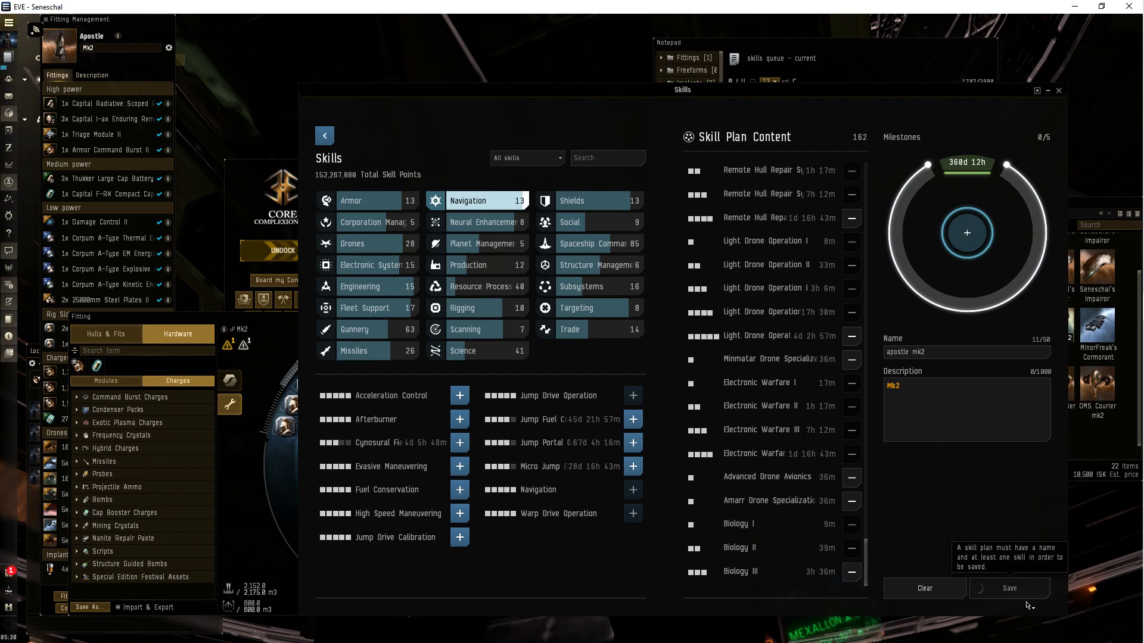
mouse_move(1003, 582)
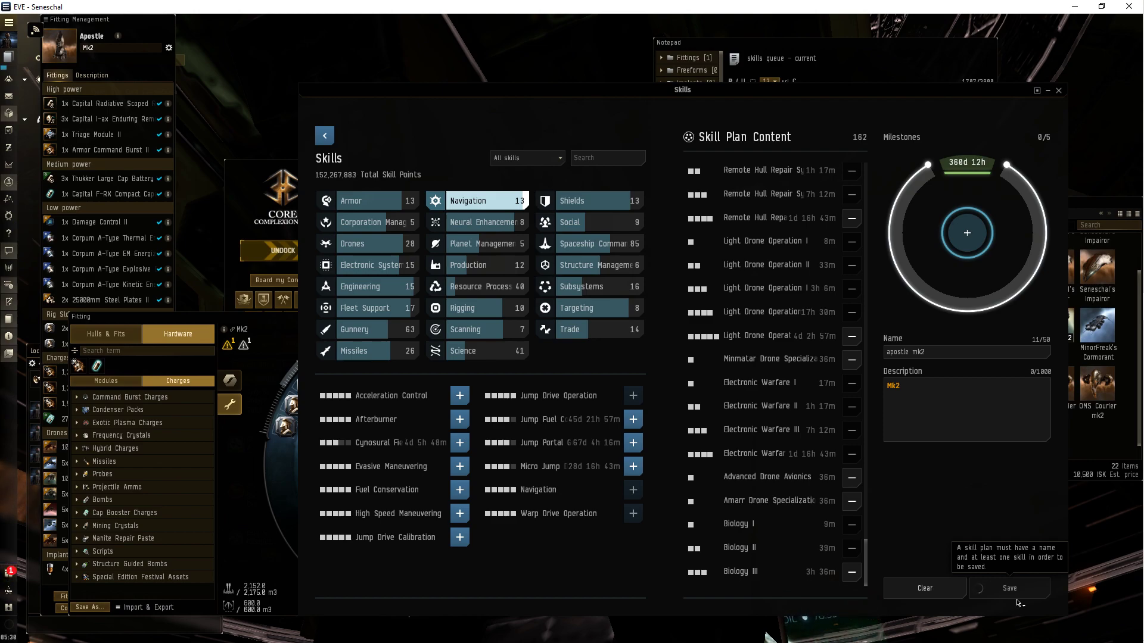
click(1010, 588)
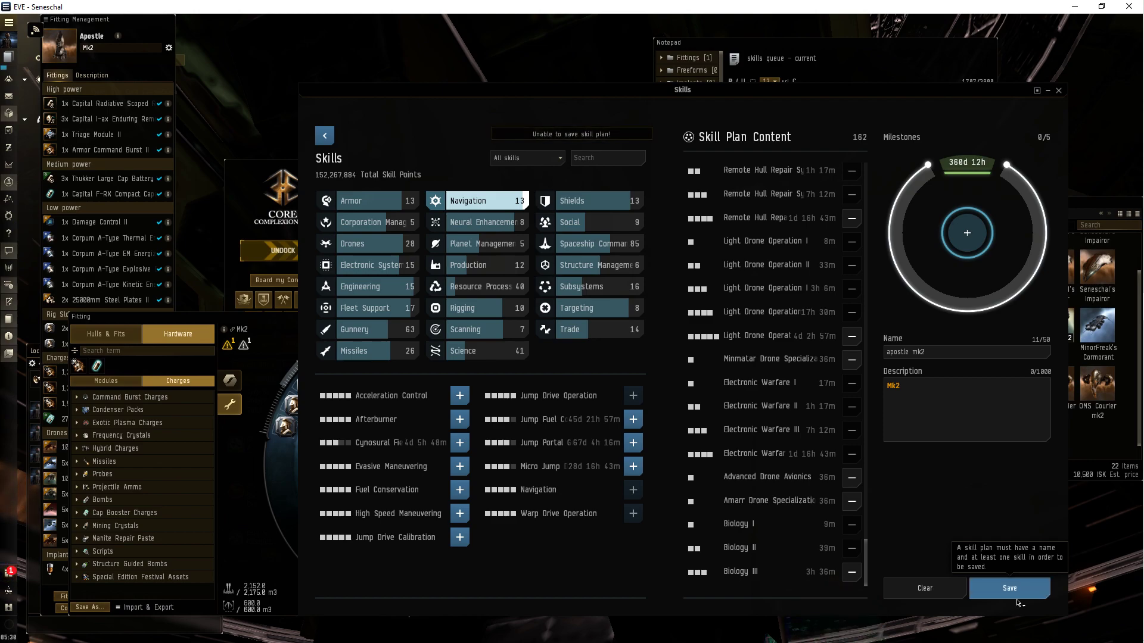
click(1008, 587)
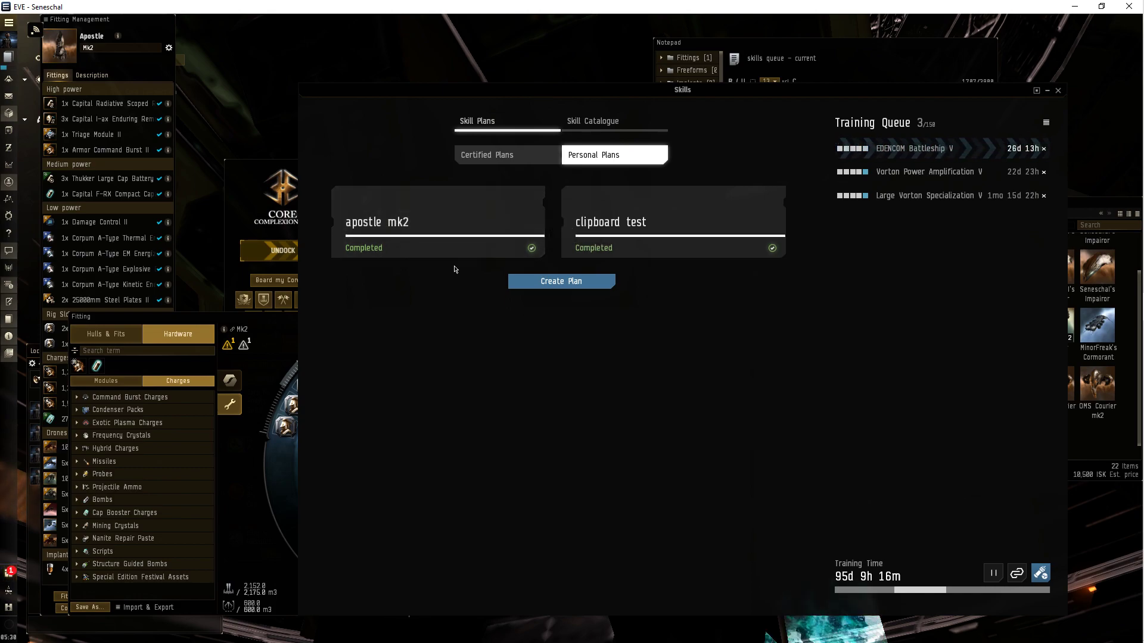
right_click(438, 223)
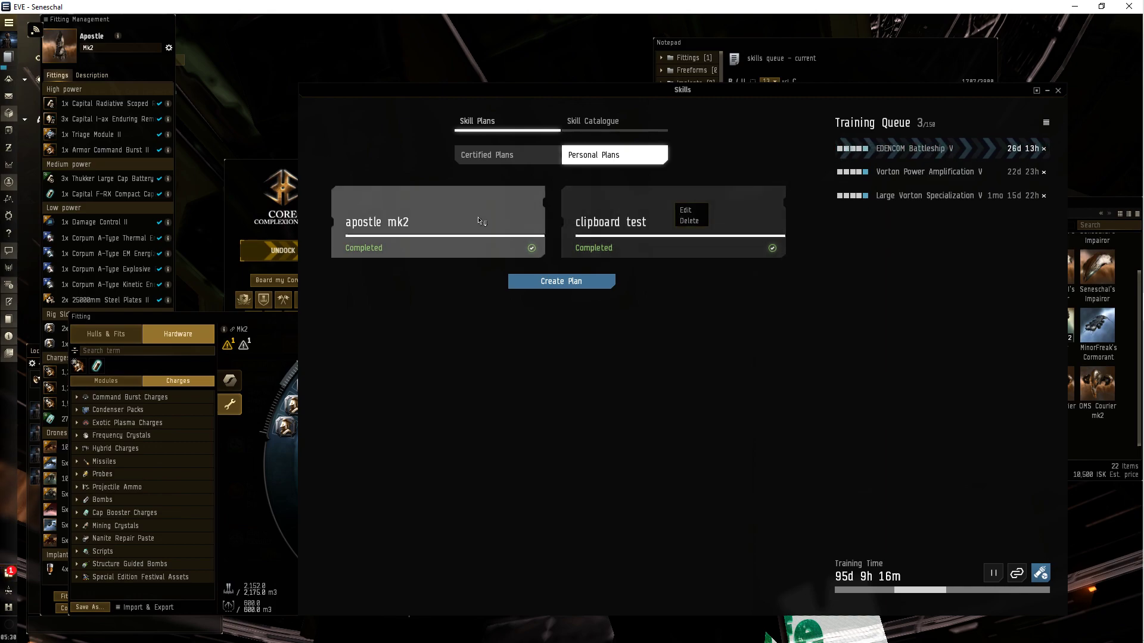
click(685, 211)
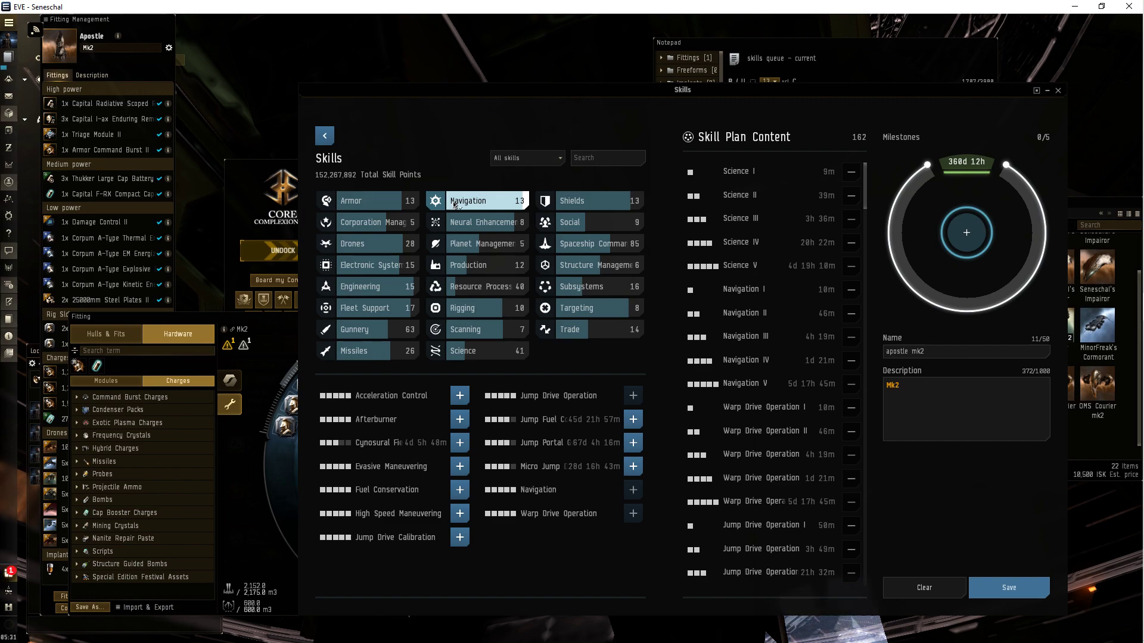
click(324, 136)
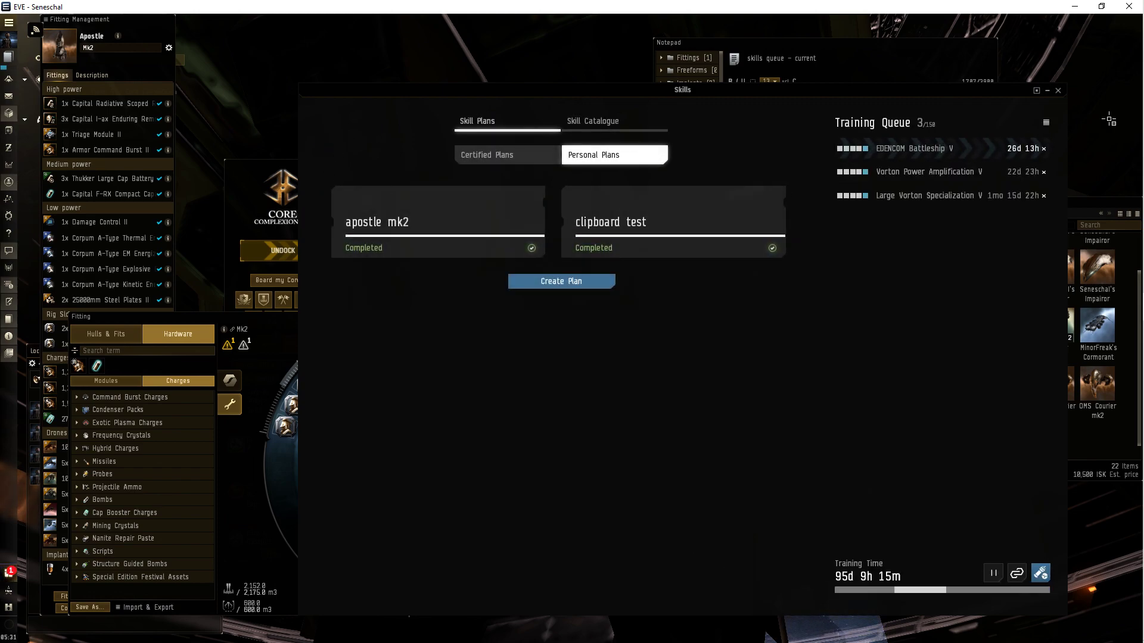
click(1044, 123)
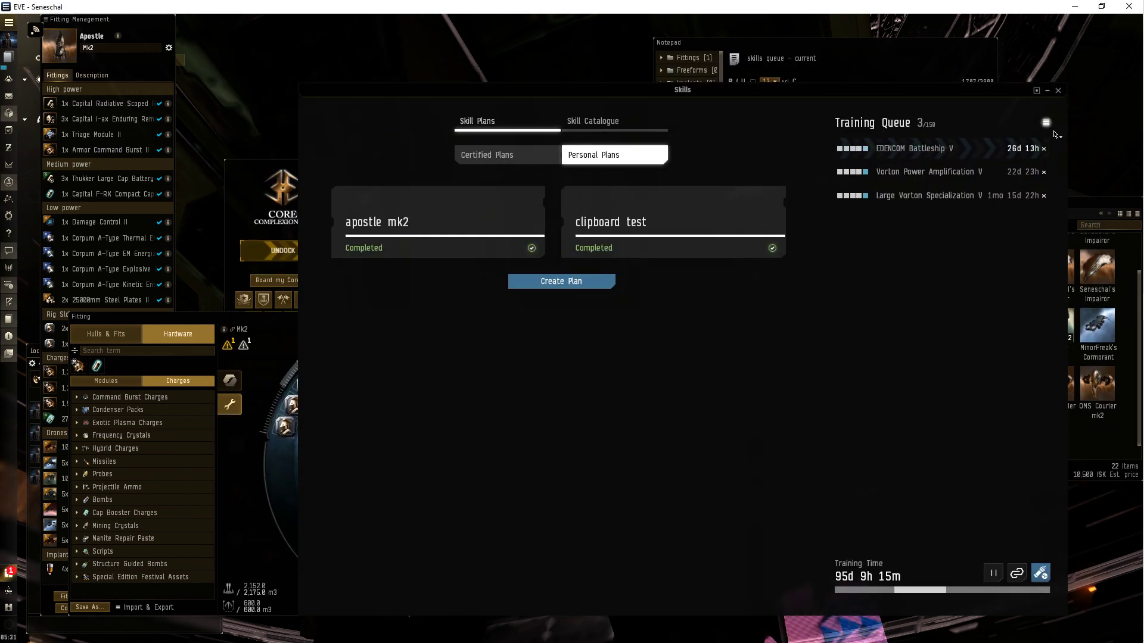
click(1045, 123)
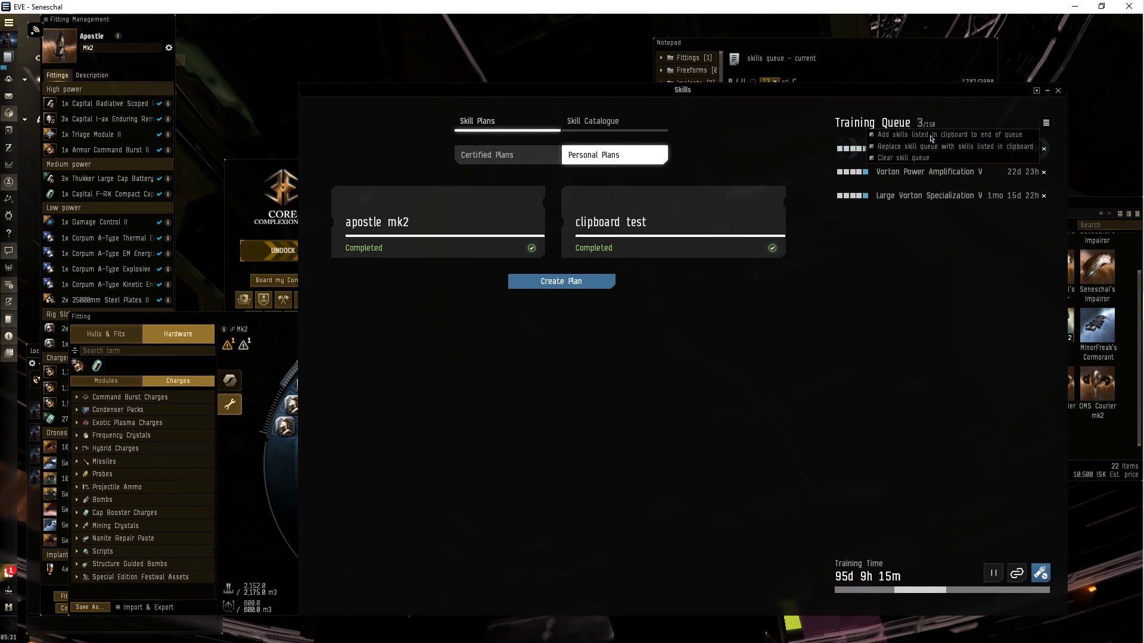
mouse_move(949, 134)
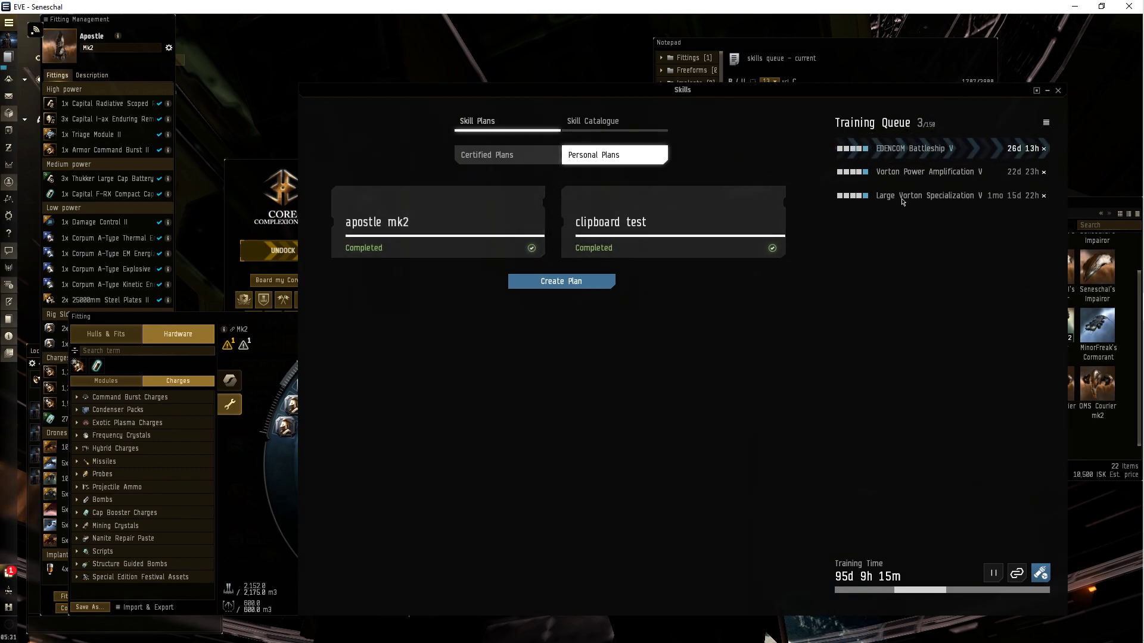
mouse_move(900, 439)
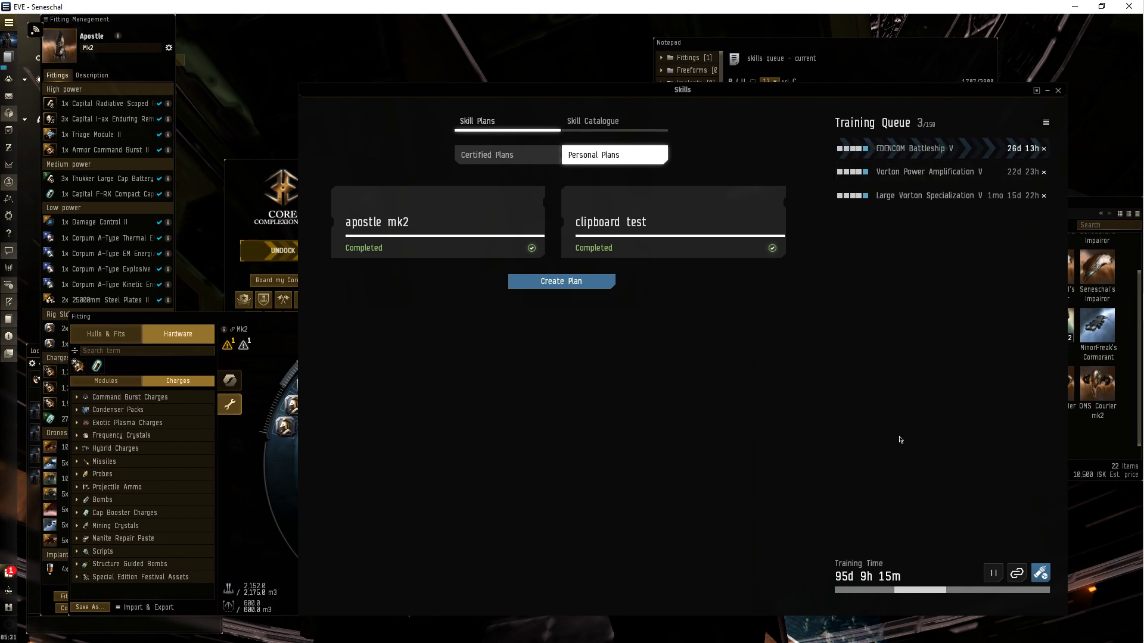
mouse_move(912, 367)
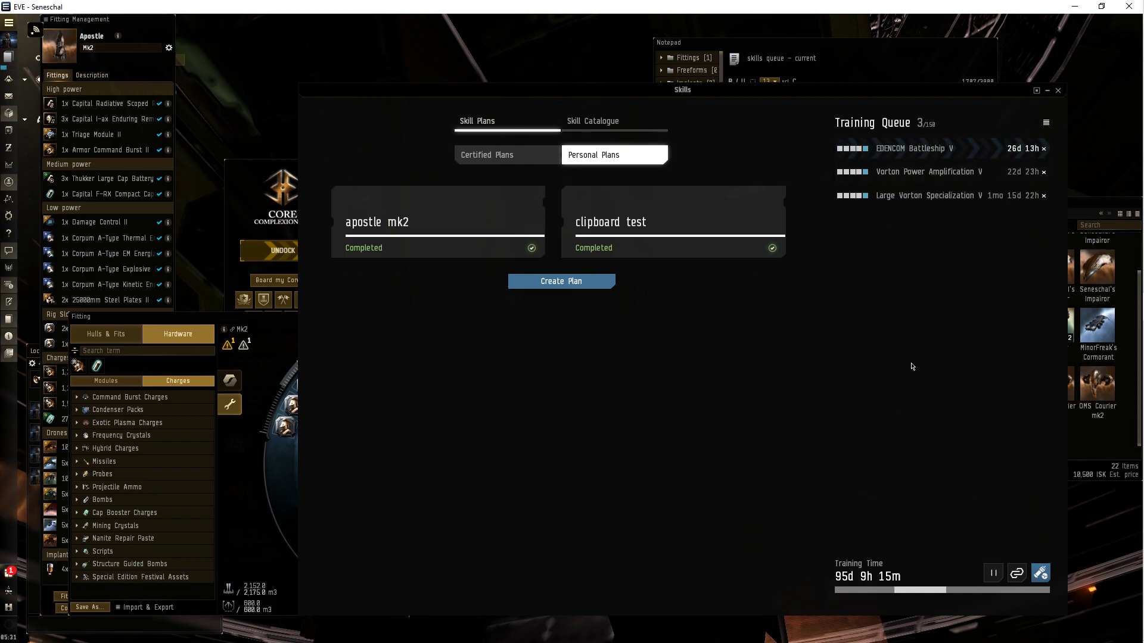
mouse_move(939, 303)
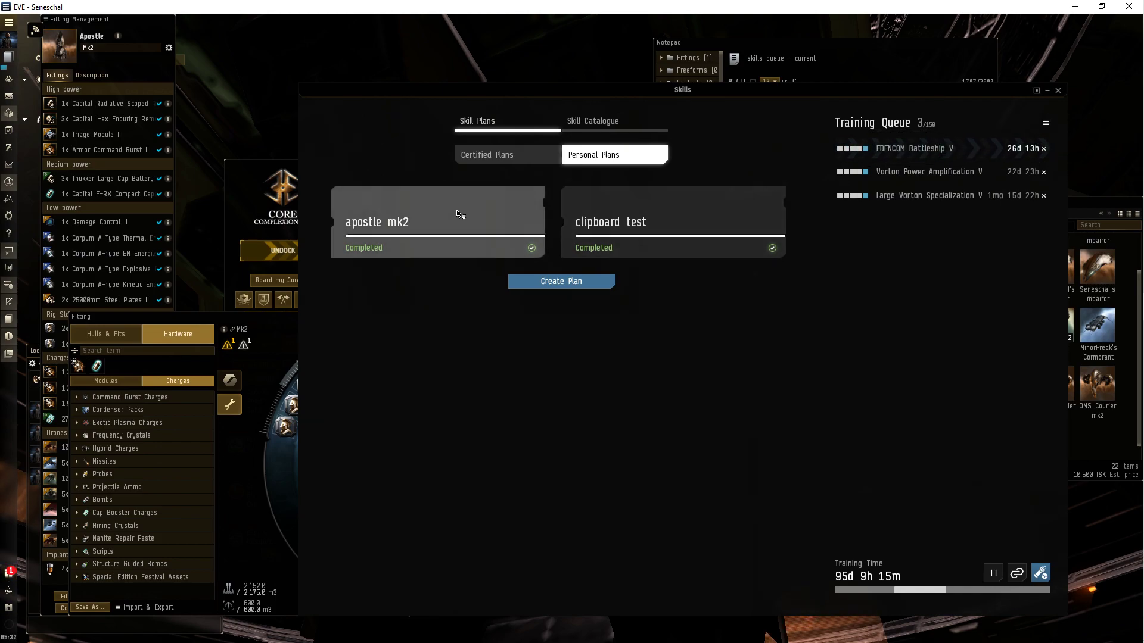
Glance at apostle mk2 details, then create a new plan filled from the clipboard.
click(438, 221)
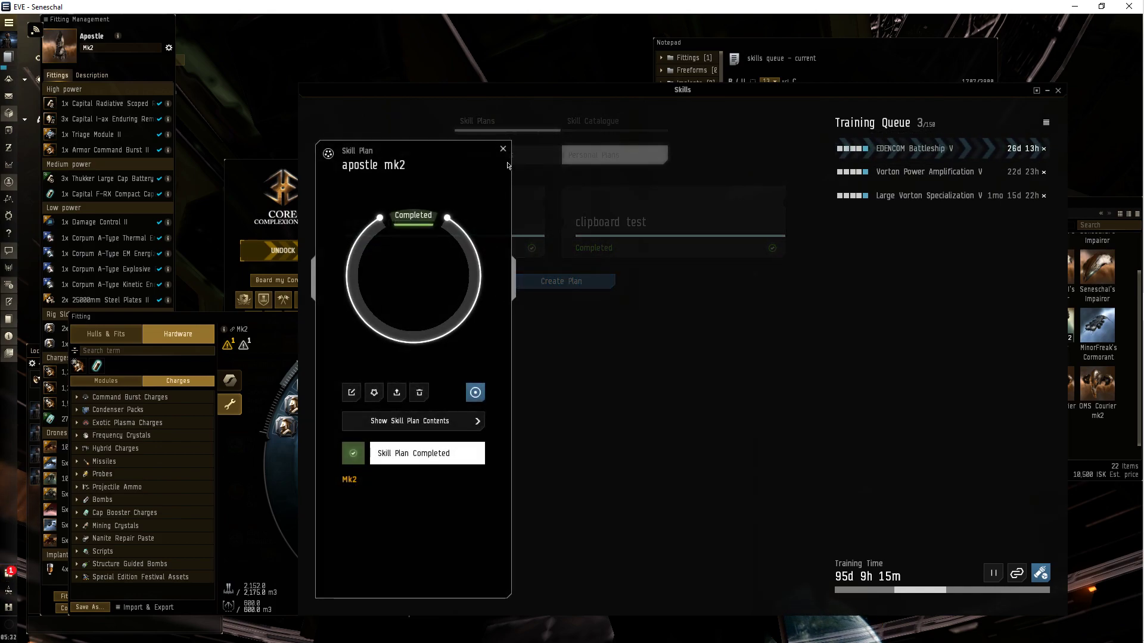
click(503, 149)
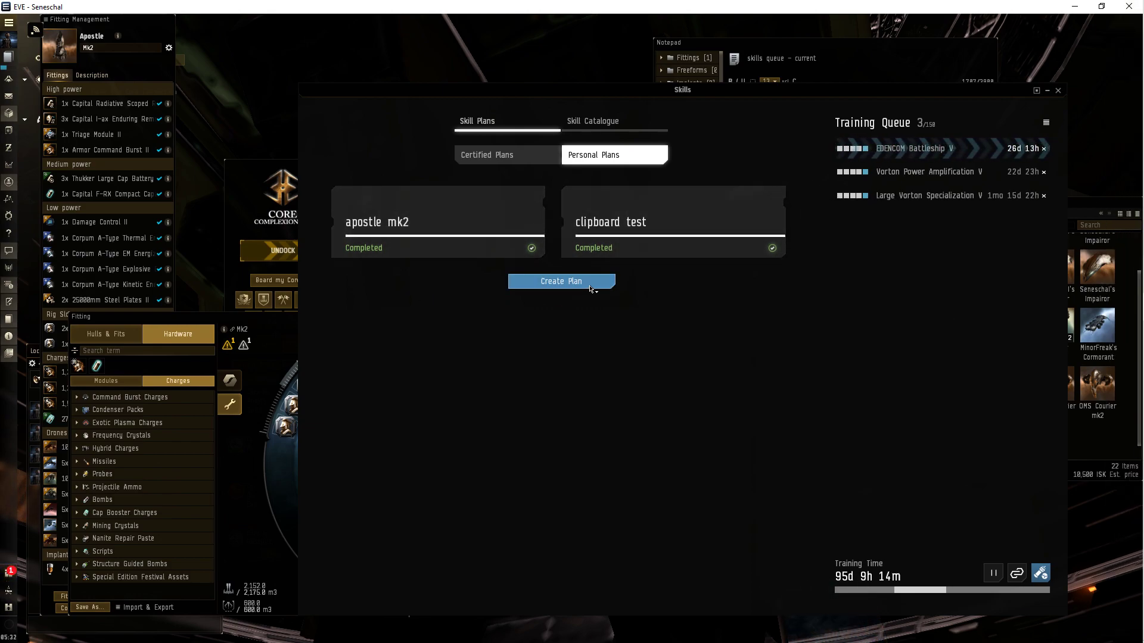
click(559, 281)
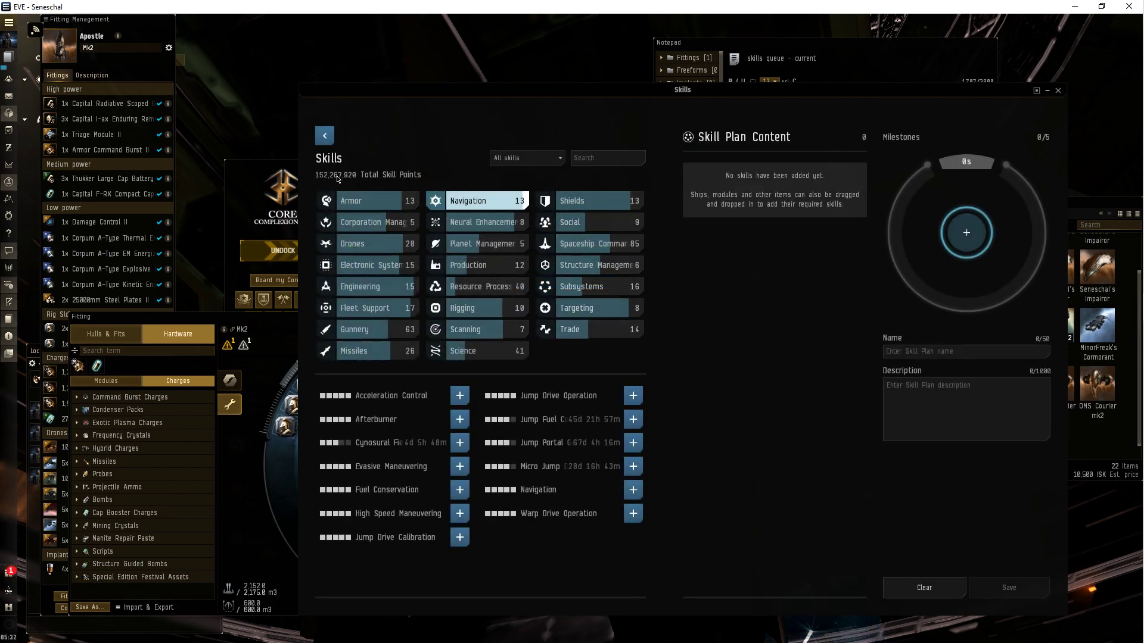
click(324, 136)
text(cur)
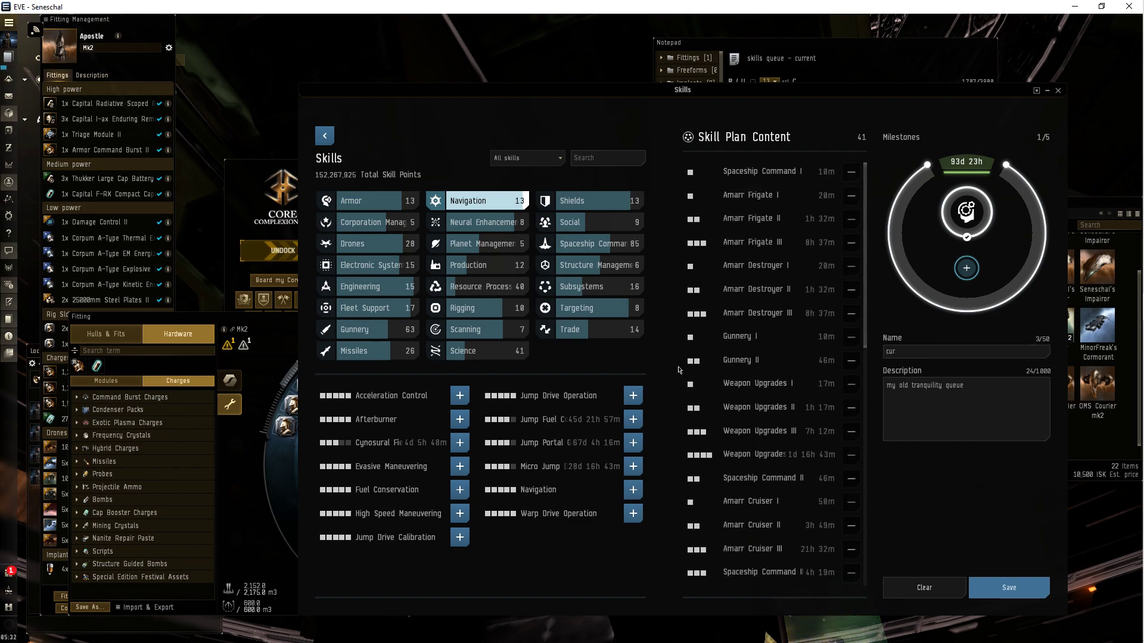
Name the 41-skill draft plan 'previous skill queue' and save it.
text(previous)
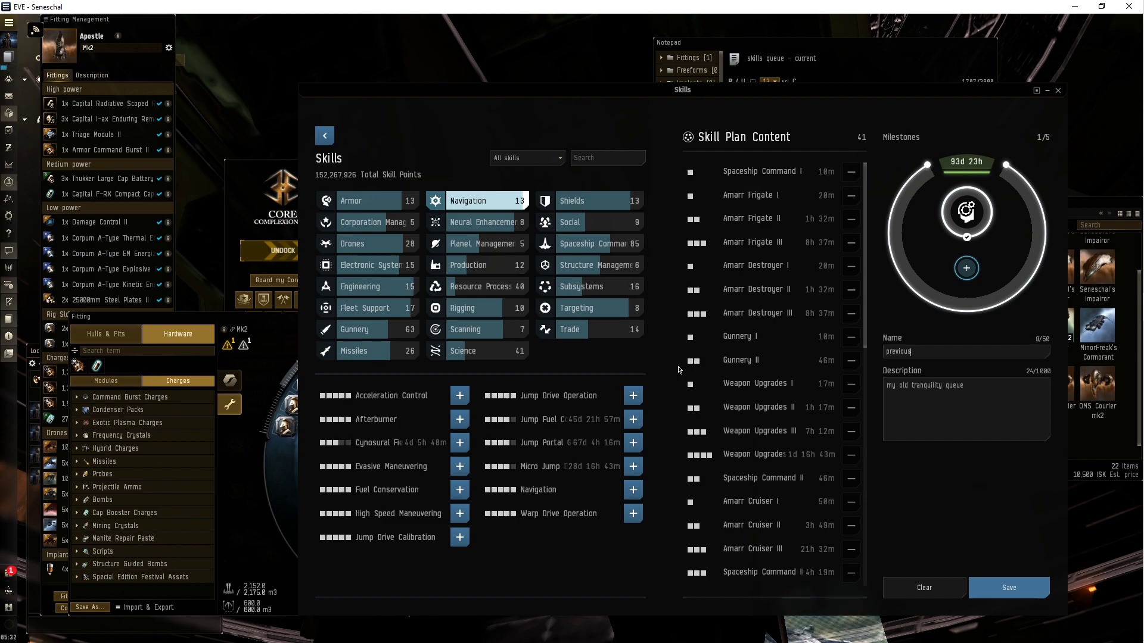
text(skil)
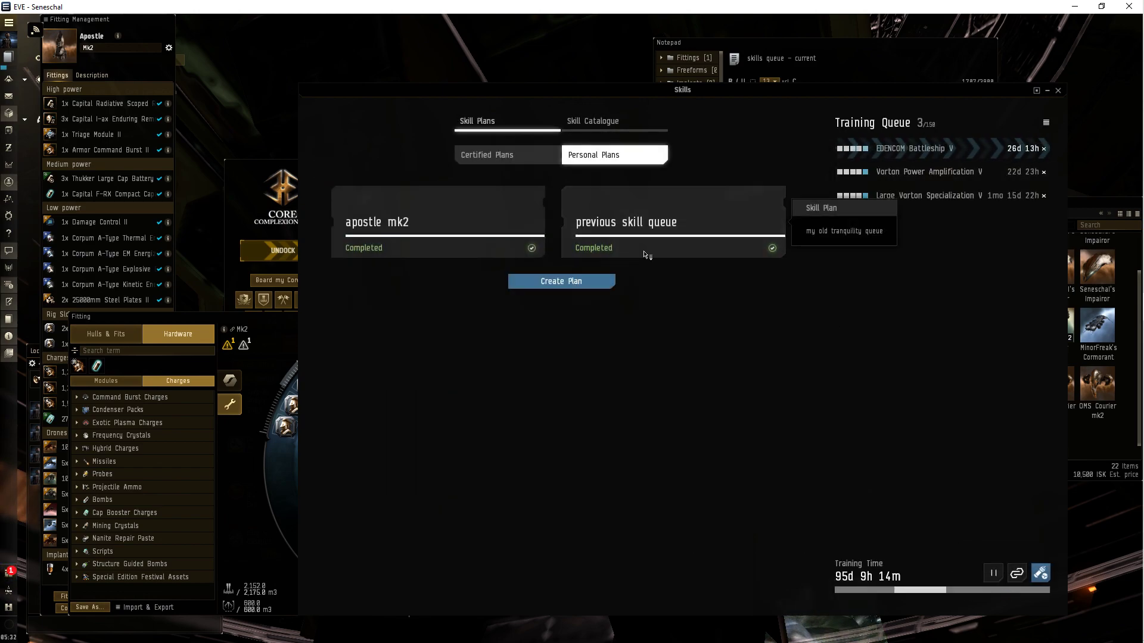
click(673, 222)
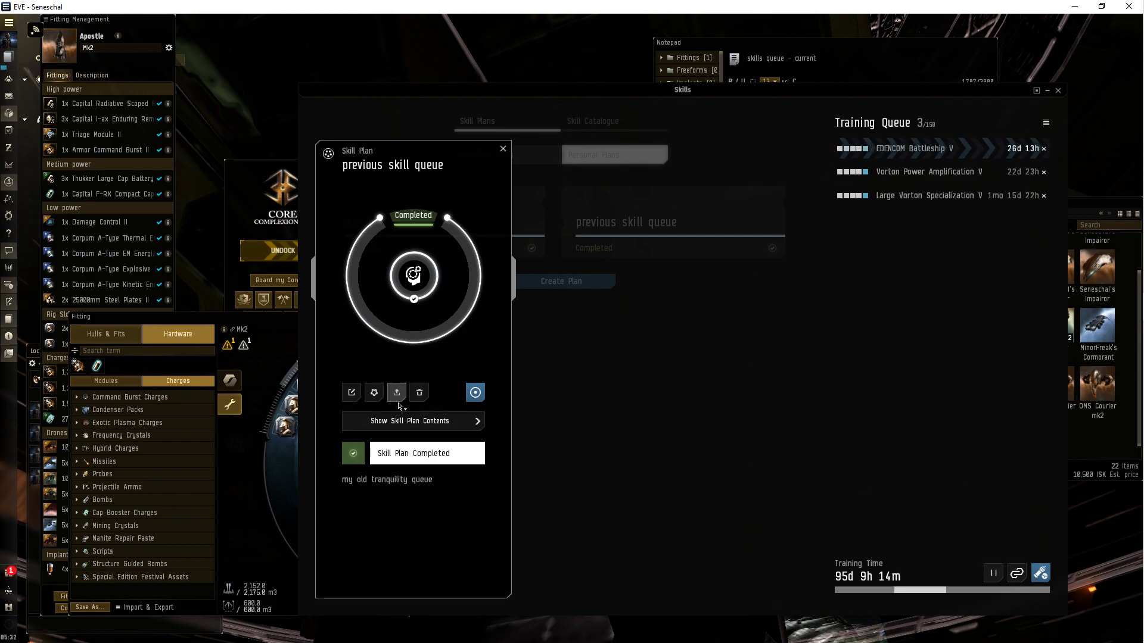
click(412, 421)
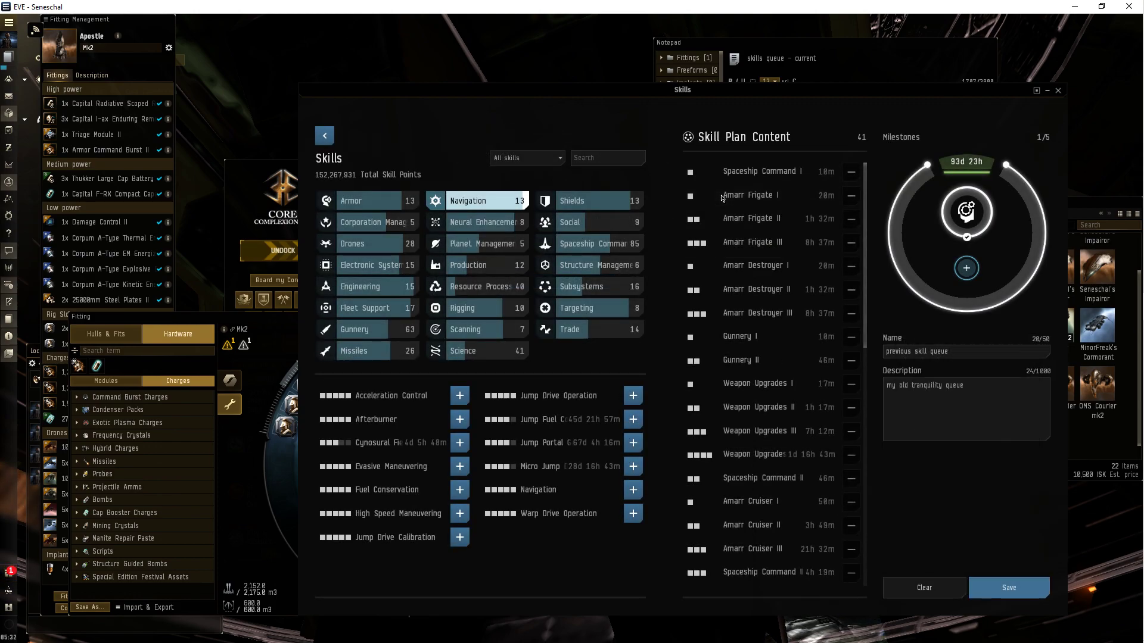
mouse_move(794, 131)
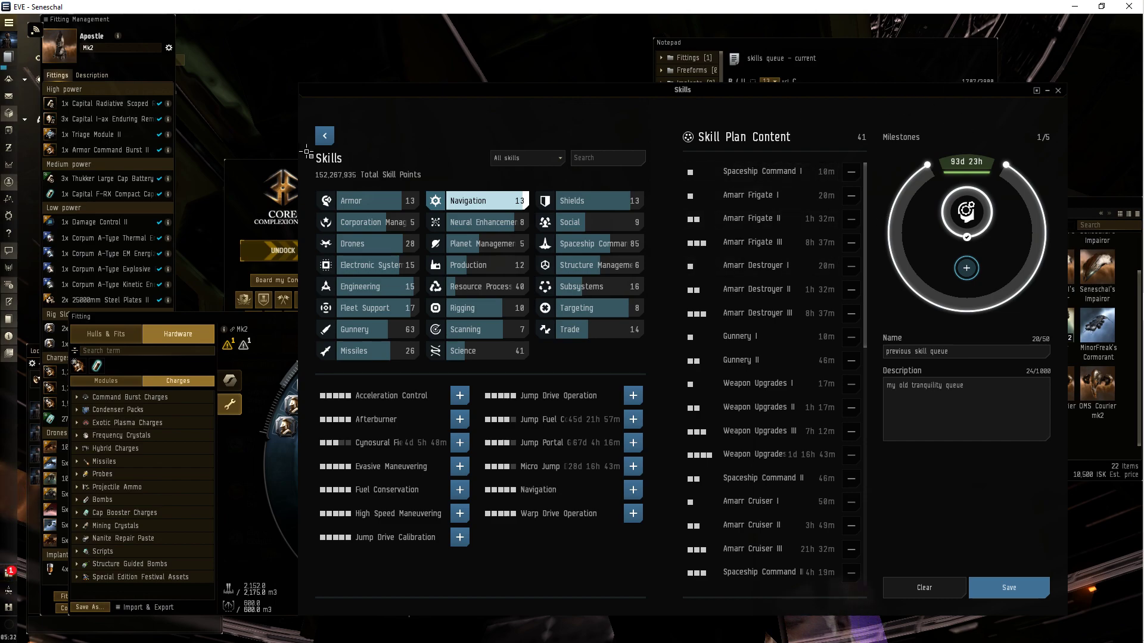
click(324, 135)
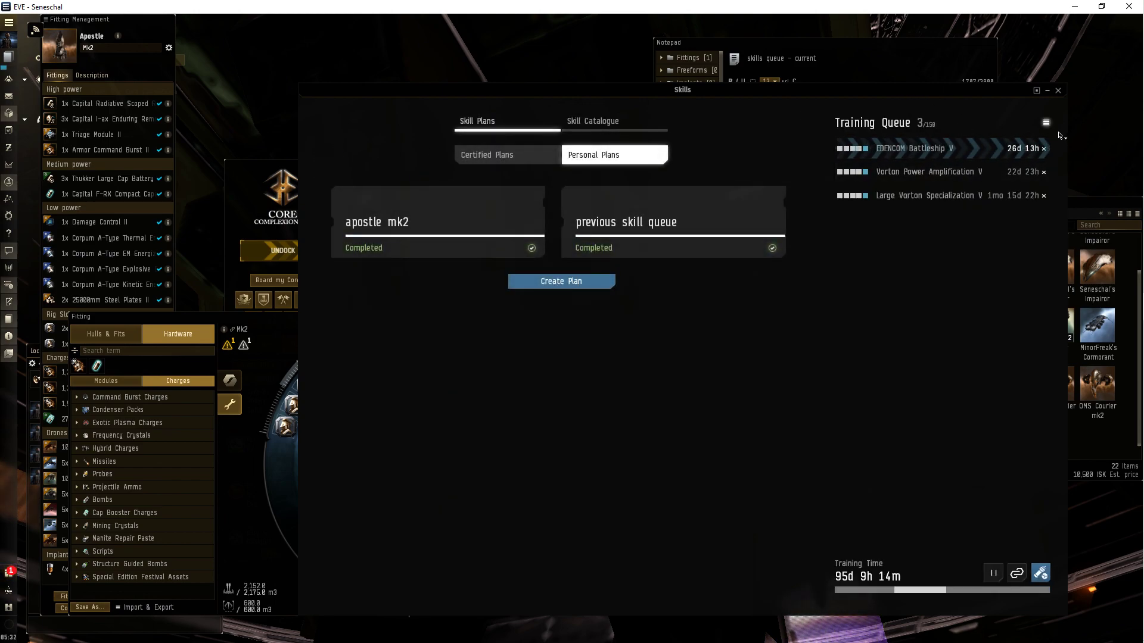
click(1044, 121)
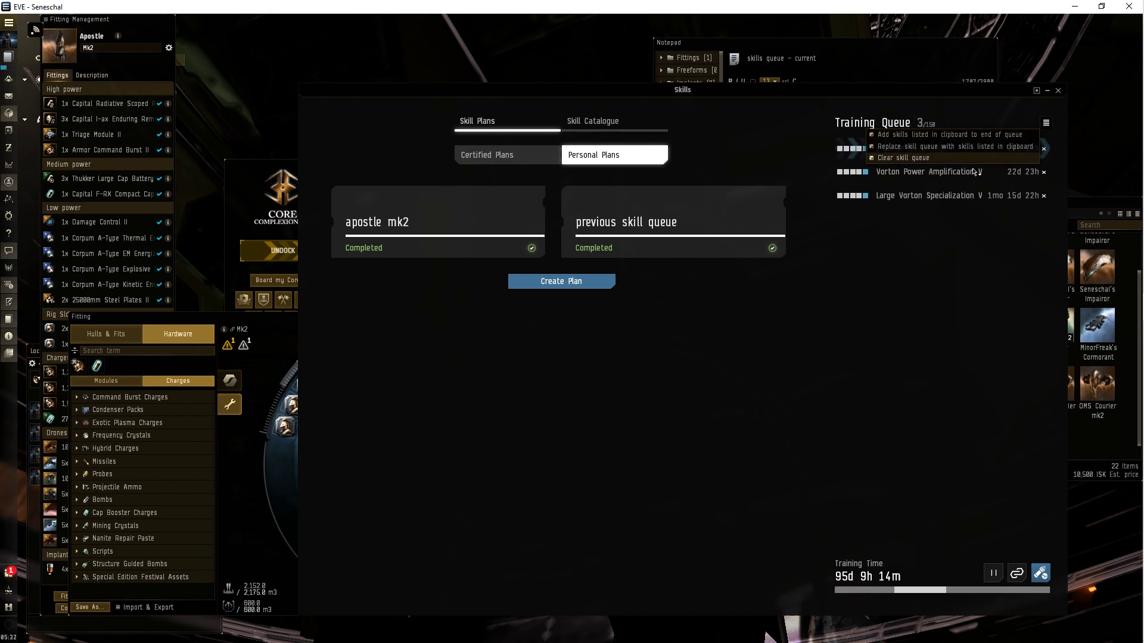
mouse_move(952, 146)
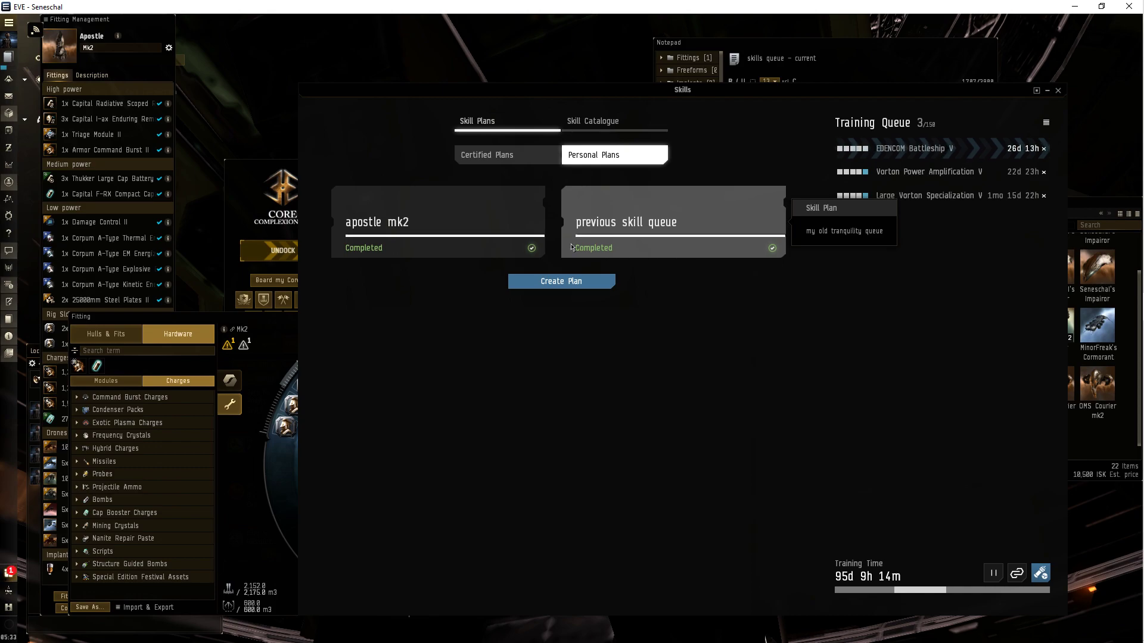
mouse_move(732, 246)
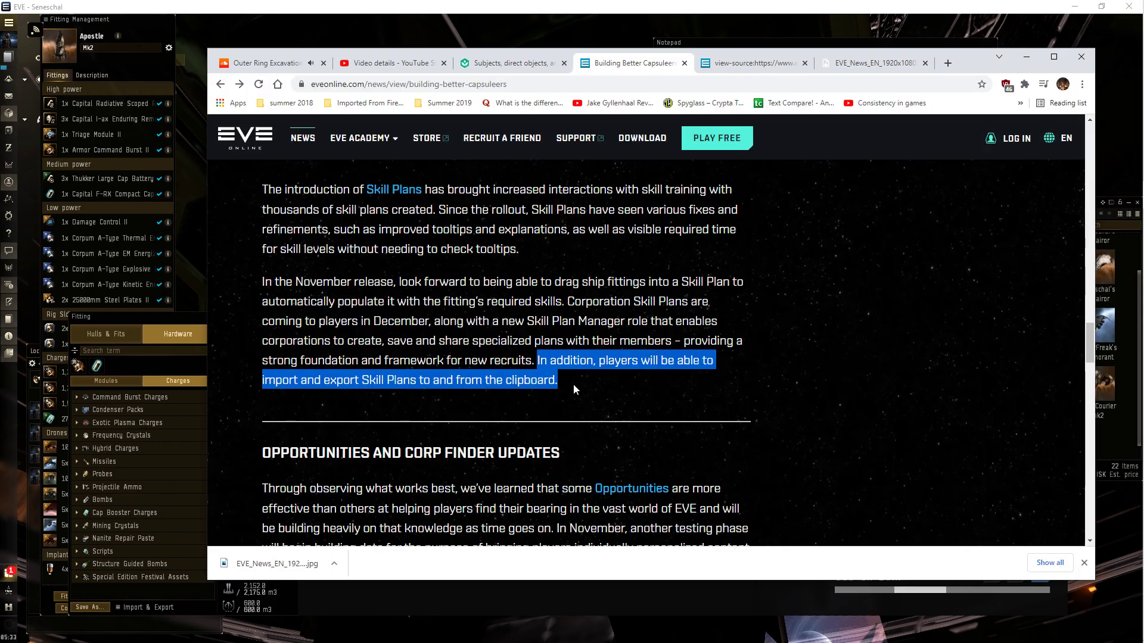
Clear the highlight and scroll past Skill Plans to the Opportunities and Corp Finder Updates heading.
click(593, 387)
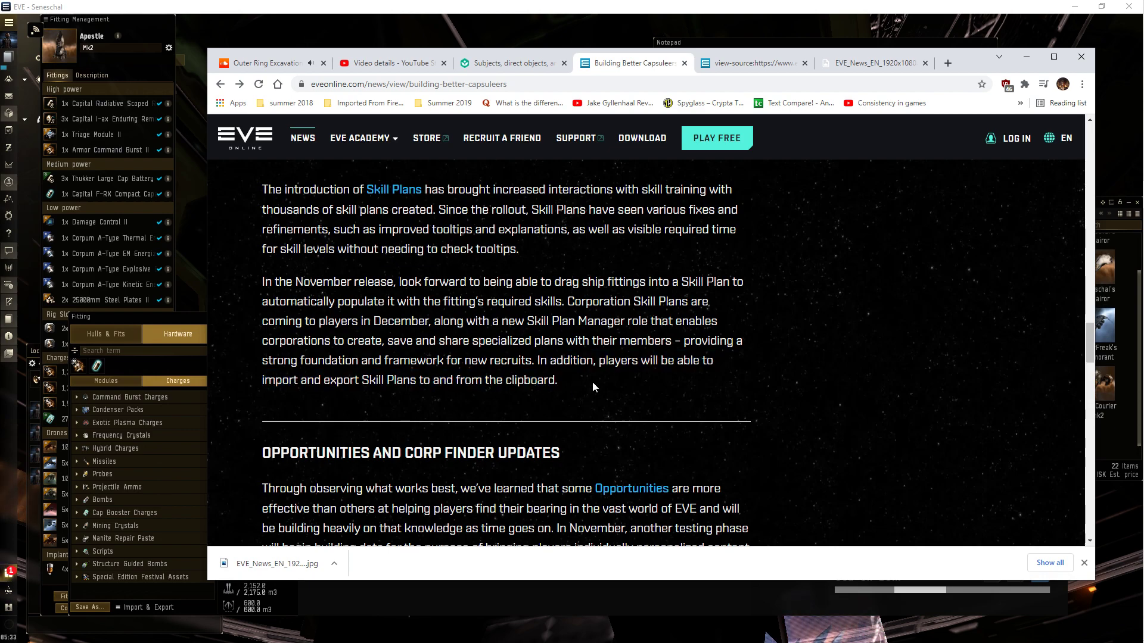
mouse_move(450, 396)
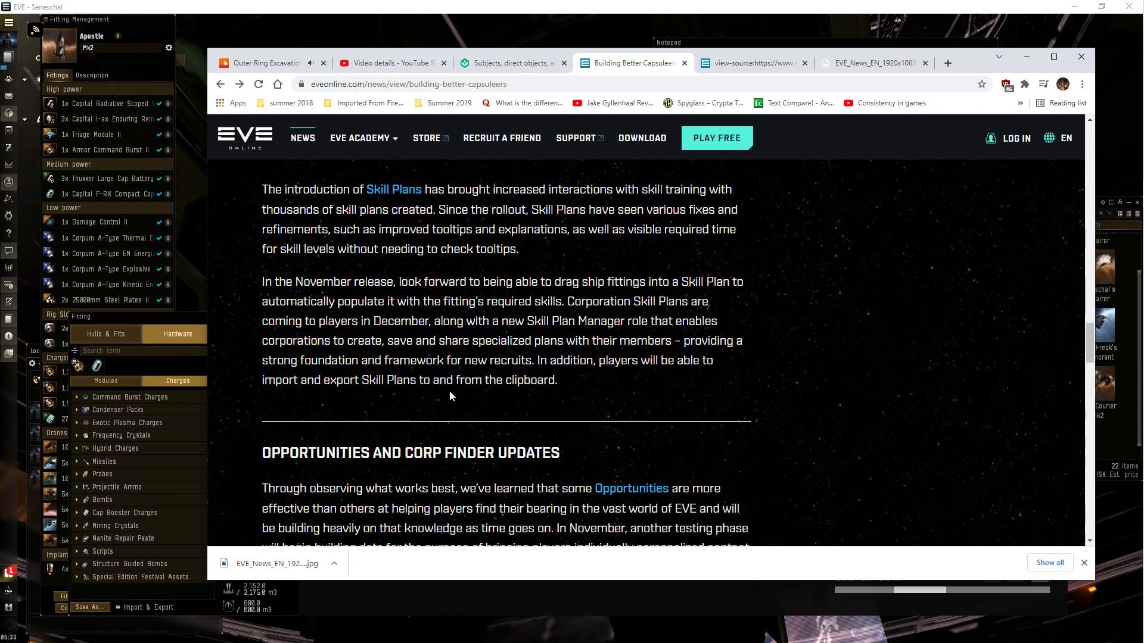
mouse_move(472, 394)
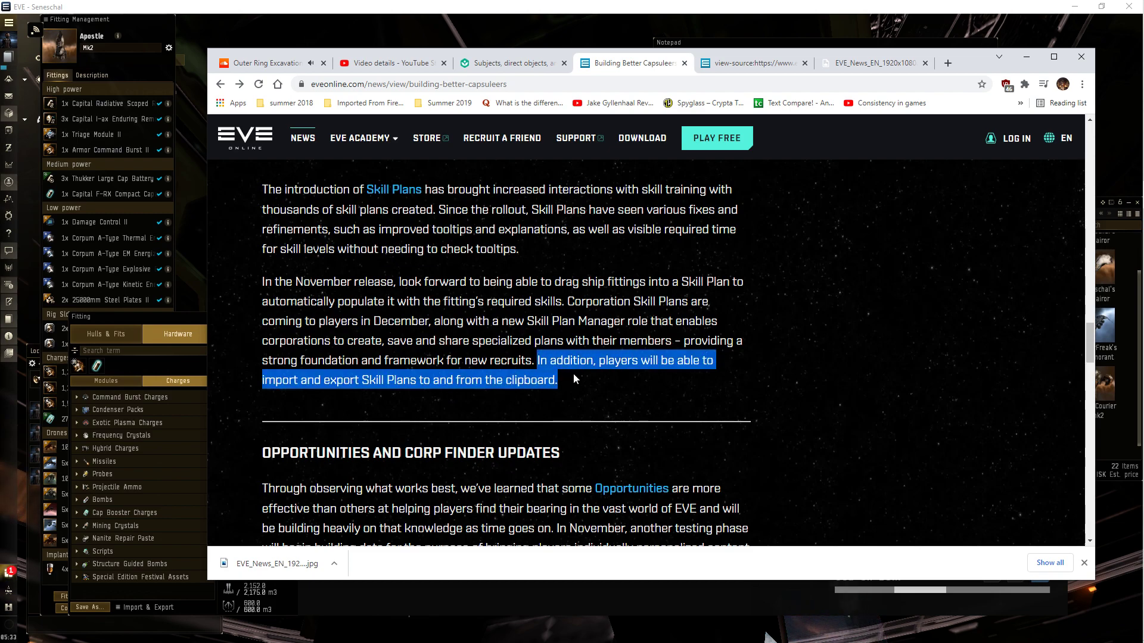
scroll(down, 3)
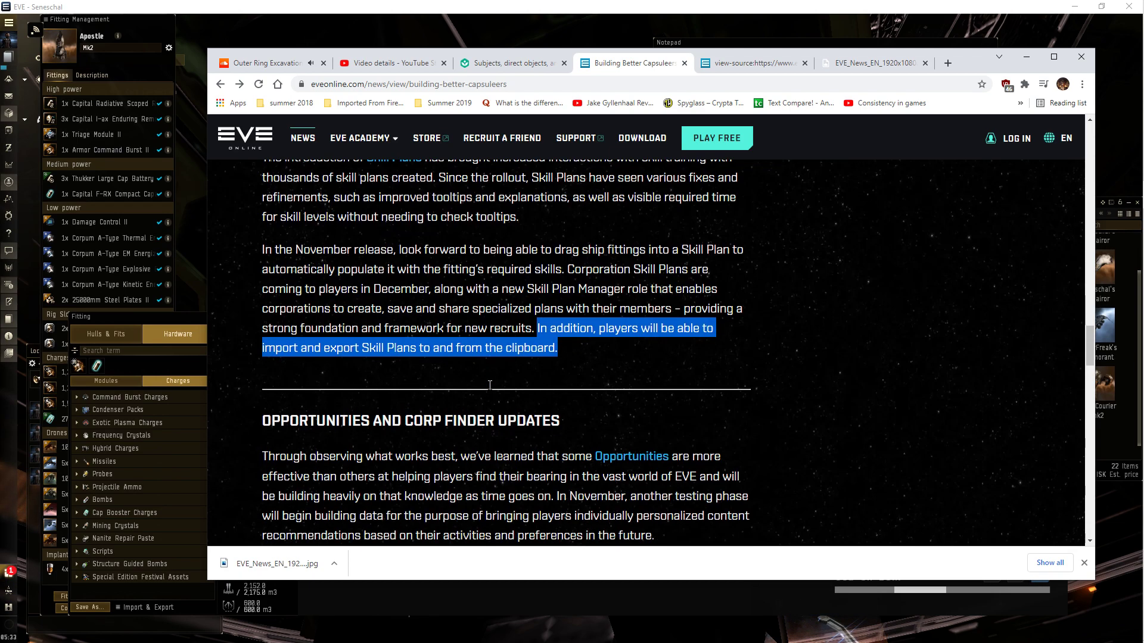
scroll(up, 3)
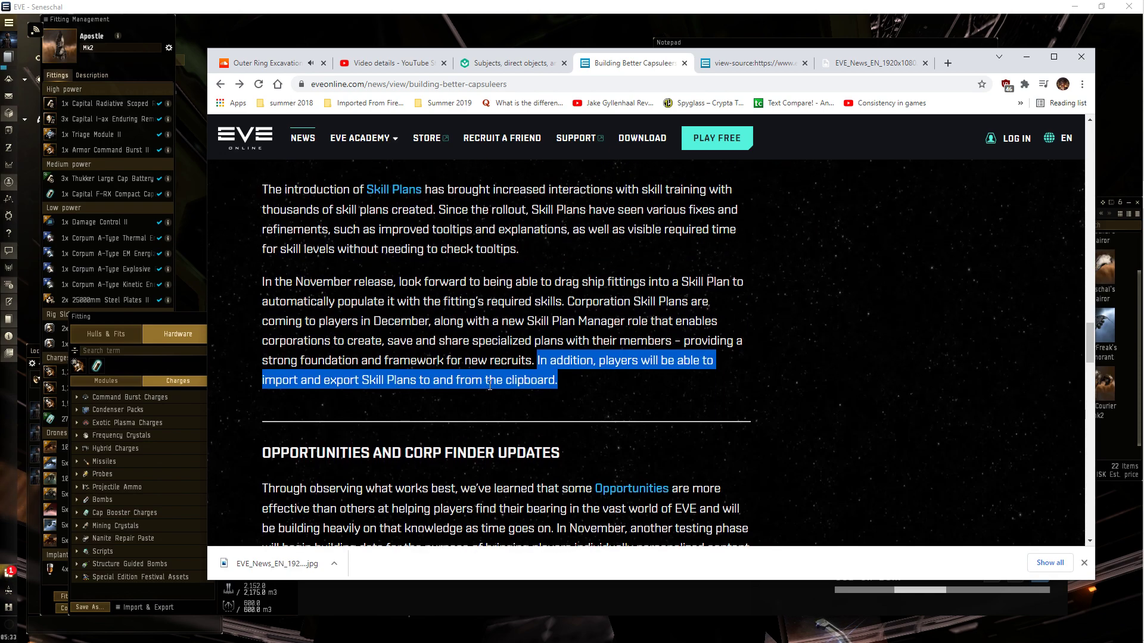
mouse_move(452, 293)
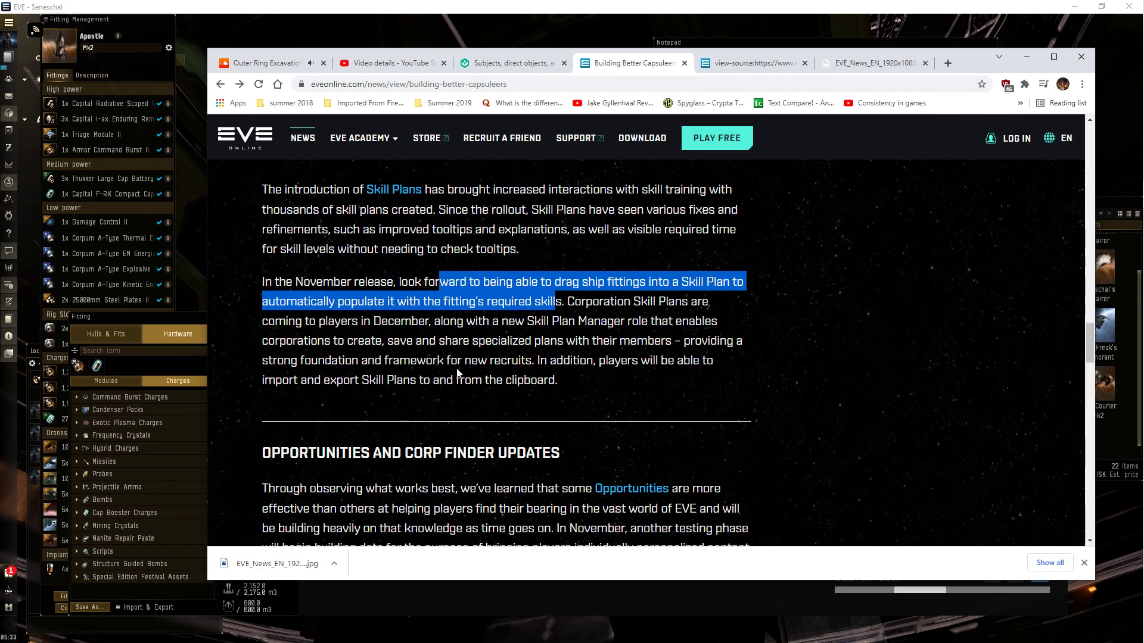
mouse_move(394, 393)
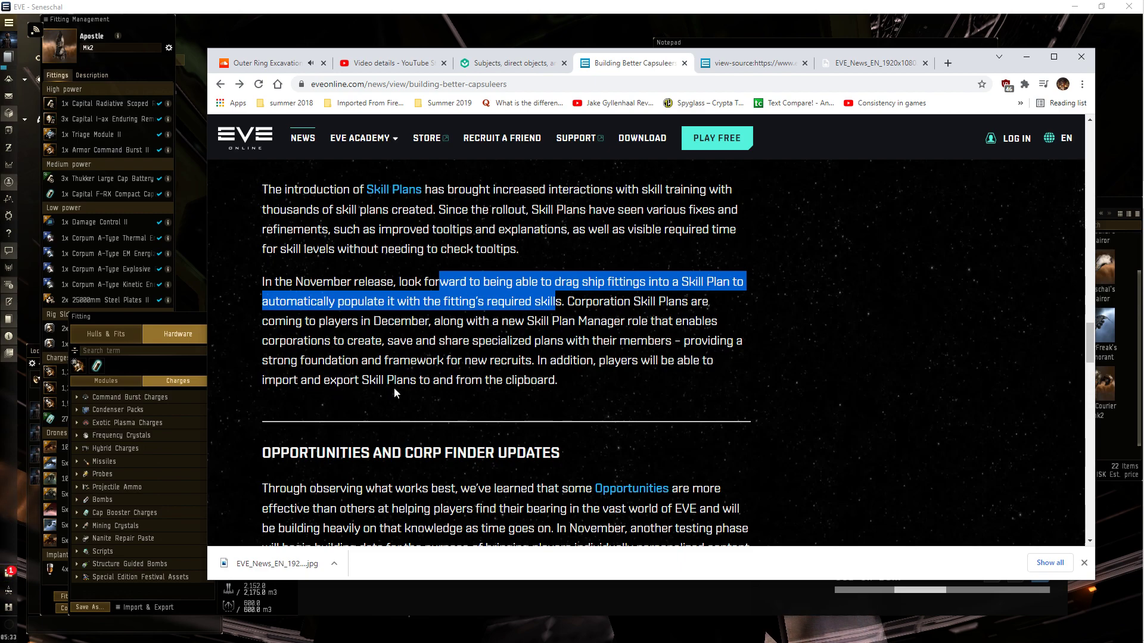
scroll(down, 3)
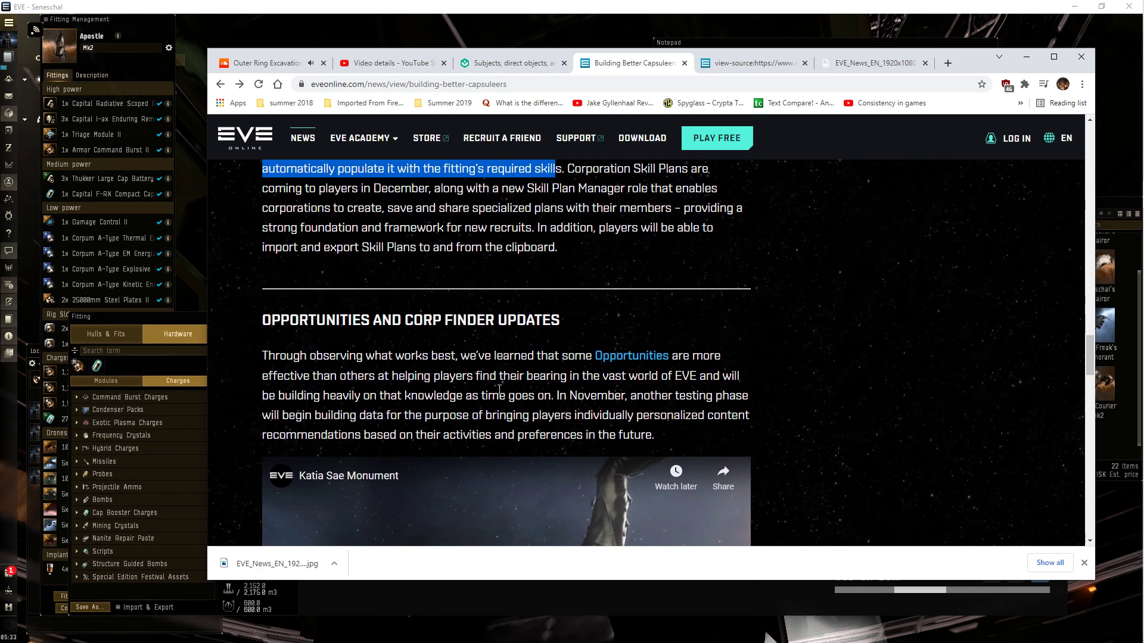
scroll(down, 3)
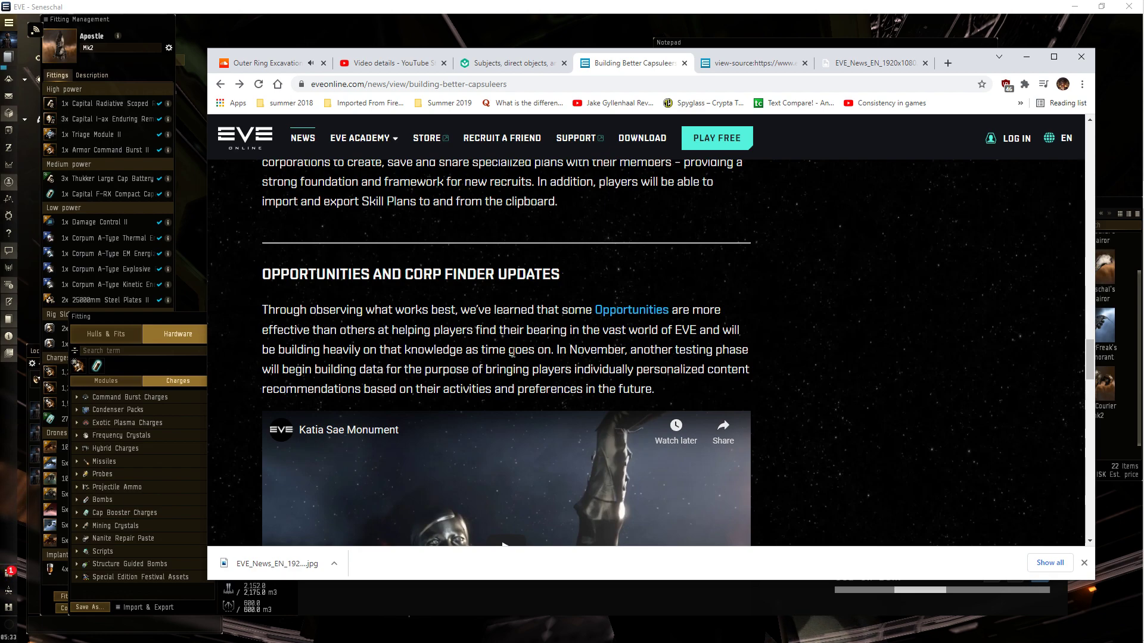
scroll(down, 3)
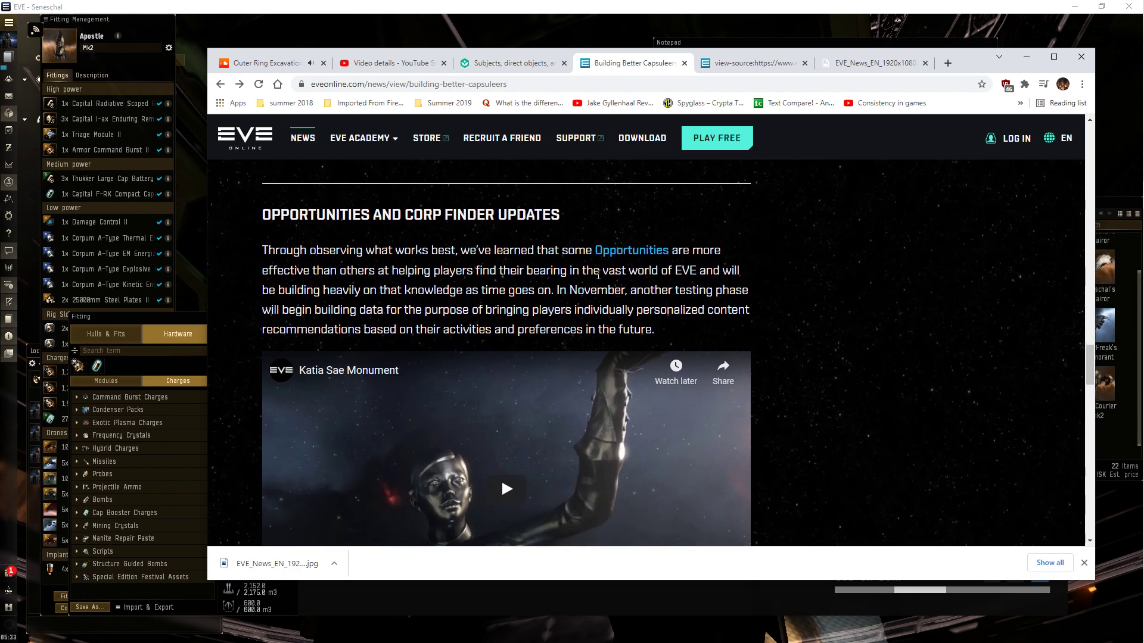
mouse_move(766, 617)
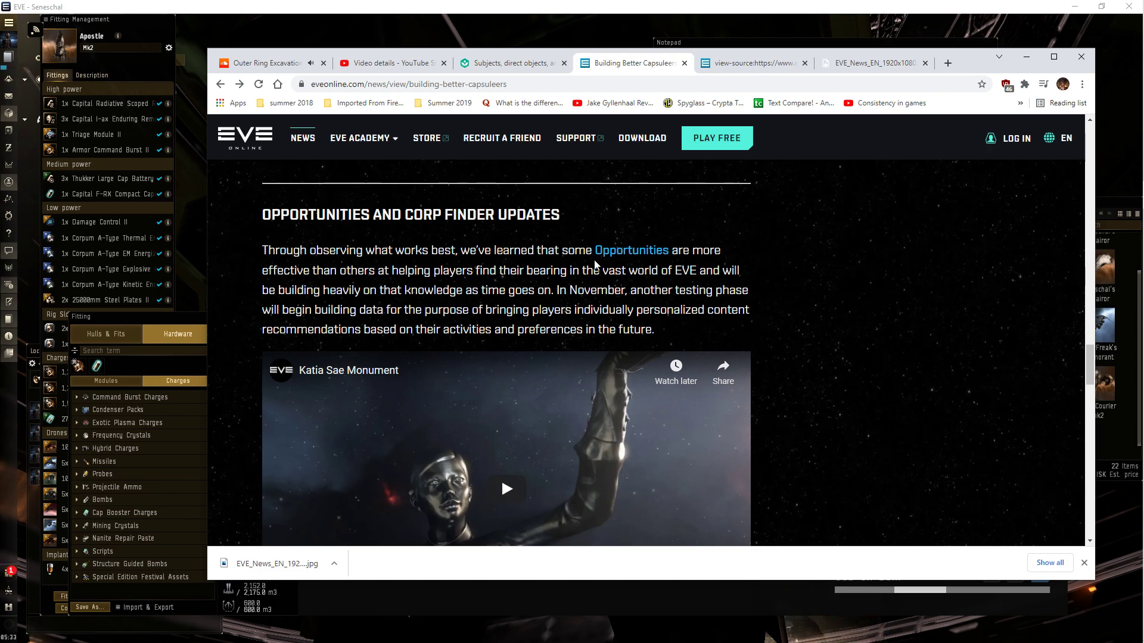
mouse_move(595, 264)
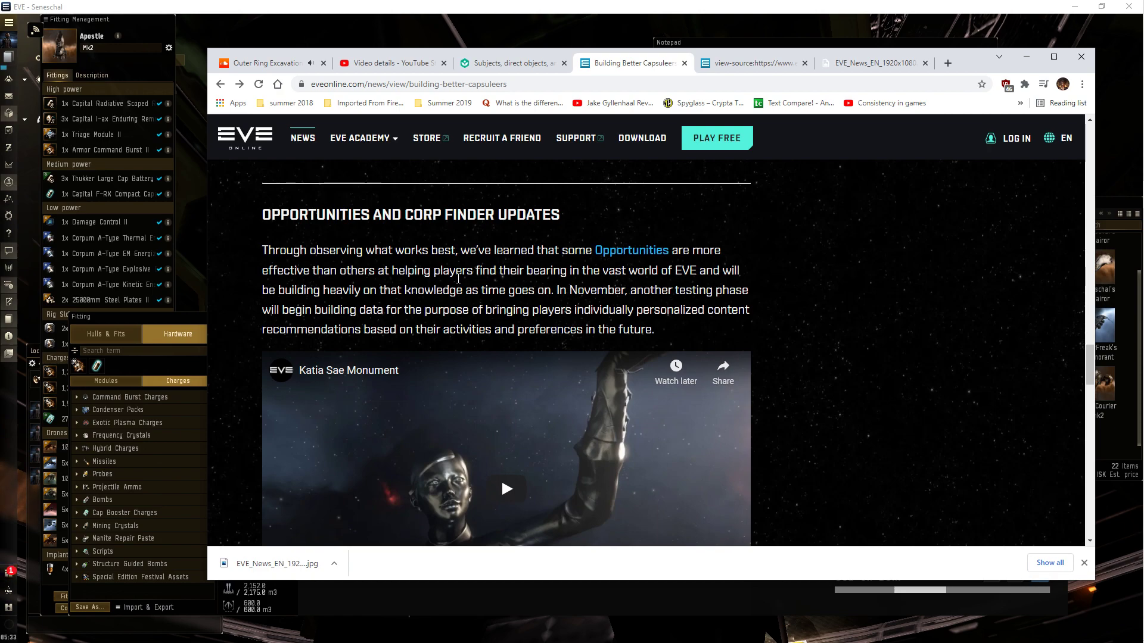
scroll(down, 3)
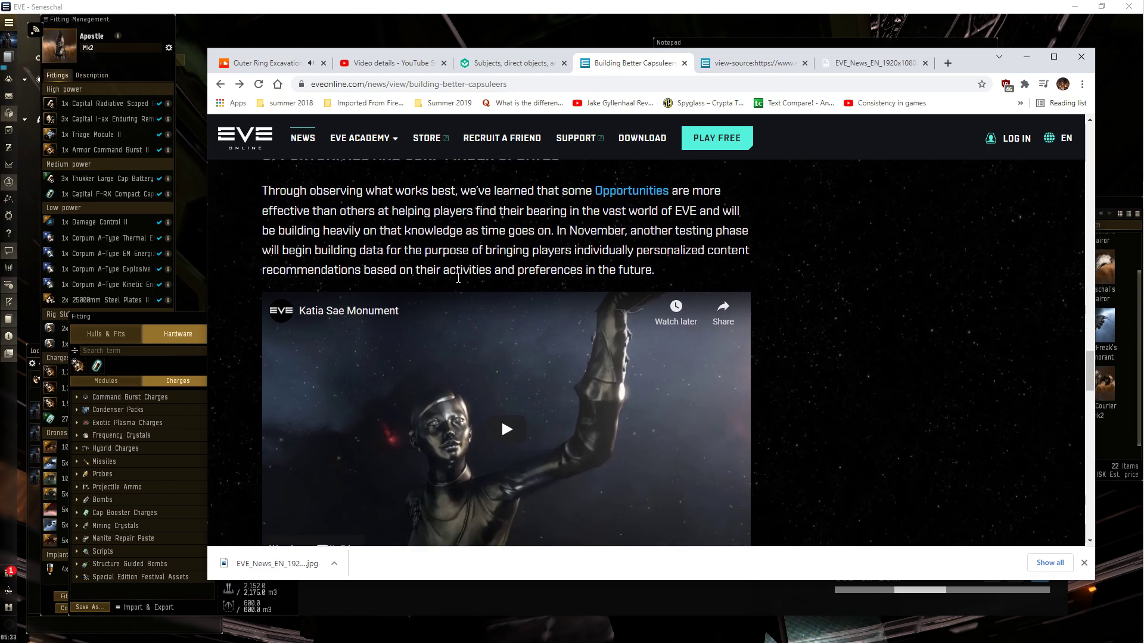
mouse_move(494, 247)
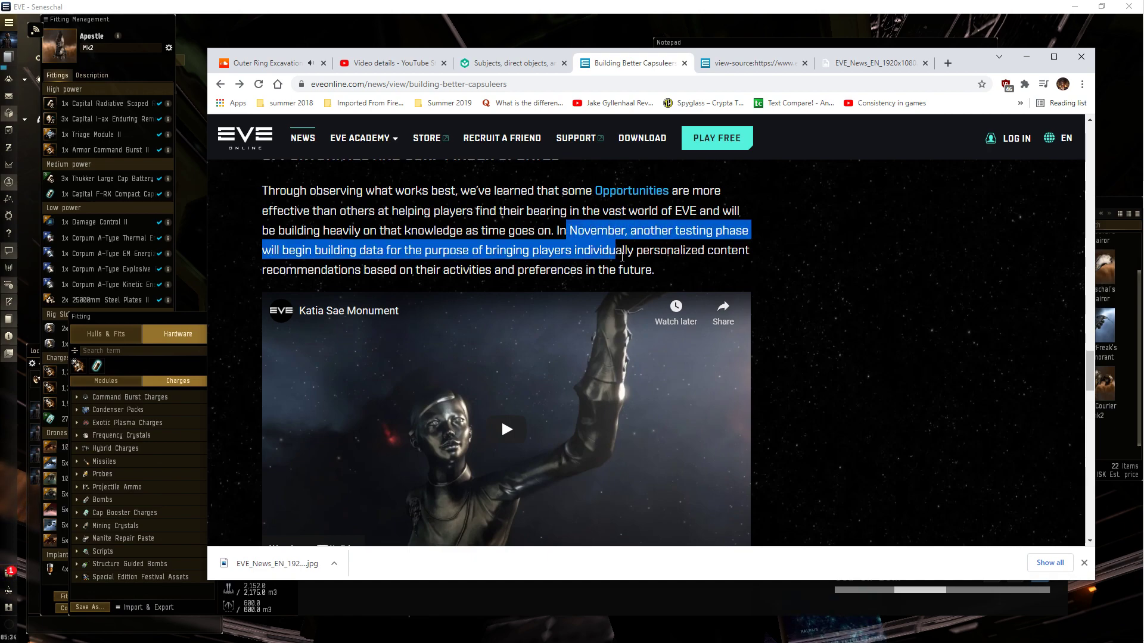
Scroll past the embedded video to the Landmark-based opportunities paragraph.
scroll(down, 3)
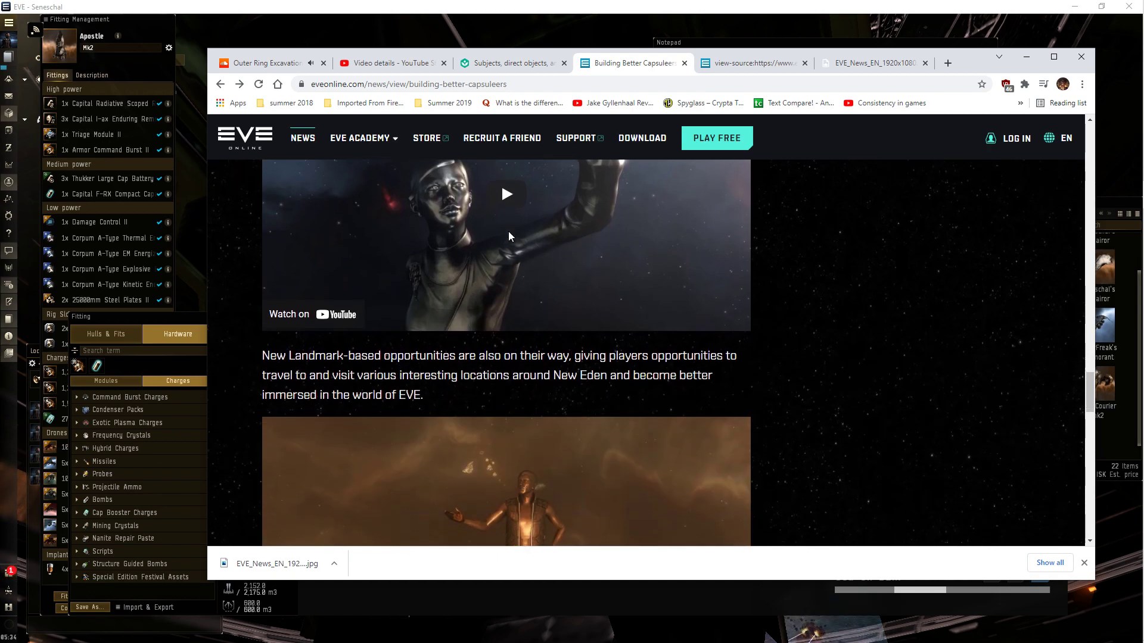
scroll(down, 3)
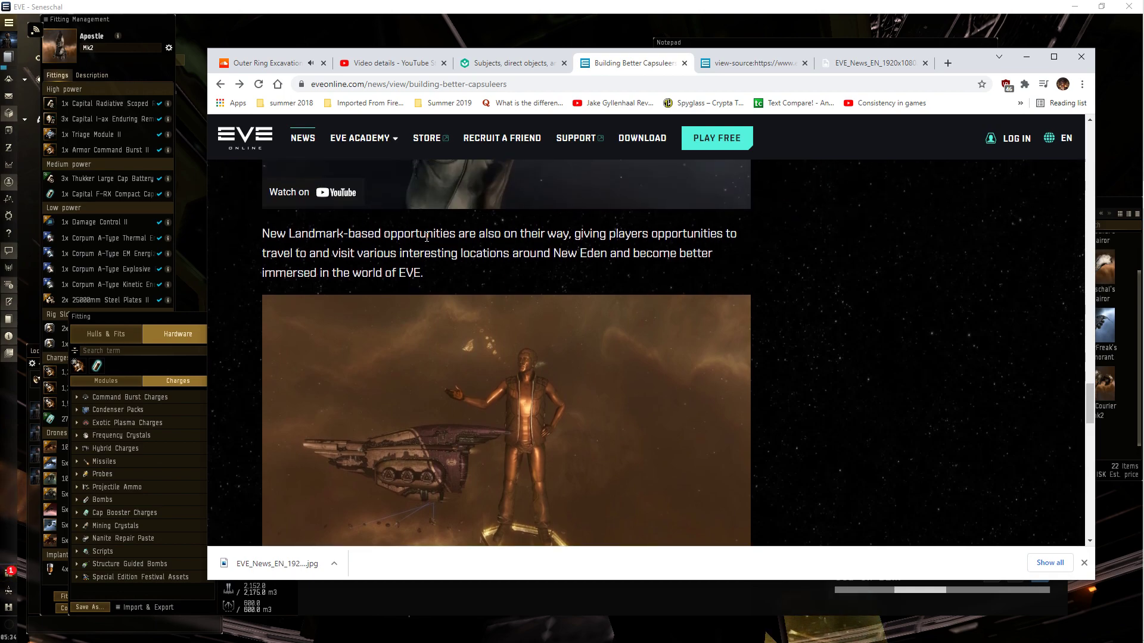
mouse_move(470, 246)
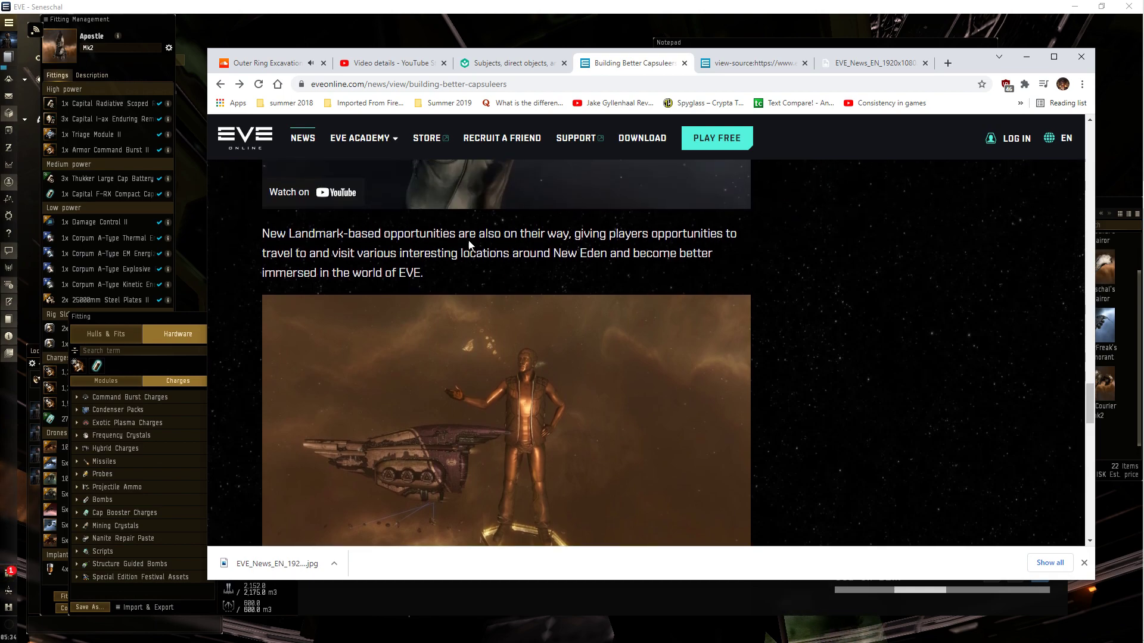
mouse_move(461, 258)
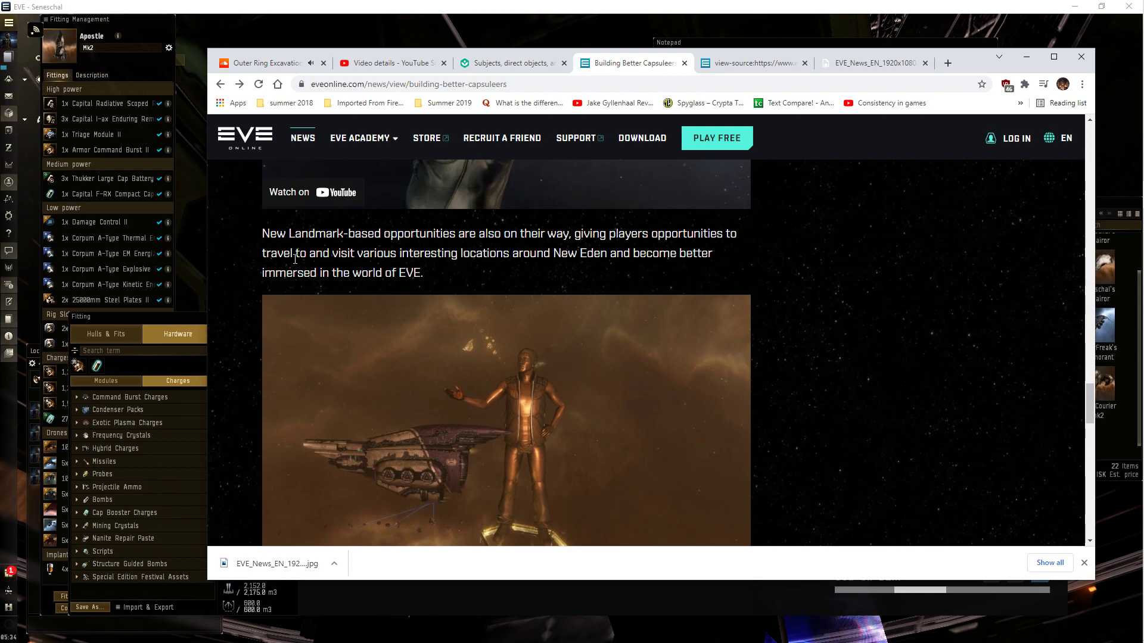
scroll(down, 3)
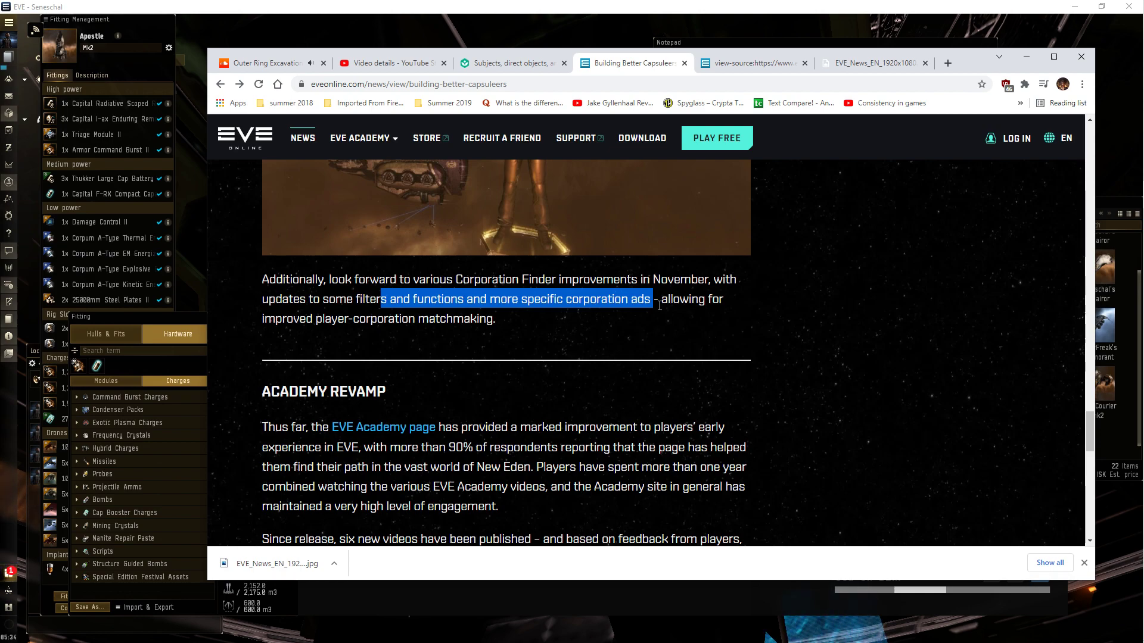
Scroll through Corporation Finder and Academy Revamp to the article's end, then back up slightly.
scroll(down, 3)
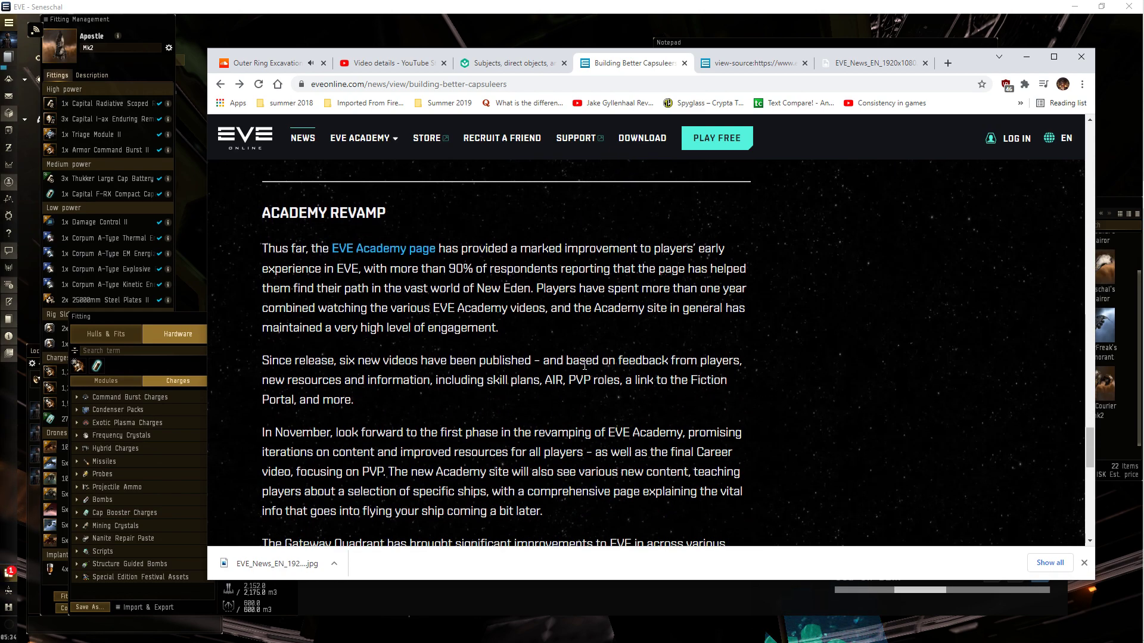
scroll(down, 3)
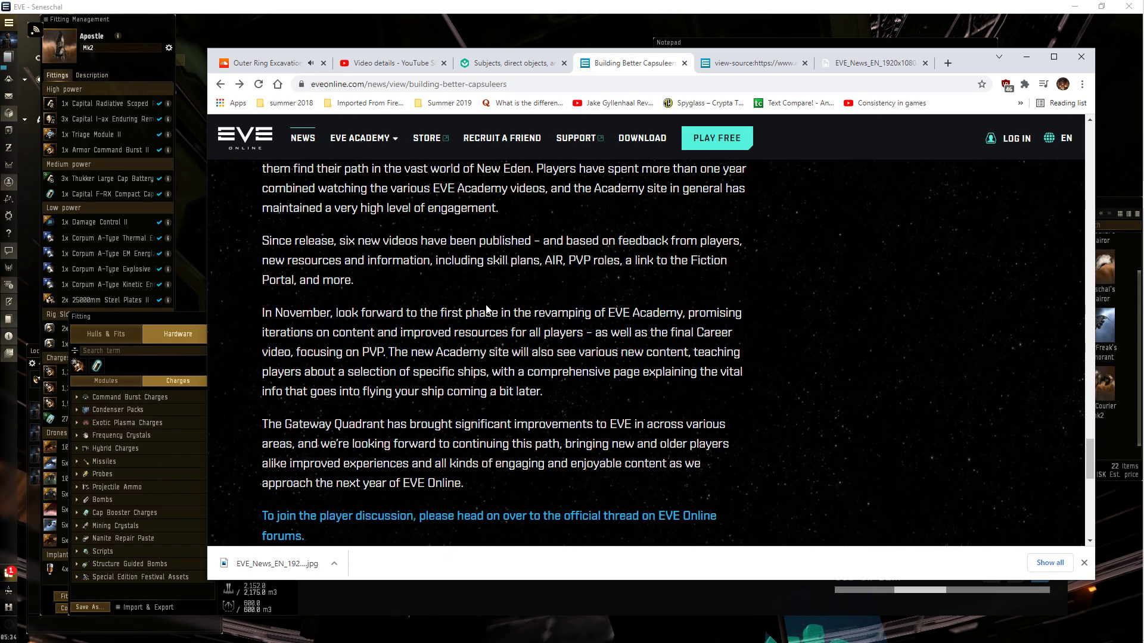
scroll(up, 3)
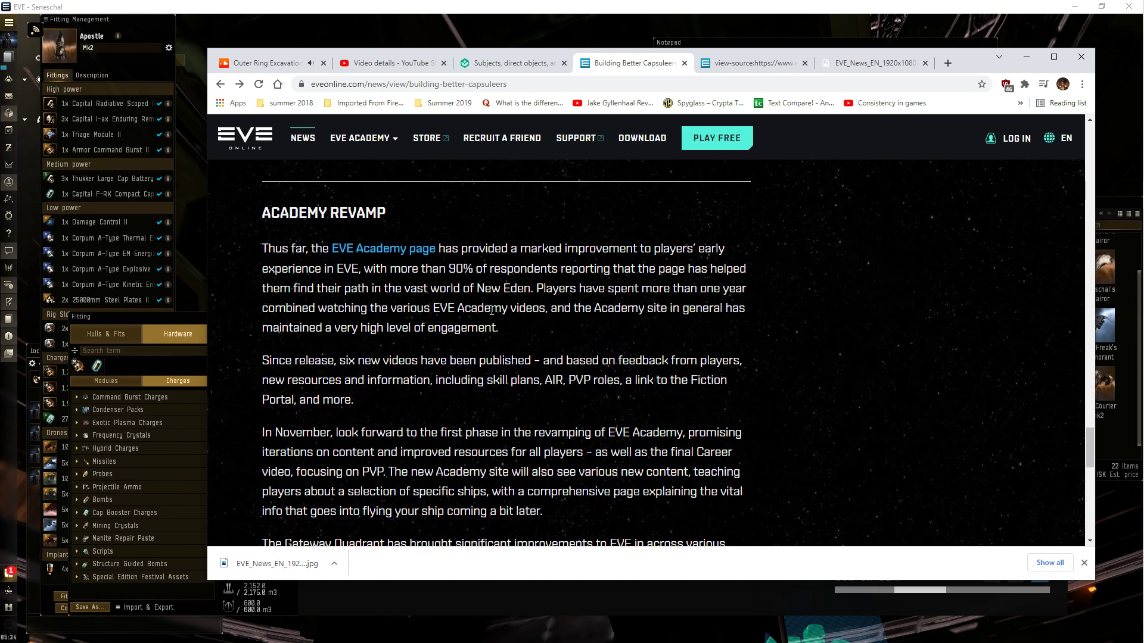
scroll(down, 3)
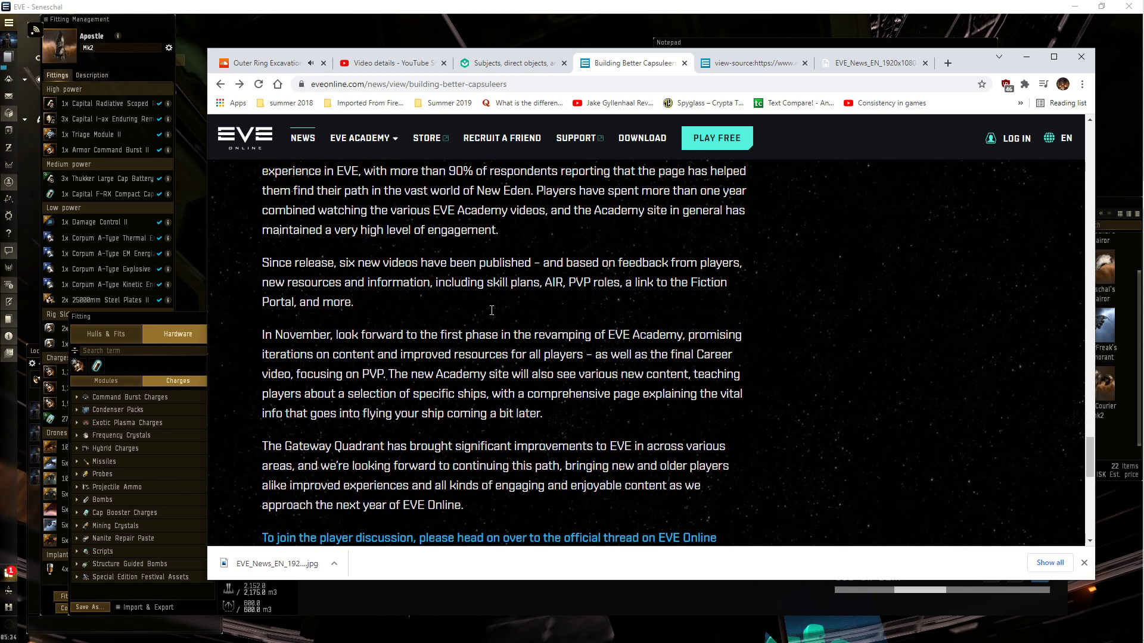
scroll(down, 3)
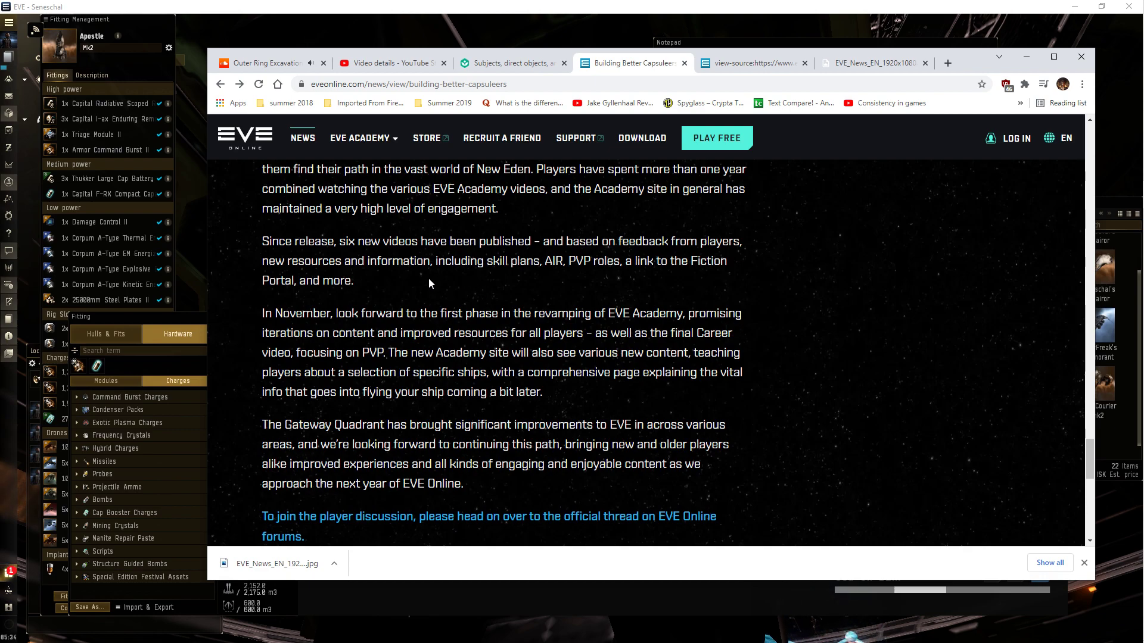
mouse_move(488, 325)
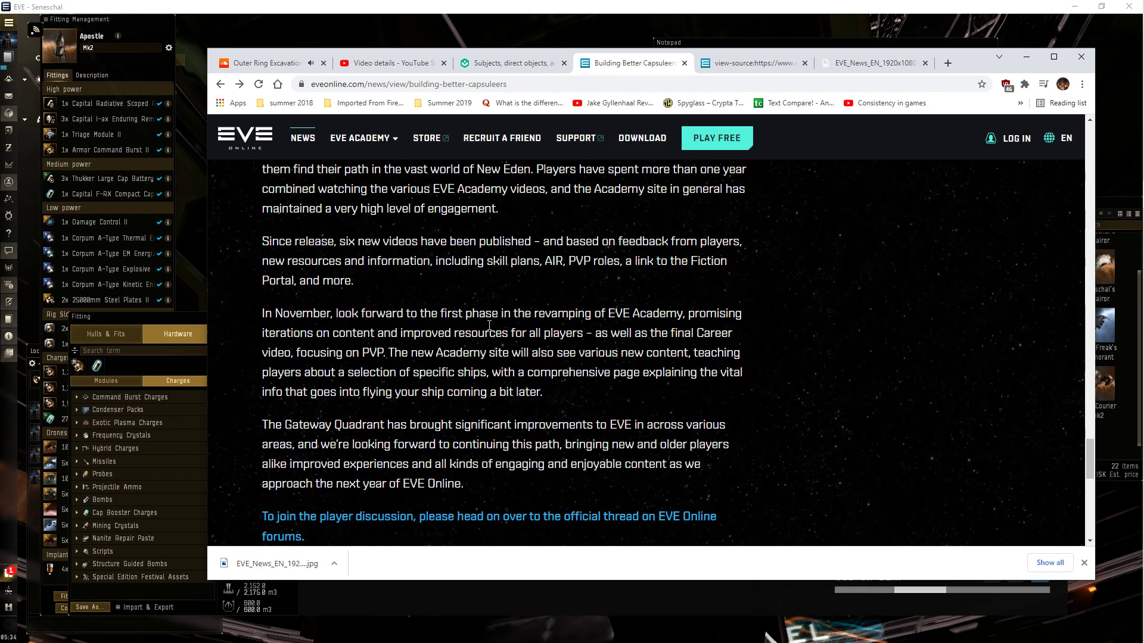
scroll(down, 3)
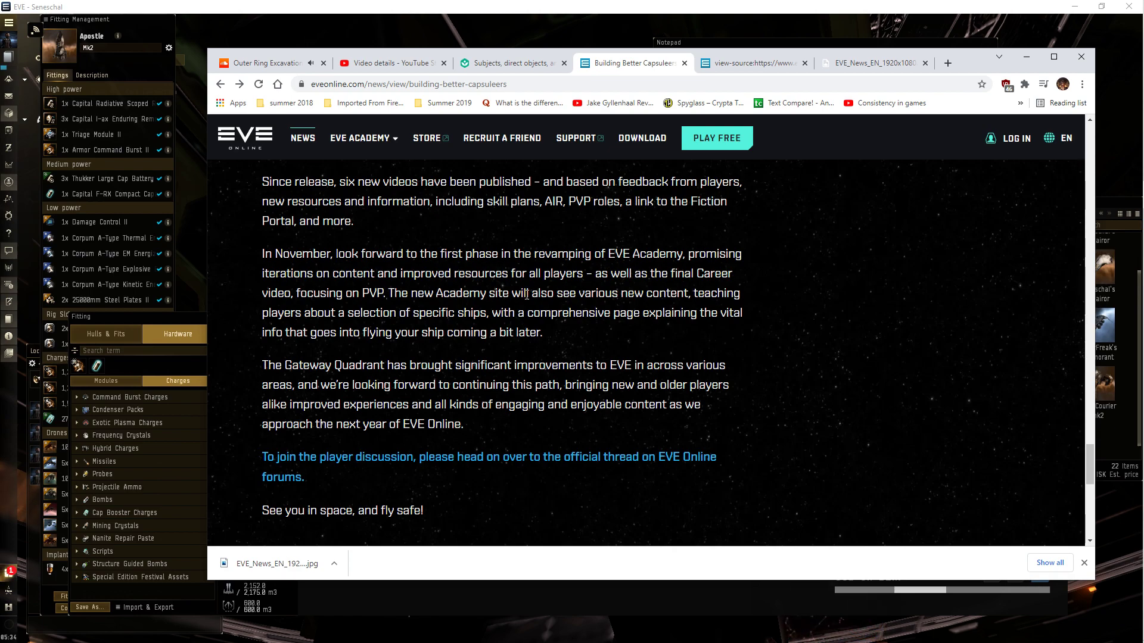
mouse_move(678, 278)
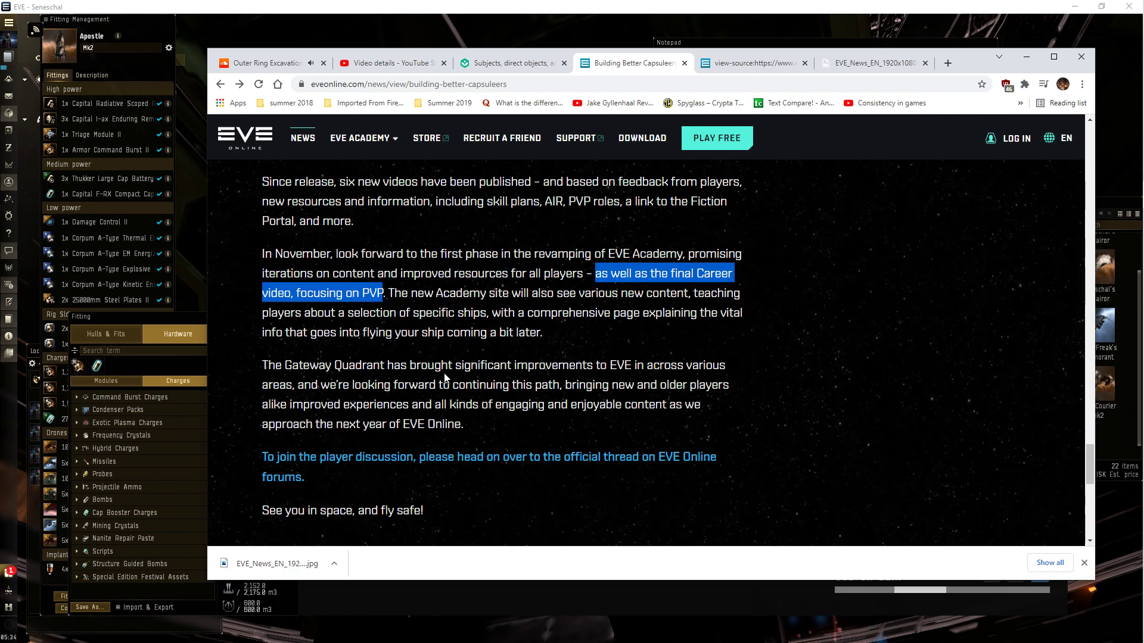
scroll(up, 3)
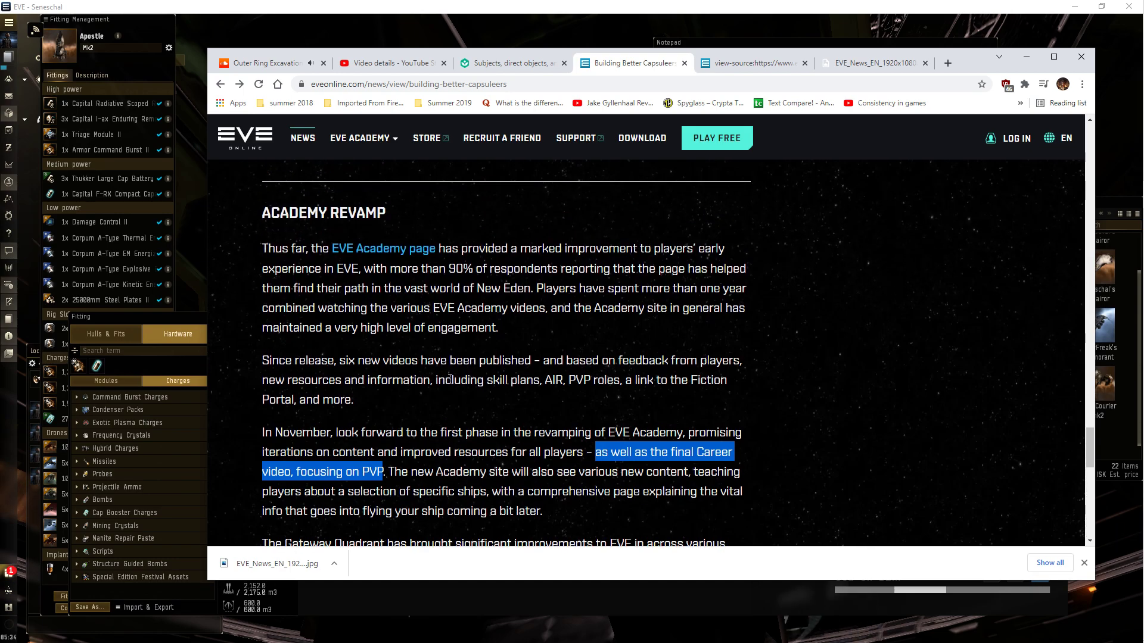
scroll(down, 3)
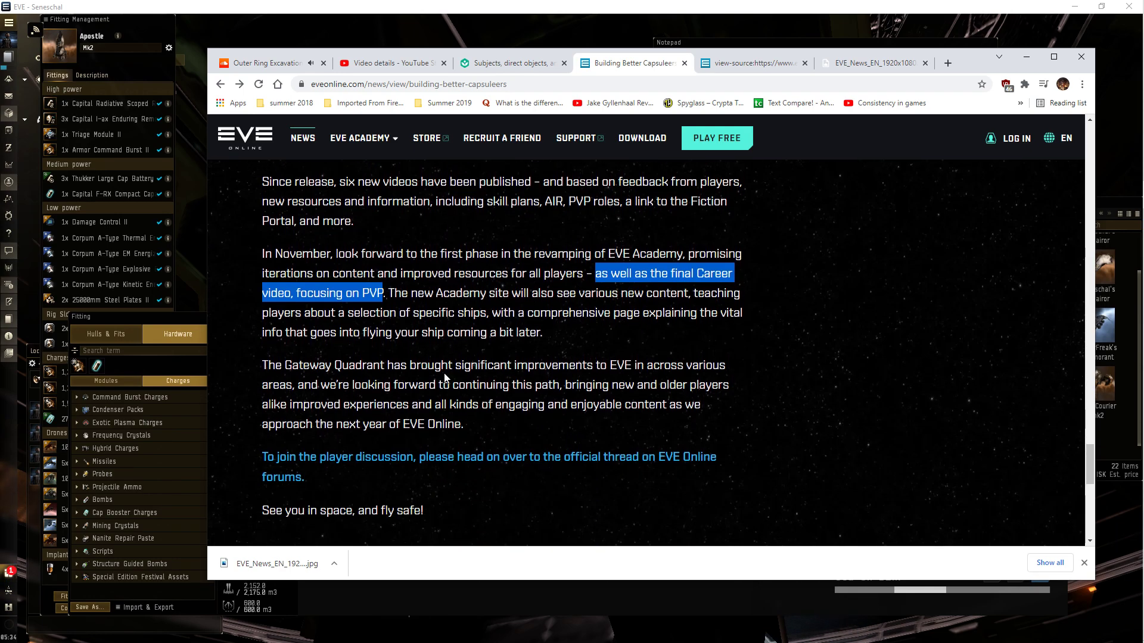
scroll(up, 3)
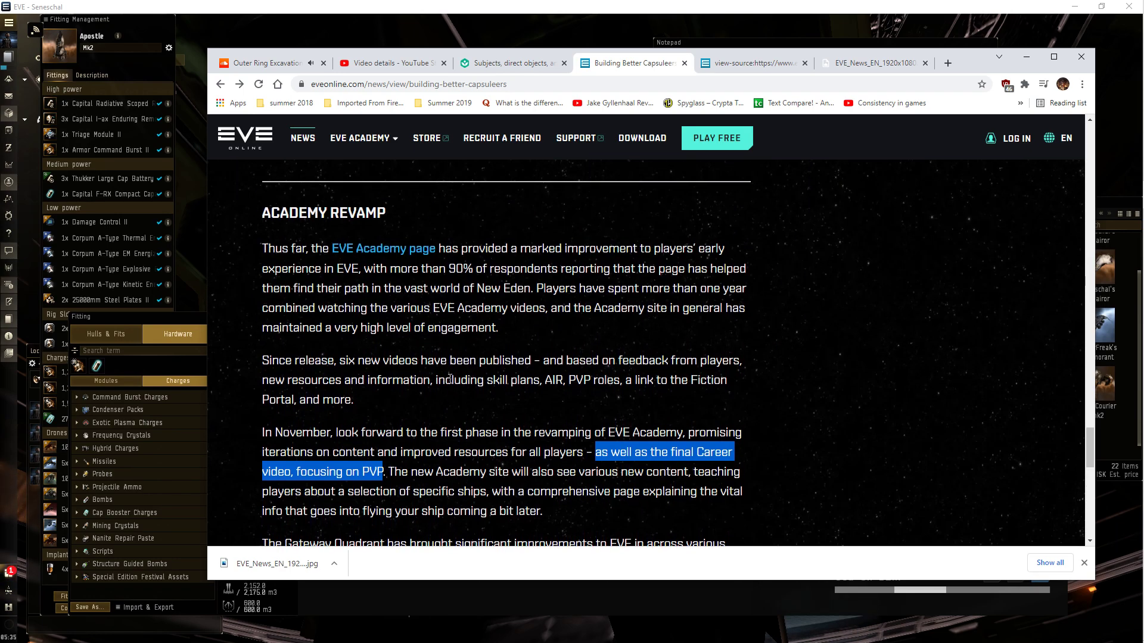